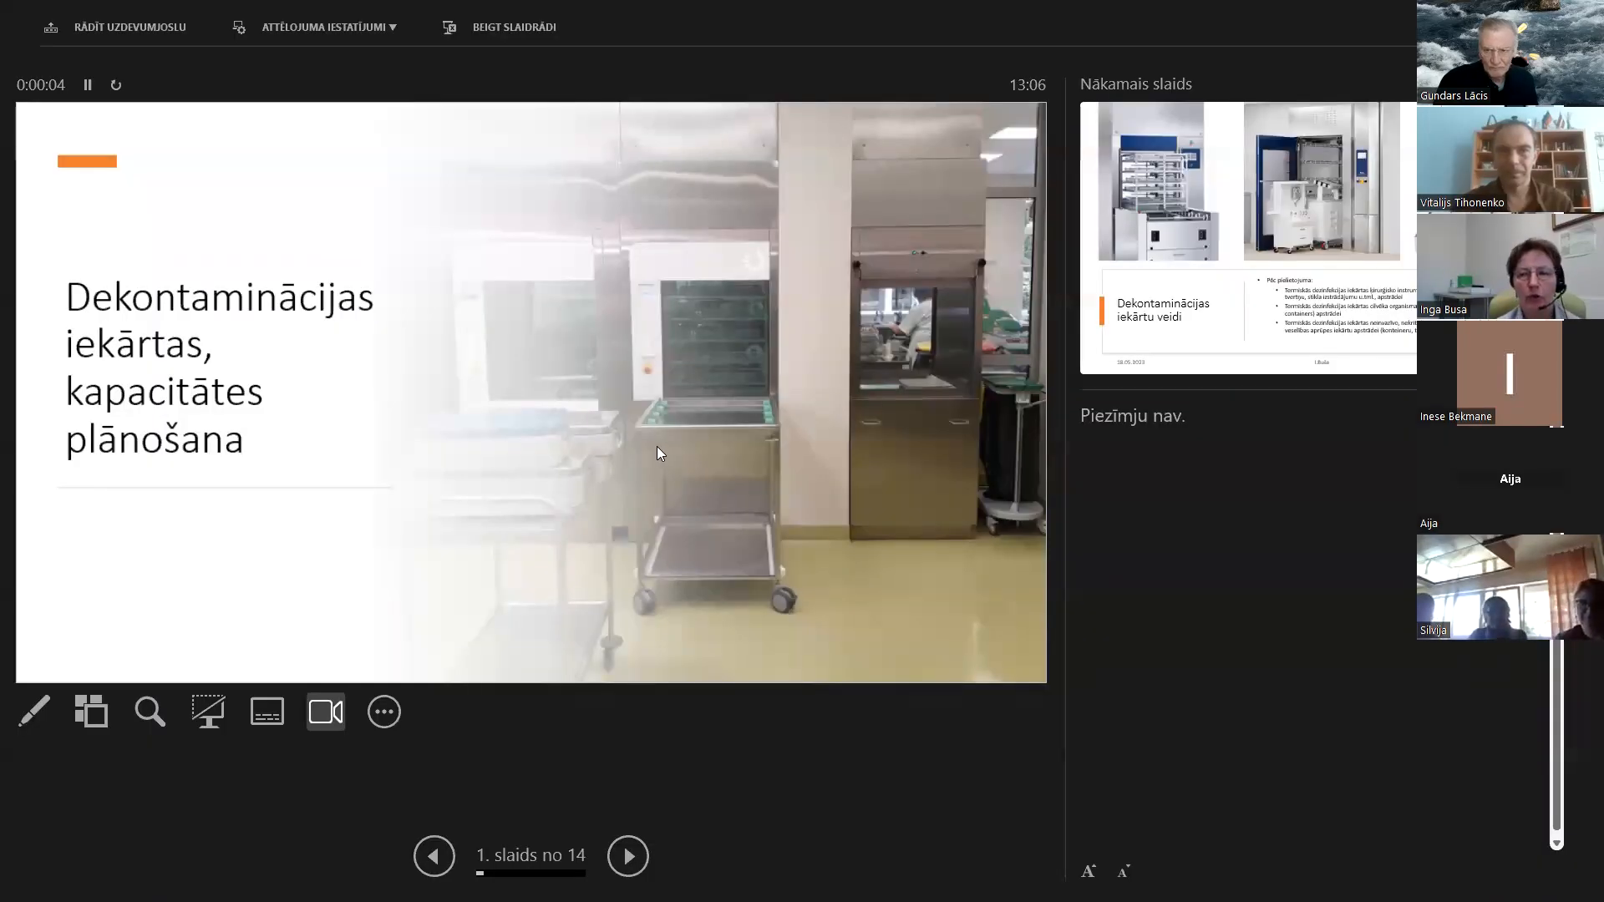
{"action": "mouse_move", "coordinate": [655, 807]}
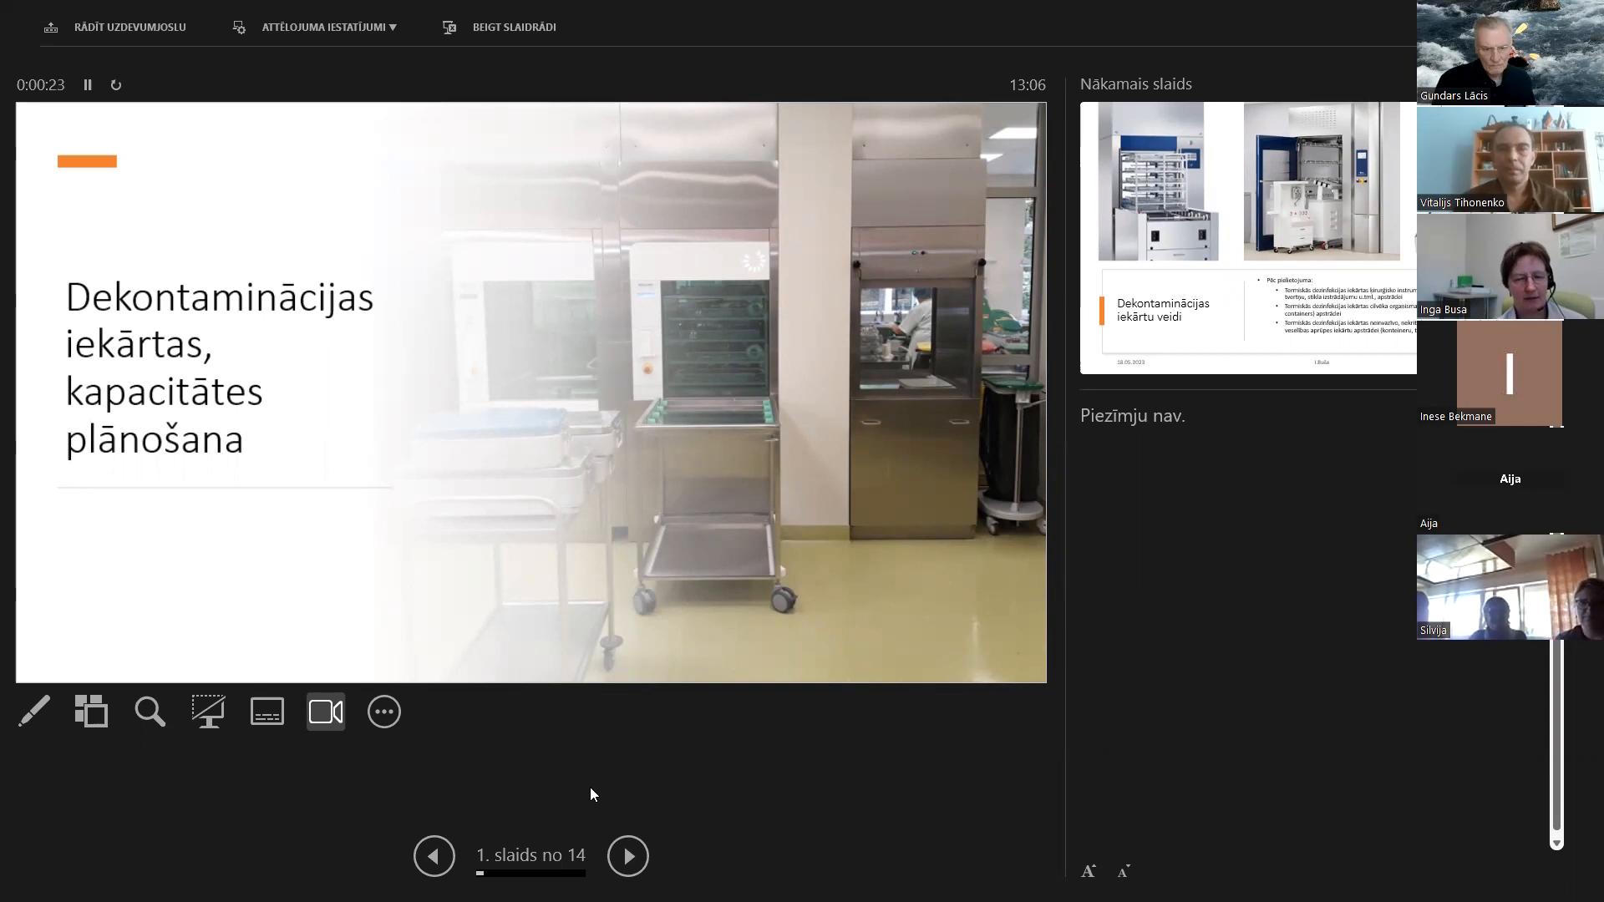
{"action": "mouse_move", "coordinate": [628, 856]}
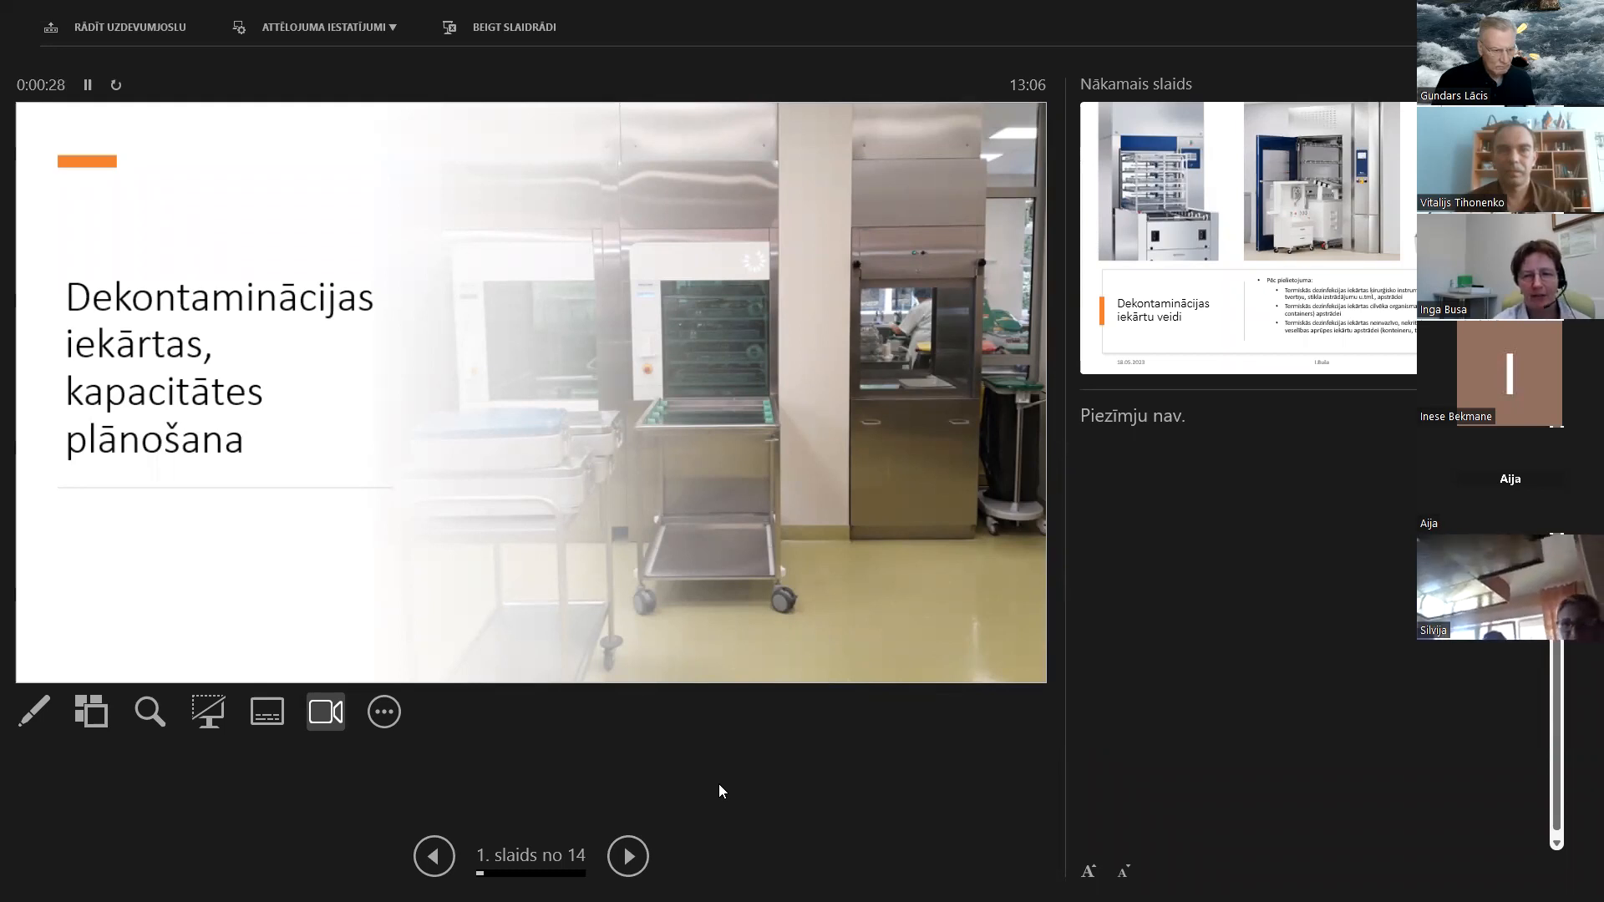
{"action": "mouse_move", "coordinate": [670, 816]}
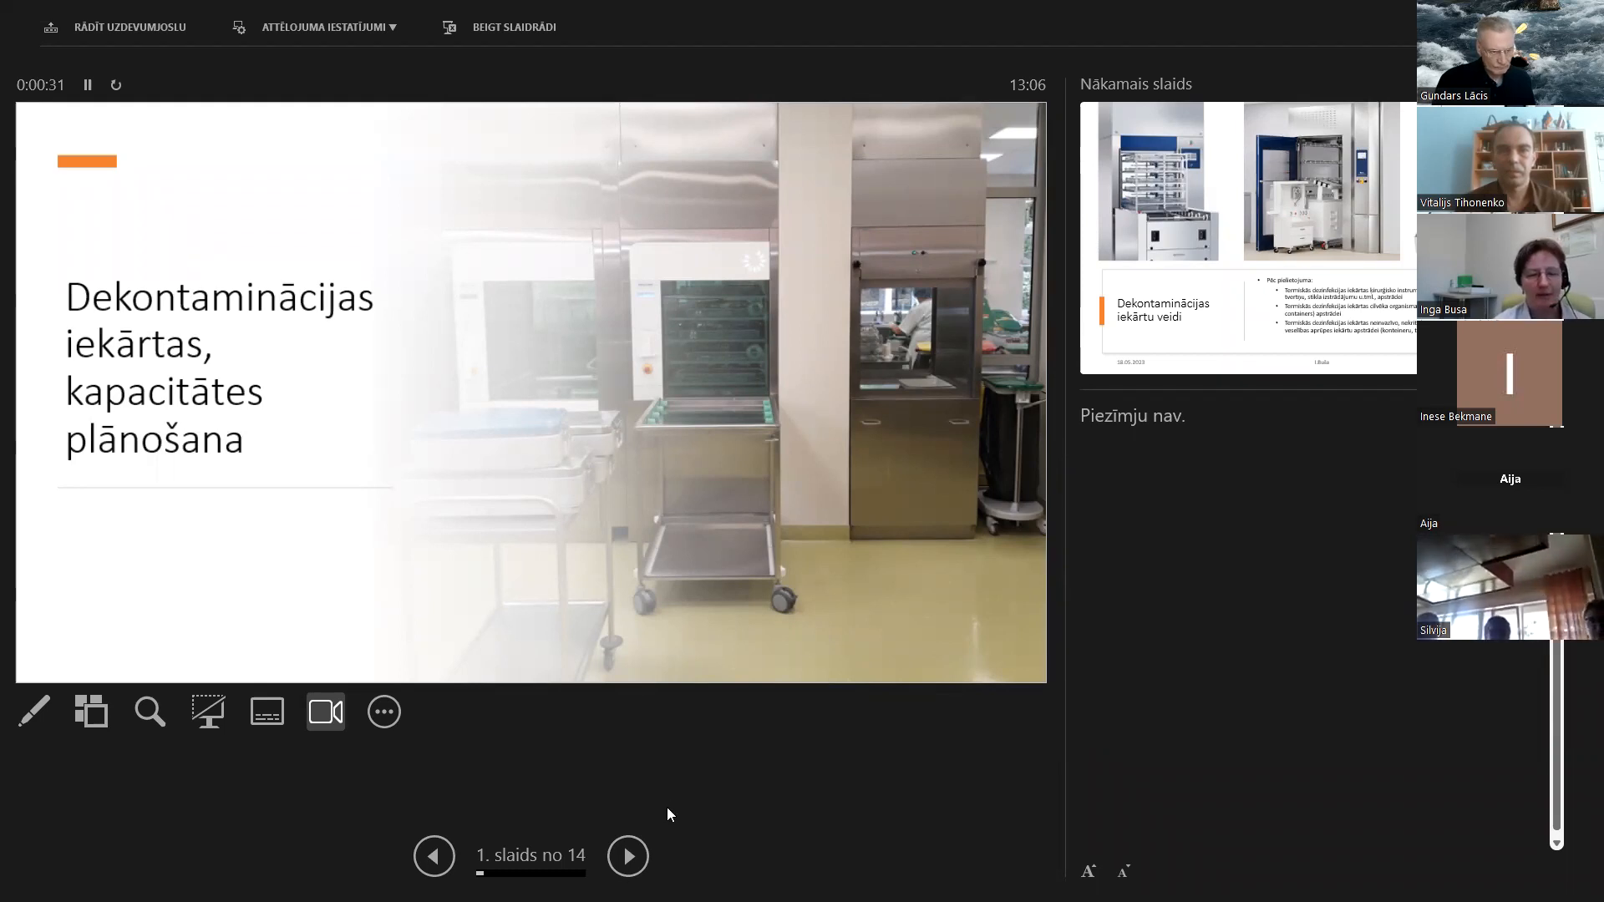
{"action": "mouse_move", "coordinate": [628, 857]}
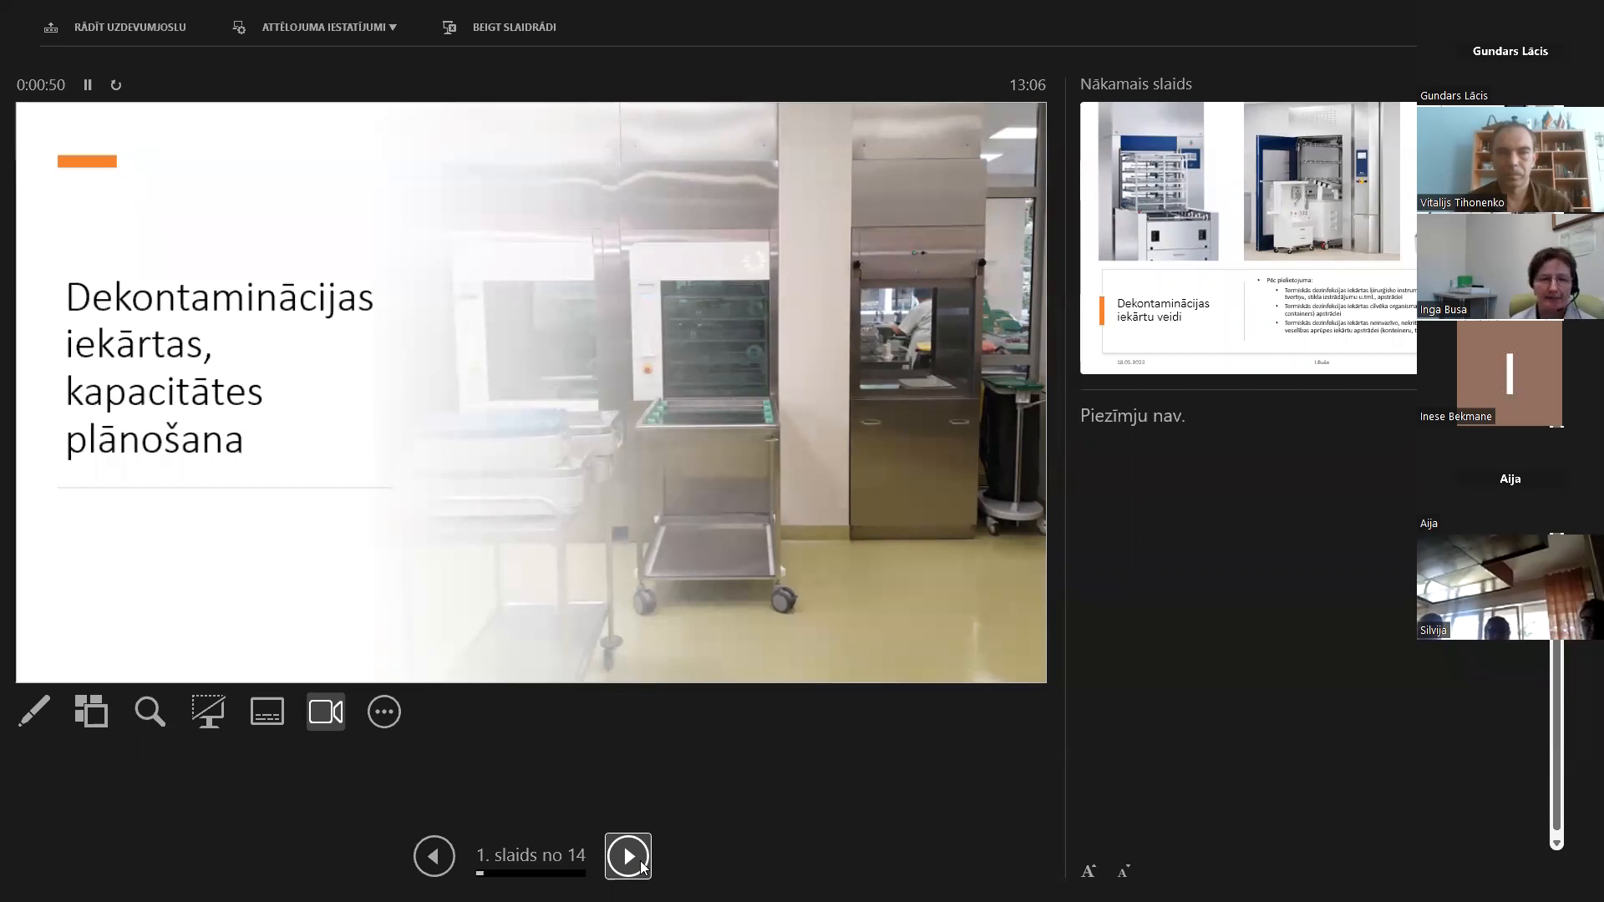
Advance to slide 2, classifying thermal disinfection equipment with three washer-disinfector photos
{"action": "left_click", "coordinate": [627, 856]}
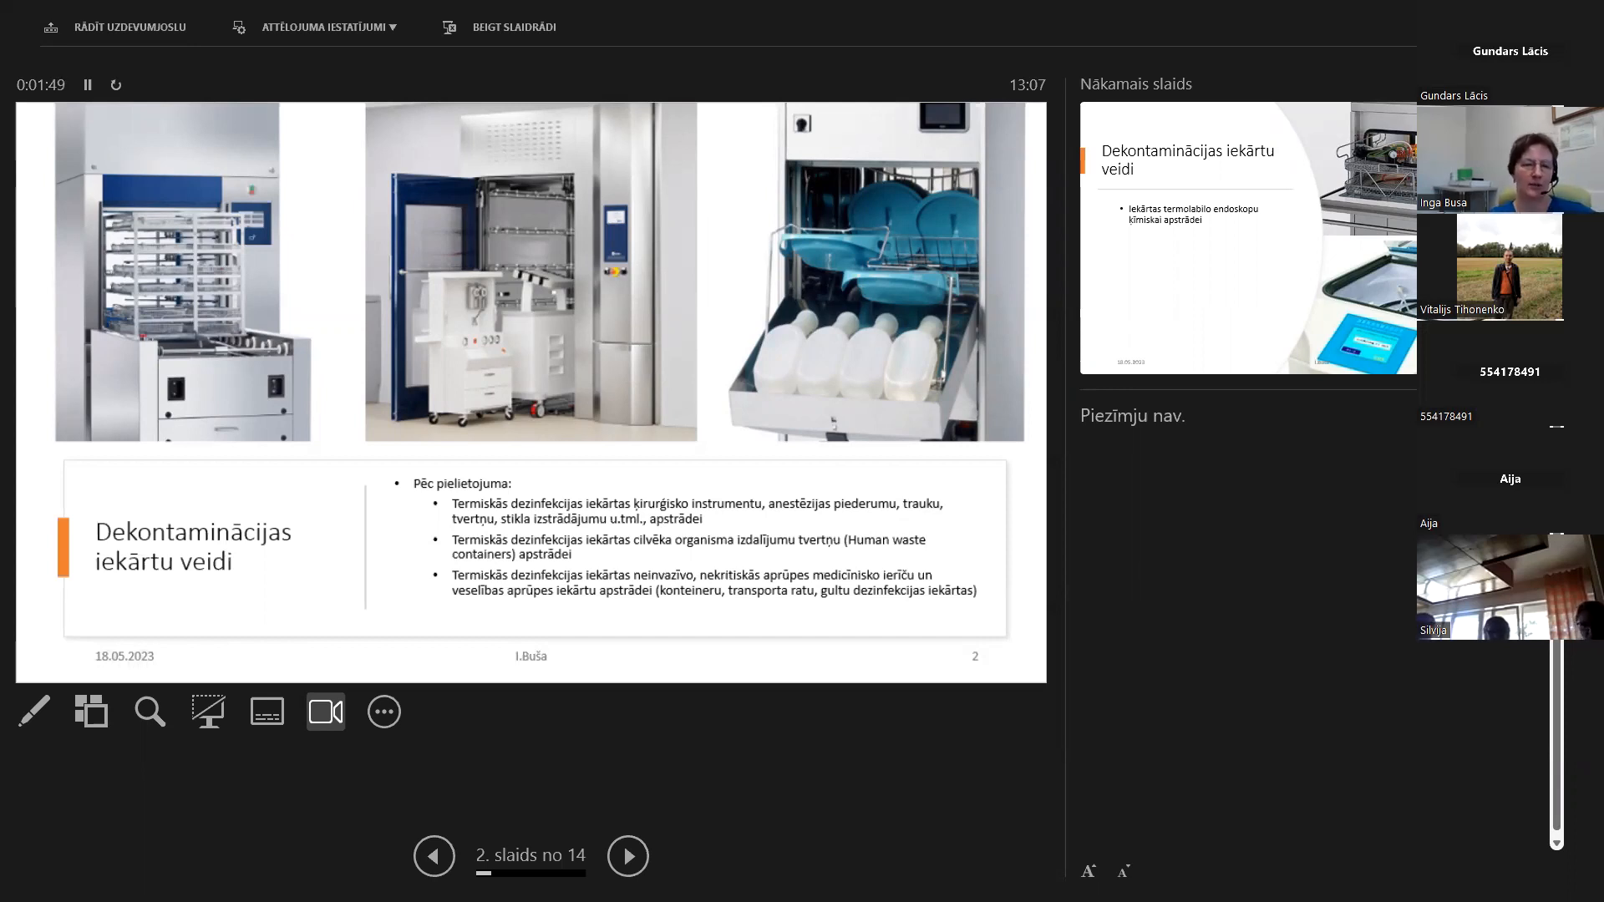
{"action": "mouse_move", "coordinate": [200, 150]}
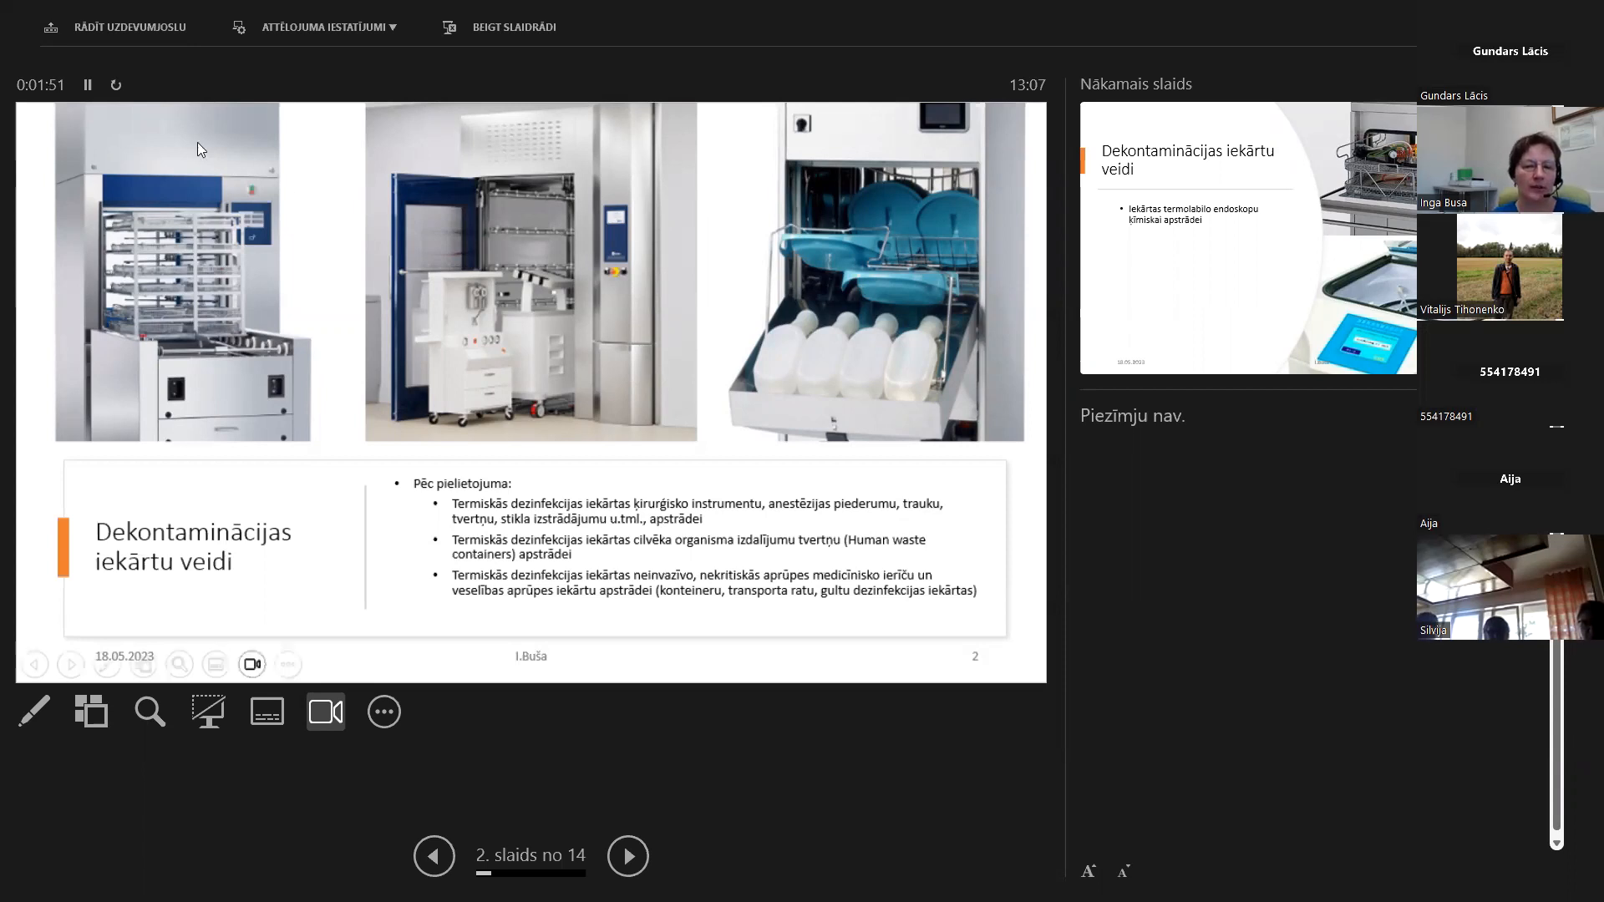
{"action": "mouse_move", "coordinate": [766, 518]}
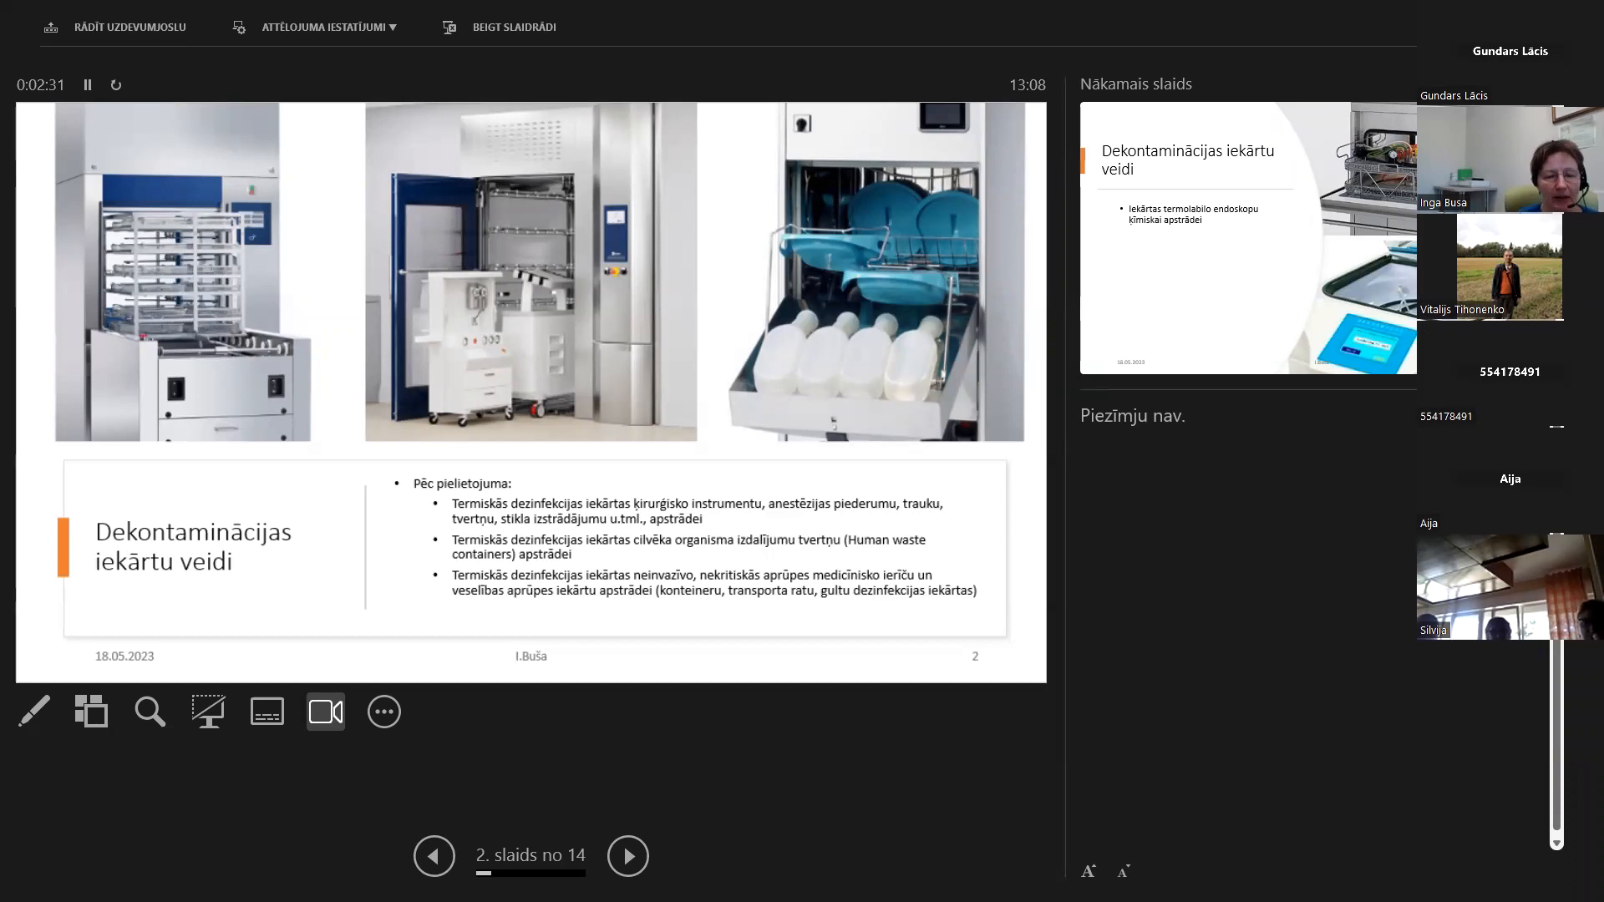
Advance to slide 3 on chemical processing equipment for thermolabile endoscopes
{"action": "left_click", "coordinate": [628, 857]}
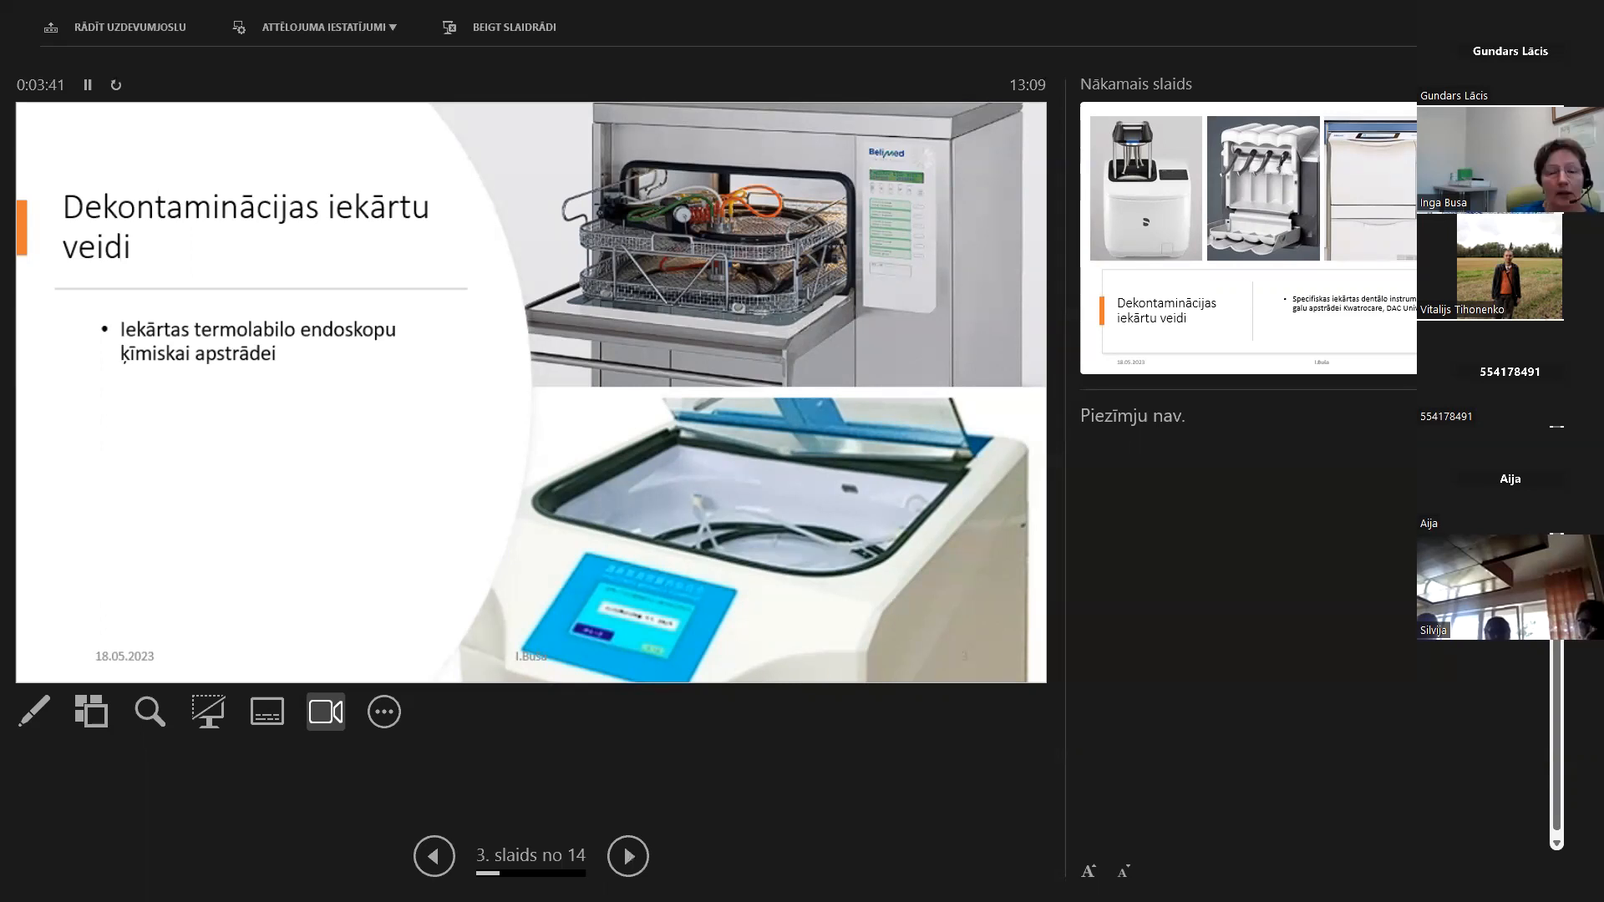
Advance to slide 4 on specialised equipment for dental instruments
{"action": "left_click", "coordinate": [628, 855]}
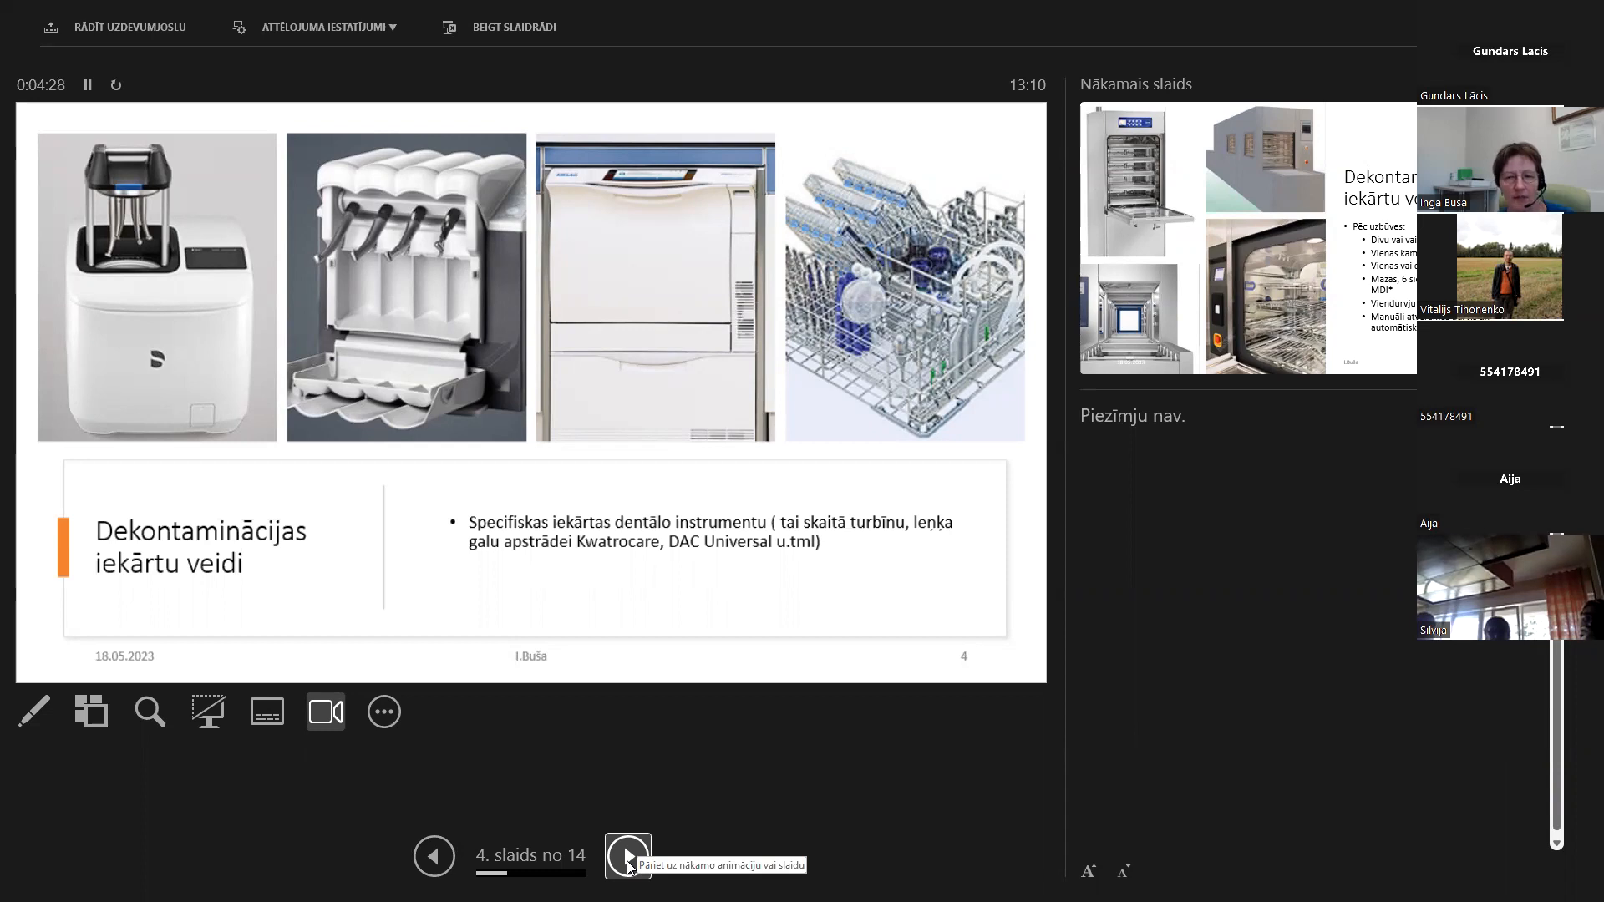
{"action": "left_click", "coordinate": [628, 856]}
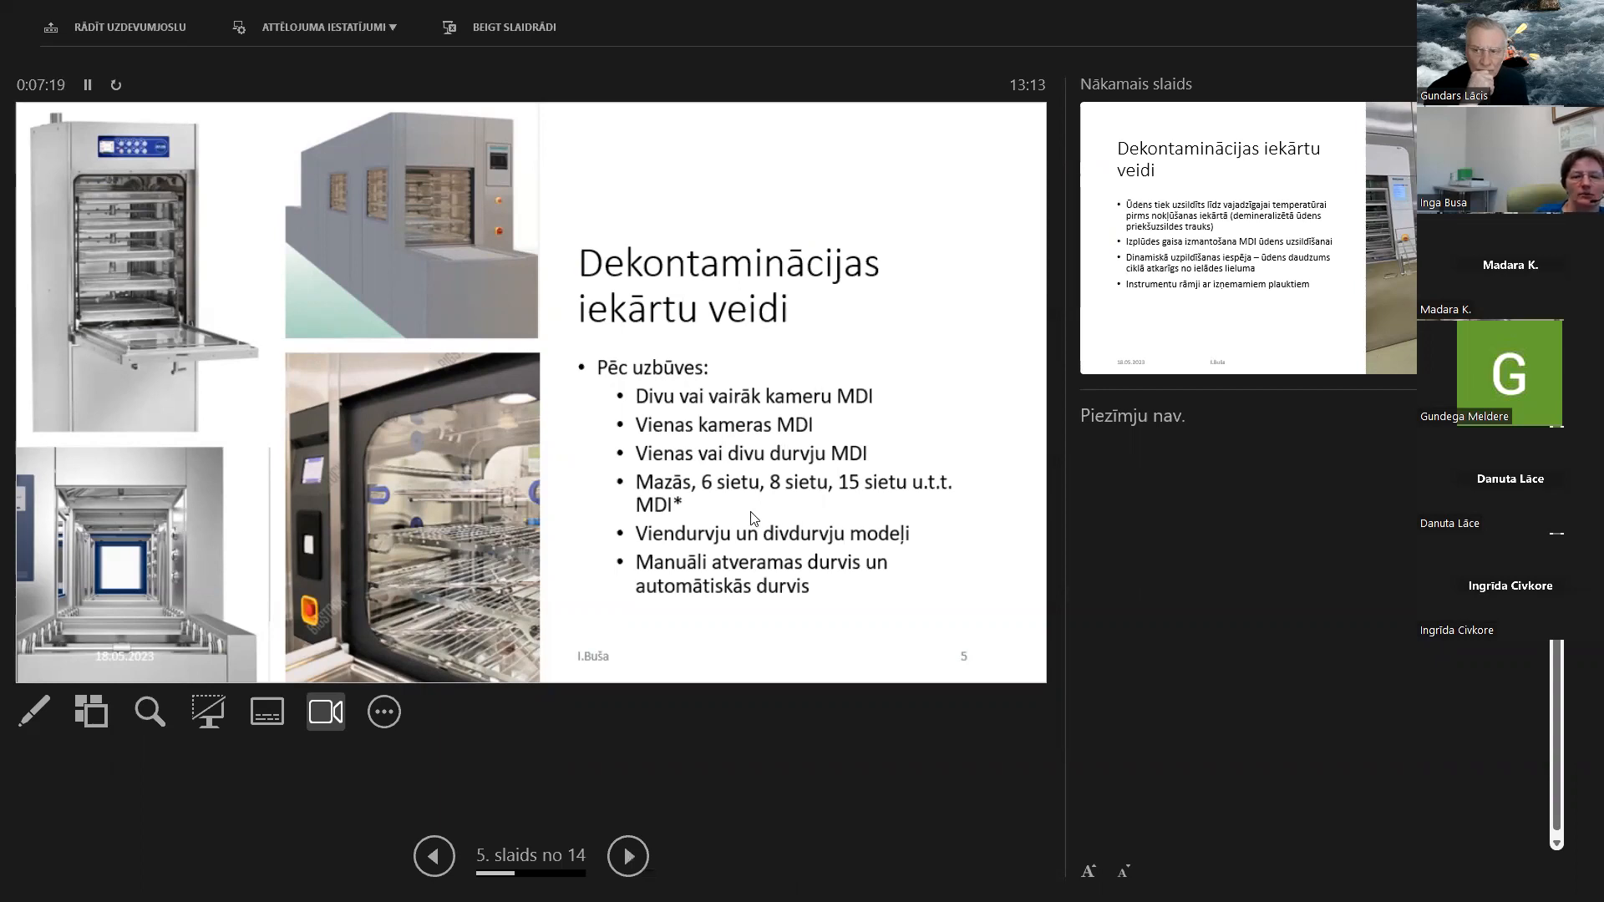
{"action": "mouse_move", "coordinate": [900, 523]}
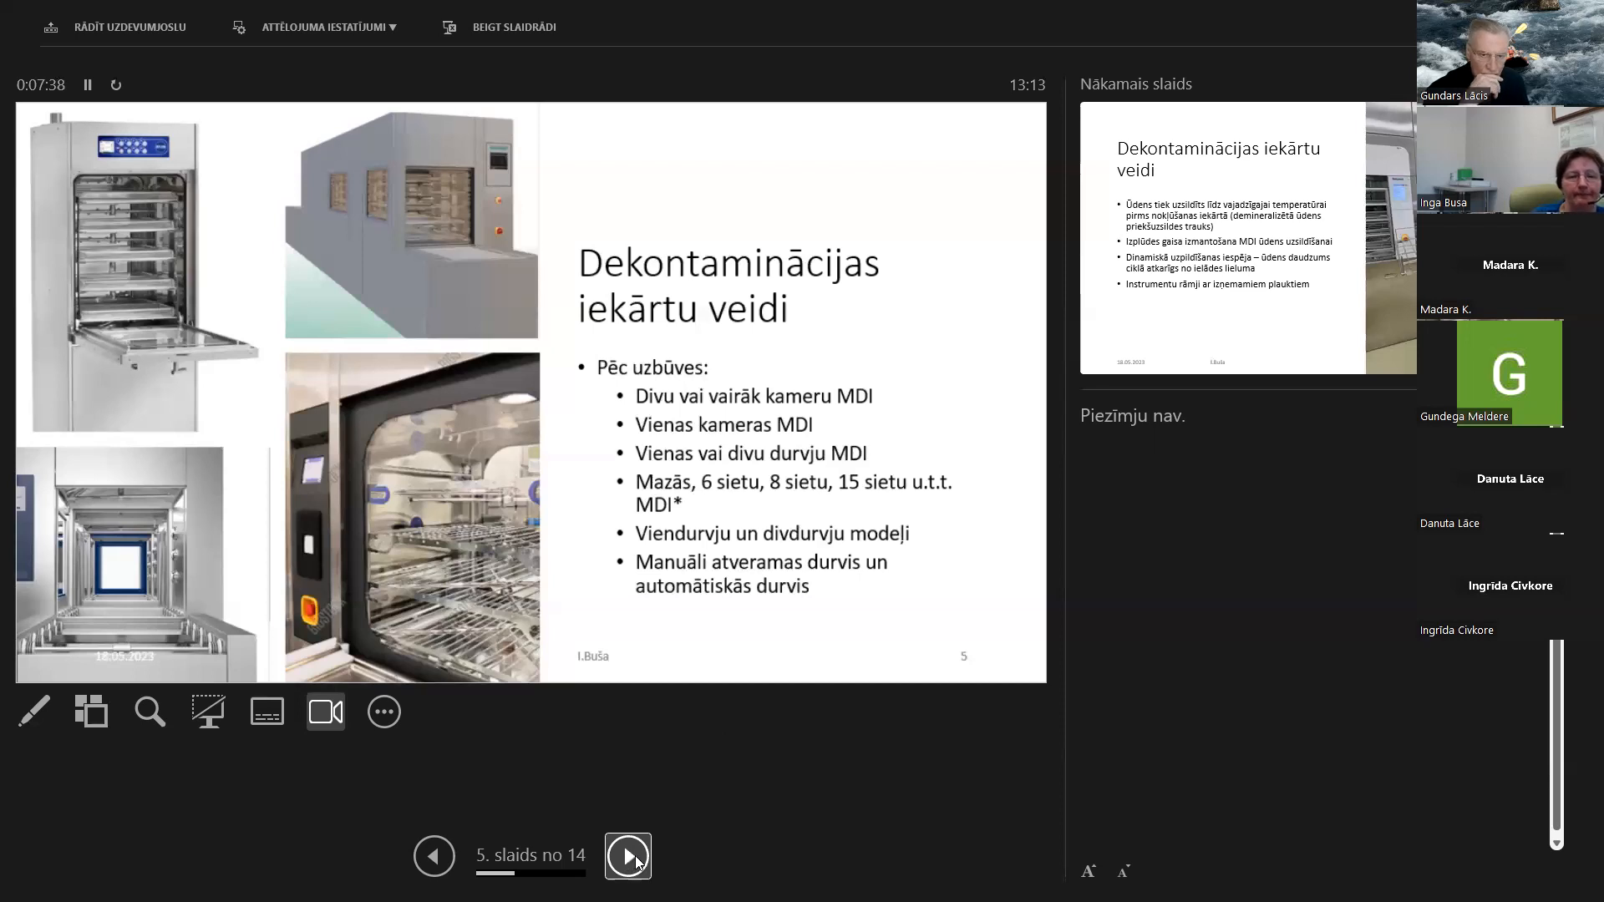
{"action": "left_click", "coordinate": [628, 856]}
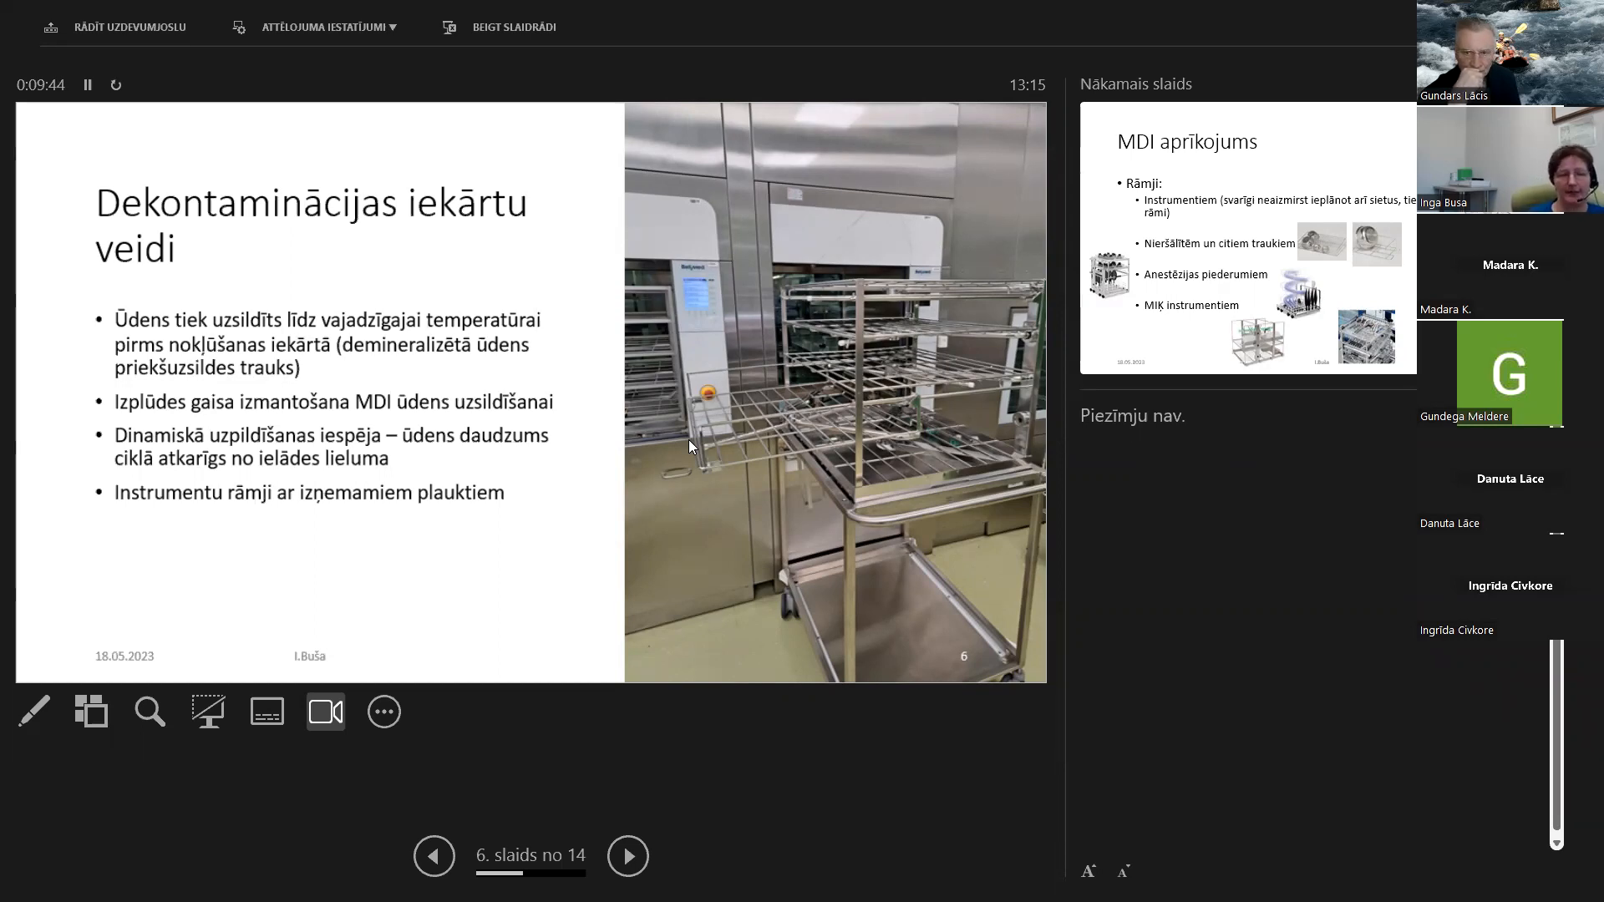
{"action": "mouse_move", "coordinate": [501, 655]}
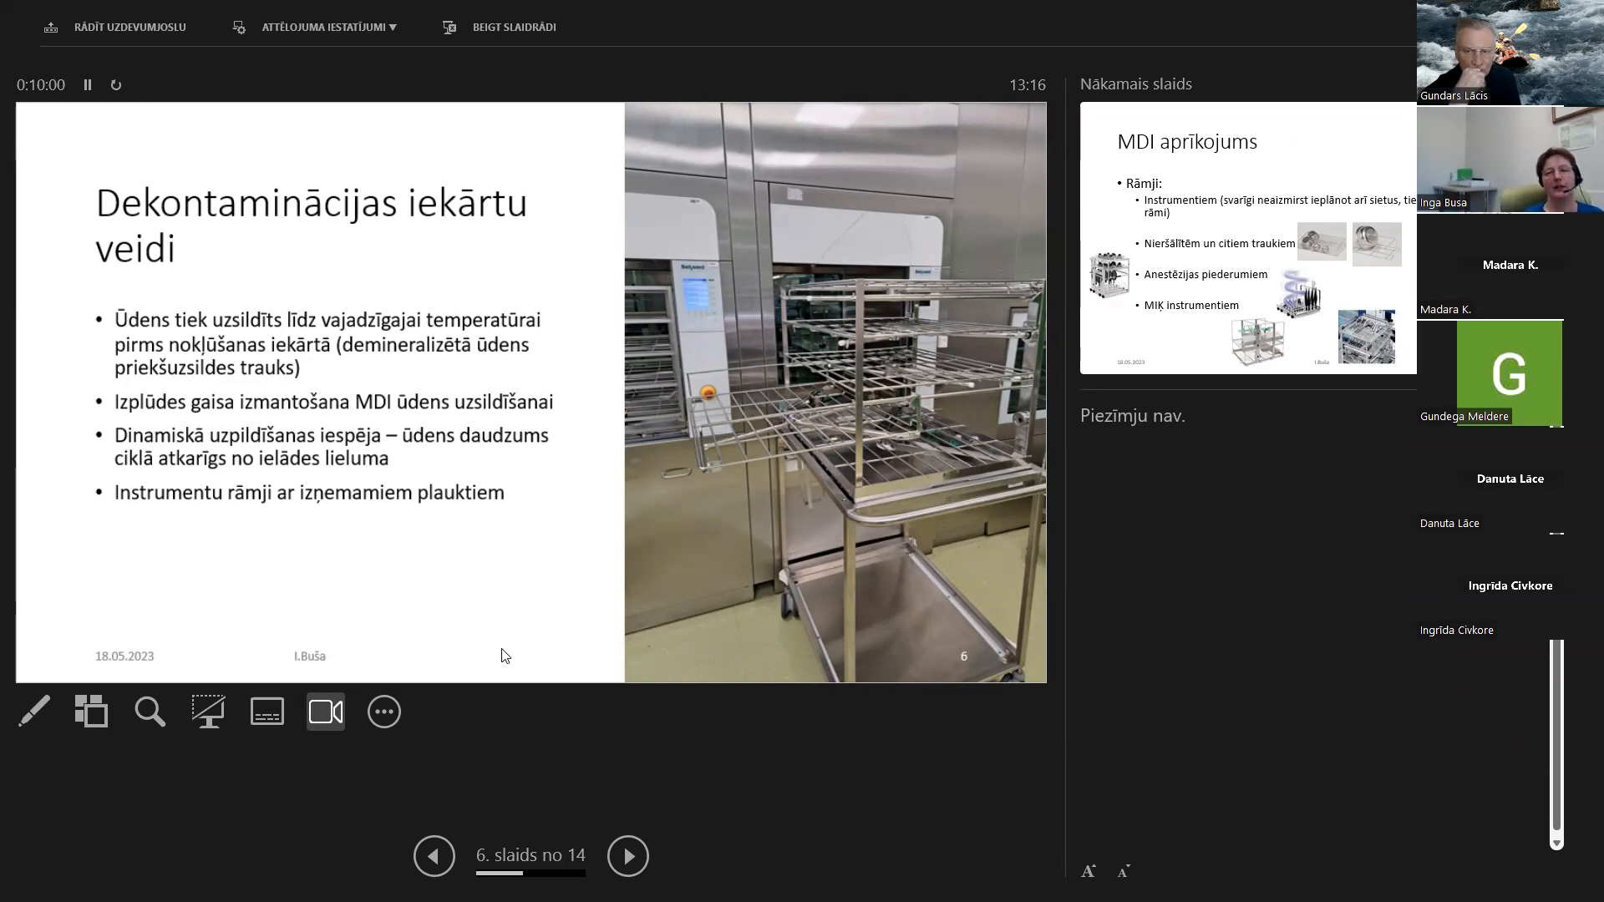
{"action": "mouse_move", "coordinate": [543, 673]}
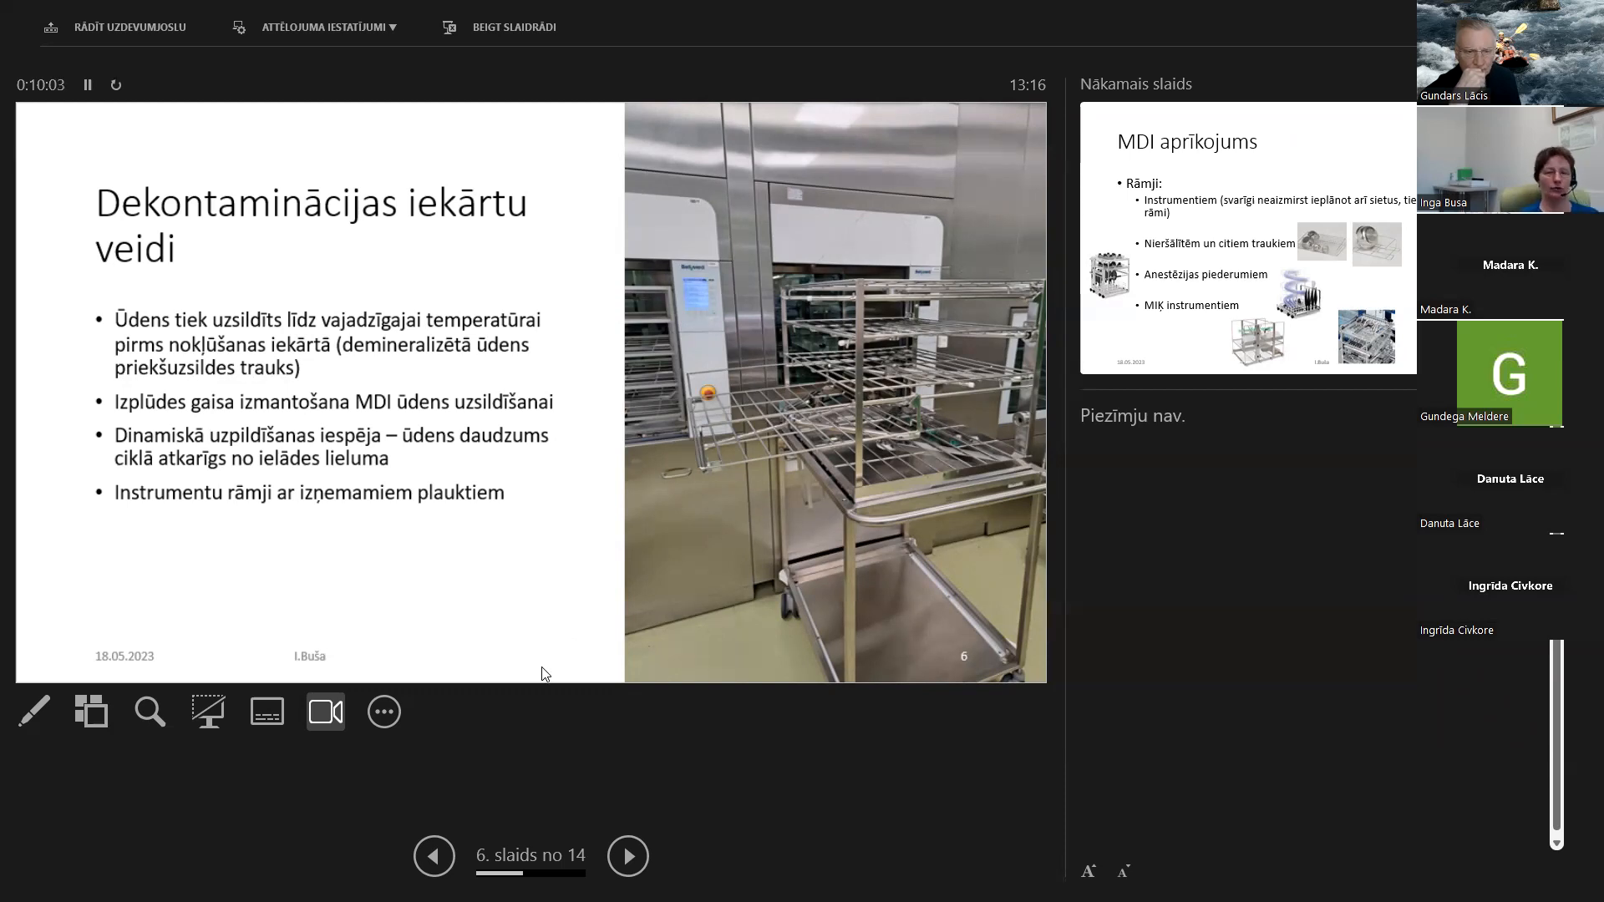
{"action": "mouse_move", "coordinate": [429, 666]}
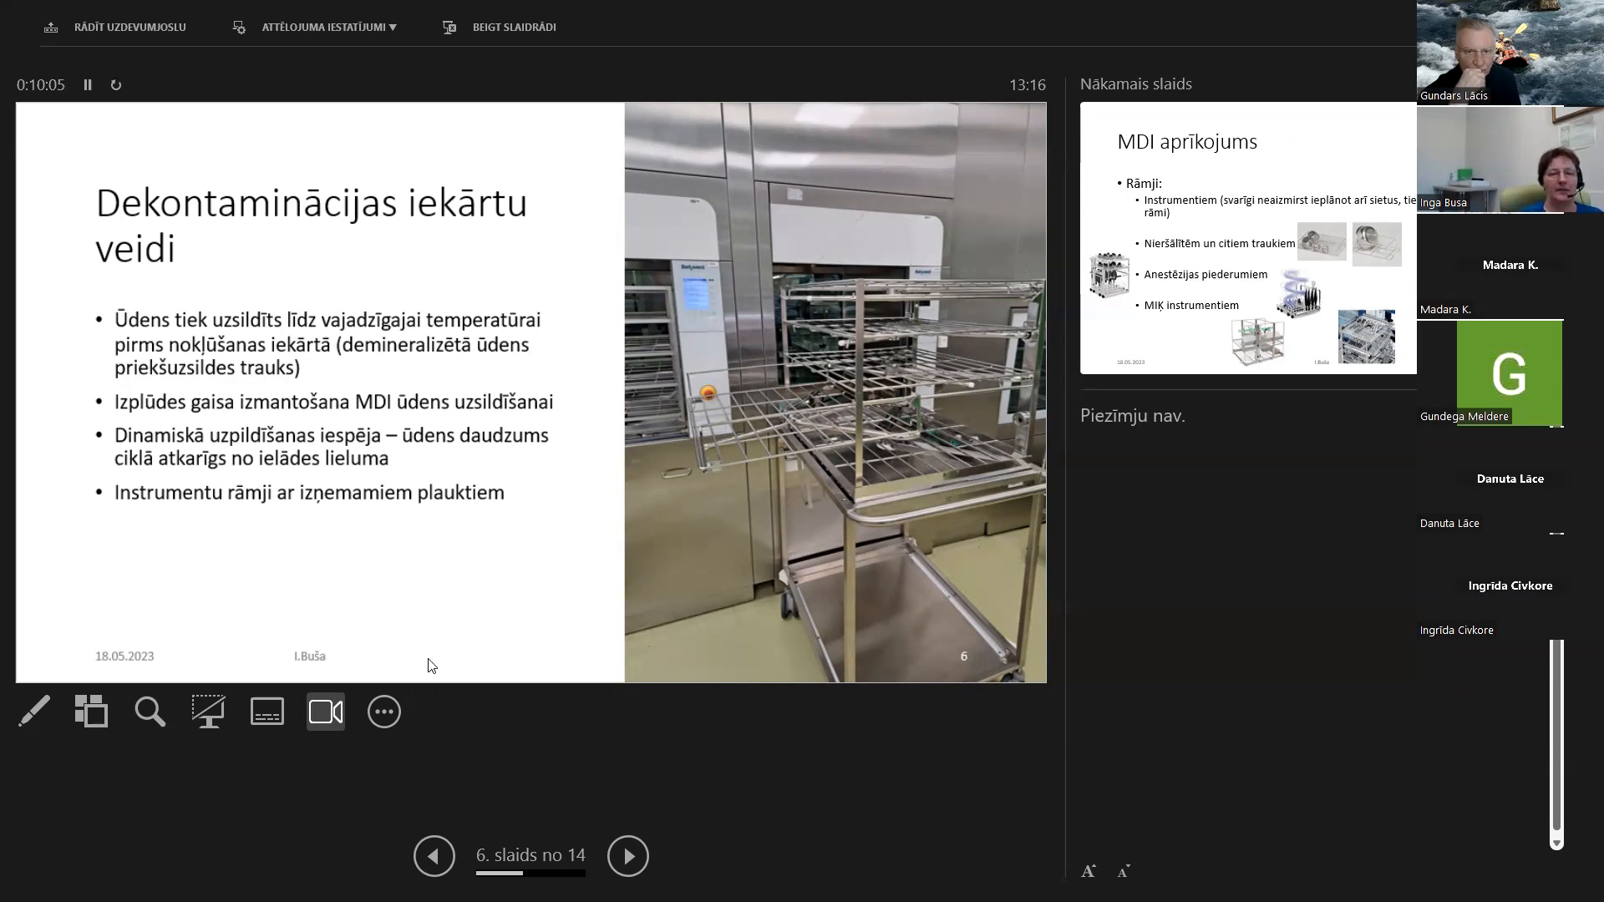
{"action": "mouse_move", "coordinate": [1256, 655]}
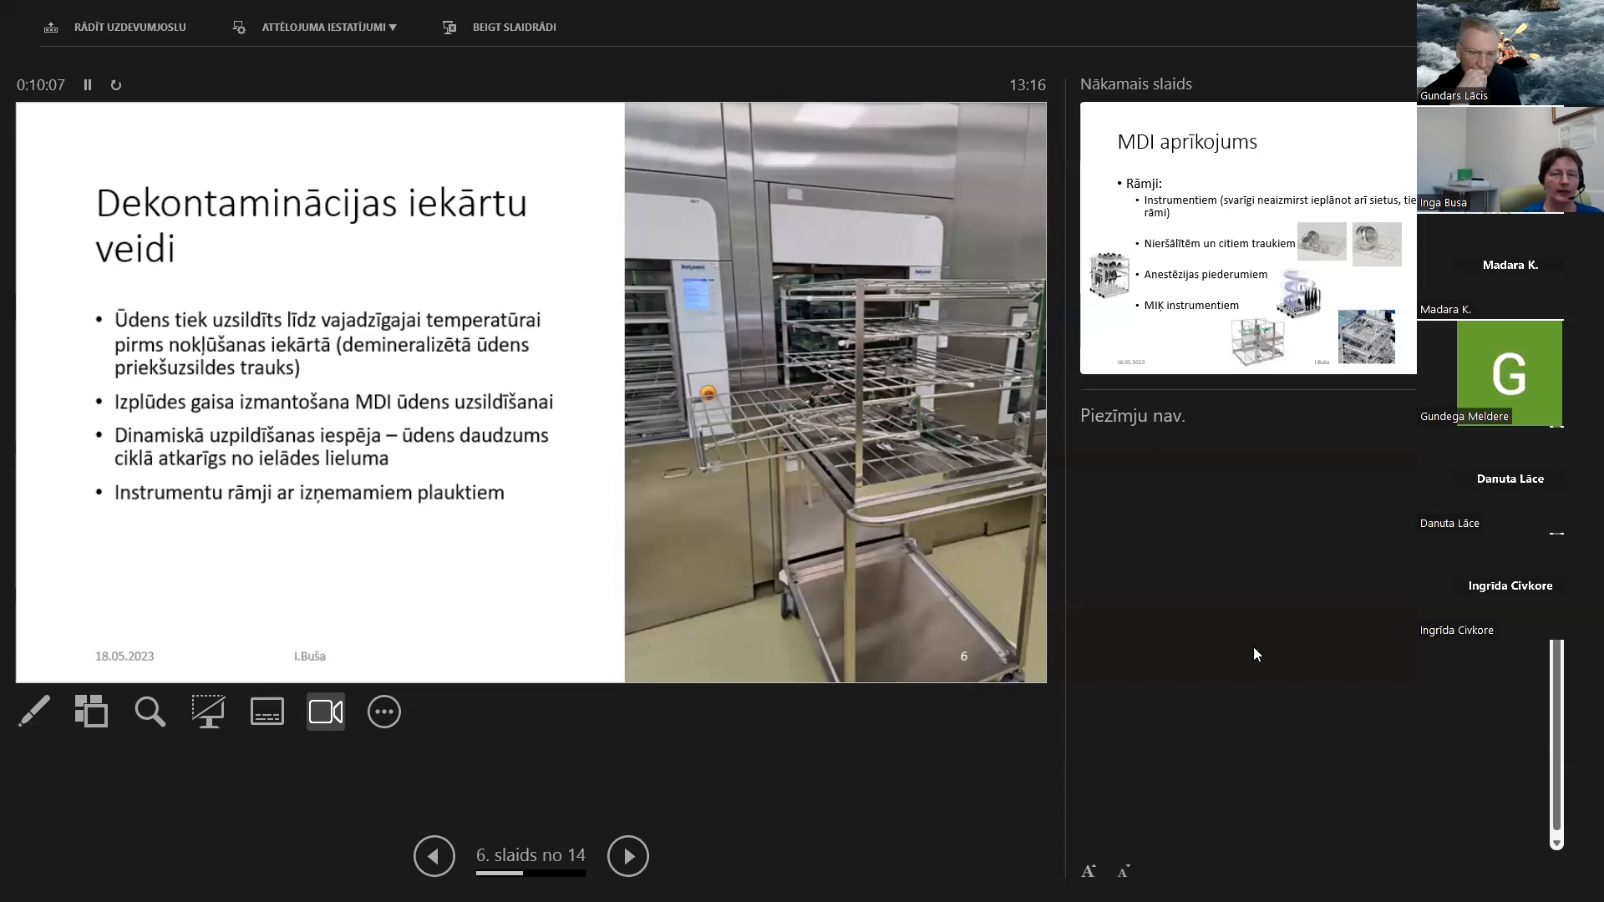
{"action": "mouse_move", "coordinate": [906, 533]}
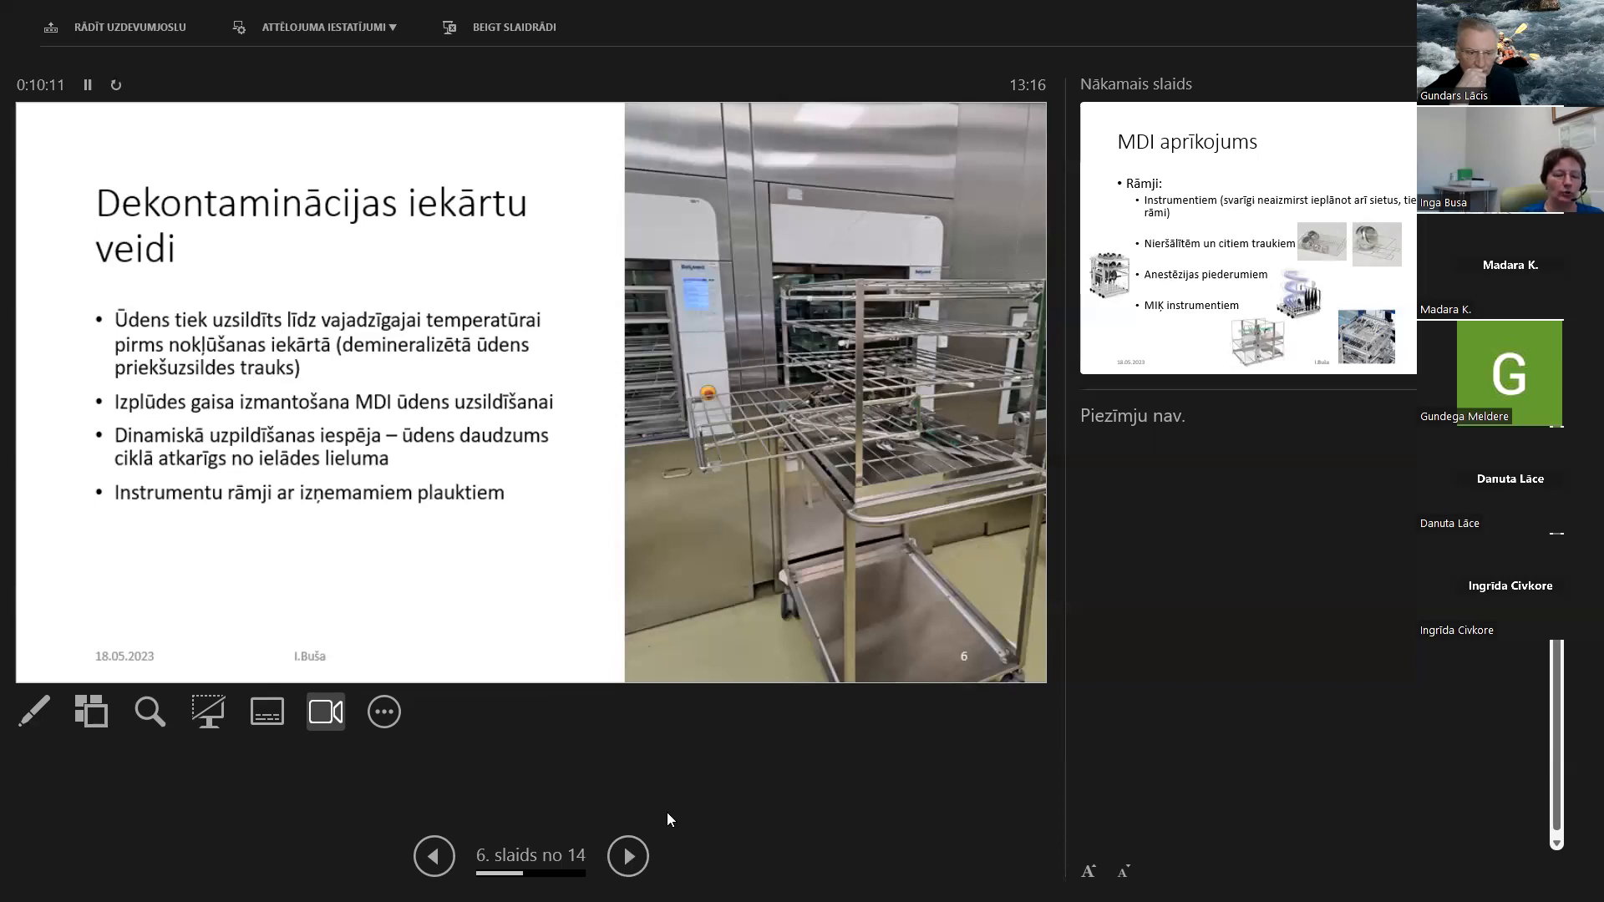
{"action": "mouse_move", "coordinate": [787, 819]}
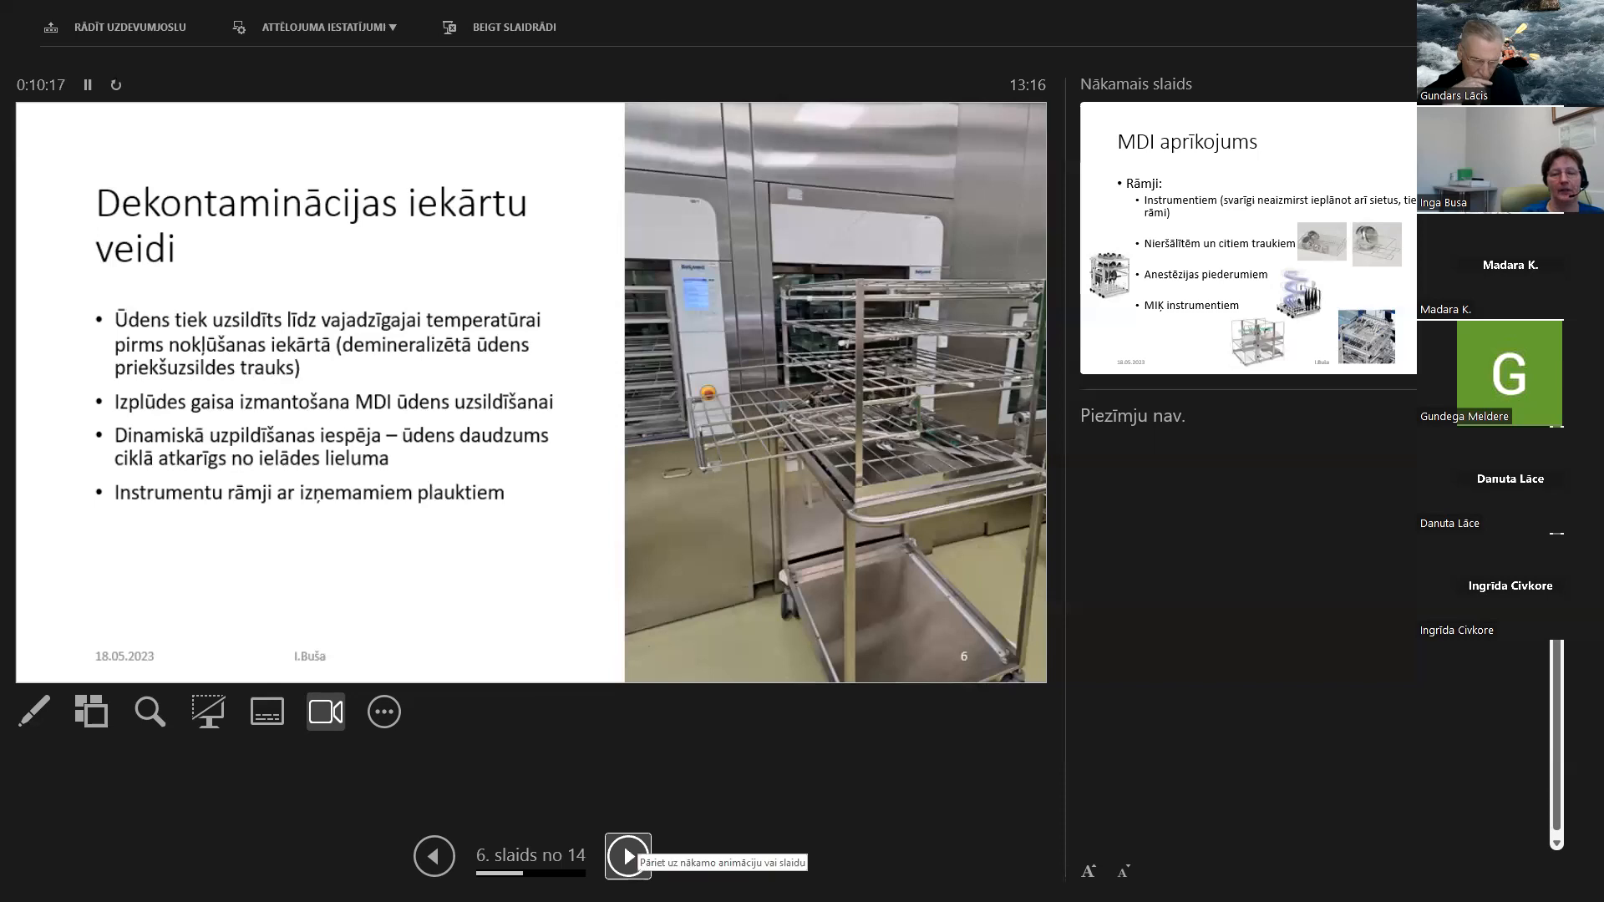
{"action": "mouse_move", "coordinate": [793, 856]}
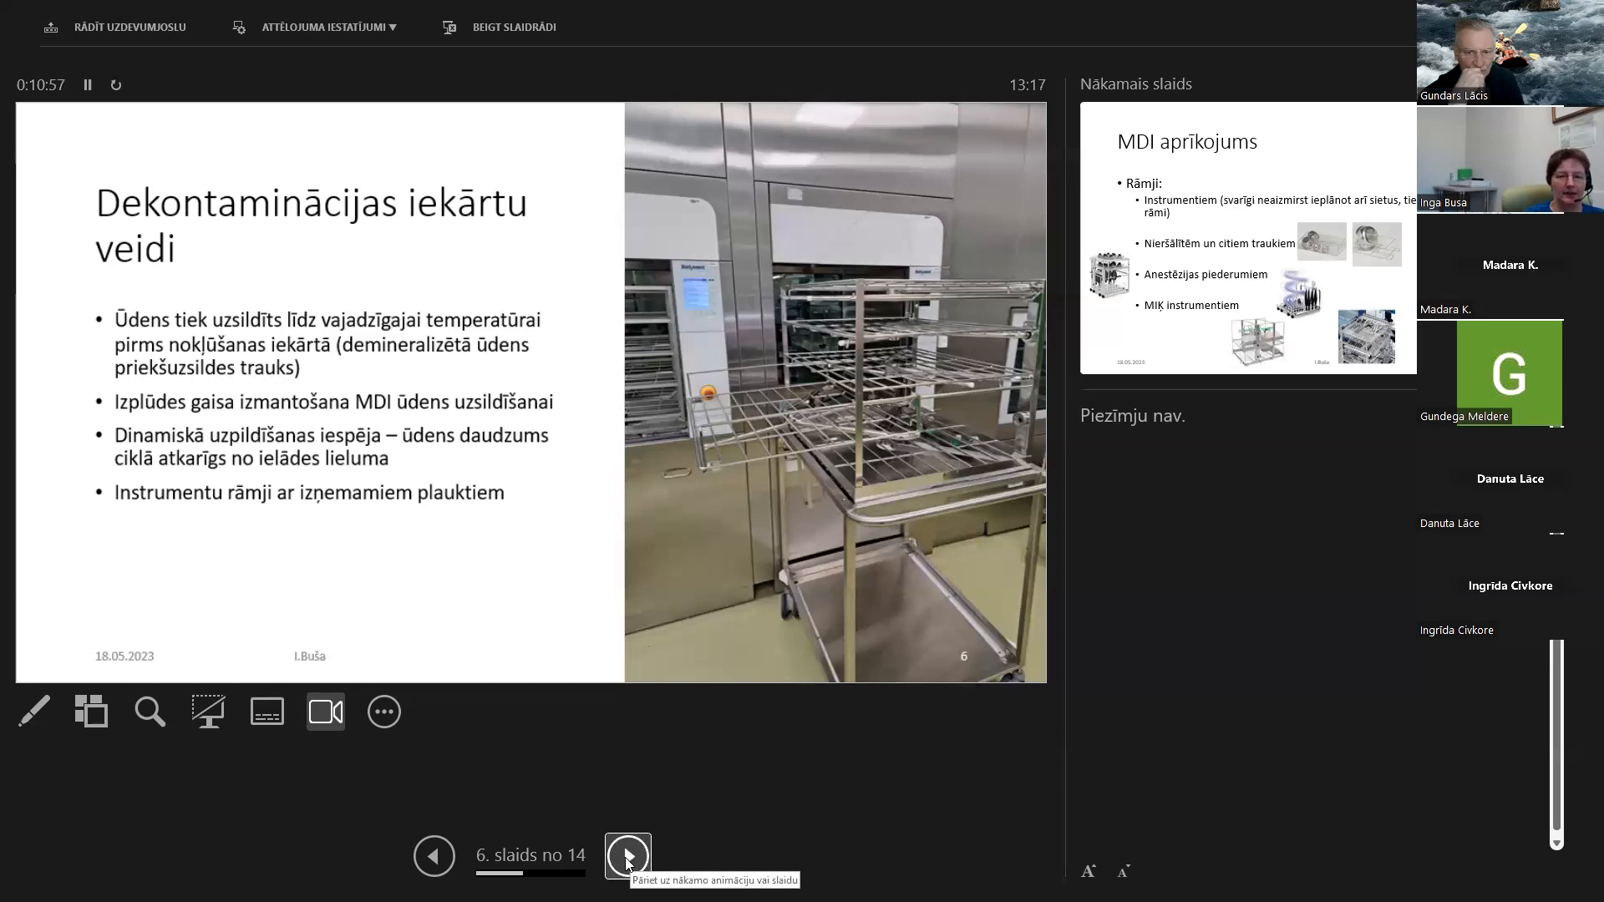
{"action": "left_click", "coordinate": [627, 856]}
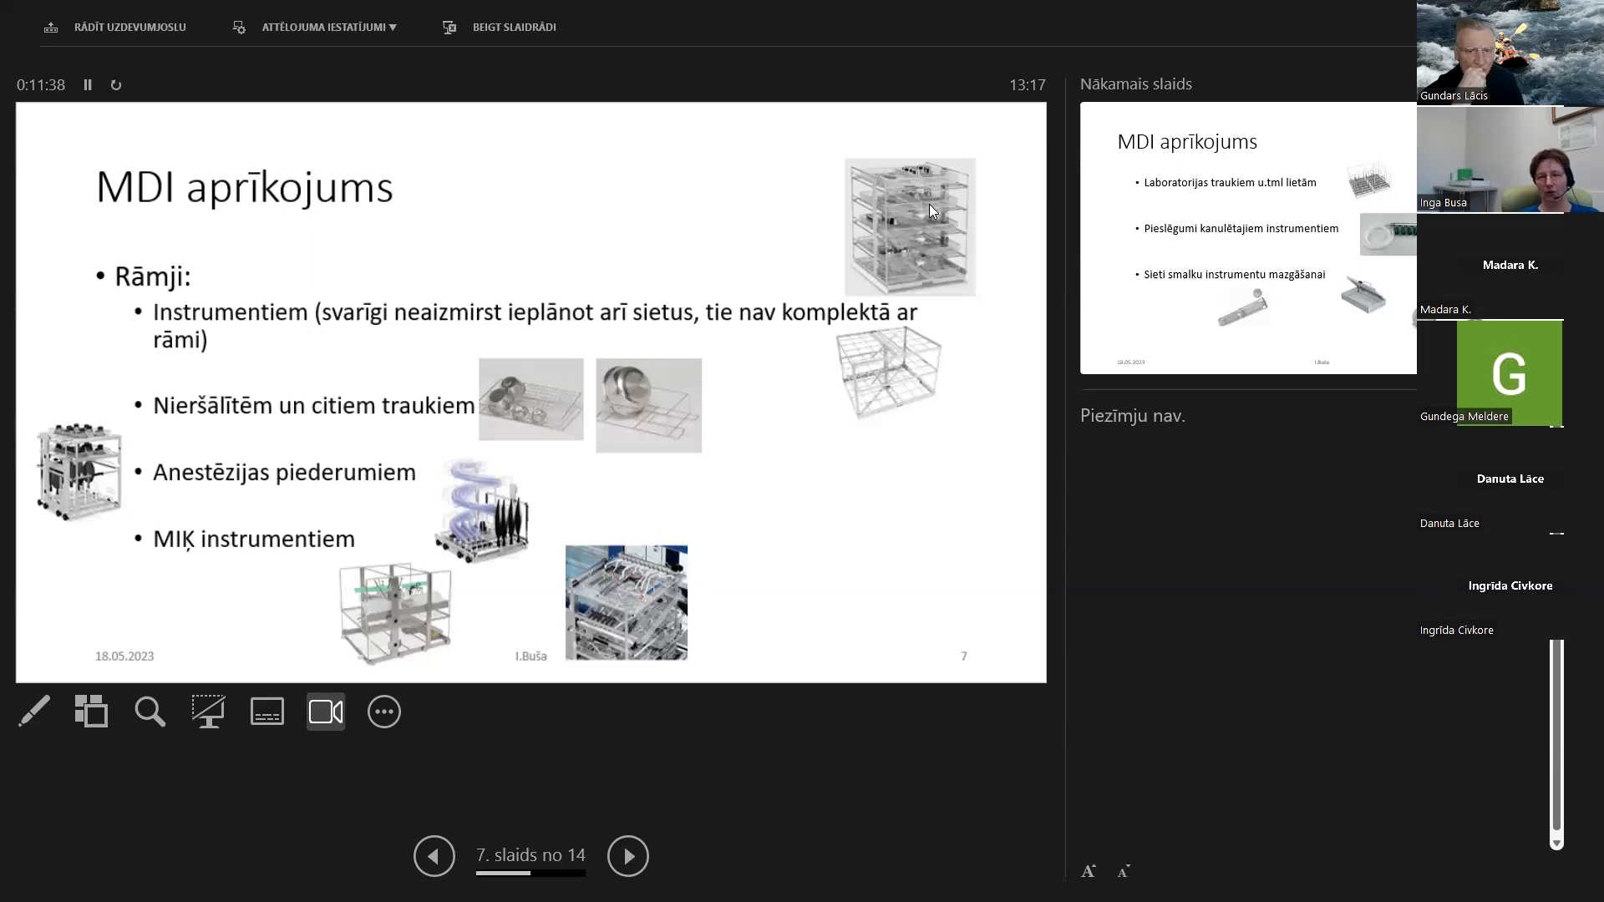
{"action": "mouse_move", "coordinate": [1029, 240]}
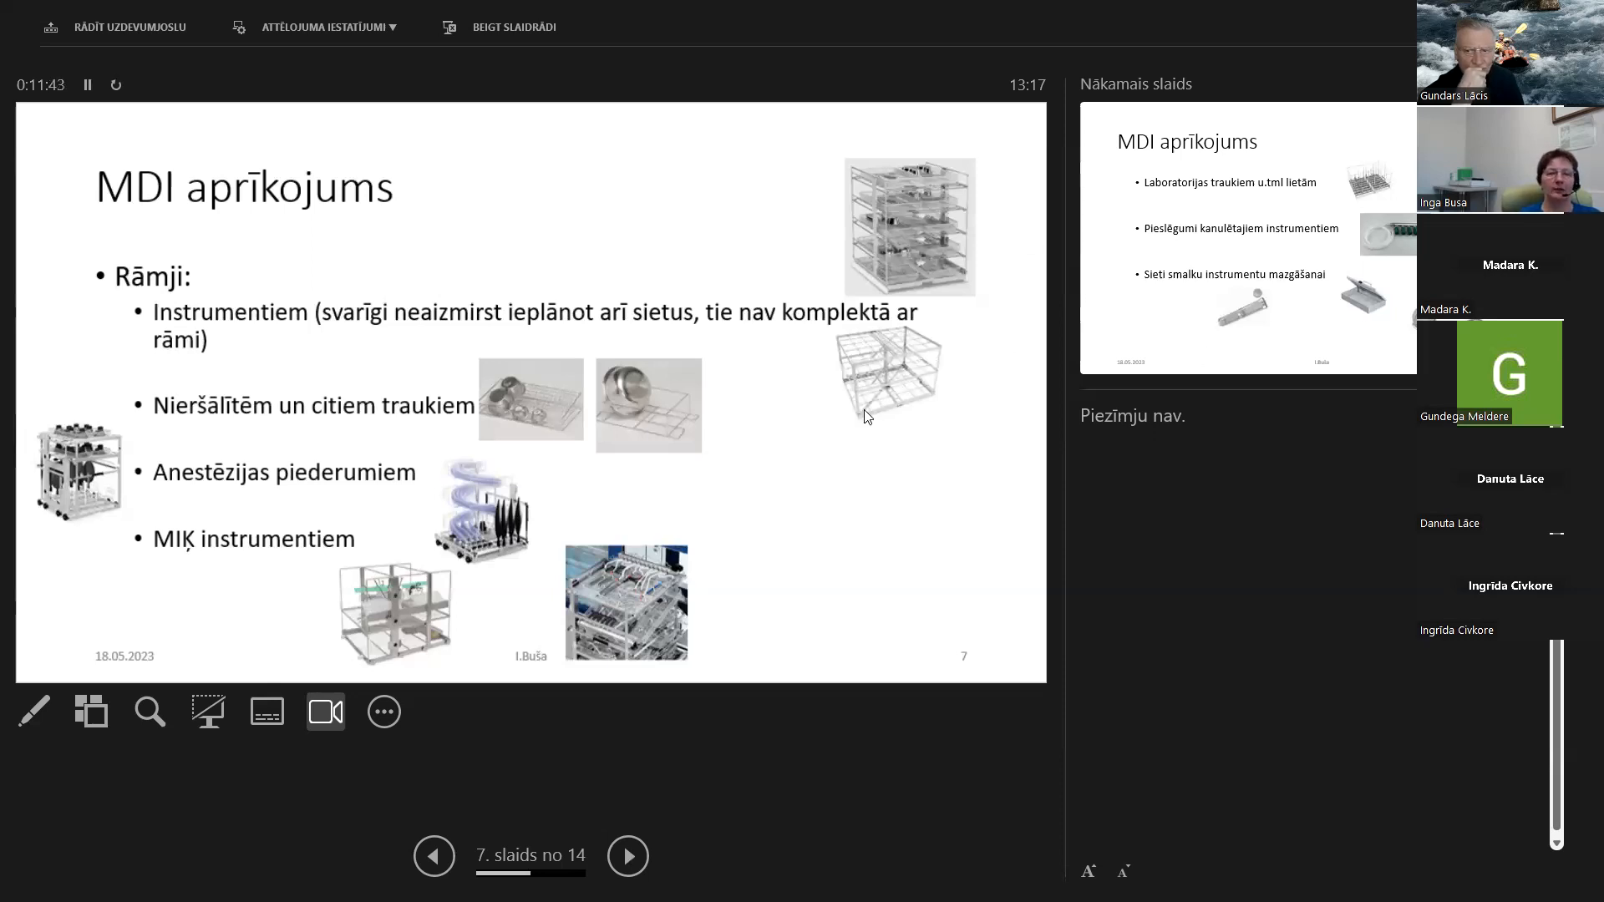
{"action": "mouse_move", "coordinate": [929, 366]}
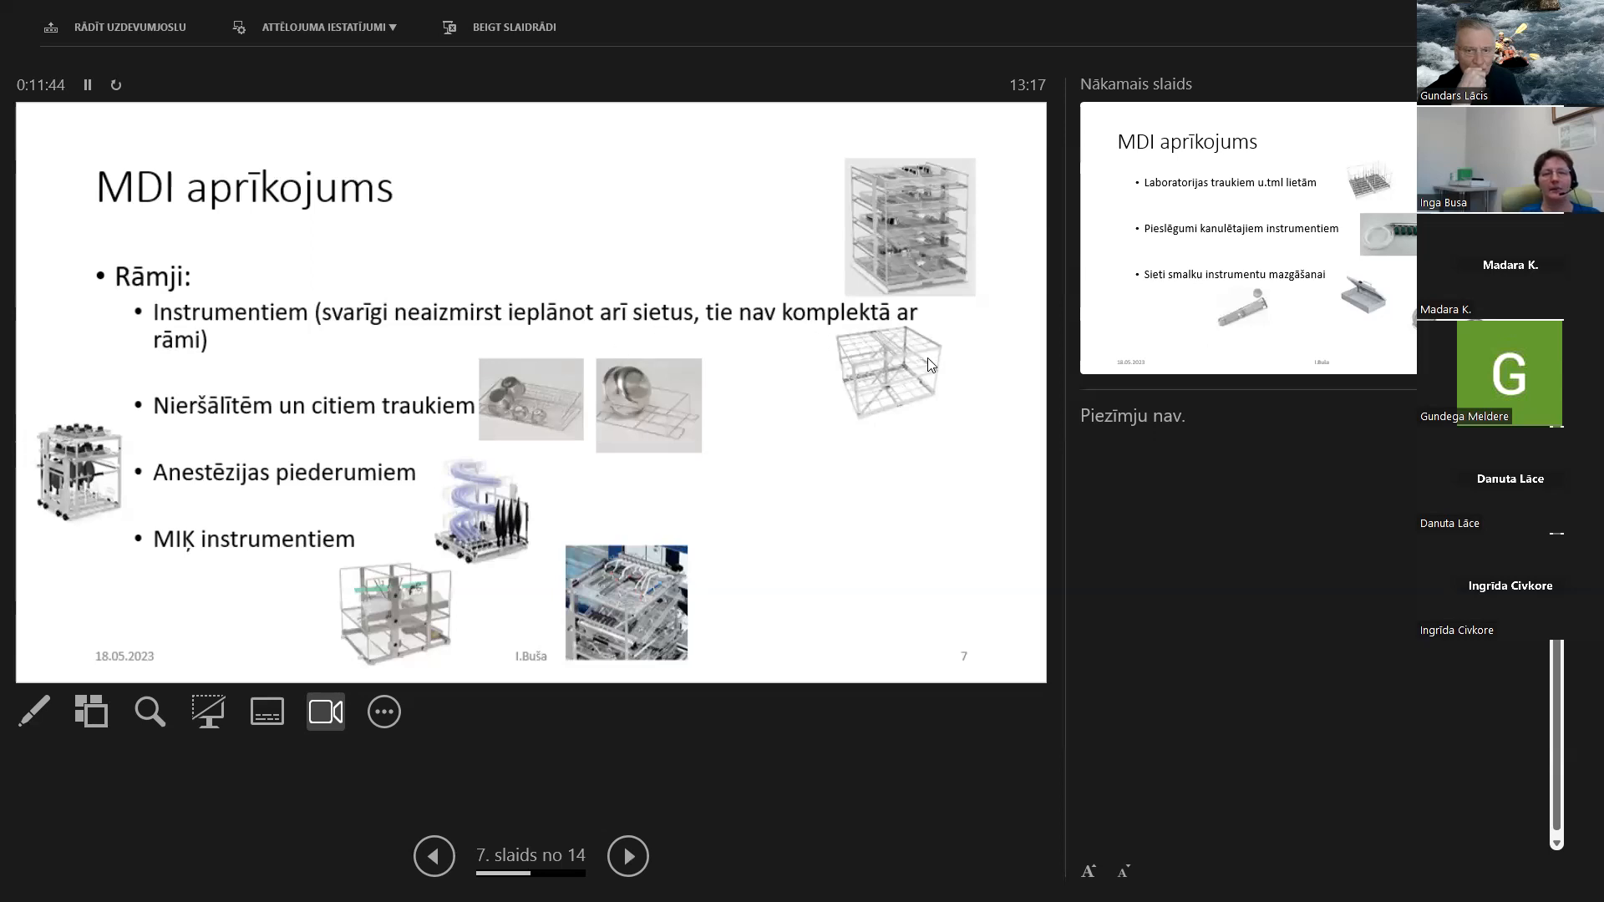
{"action": "mouse_move", "coordinate": [898, 387]}
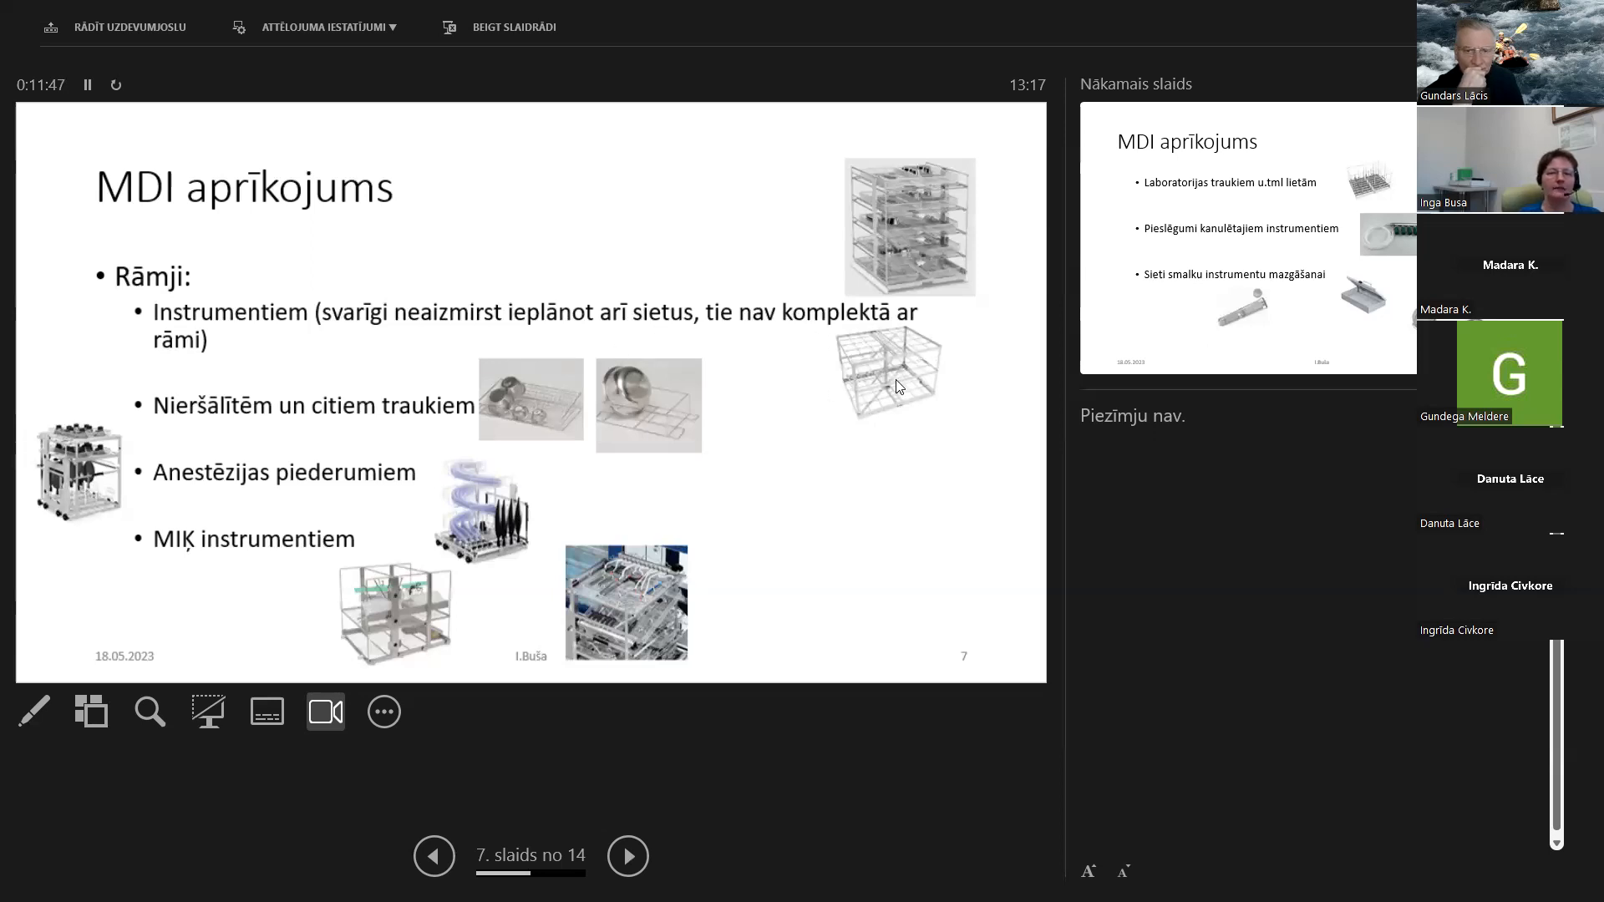
{"action": "mouse_move", "coordinate": [943, 284]}
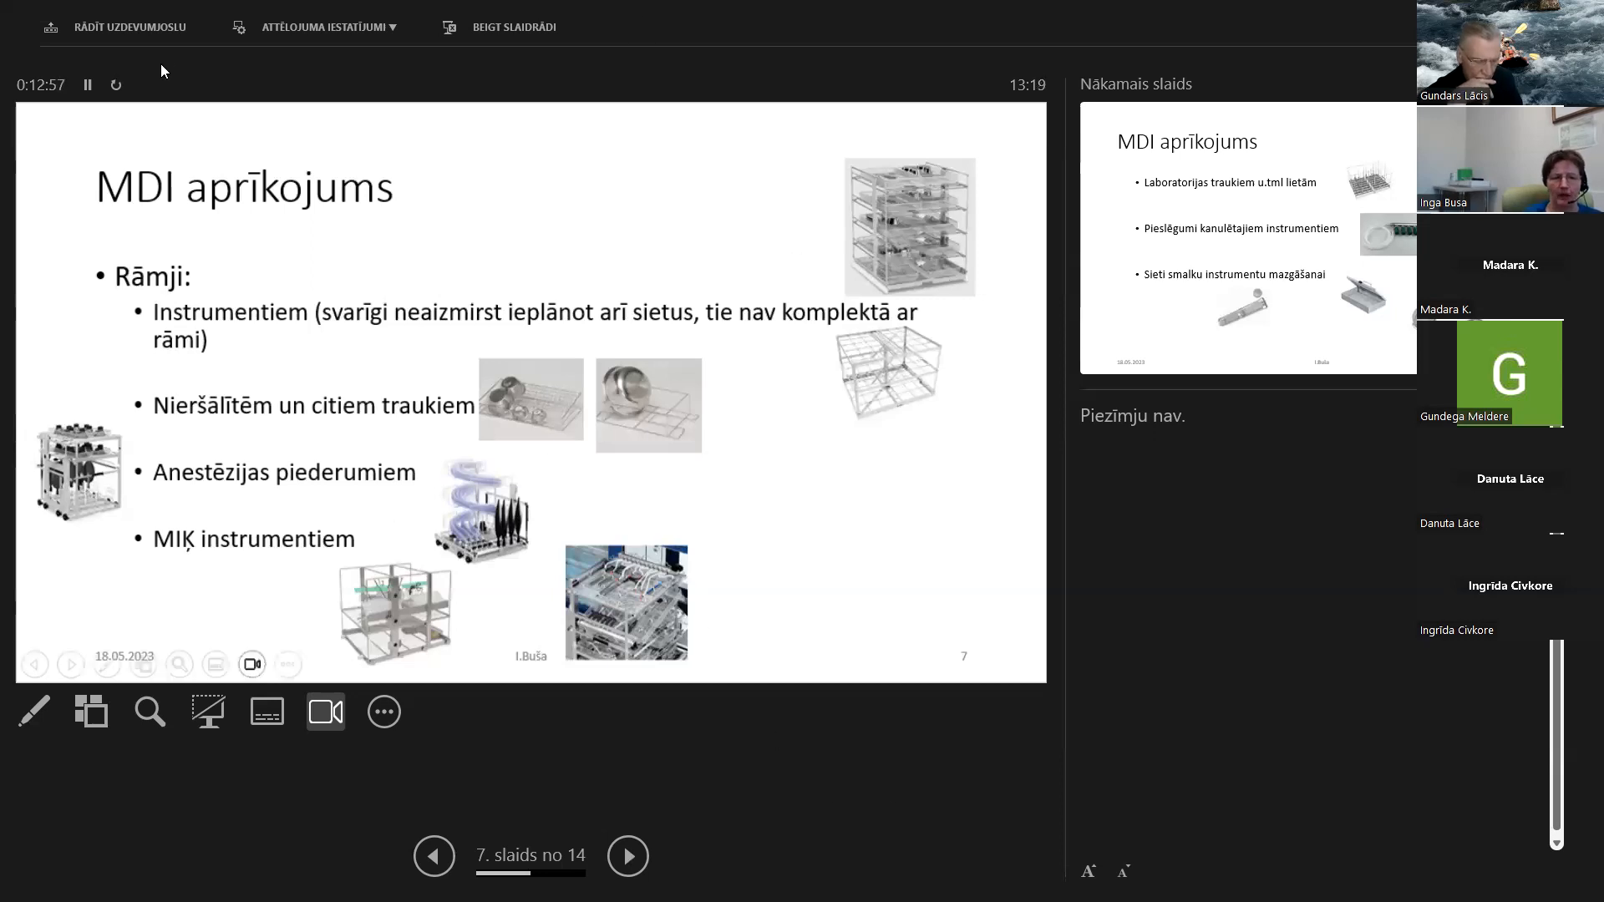
{"action": "mouse_move", "coordinate": [369, 539]}
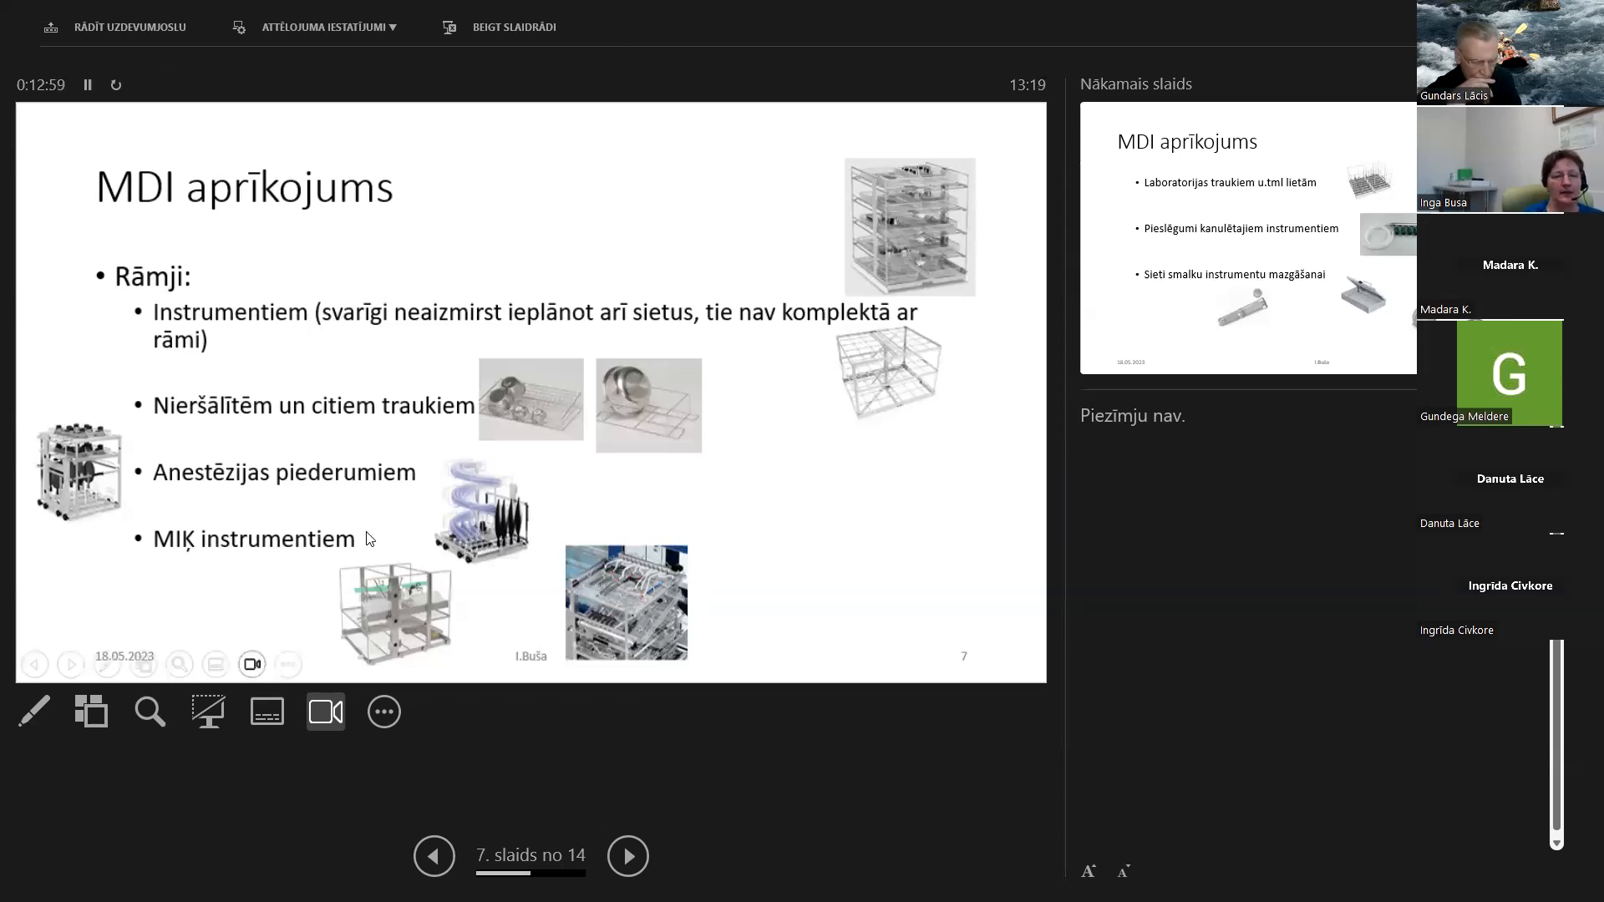
{"action": "mouse_move", "coordinate": [501, 583]}
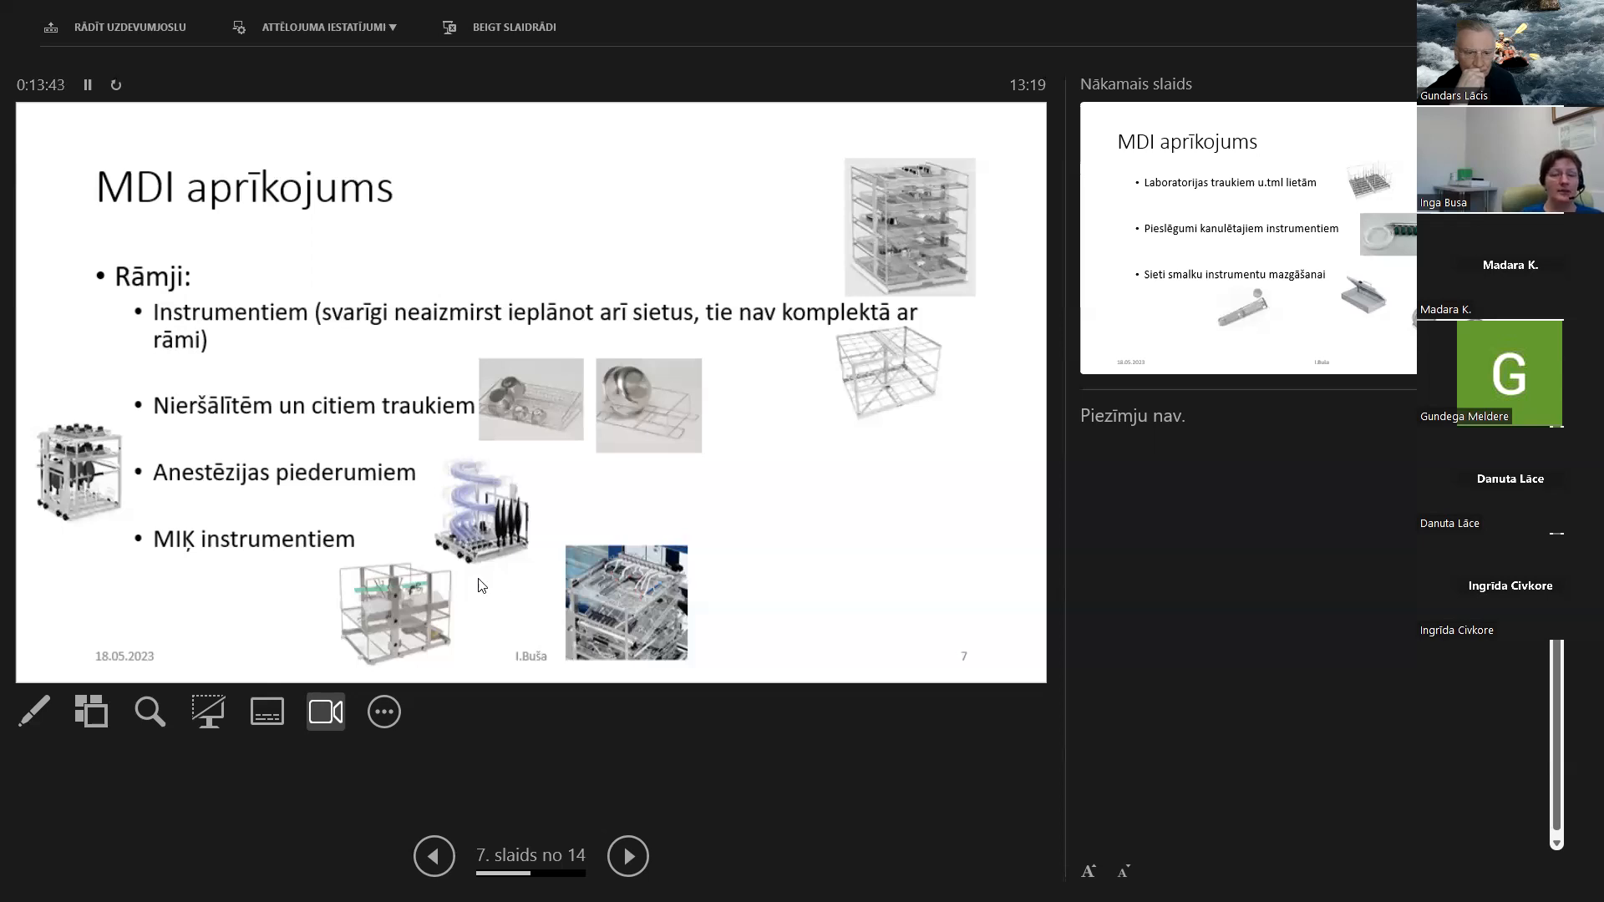
{"action": "mouse_move", "coordinate": [218, 595]}
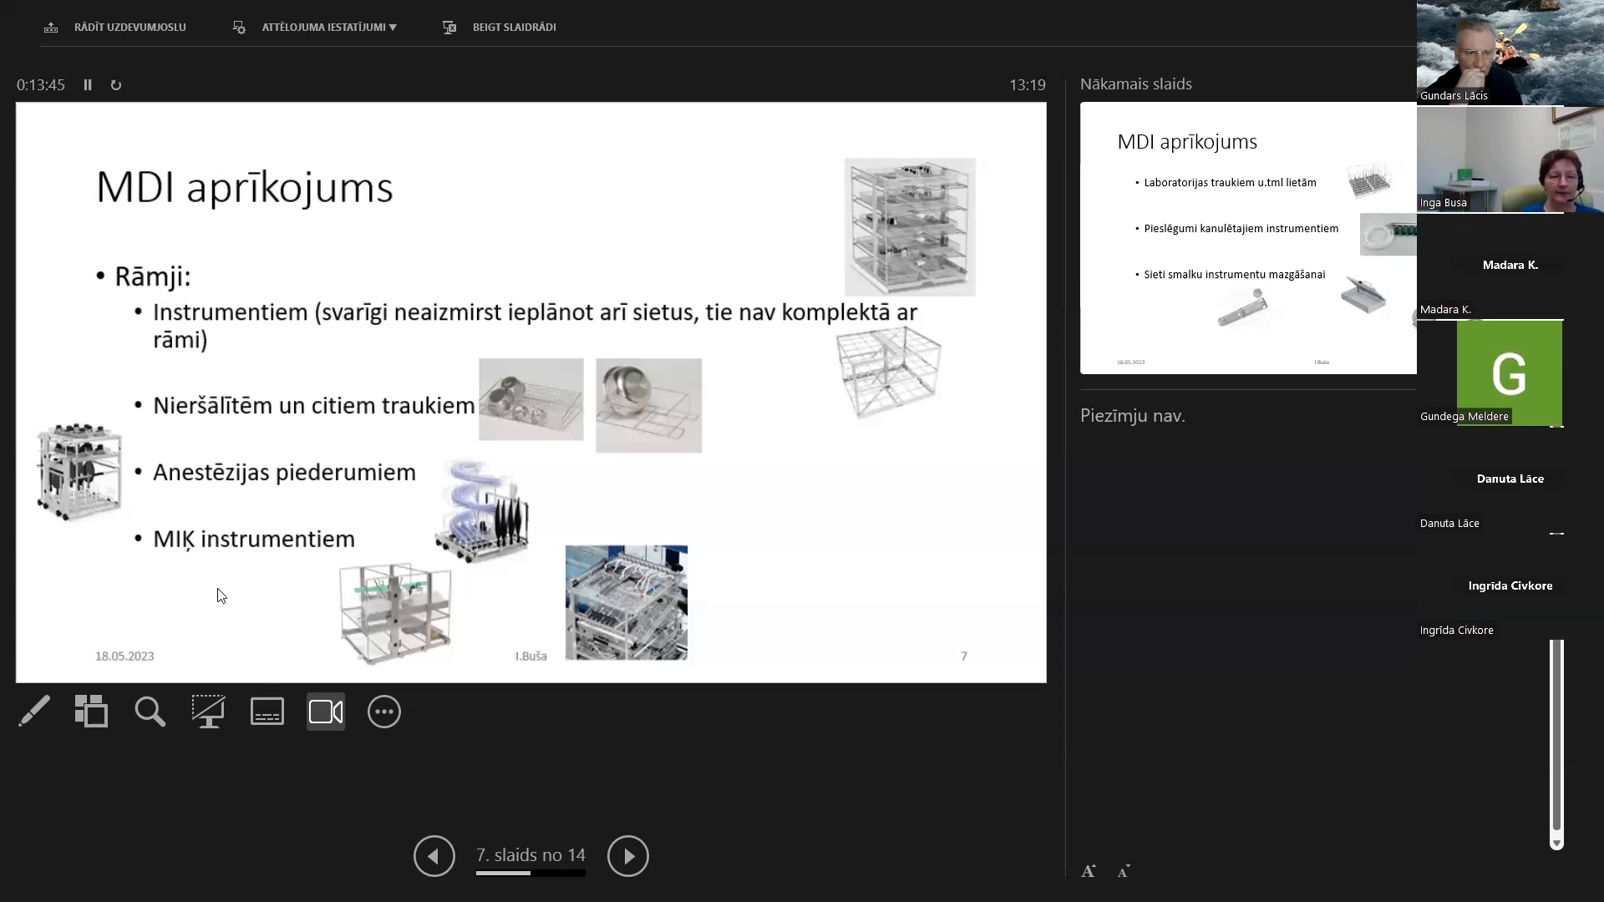
{"action": "mouse_move", "coordinate": [197, 610]}
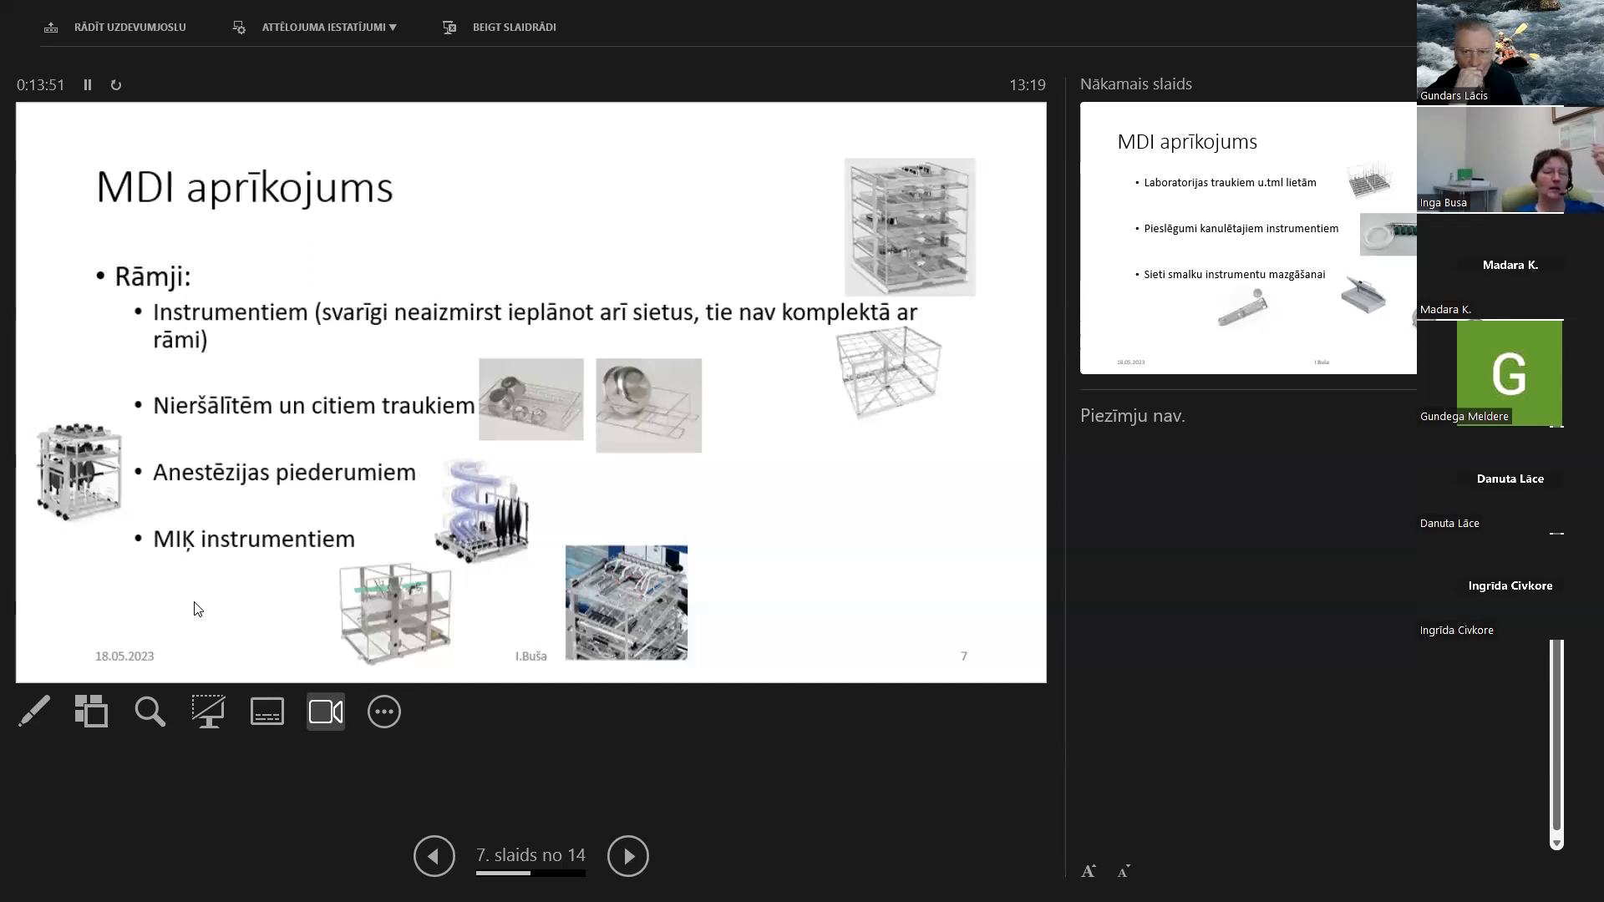
{"action": "mouse_move", "coordinate": [832, 693]}
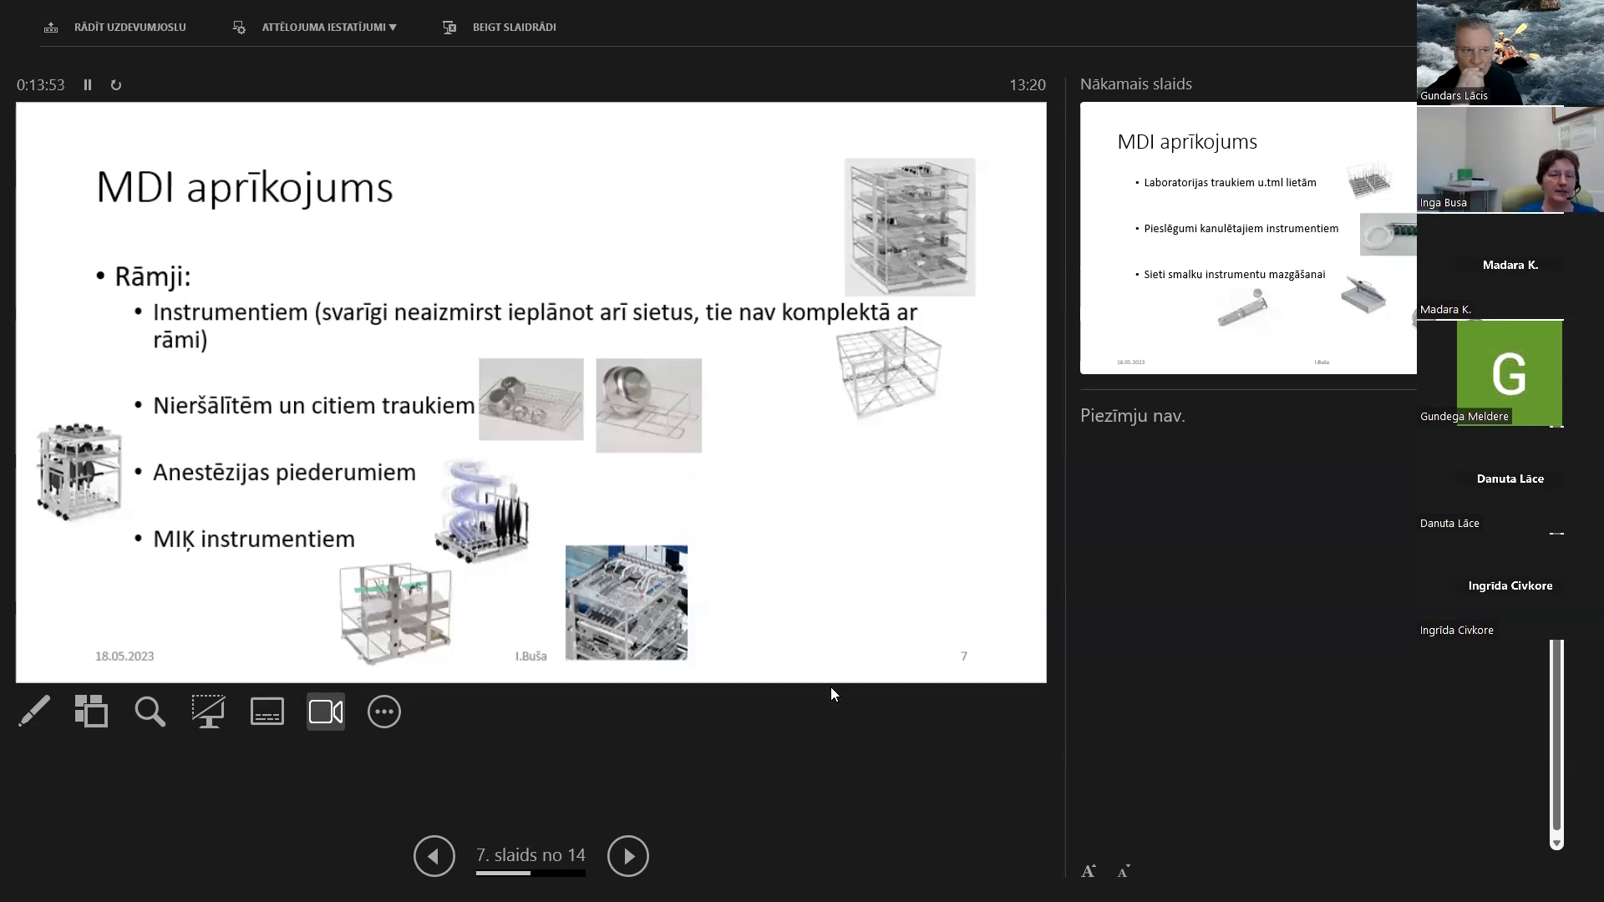
{"action": "mouse_move", "coordinate": [685, 687]}
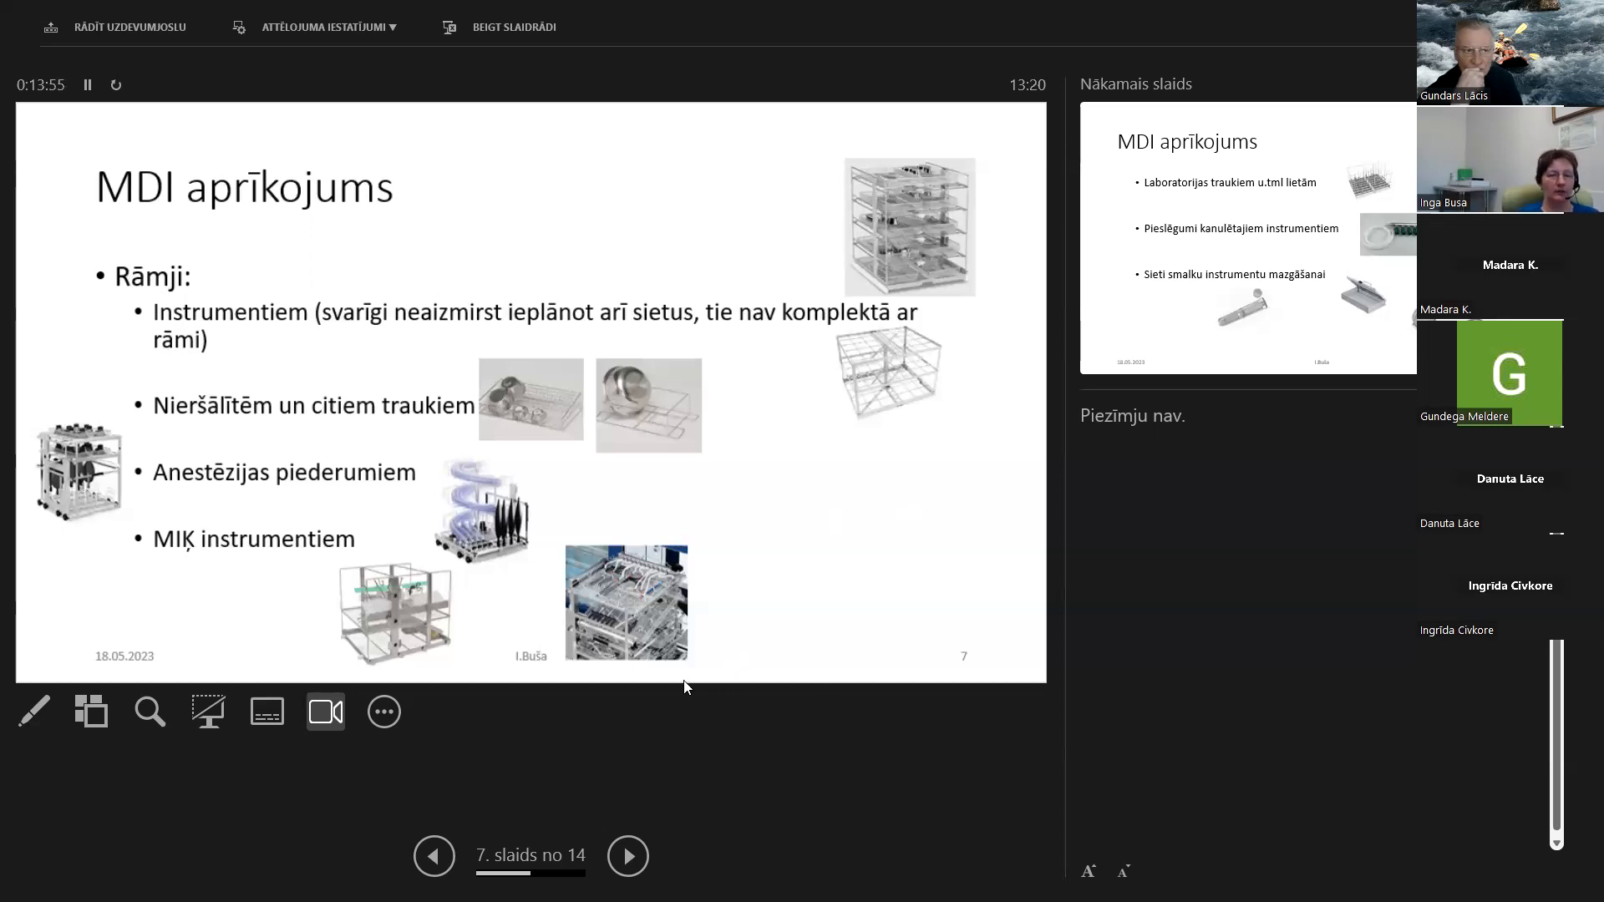
{"action": "mouse_move", "coordinate": [624, 616]}
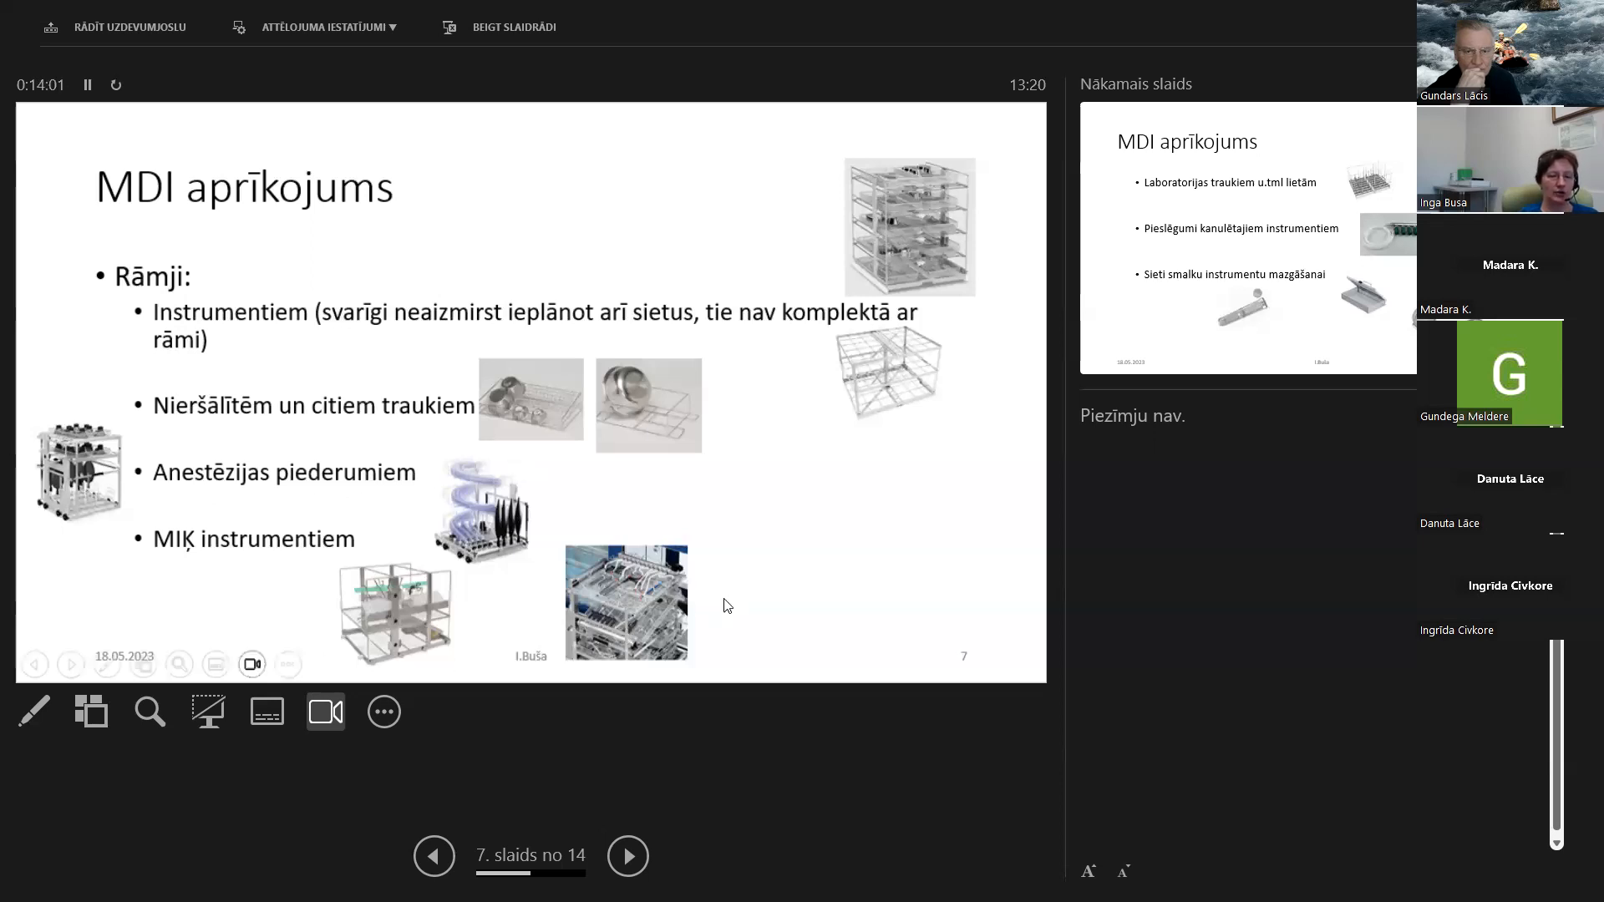
Advance to slide 8 on lab-ware racks, cannulated connections and fine-instrument nets
{"action": "left_click", "coordinate": [627, 856]}
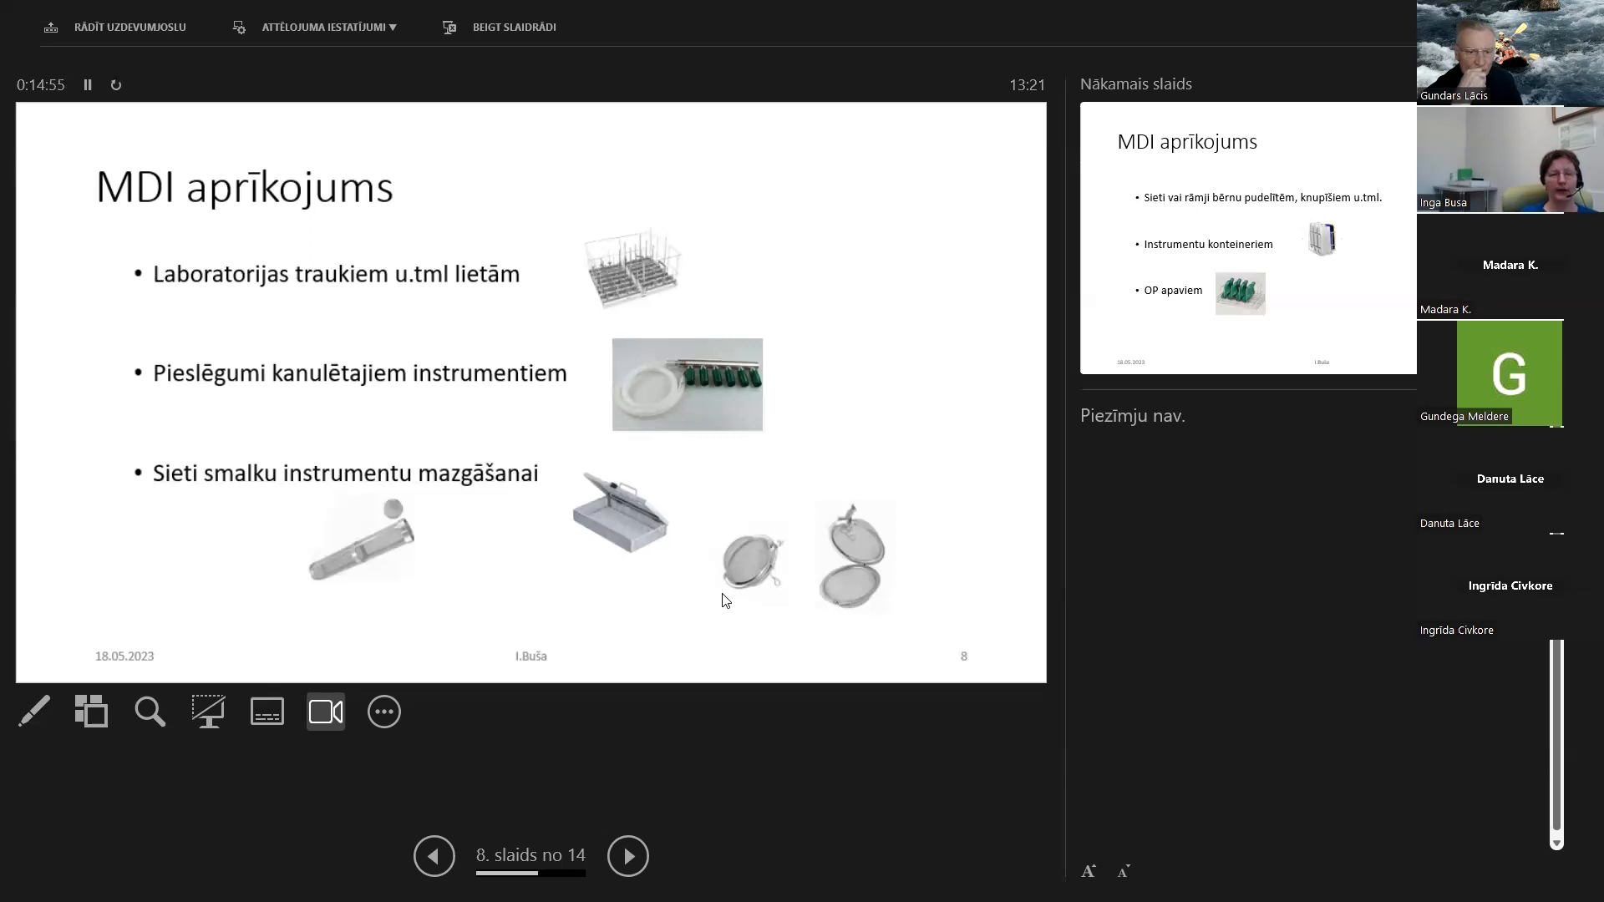
{"action": "mouse_move", "coordinate": [651, 609]}
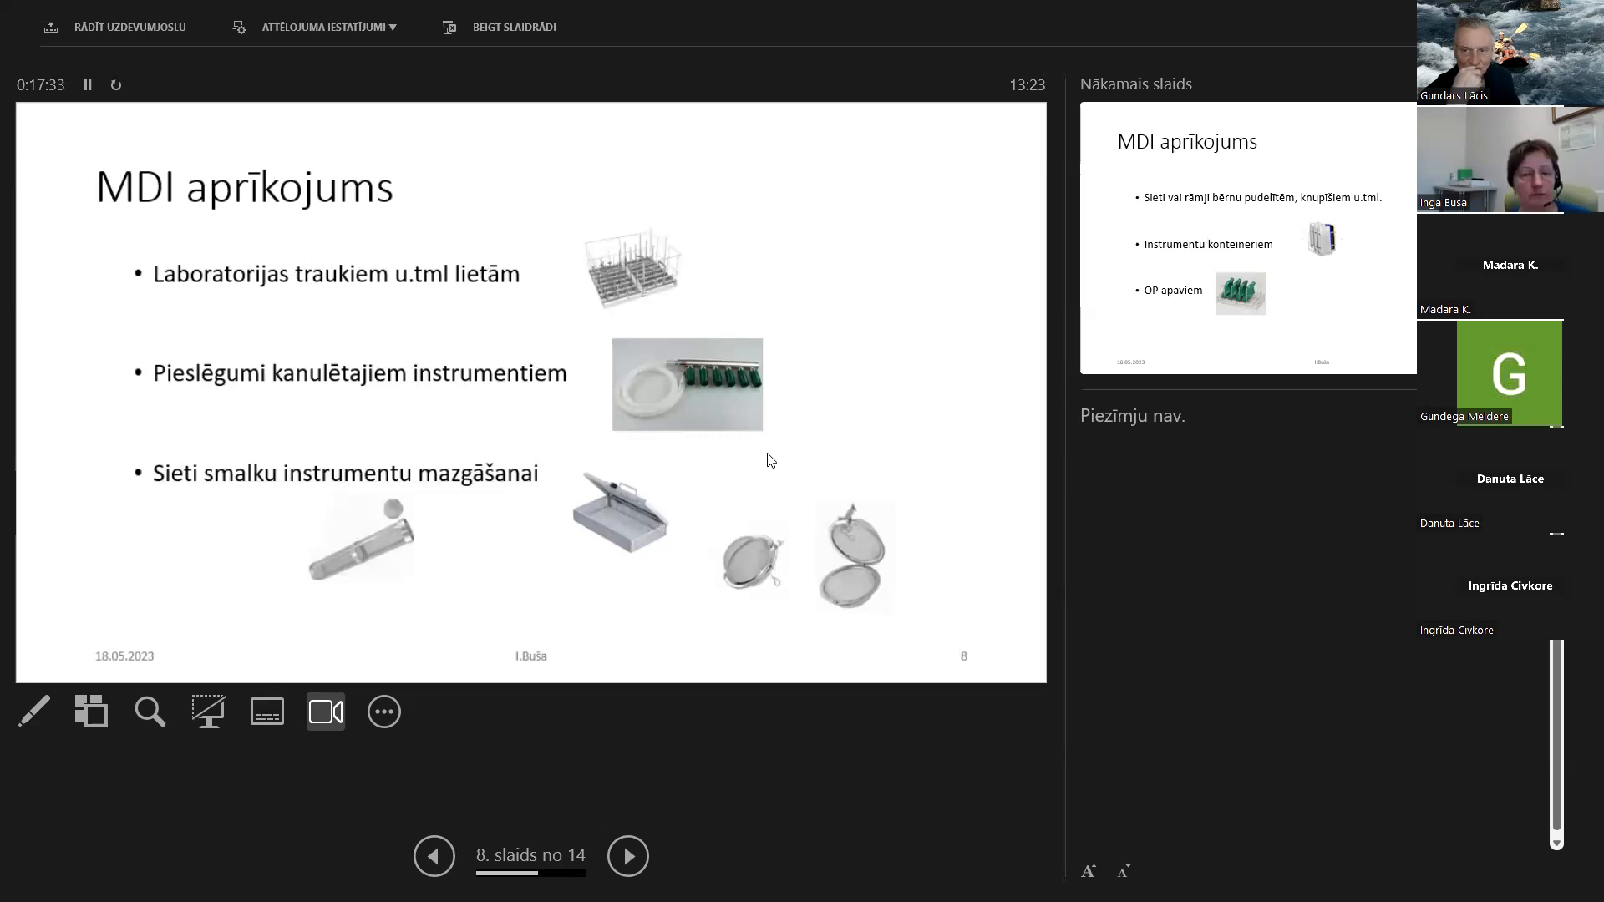
Advance to slide 9 on baby bottle racks, instrument containers and OP shoes
{"action": "left_click", "coordinate": [627, 856]}
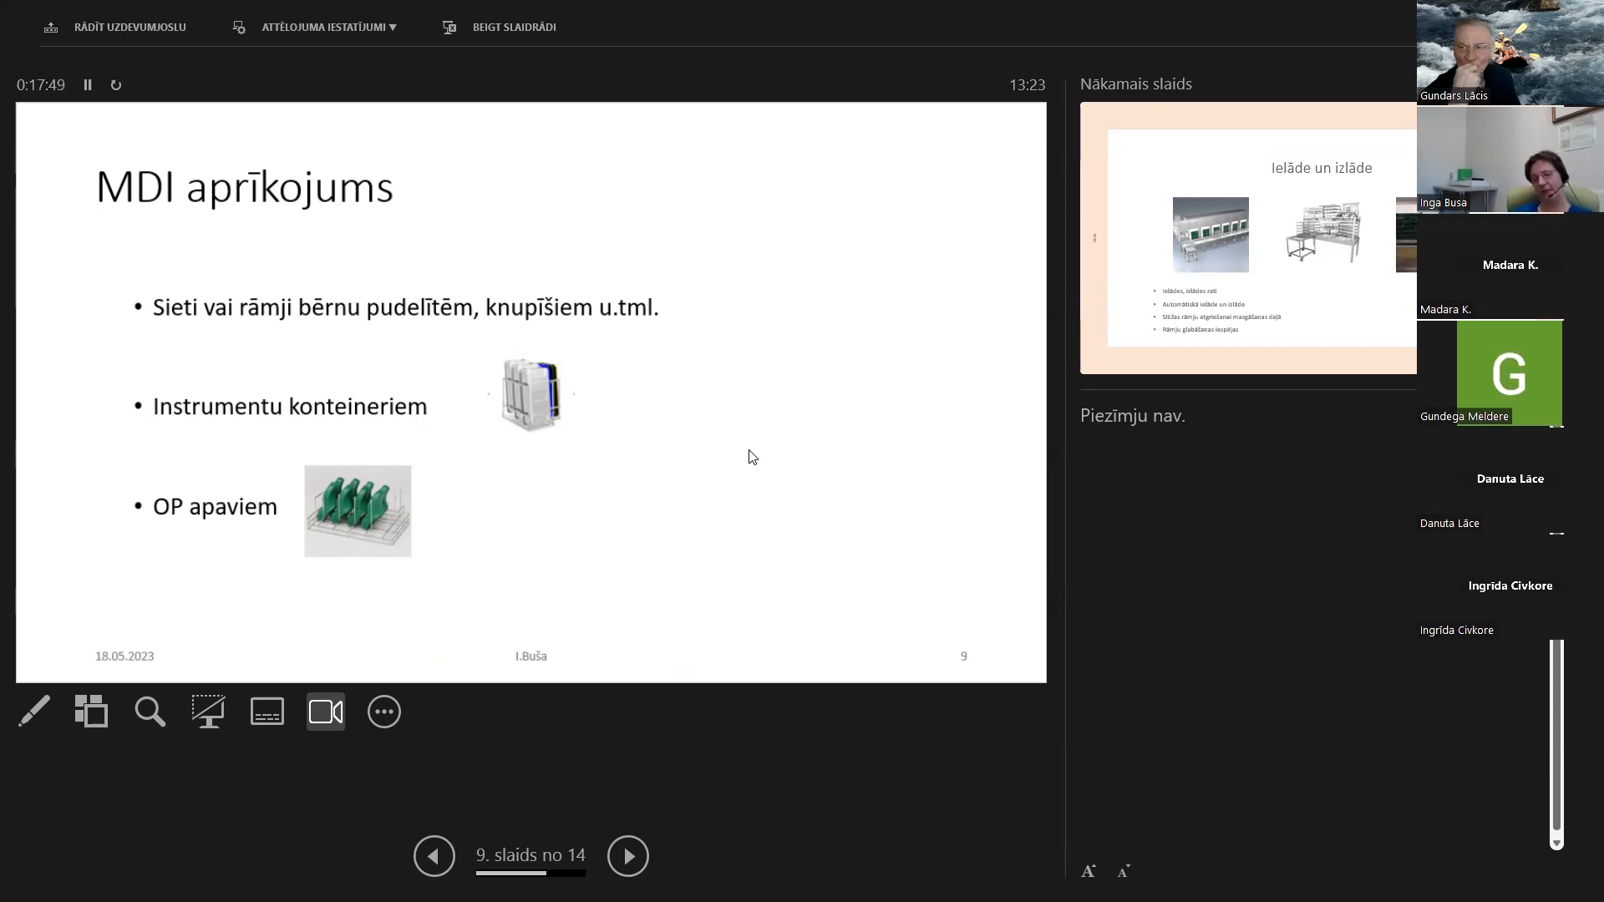
{"action": "left_click", "coordinate": [627, 855]}
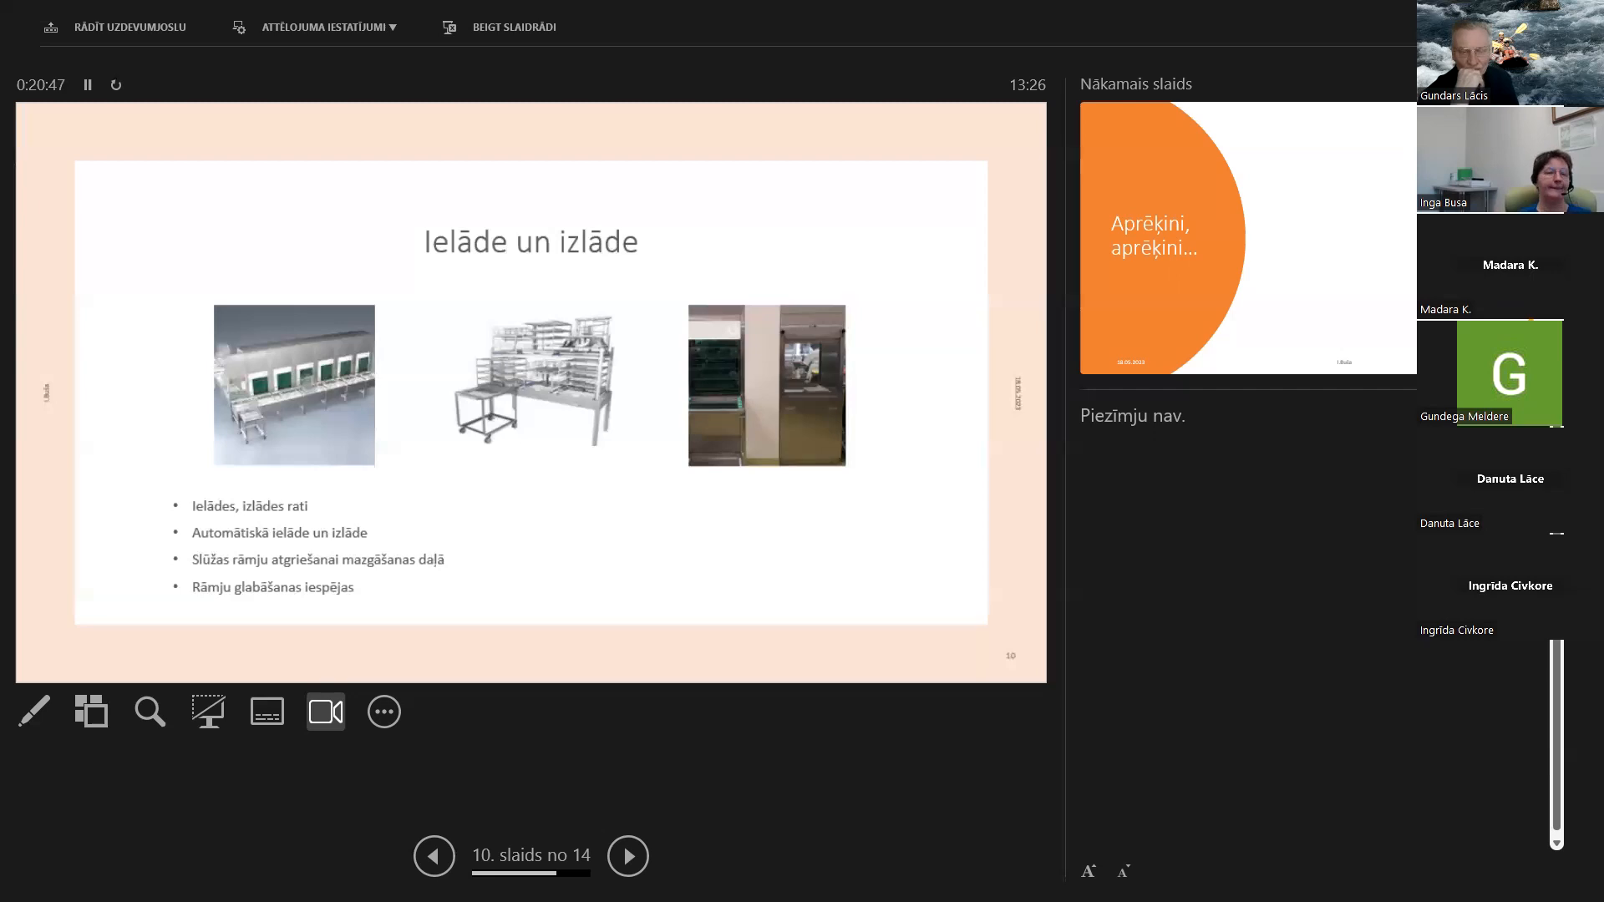
{"action": "mouse_move", "coordinate": [210, 387]}
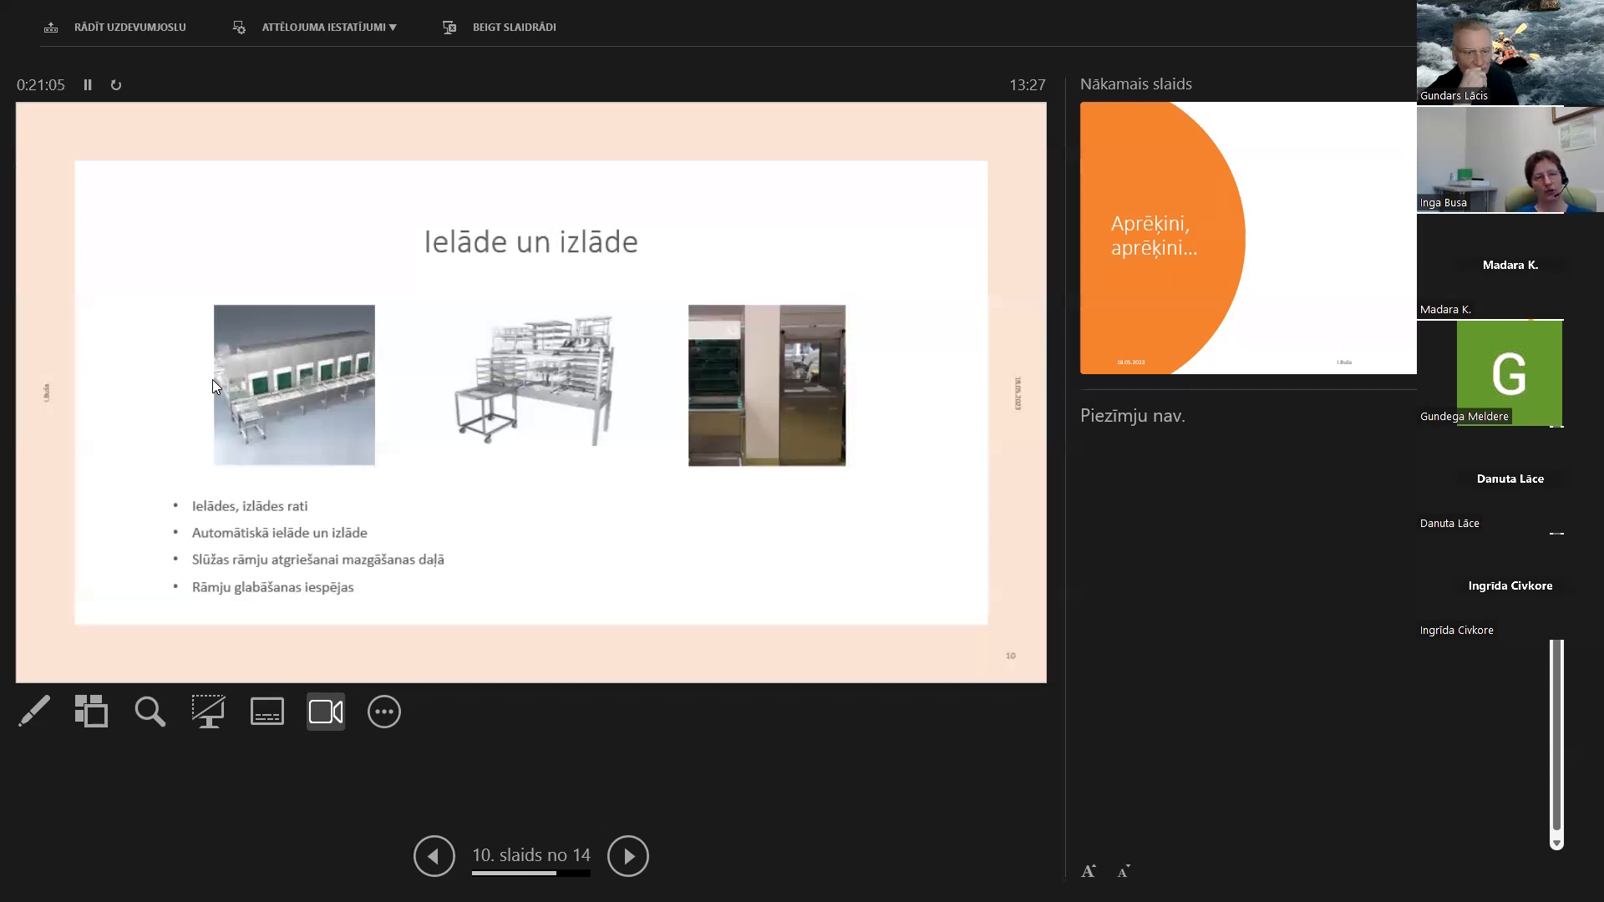
{"action": "mouse_move", "coordinate": [598, 398]}
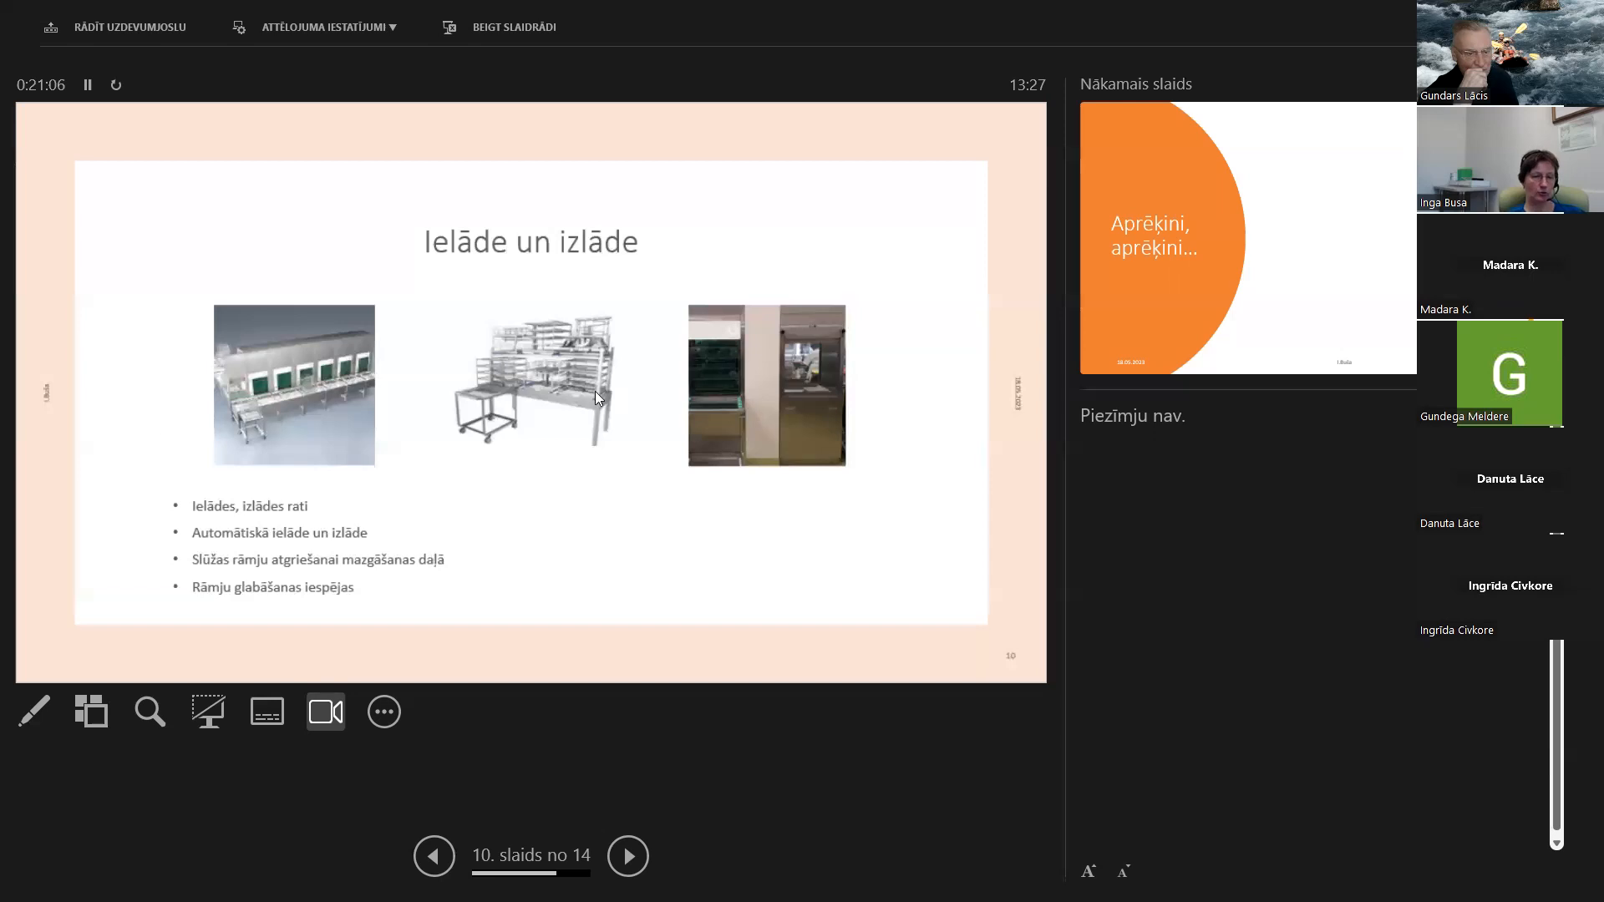
{"action": "mouse_move", "coordinate": [386, 495]}
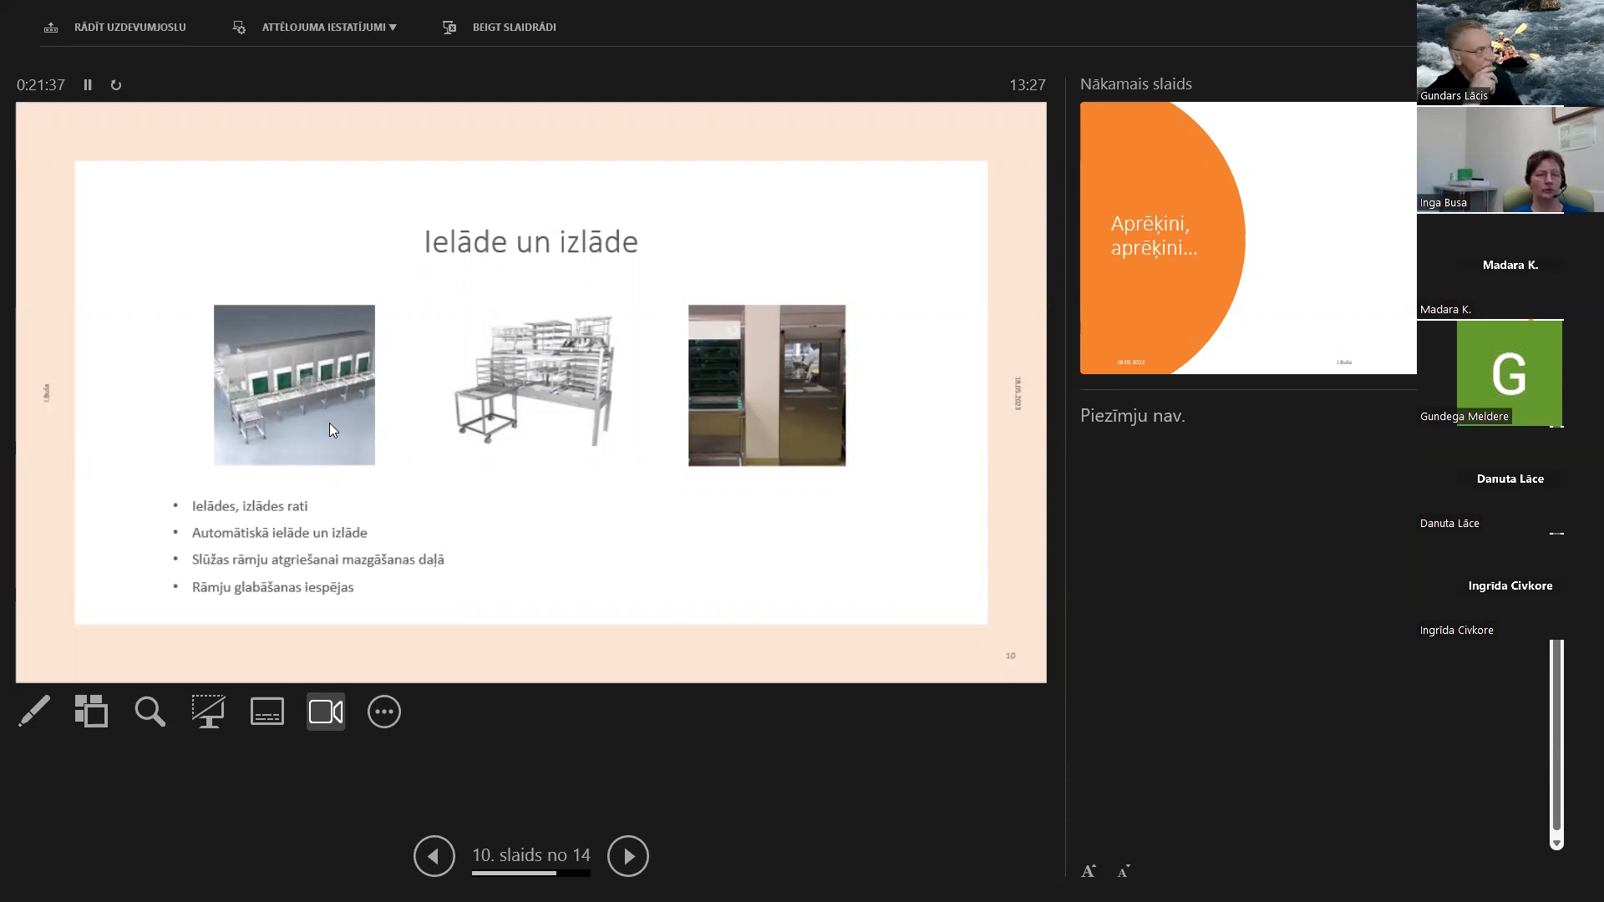
{"action": "mouse_move", "coordinate": [481, 459]}
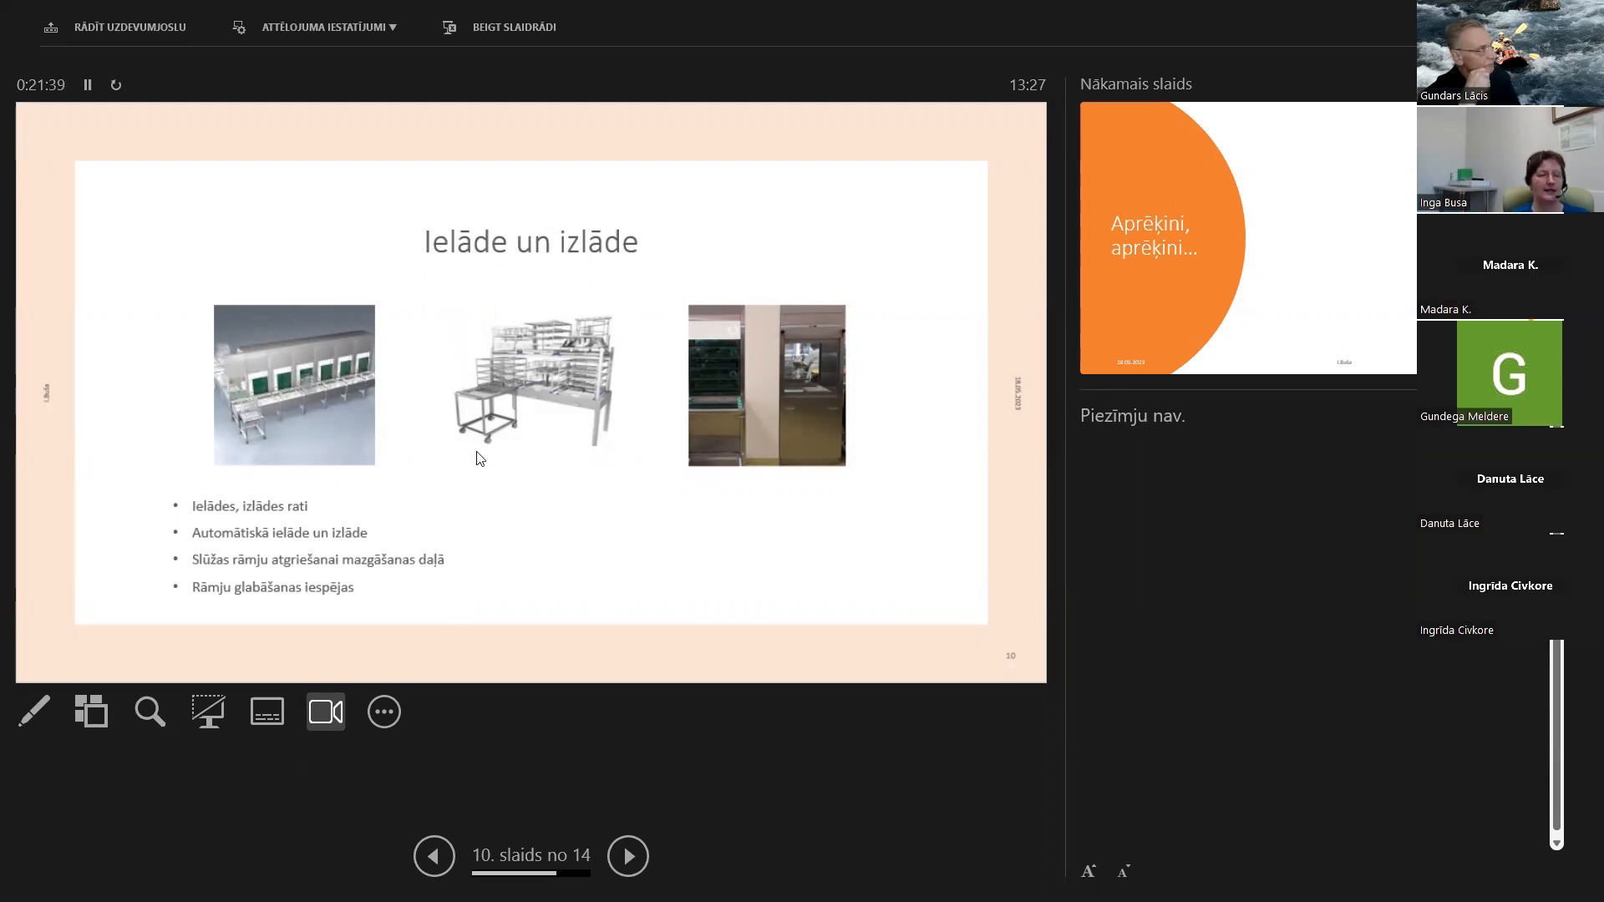
{"action": "mouse_move", "coordinate": [494, 497]}
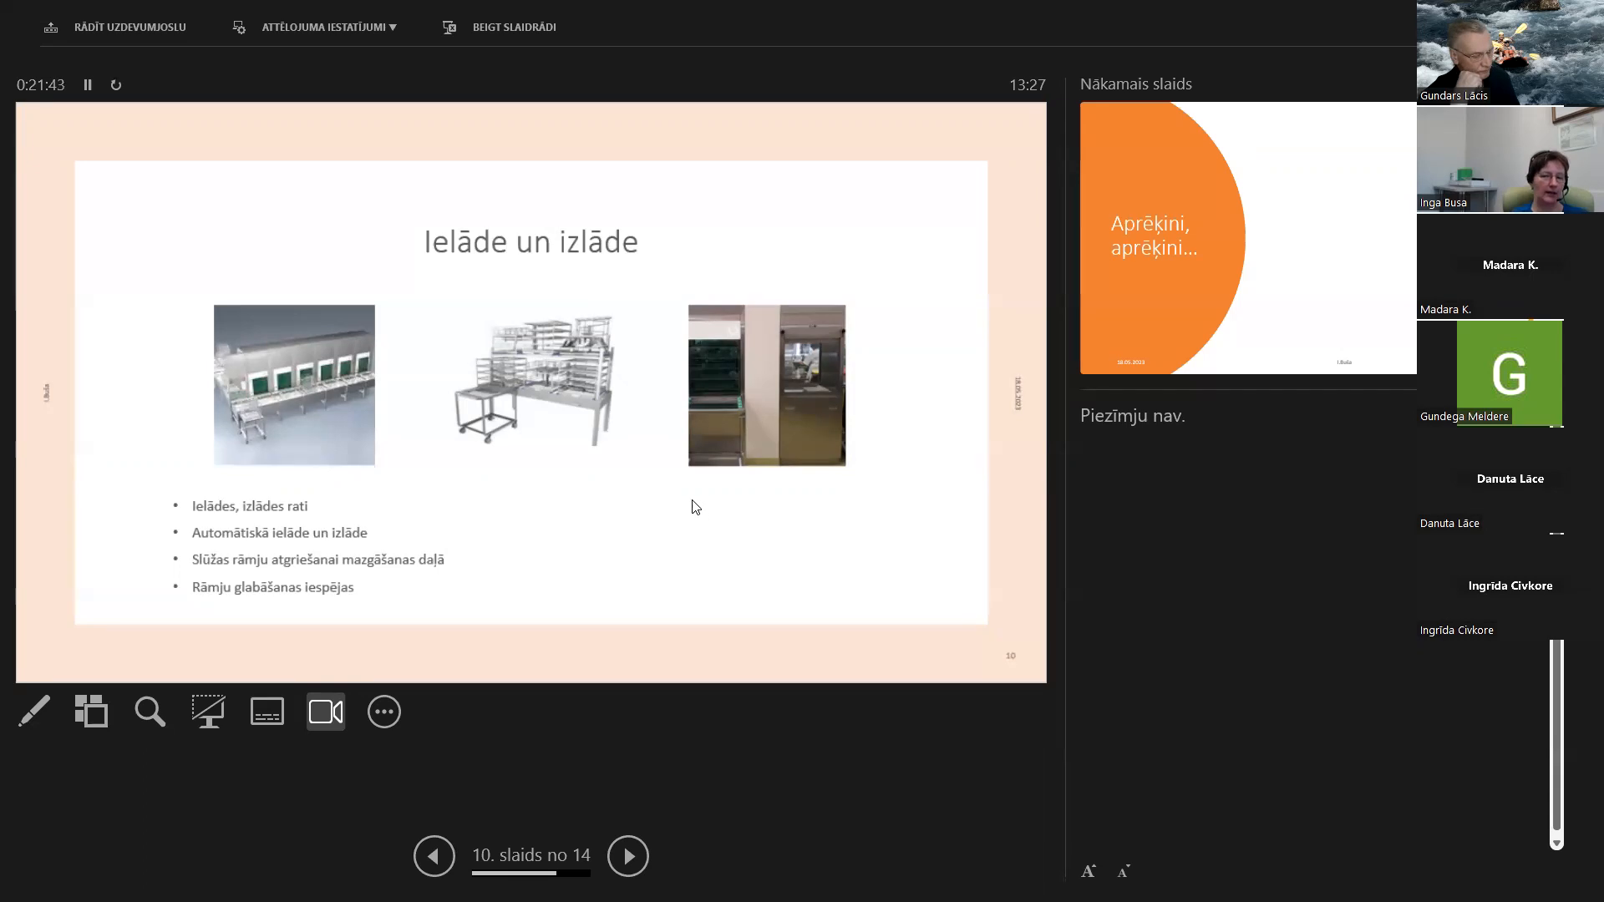
{"action": "mouse_move", "coordinate": [945, 334]}
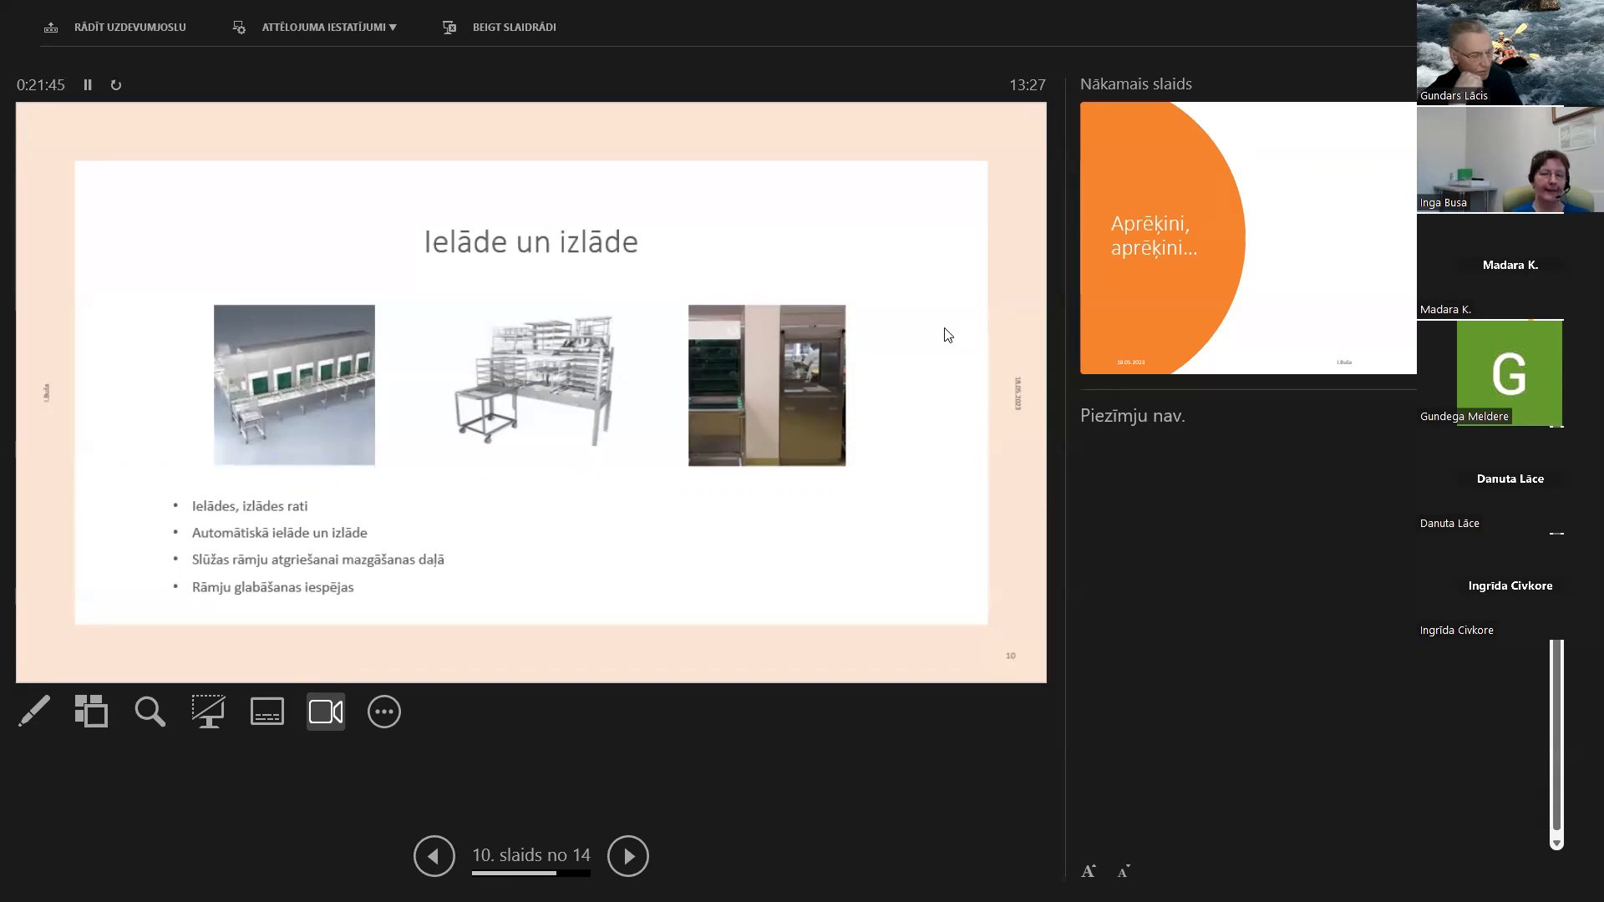
{"action": "mouse_move", "coordinate": [655, 557]}
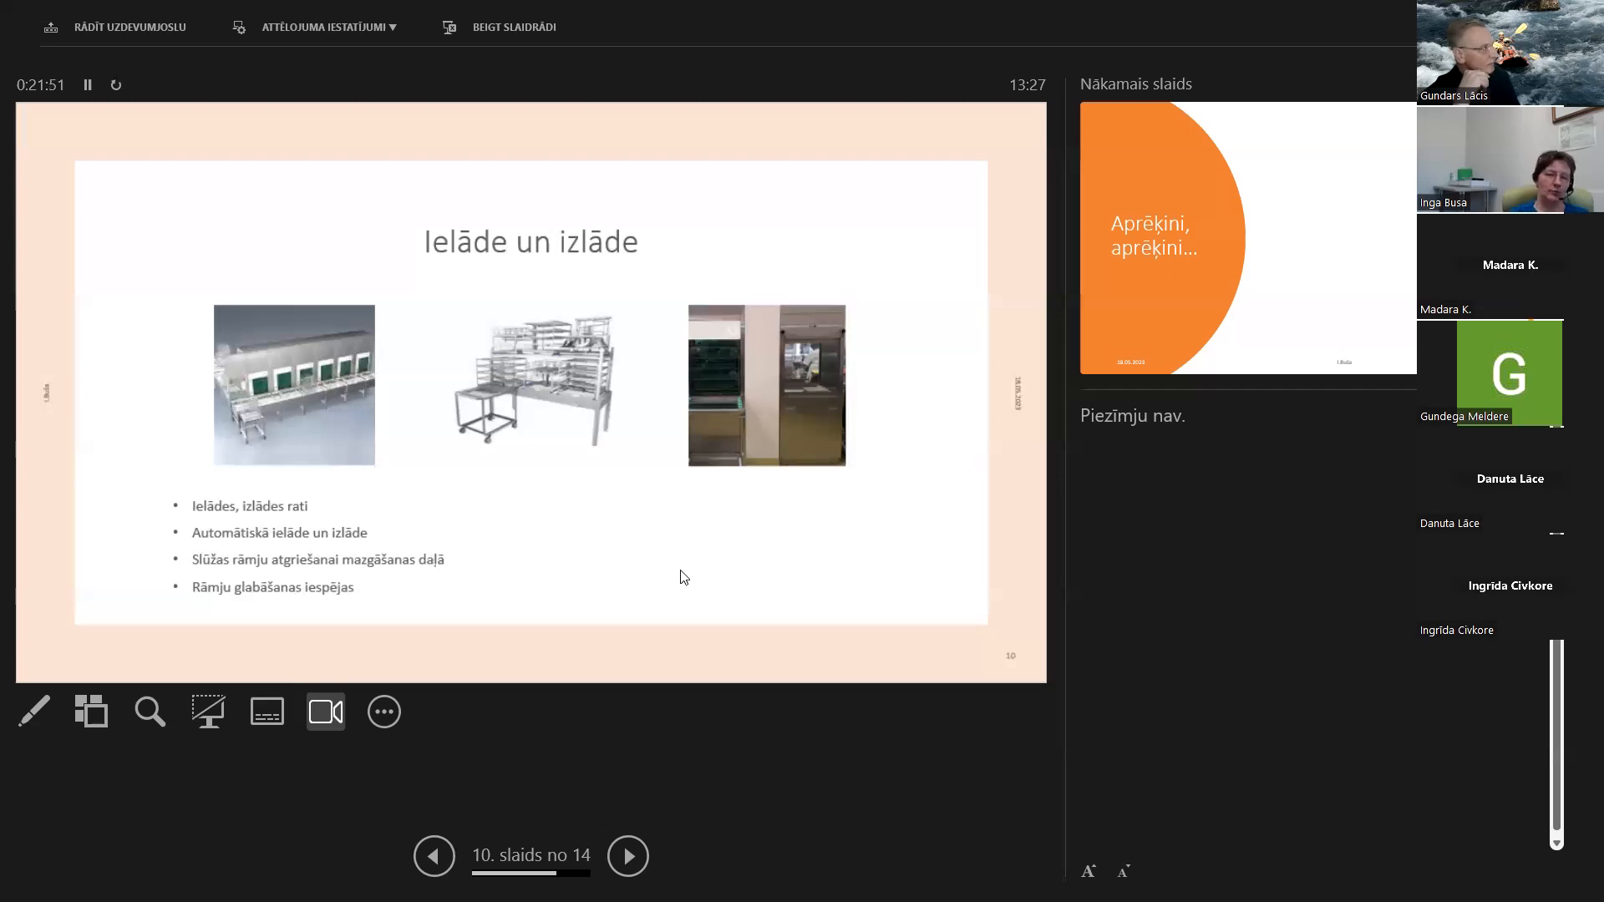
{"action": "mouse_move", "coordinate": [826, 559]}
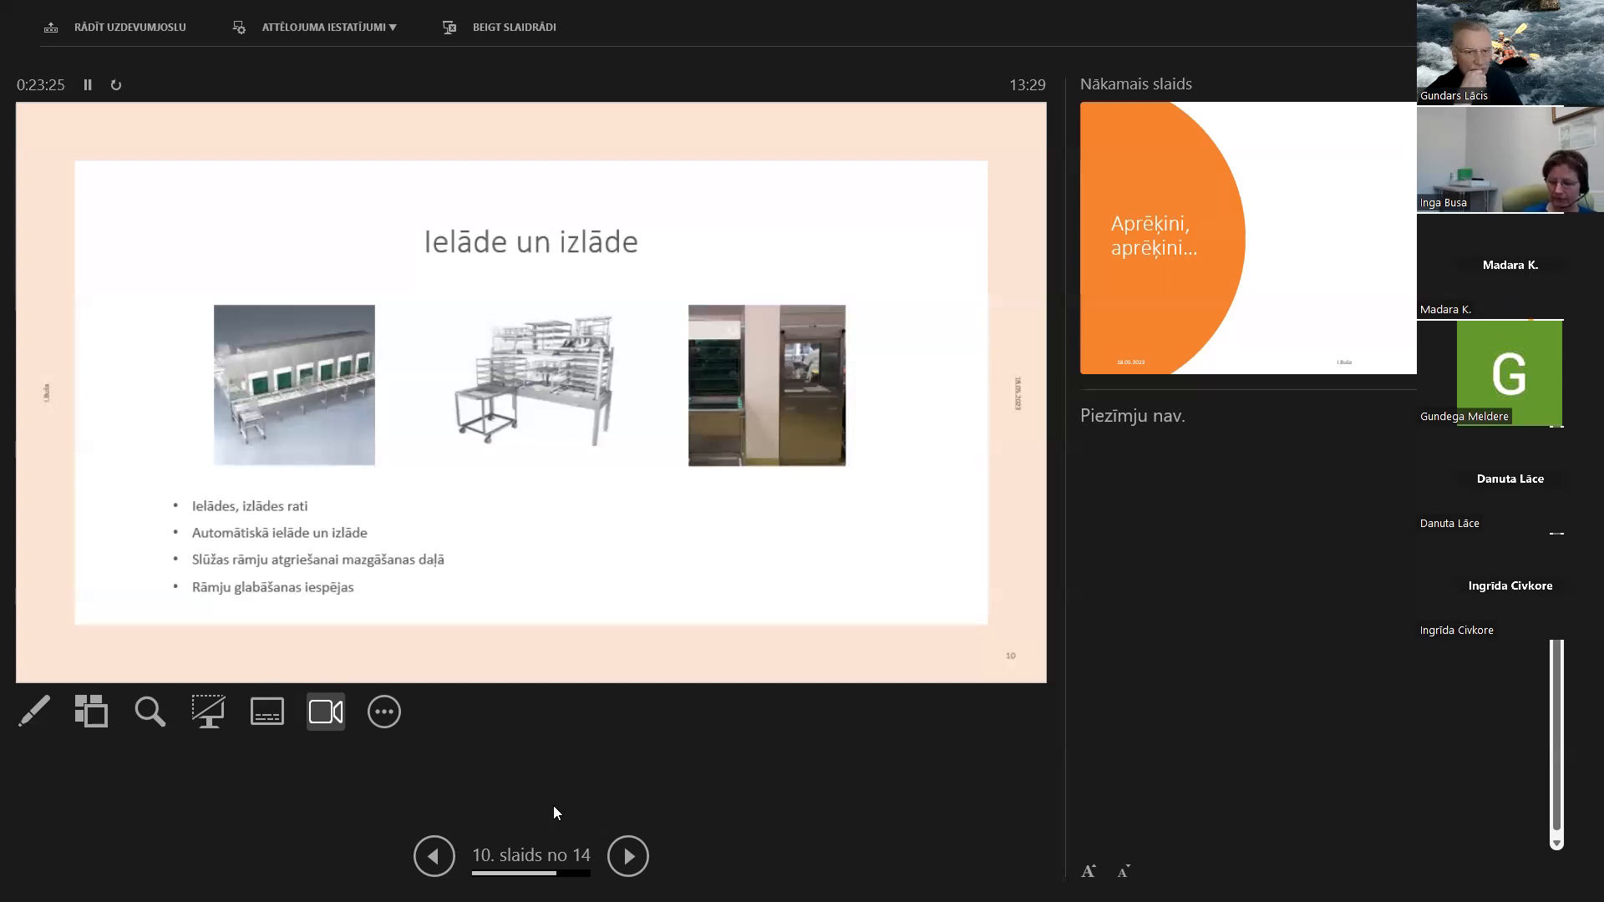
{"action": "mouse_move", "coordinate": [550, 847]}
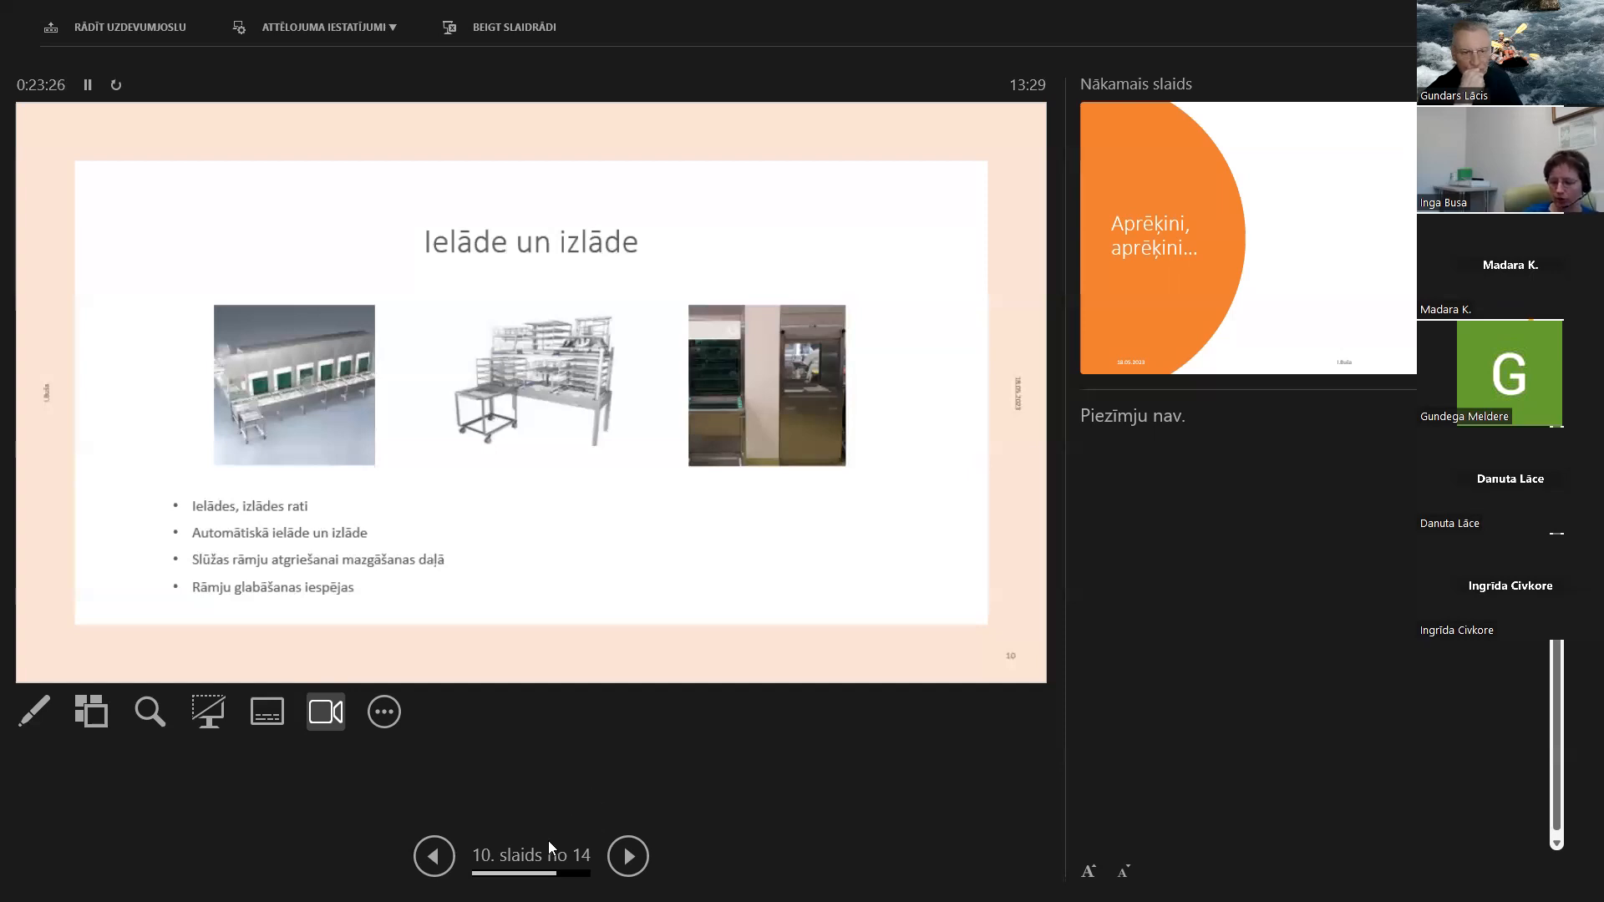
{"action": "mouse_move", "coordinate": [550, 853]}
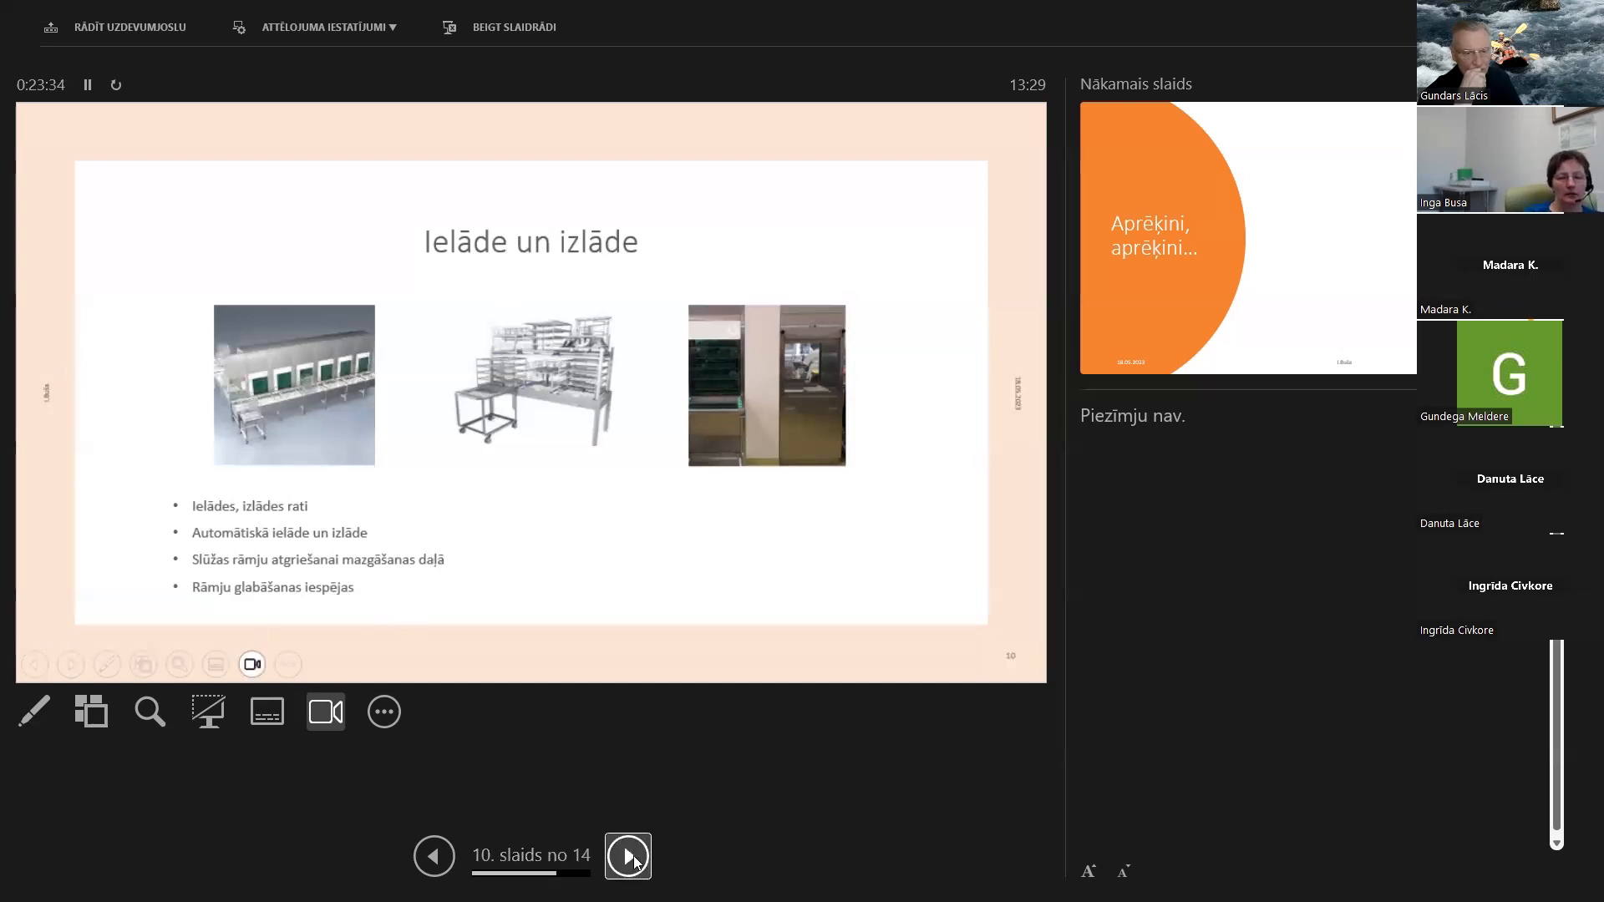
Advance to slide 11, the orange "Aprēķini, aprēķini..." title slide
{"action": "left_click", "coordinate": [627, 856]}
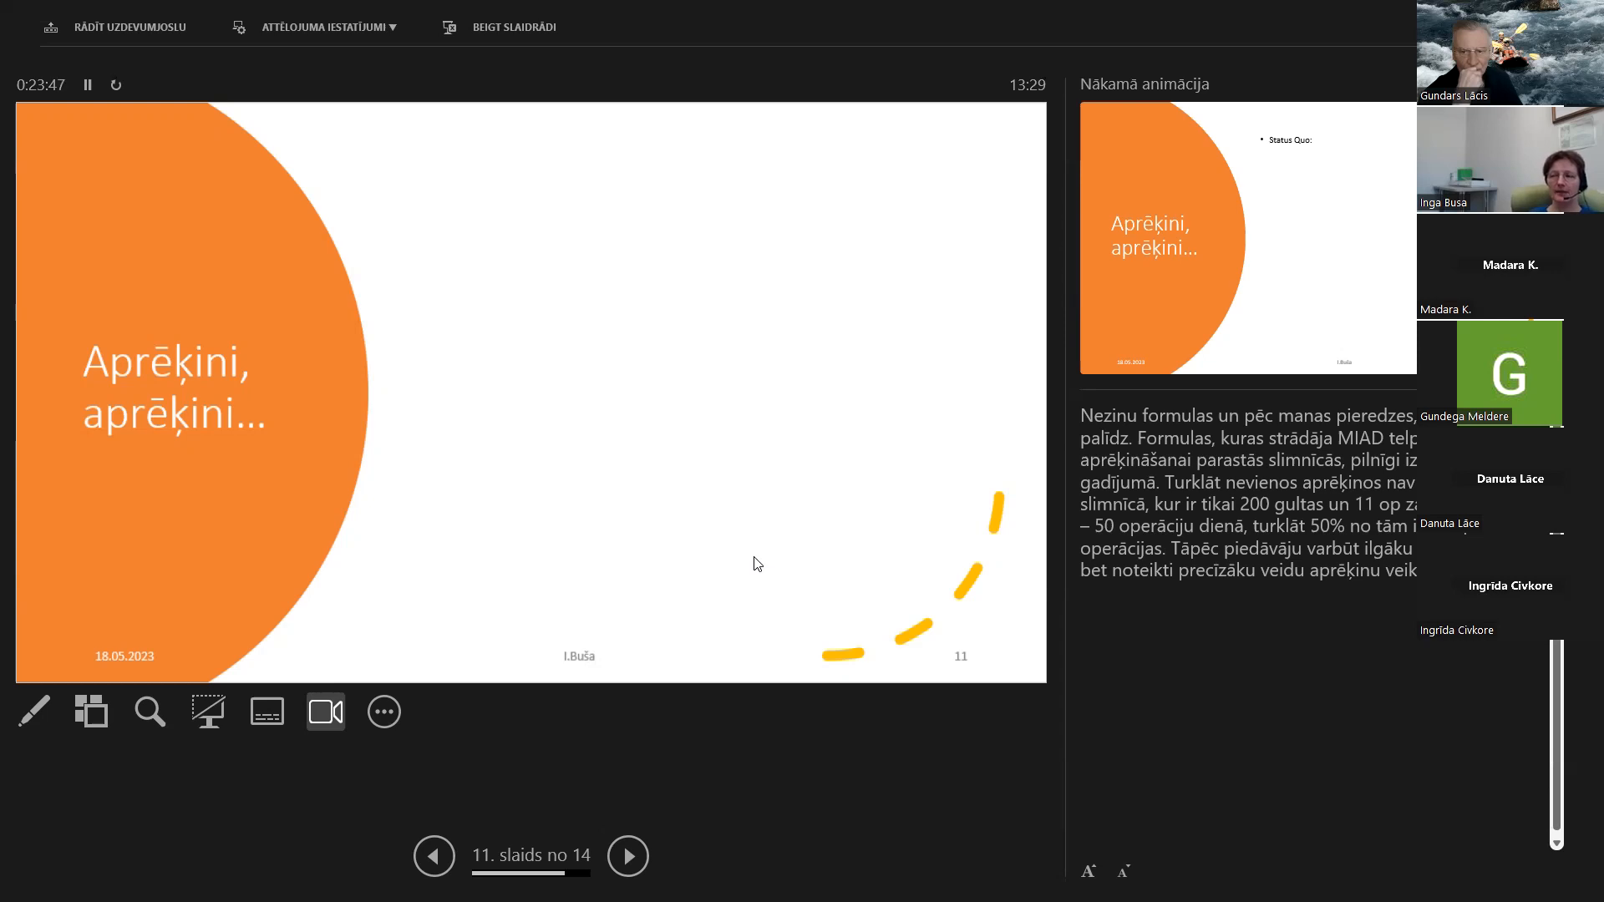
{"action": "mouse_move", "coordinate": [755, 543]}
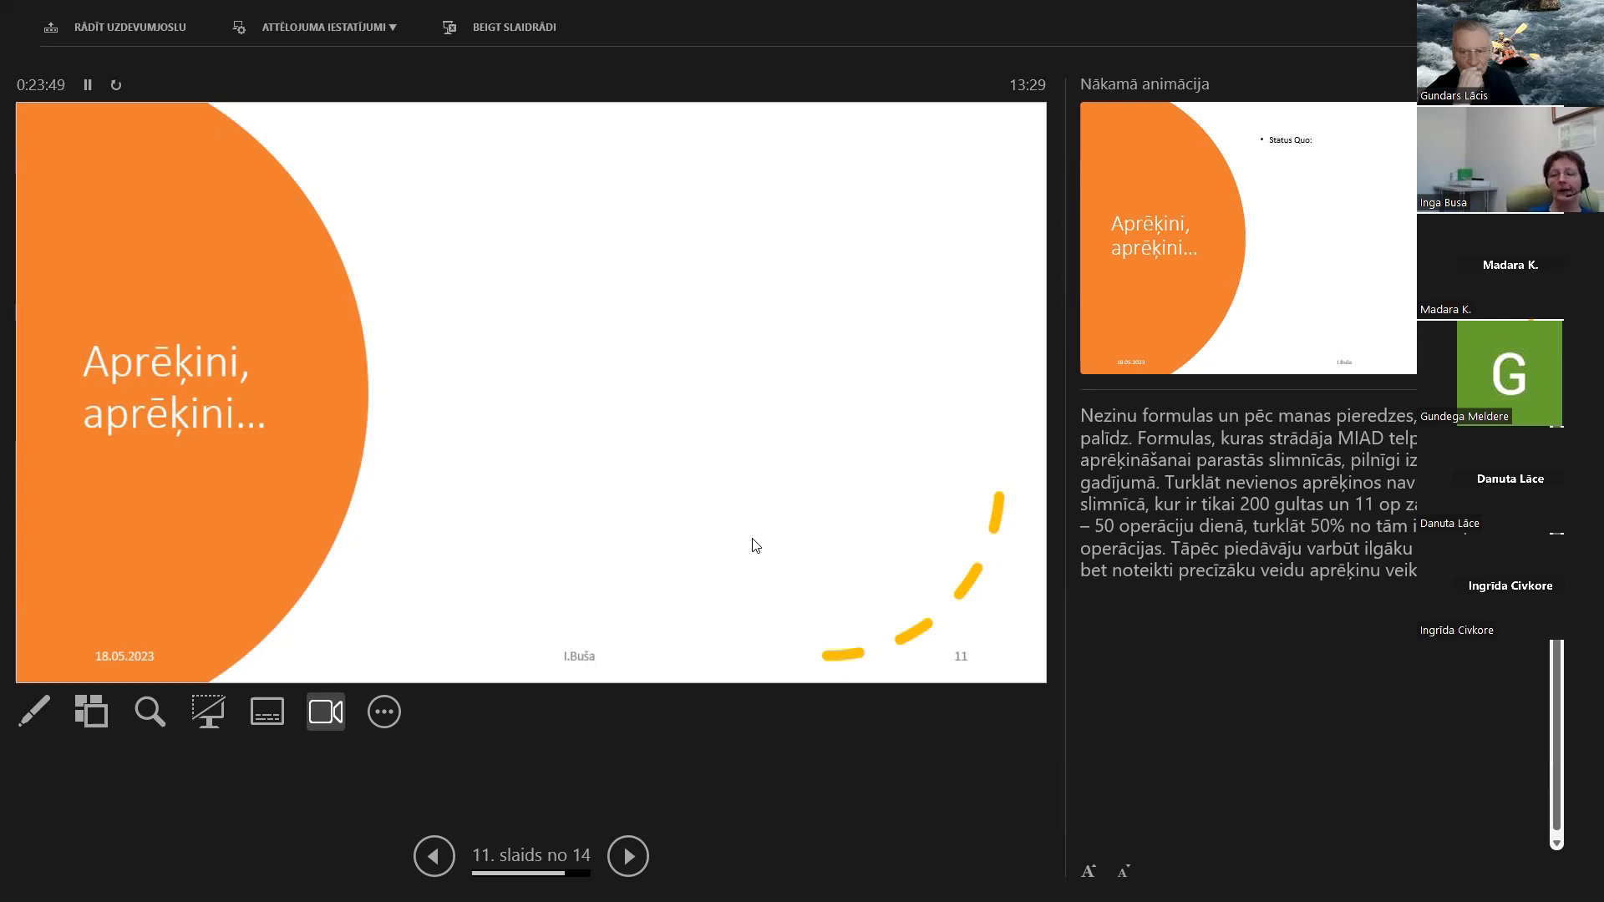
{"action": "mouse_move", "coordinate": [614, 532]}
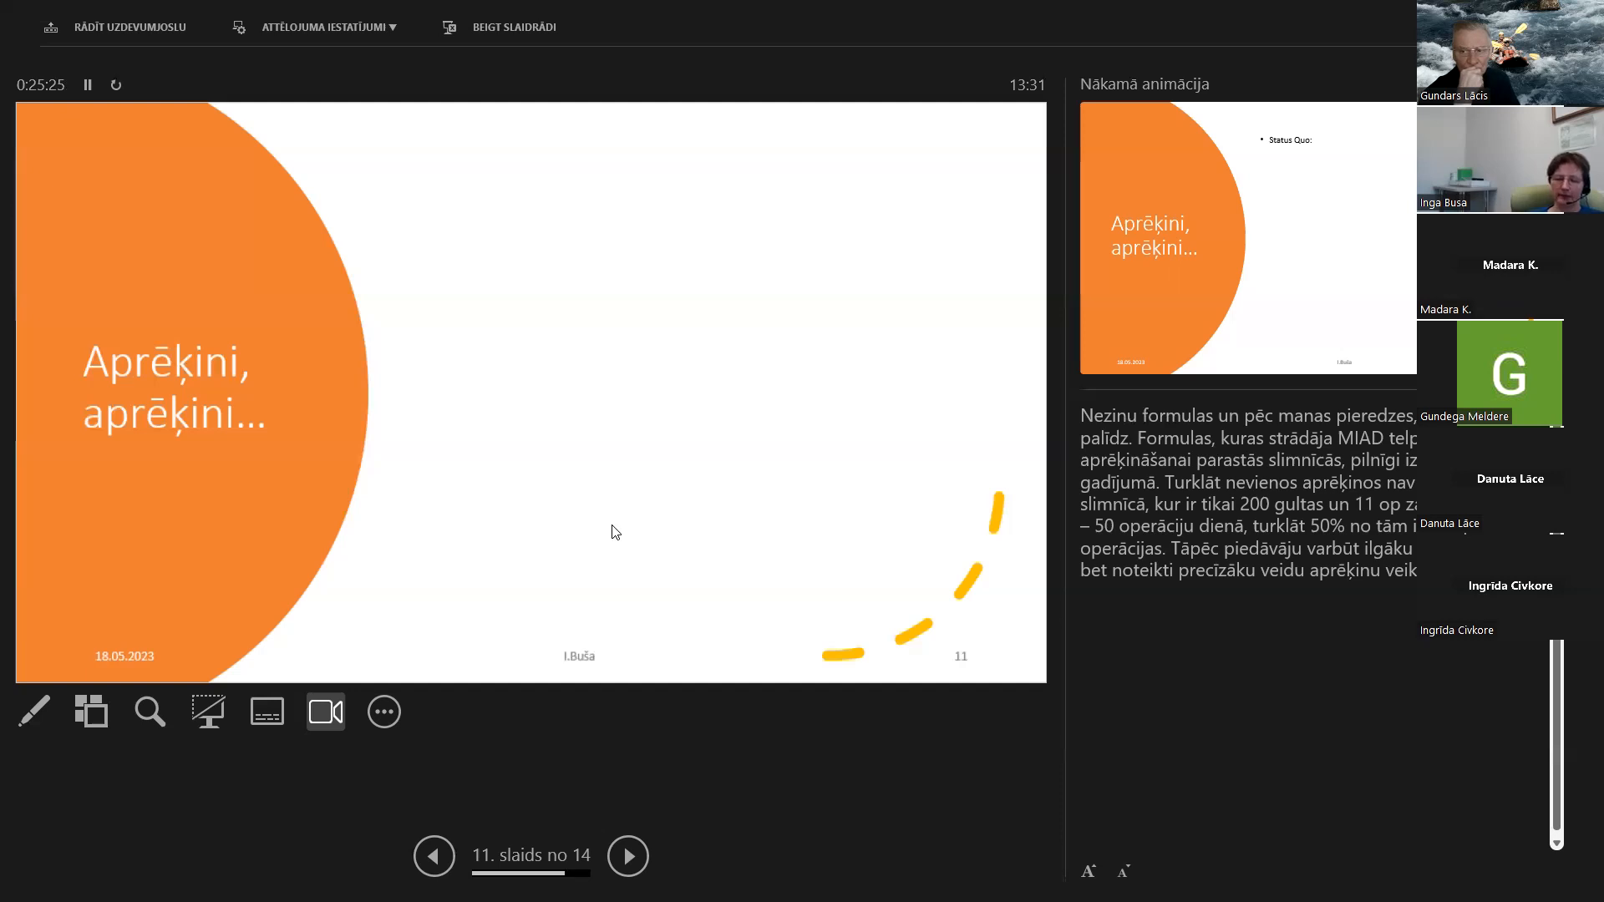
{"action": "mouse_move", "coordinate": [709, 515]}
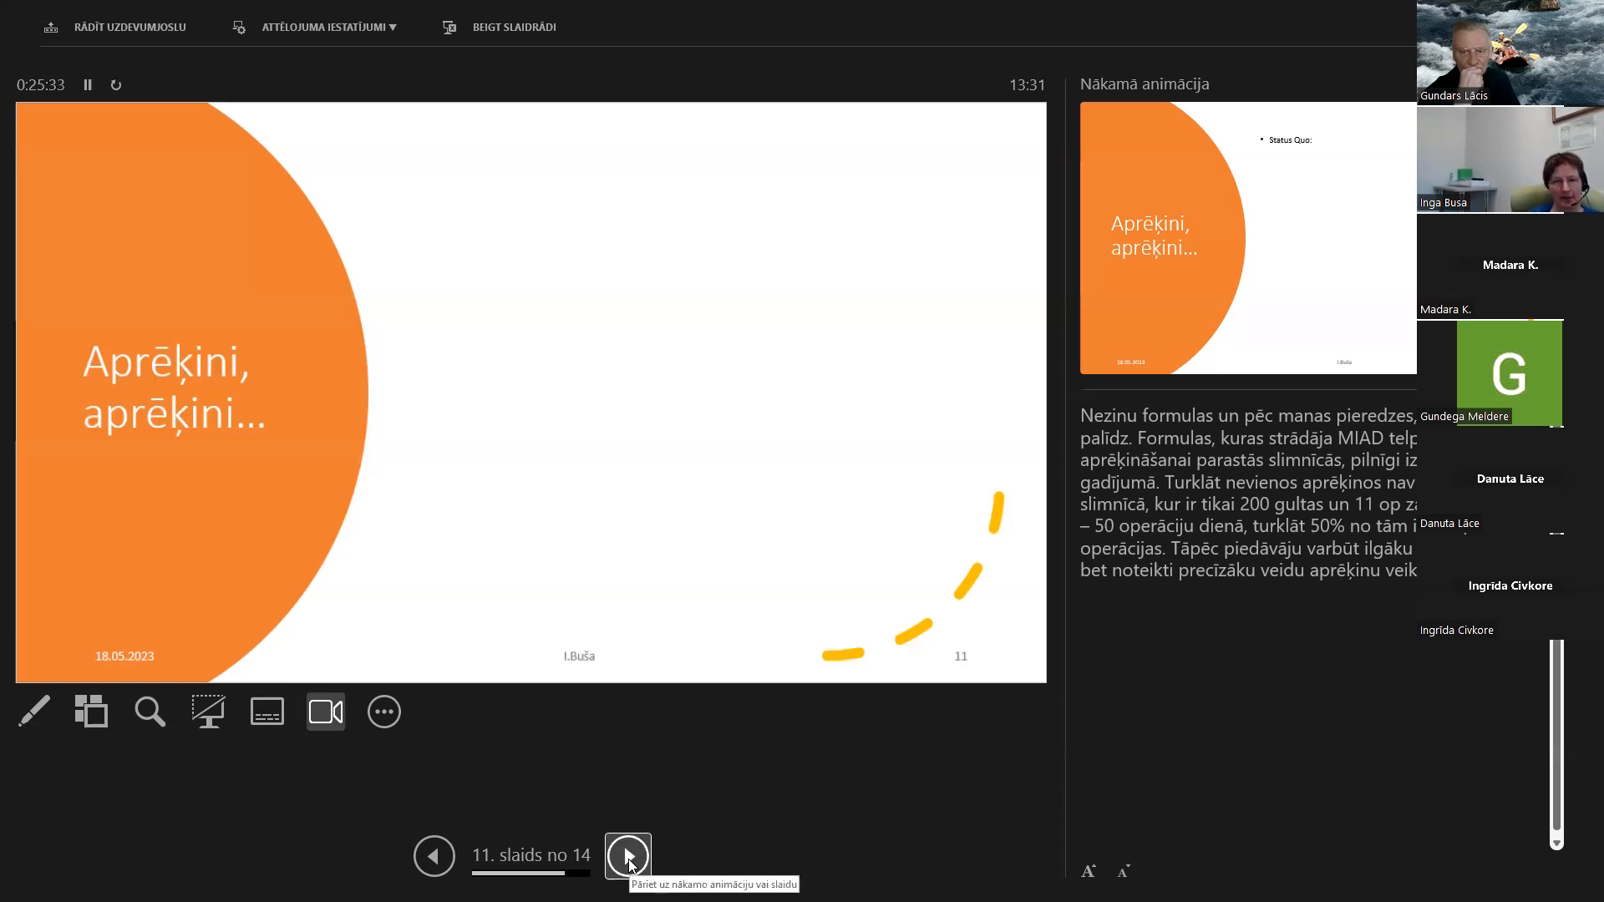
Reveal the "Status Quo:" bullet beside the slide 11 heading
{"action": "left_click", "coordinate": [628, 855]}
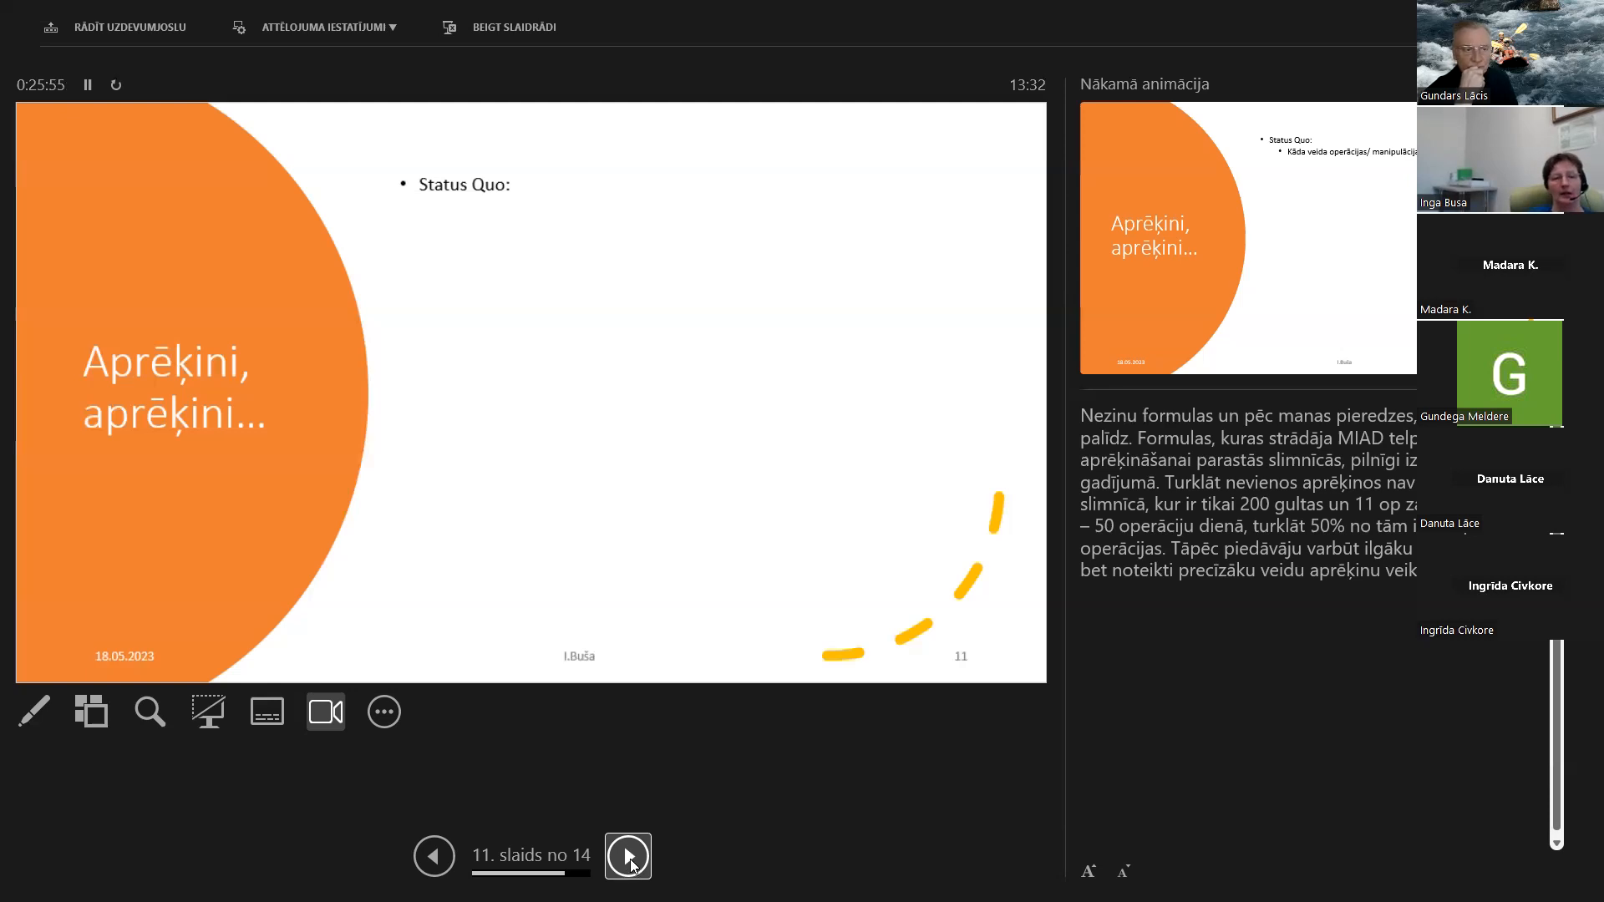
Reveal the sub-points on operation types and average and maximum daily counts
{"action": "left_click", "coordinate": [628, 856]}
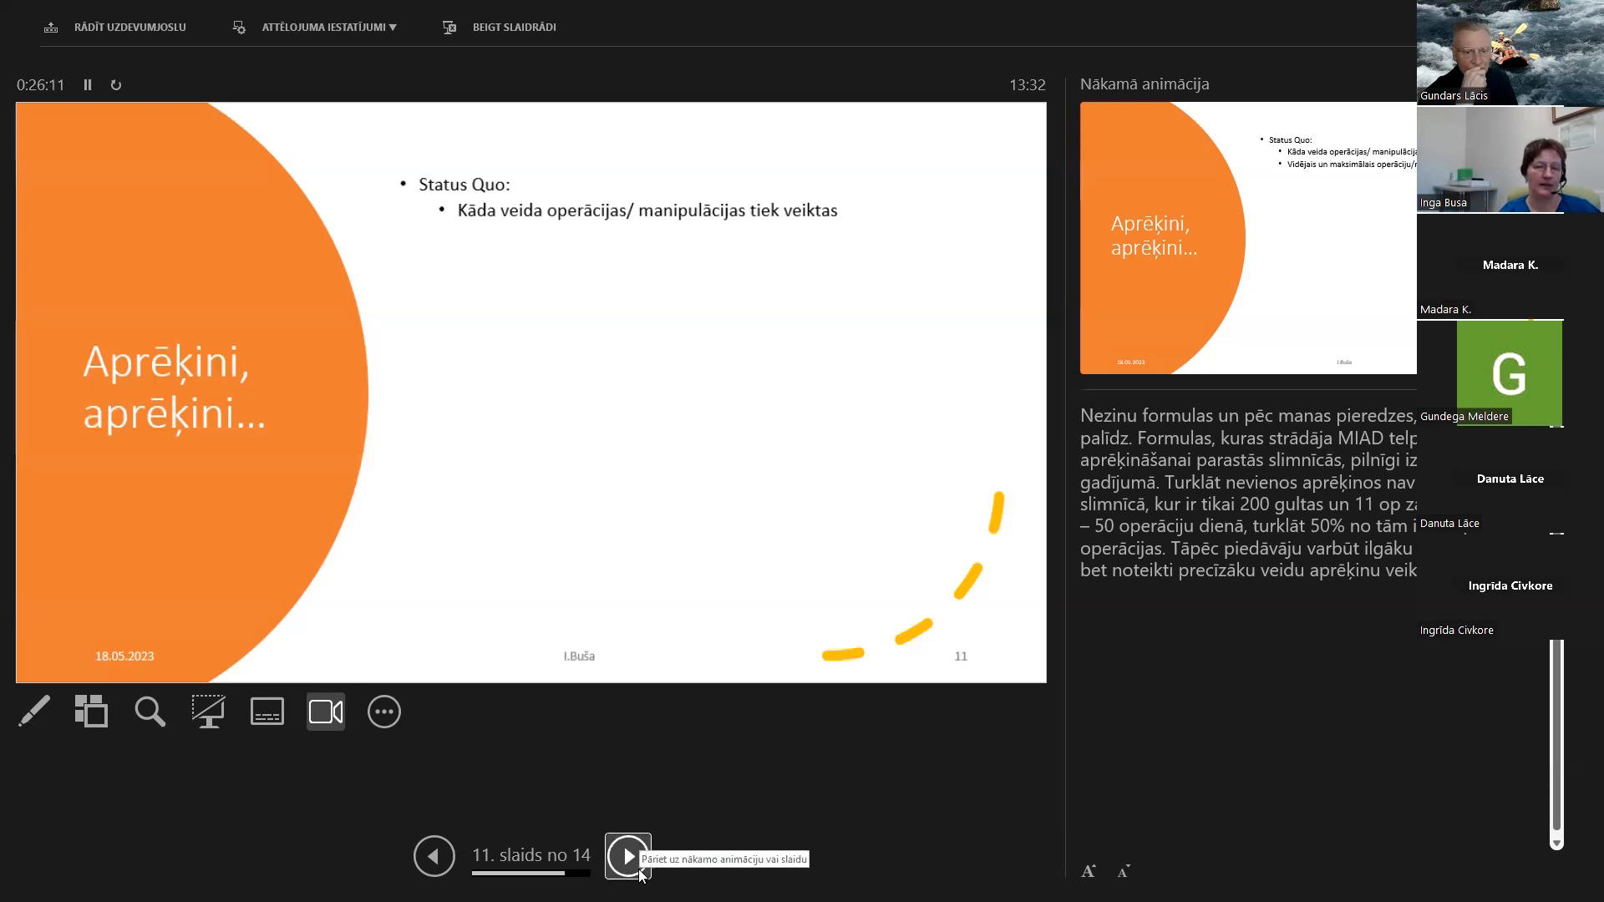
{"action": "left_click", "coordinate": [628, 856]}
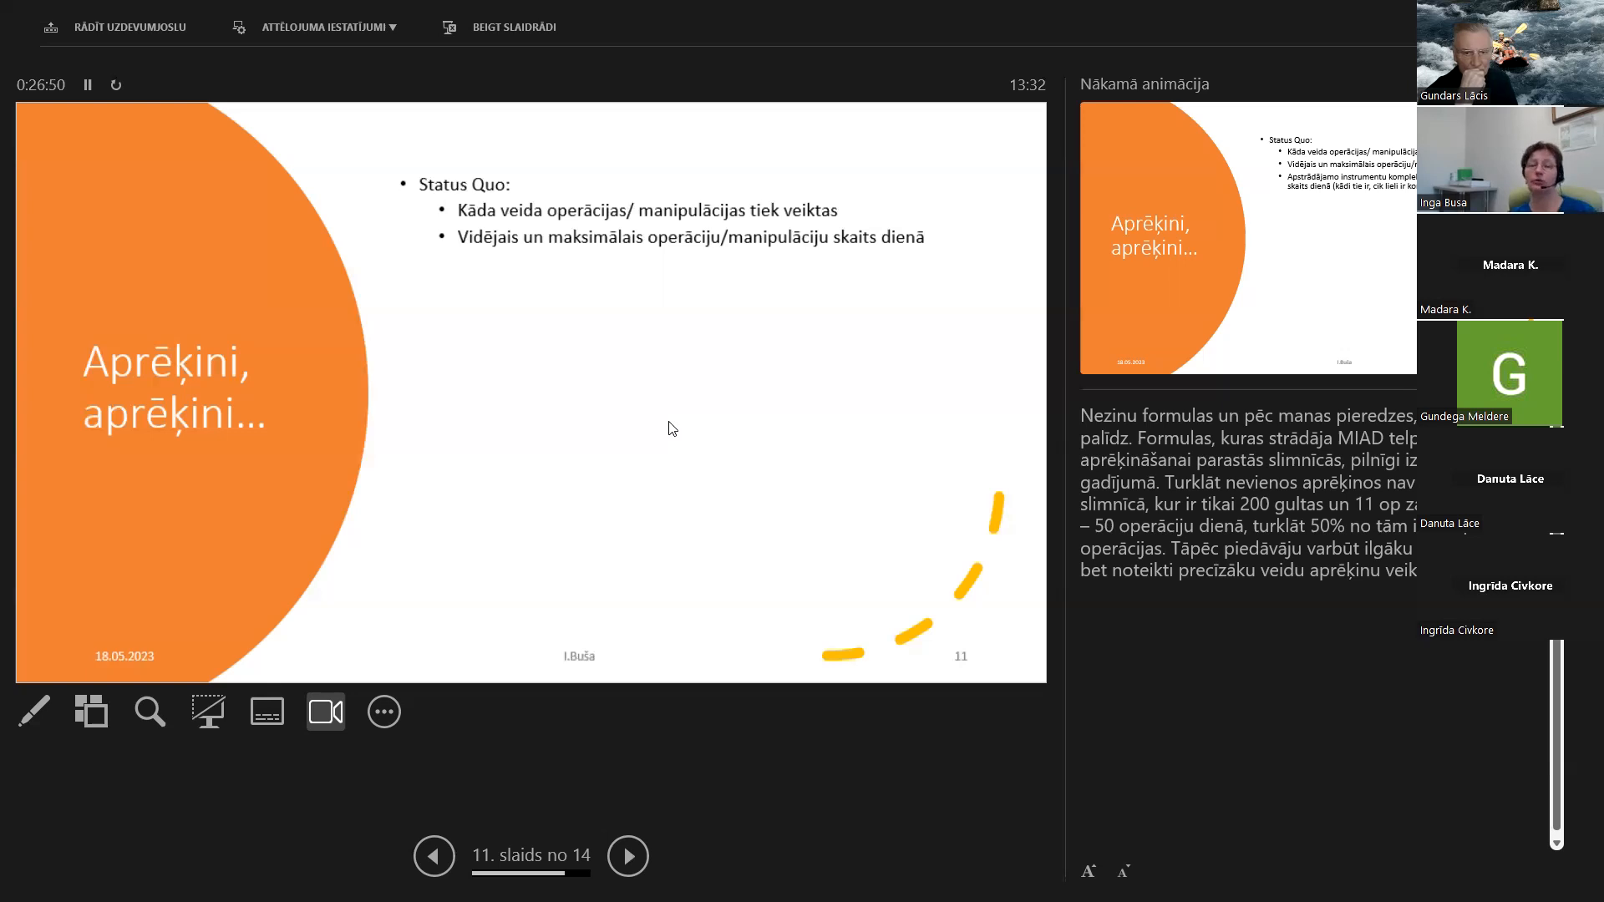
{"action": "mouse_move", "coordinate": [700, 401]}
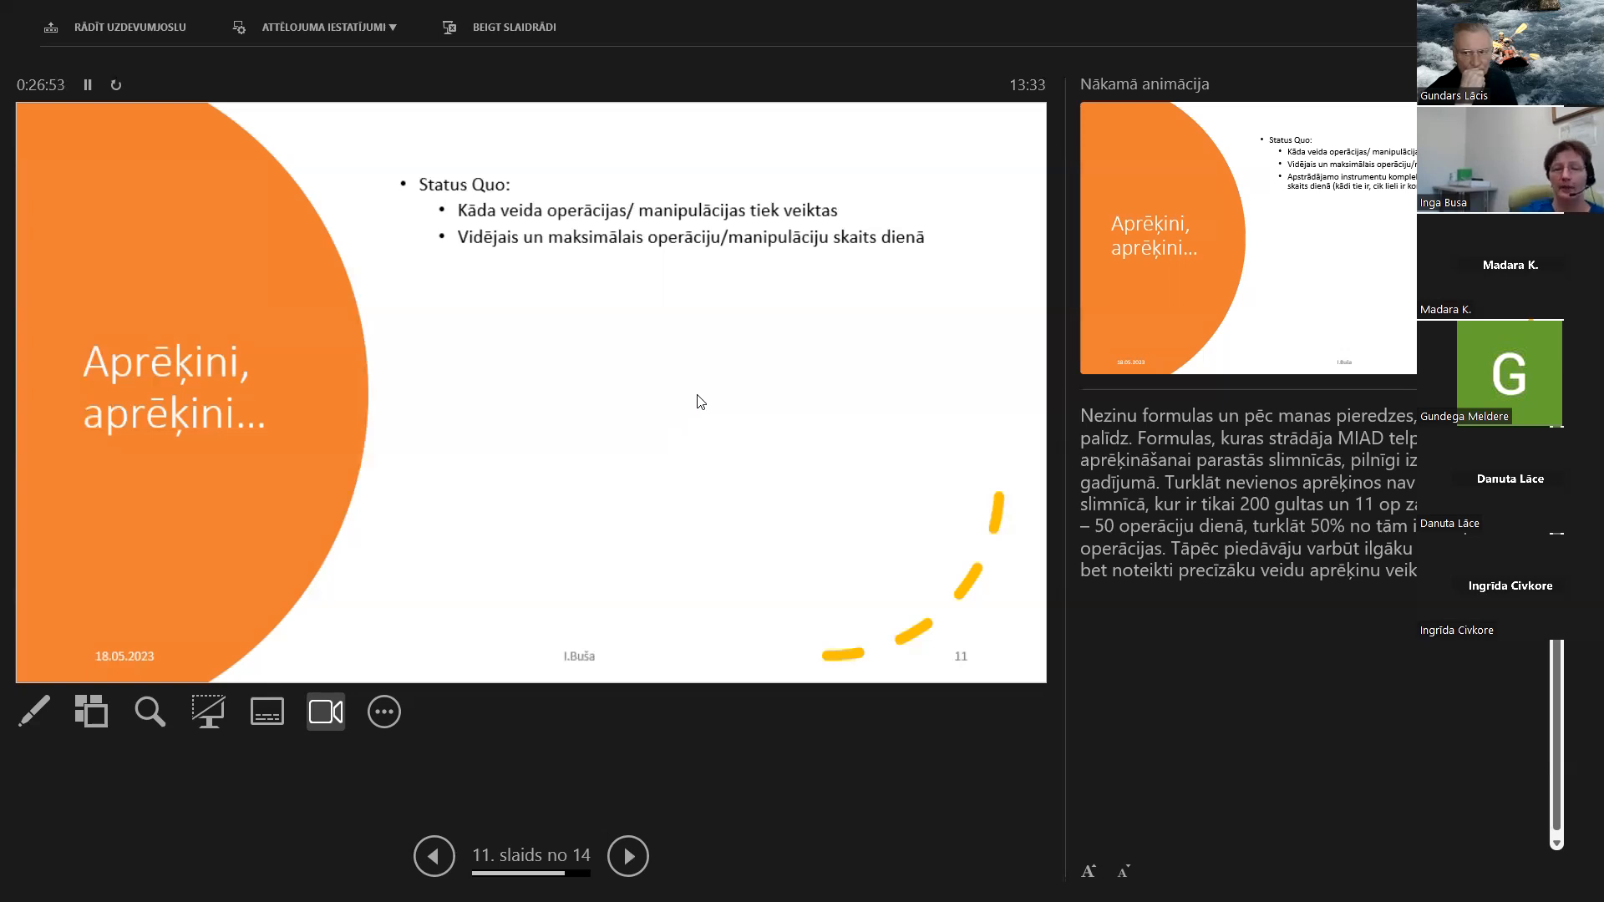
{"action": "mouse_move", "coordinate": [691, 355]}
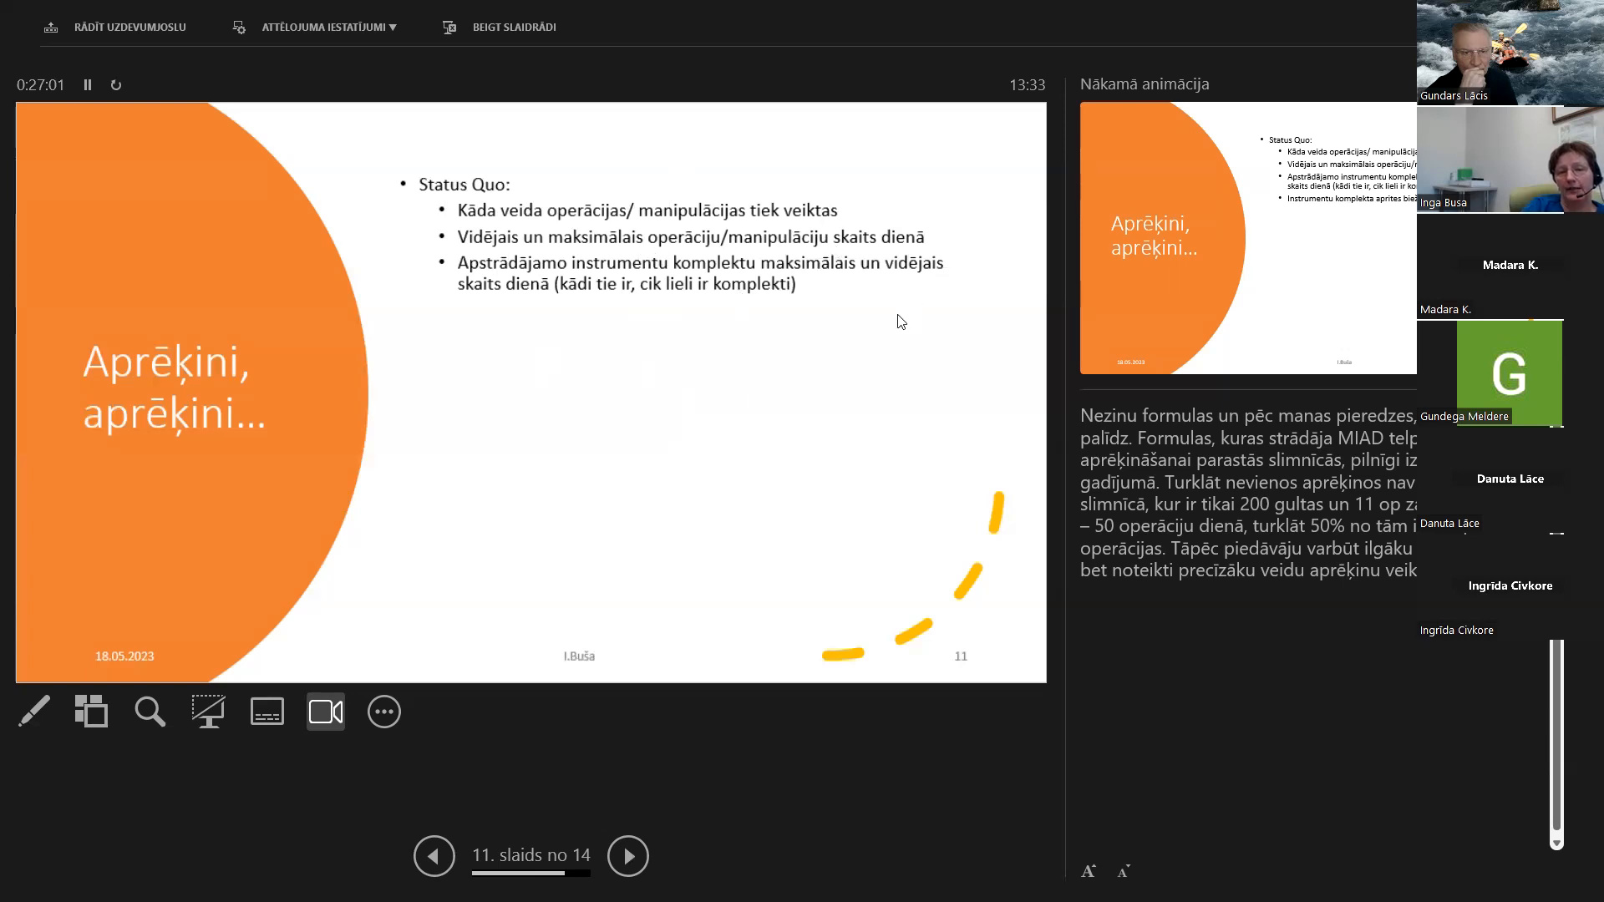
{"action": "mouse_move", "coordinate": [501, 314]}
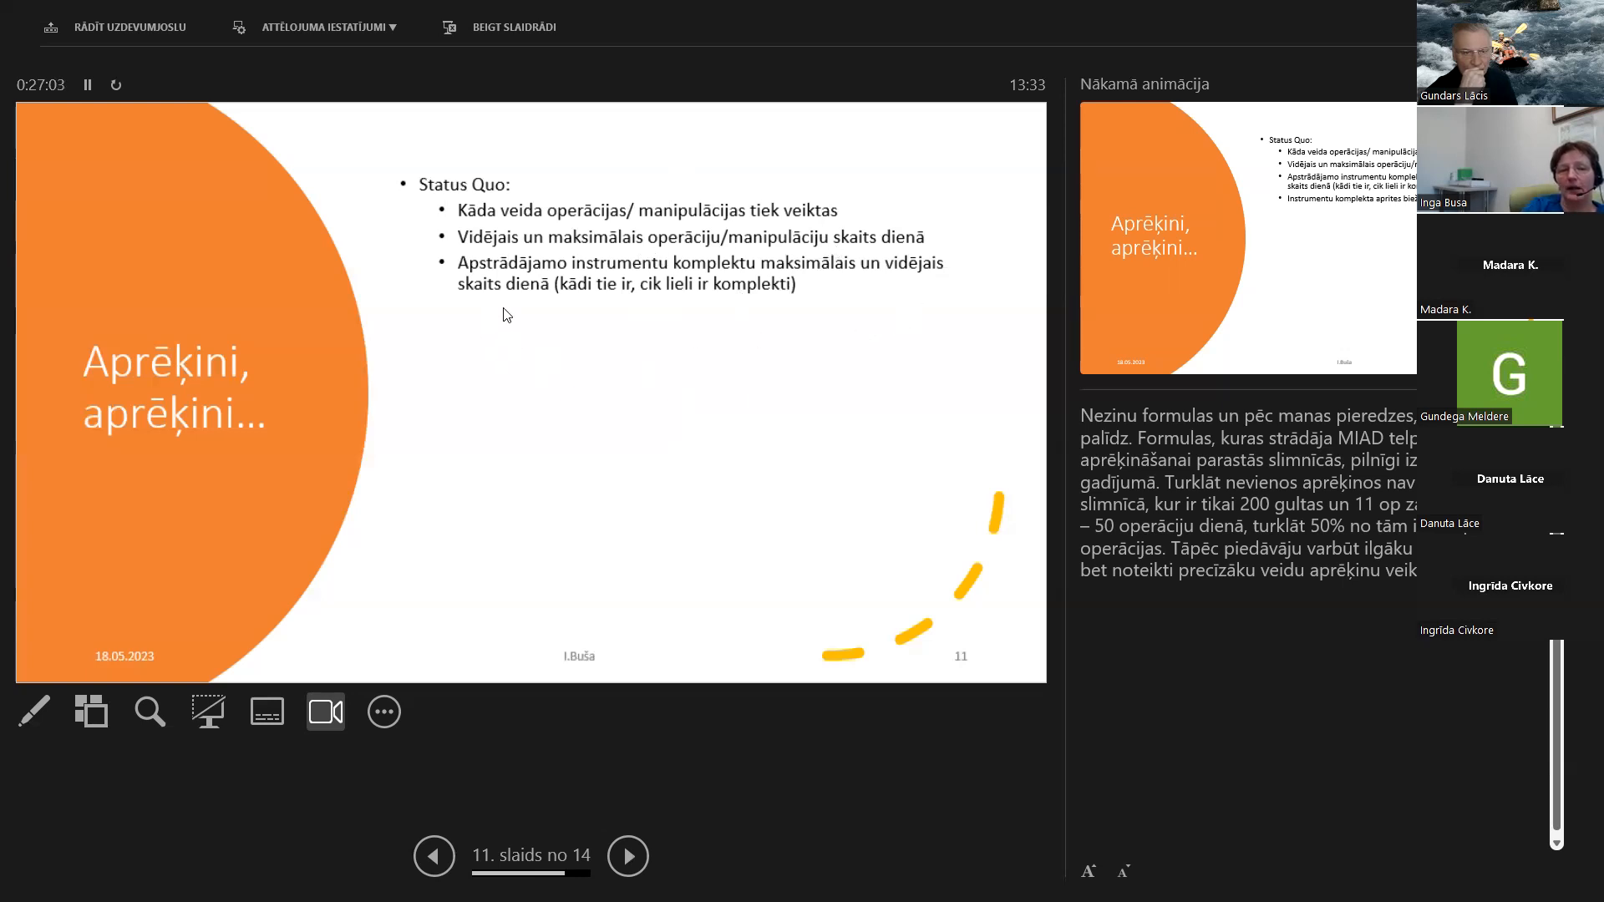
{"action": "mouse_move", "coordinate": [698, 278]}
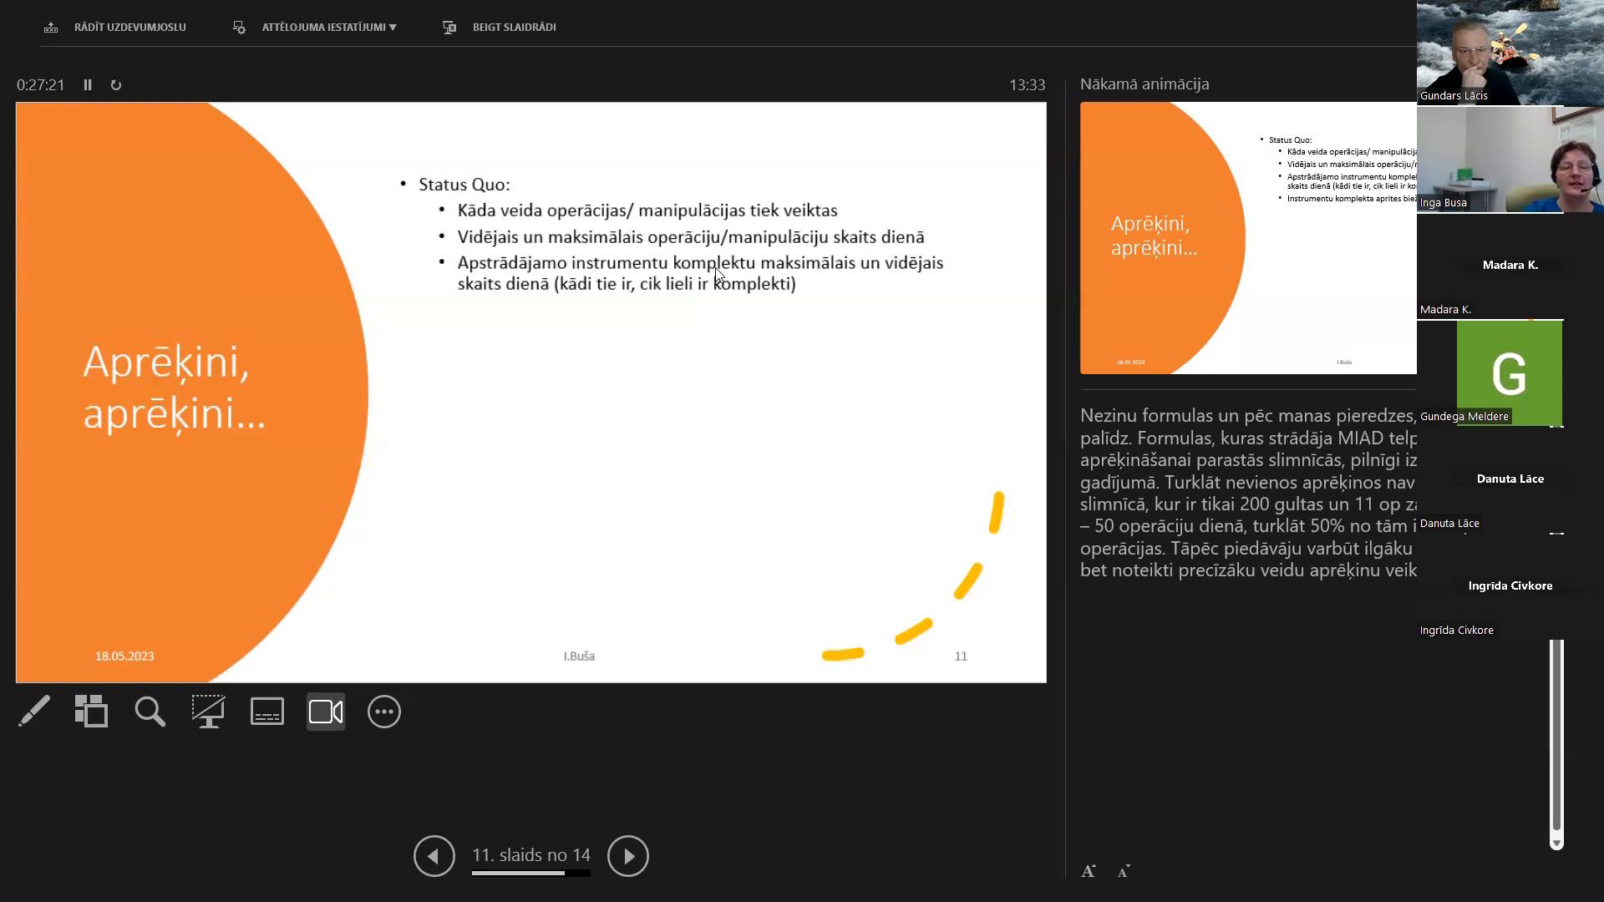
{"action": "mouse_move", "coordinate": [821, 357]}
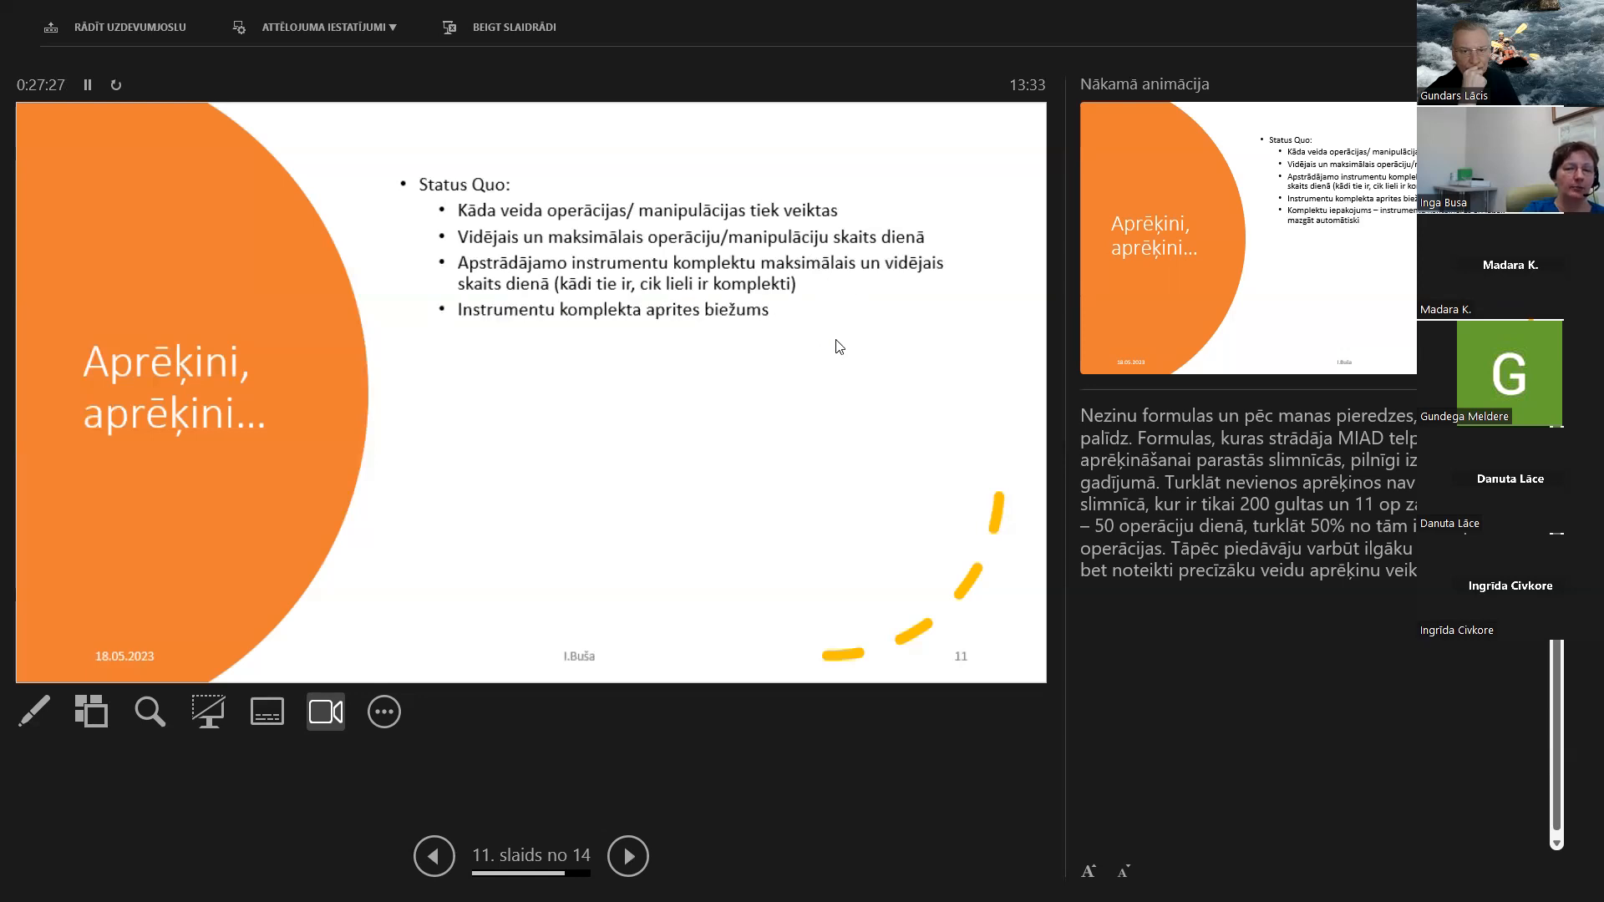
{"action": "mouse_move", "coordinate": [833, 369]}
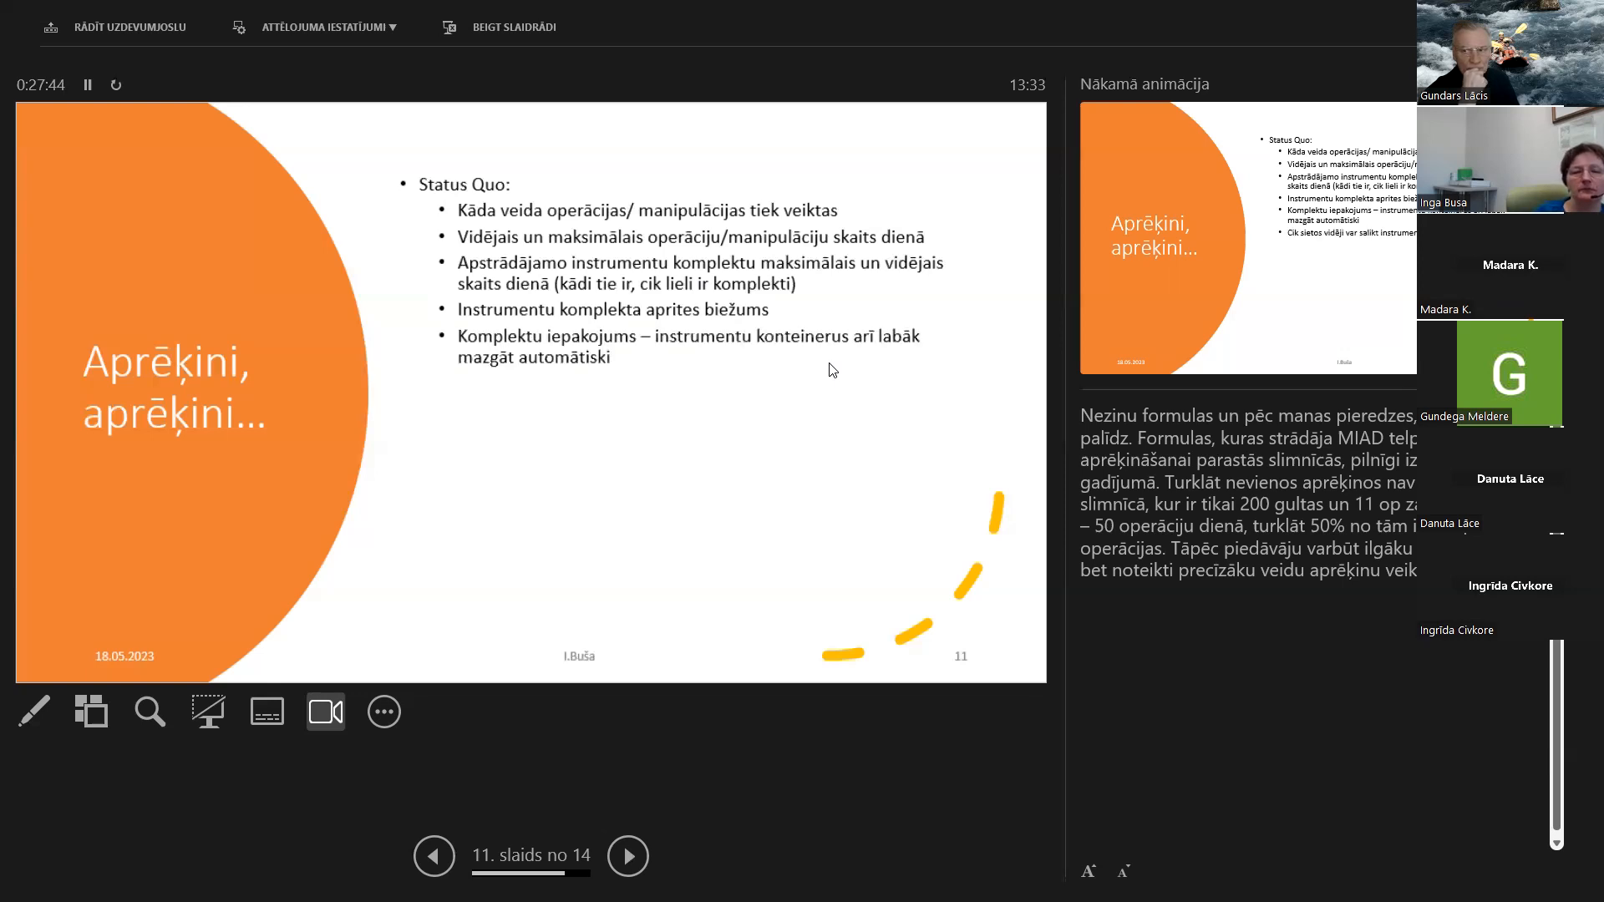
{"action": "mouse_move", "coordinate": [657, 478]}
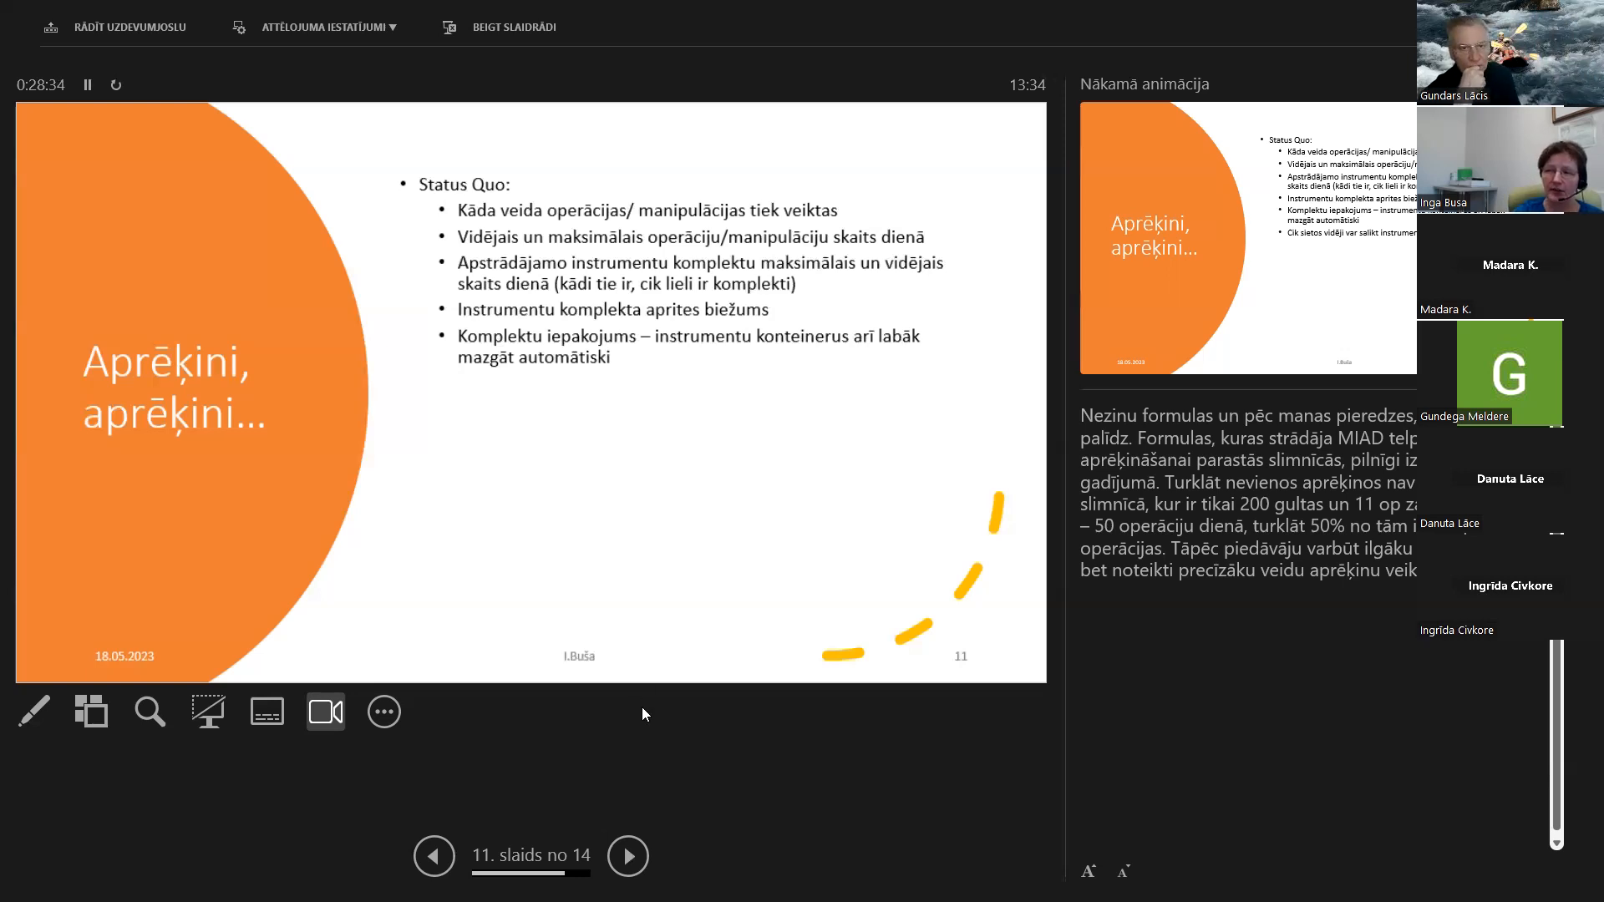
{"action": "mouse_move", "coordinate": [651, 696]}
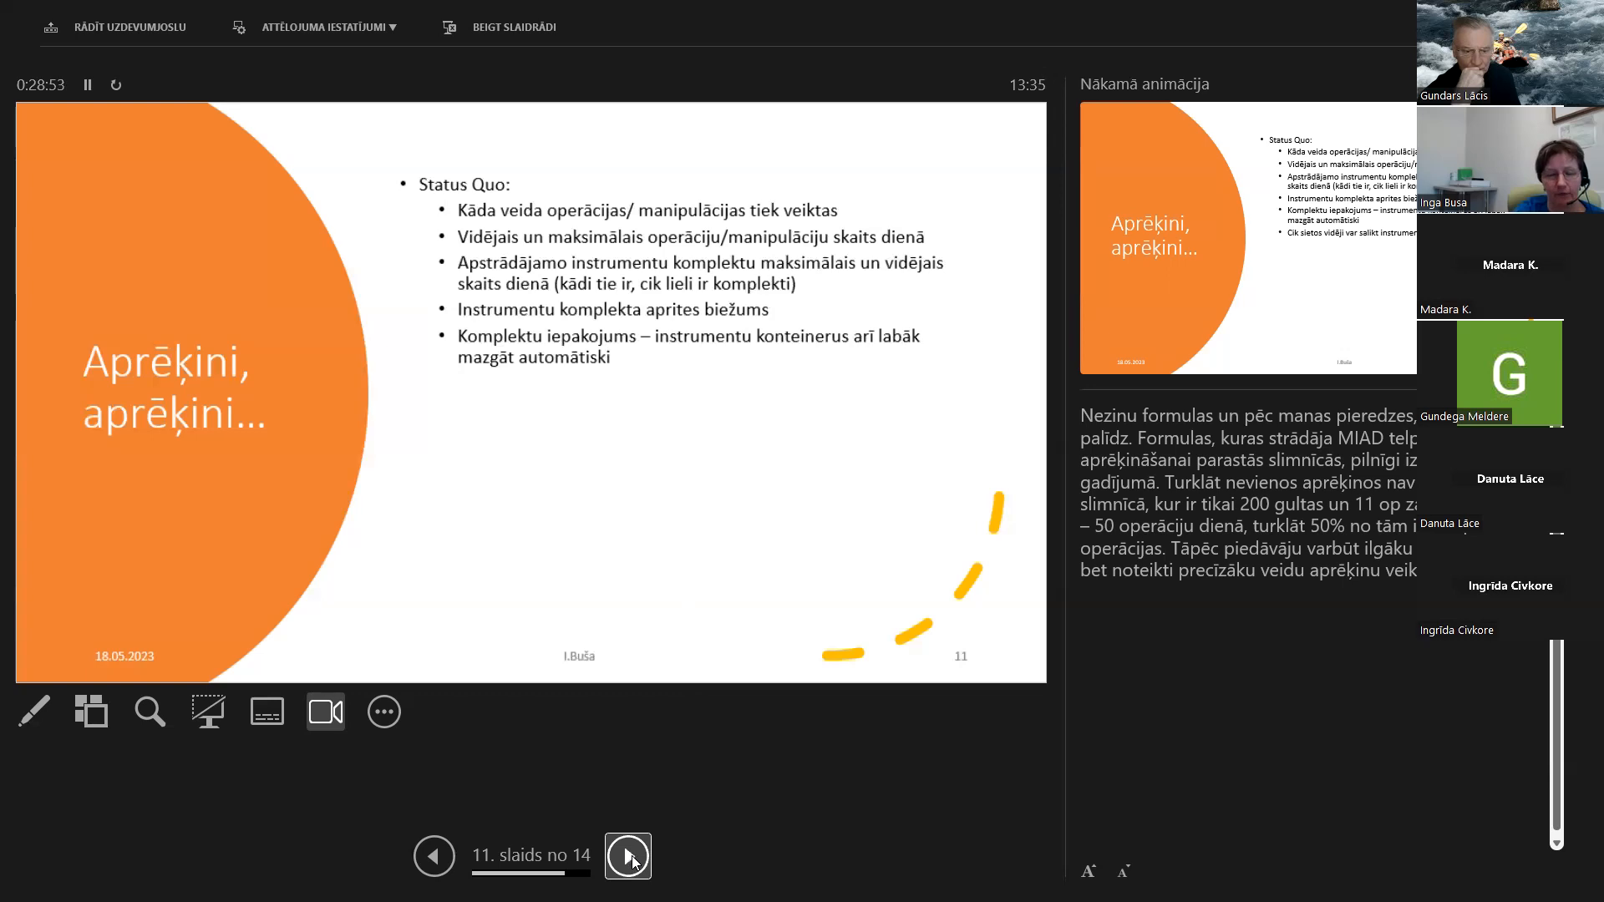
{"action": "left_click", "coordinate": [629, 856]}
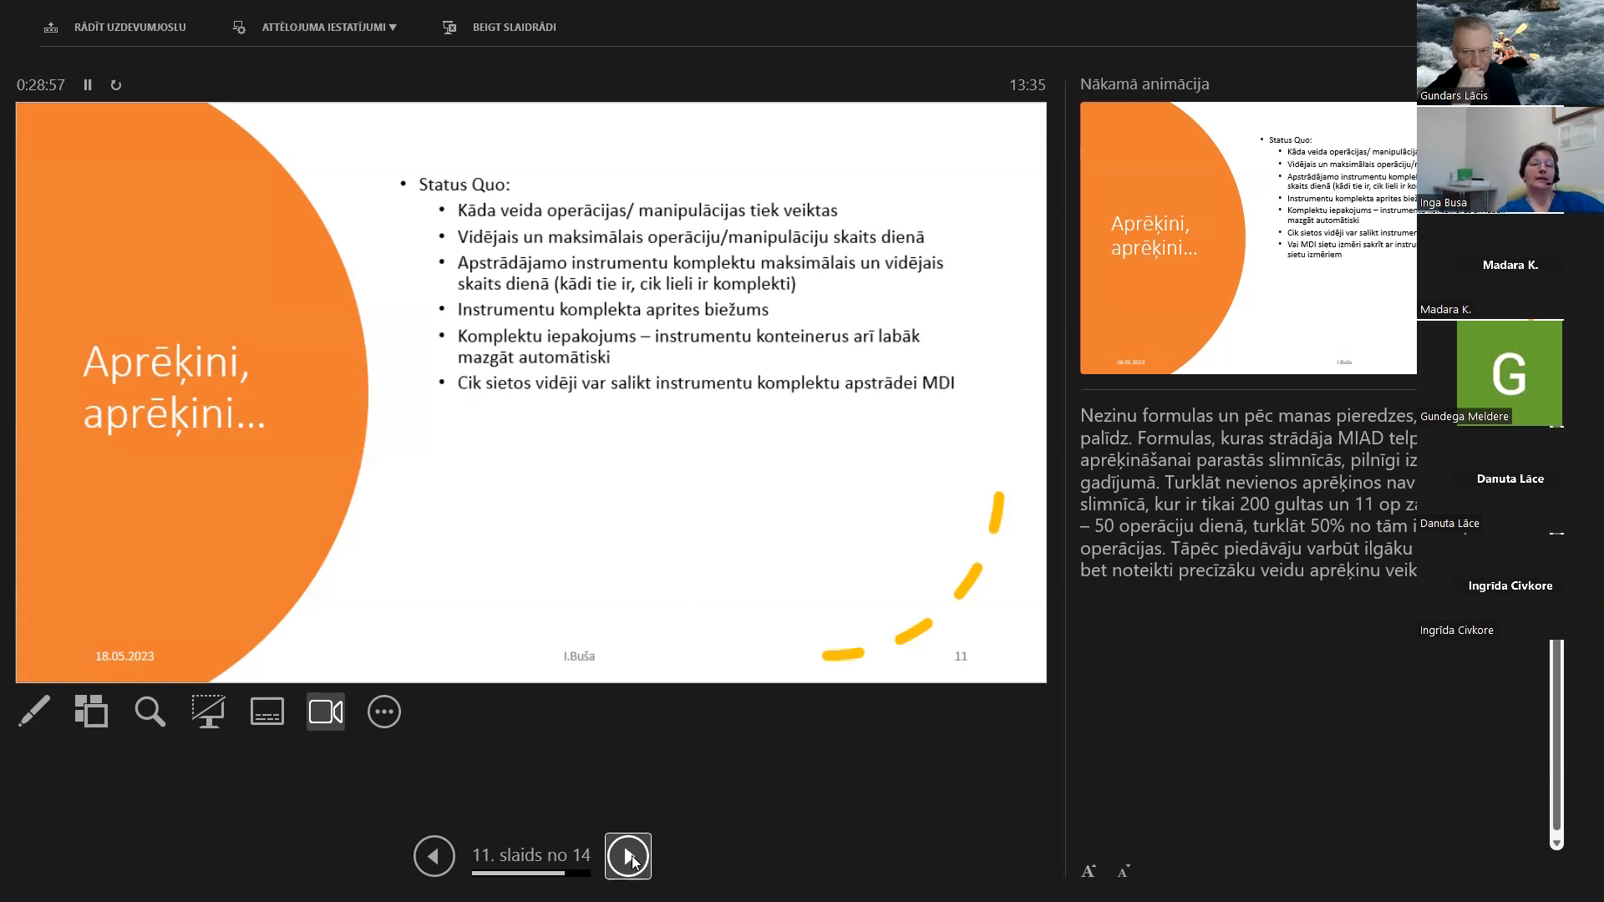
{"action": "mouse_move", "coordinate": [530, 779]}
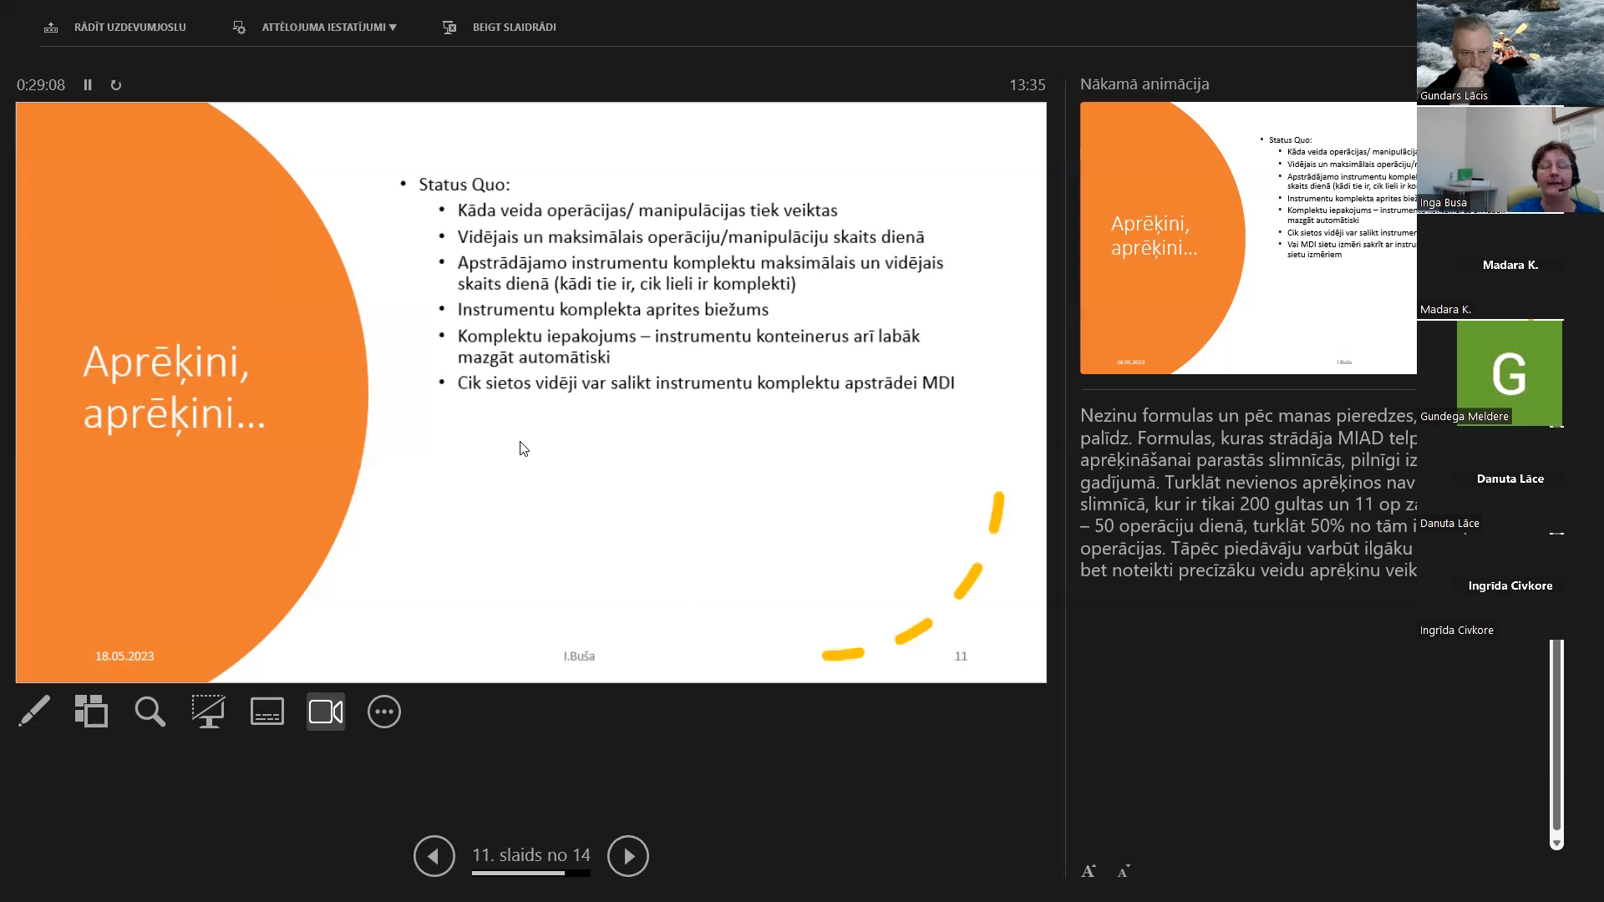
{"action": "mouse_move", "coordinate": [578, 453]}
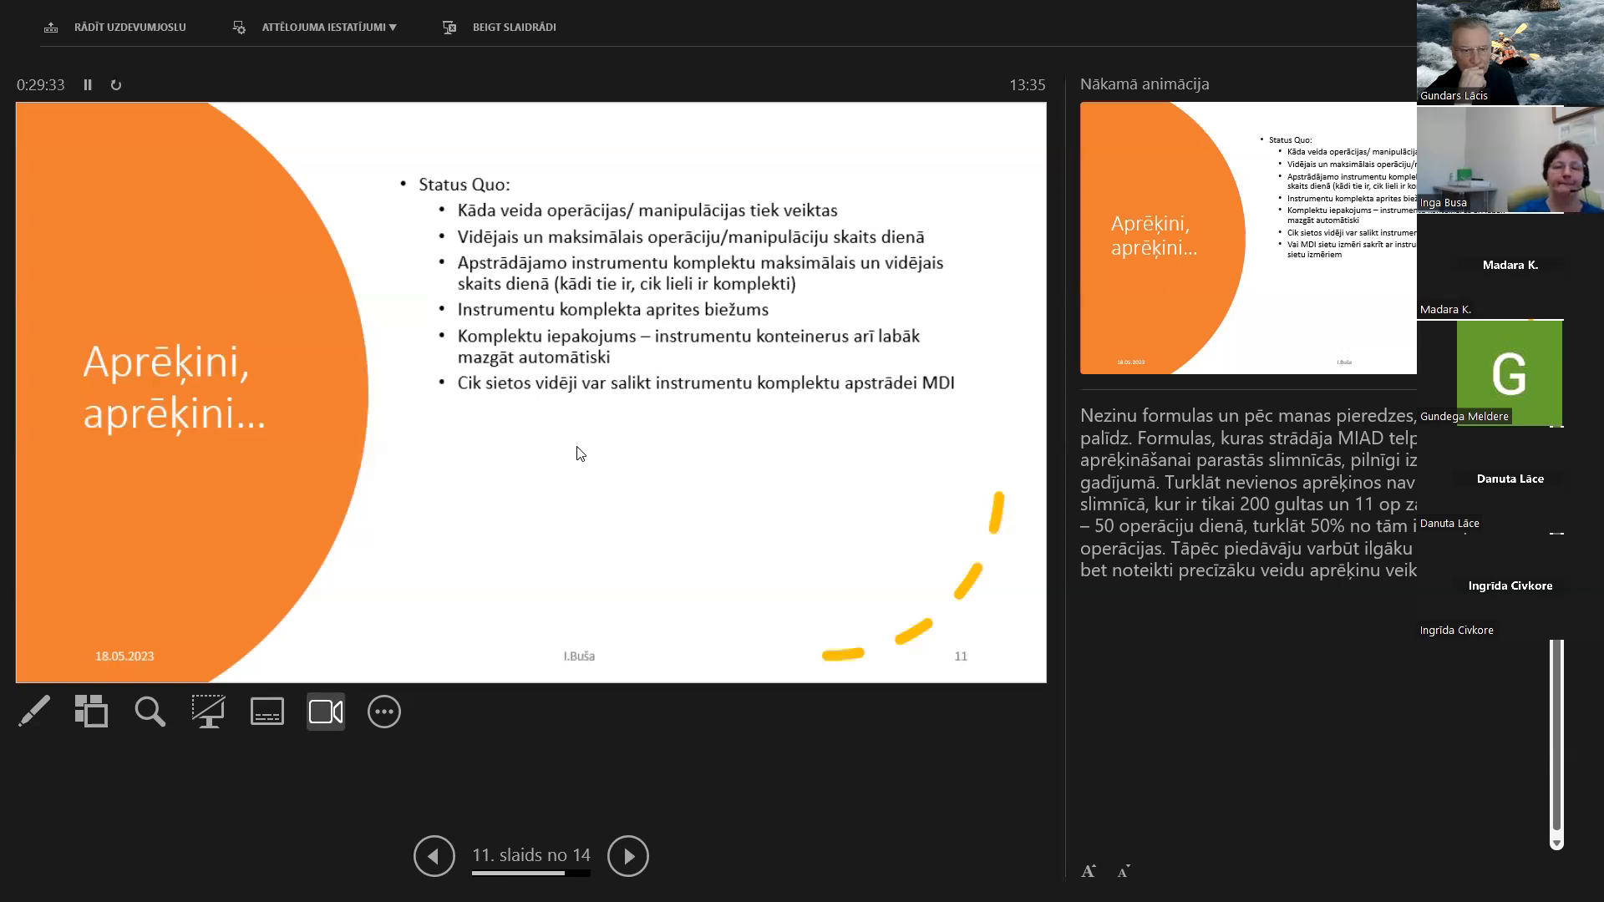
{"action": "mouse_move", "coordinate": [576, 450]}
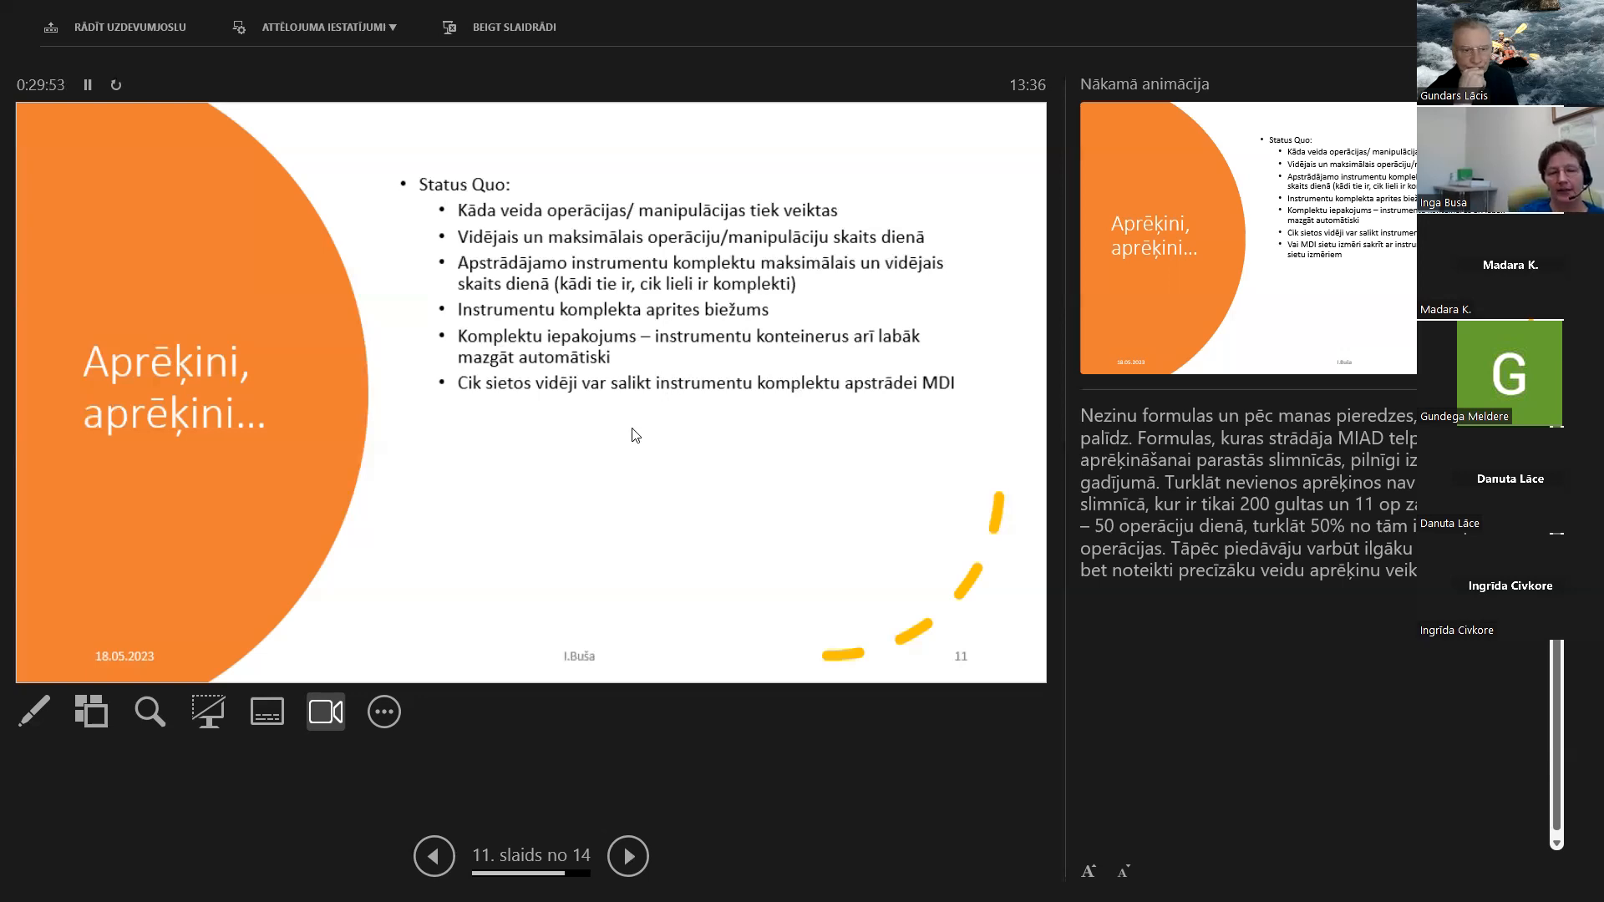
{"action": "mouse_move", "coordinate": [596, 437]}
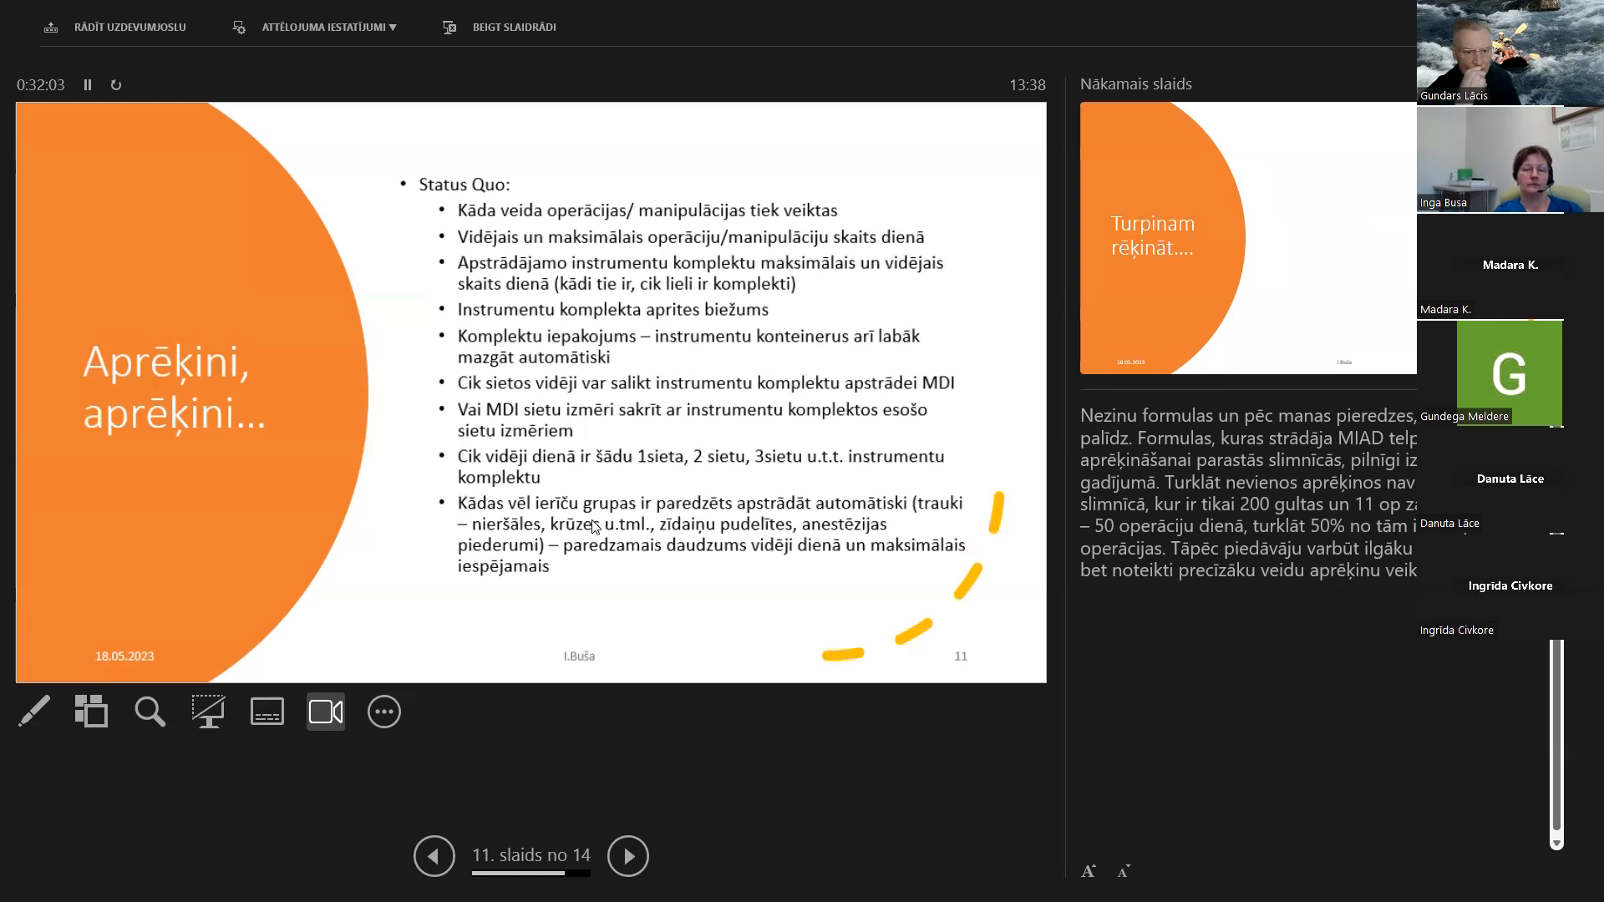
{"action": "mouse_move", "coordinate": [733, 680]}
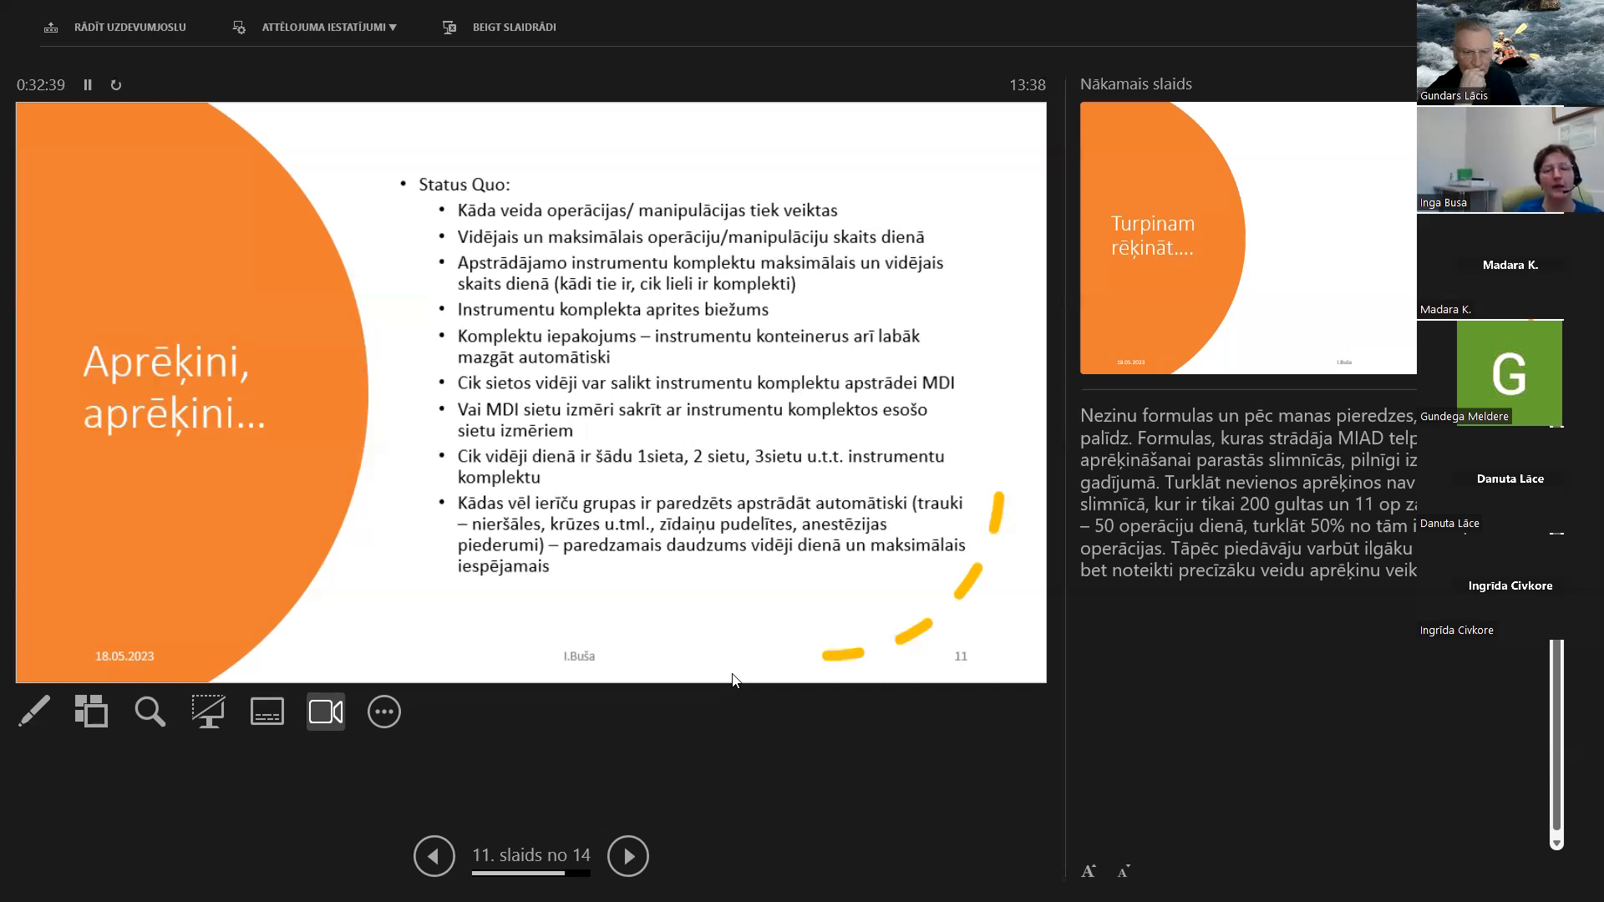
{"action": "mouse_move", "coordinate": [783, 688]}
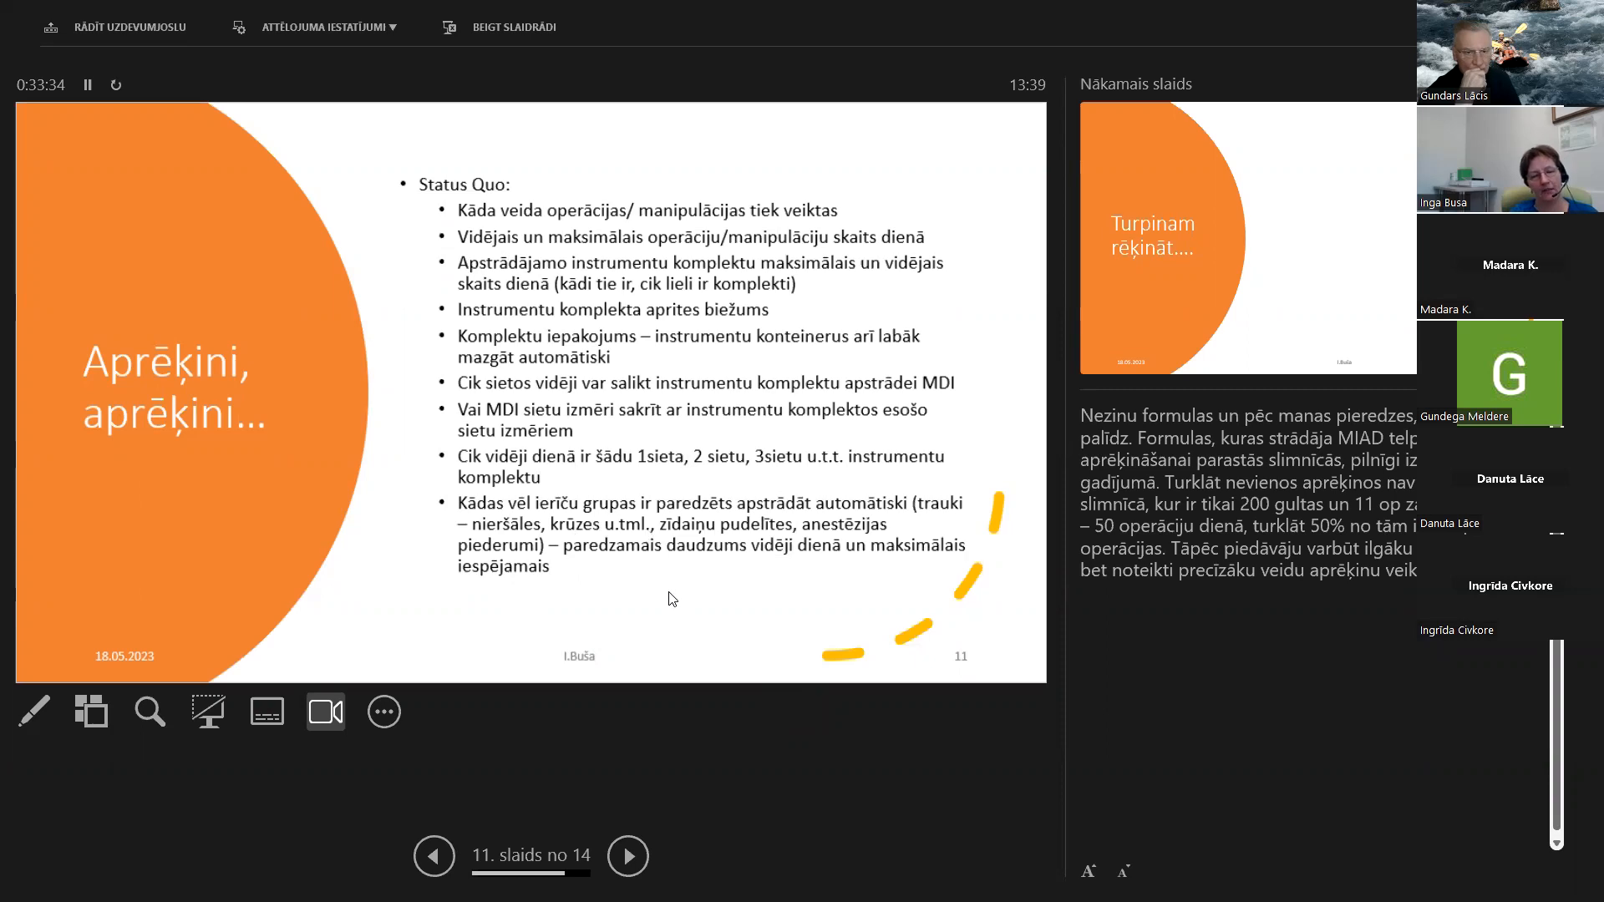
{"action": "mouse_move", "coordinate": [660, 615]}
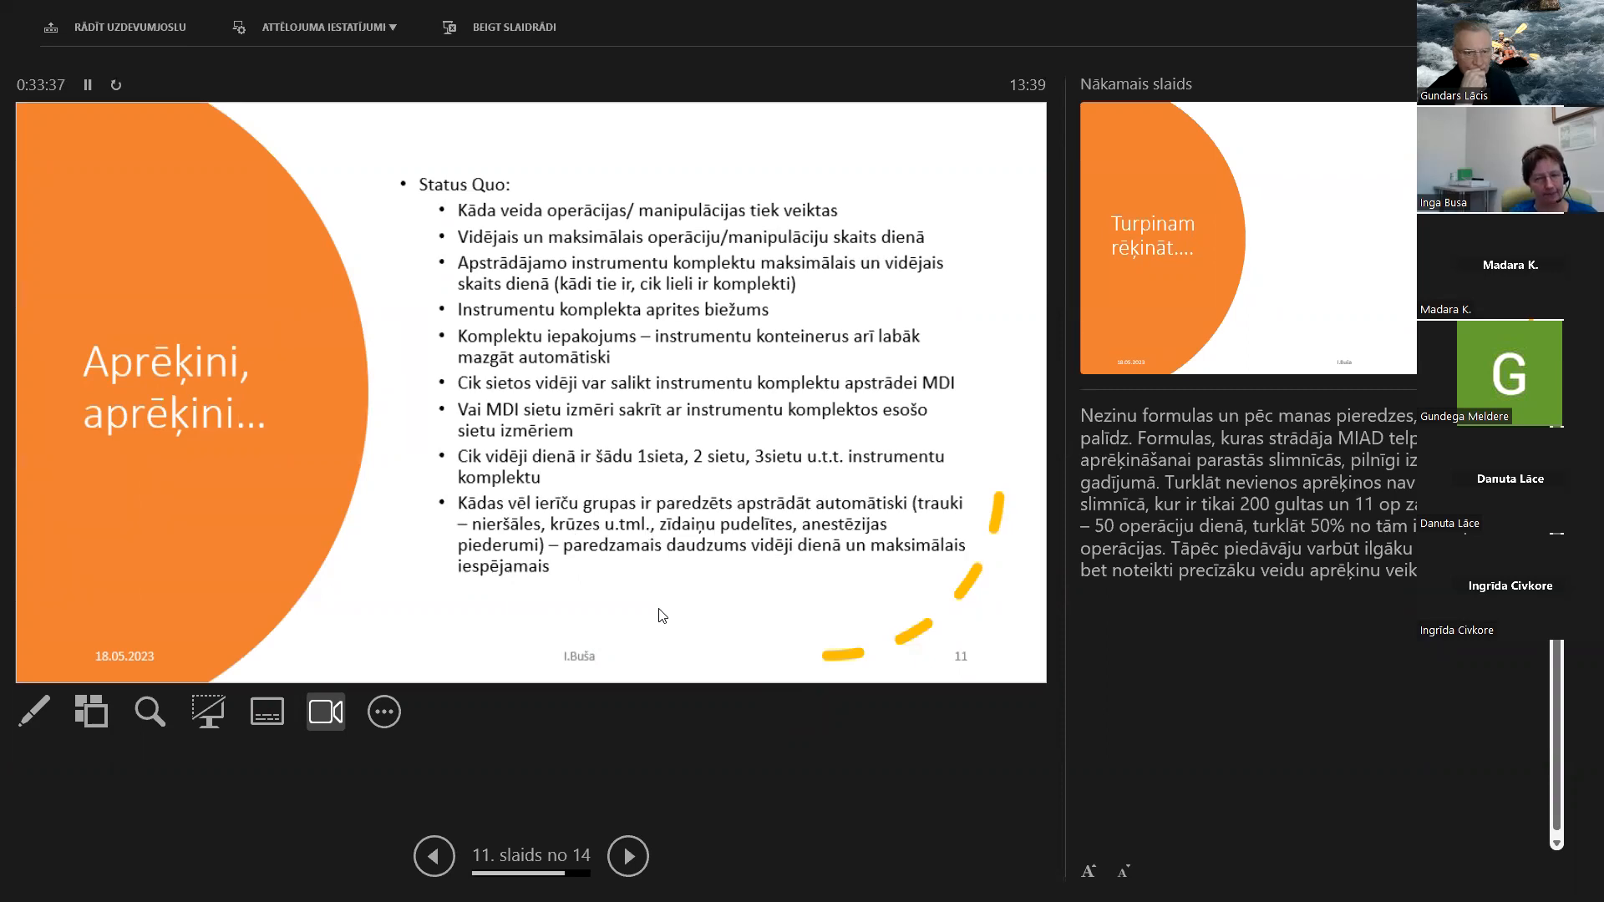
{"action": "mouse_move", "coordinate": [616, 611]}
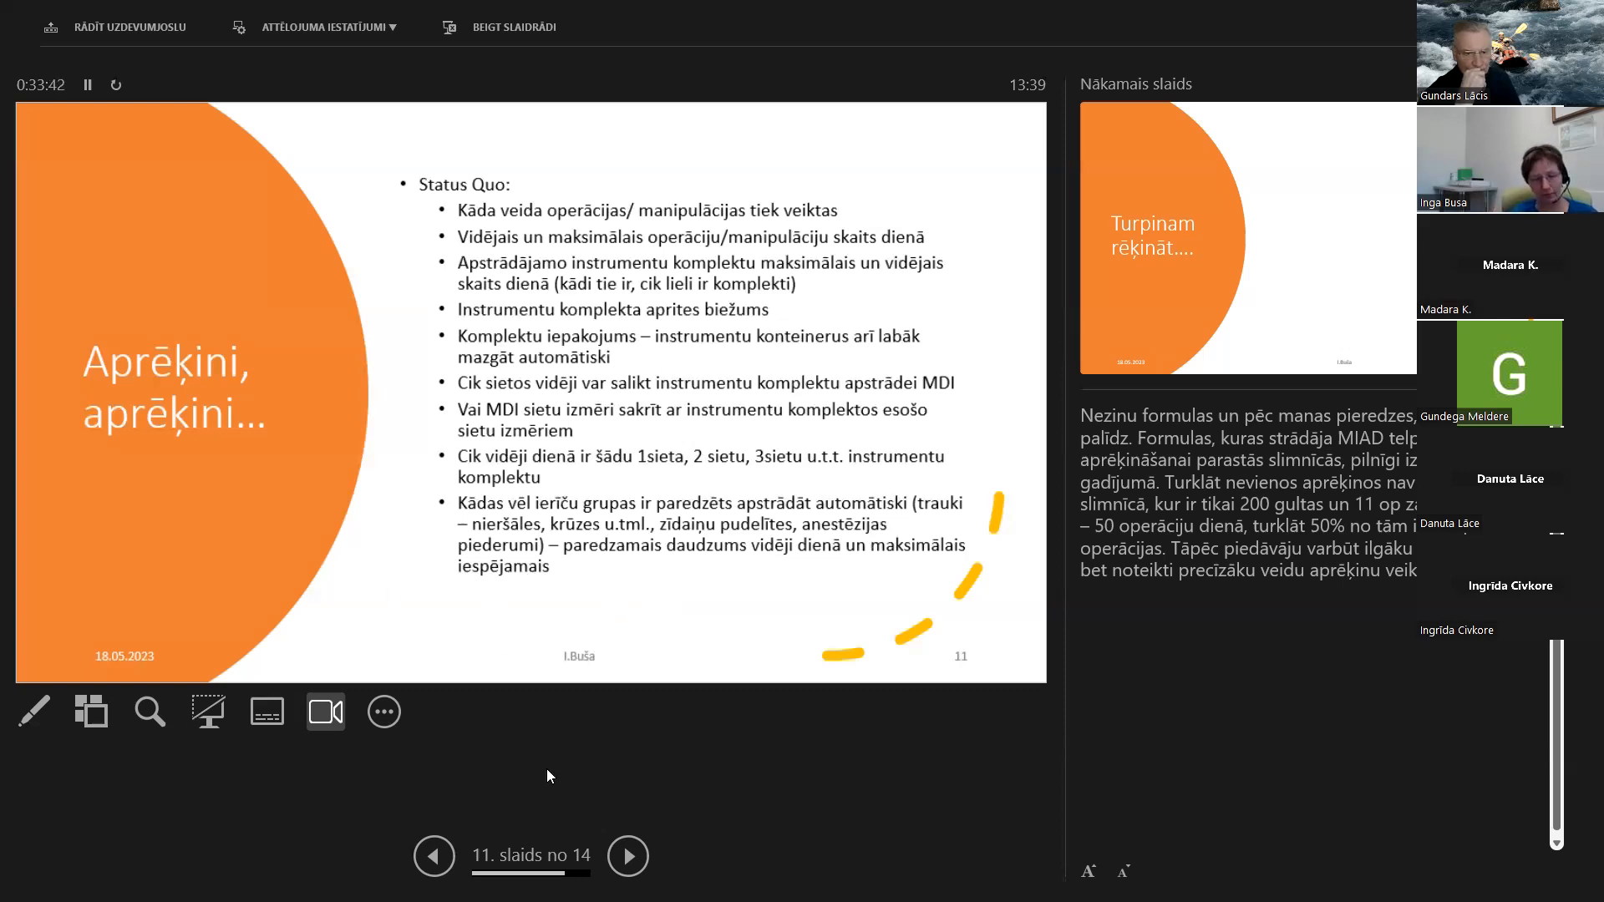
{"action": "mouse_move", "coordinate": [636, 757]}
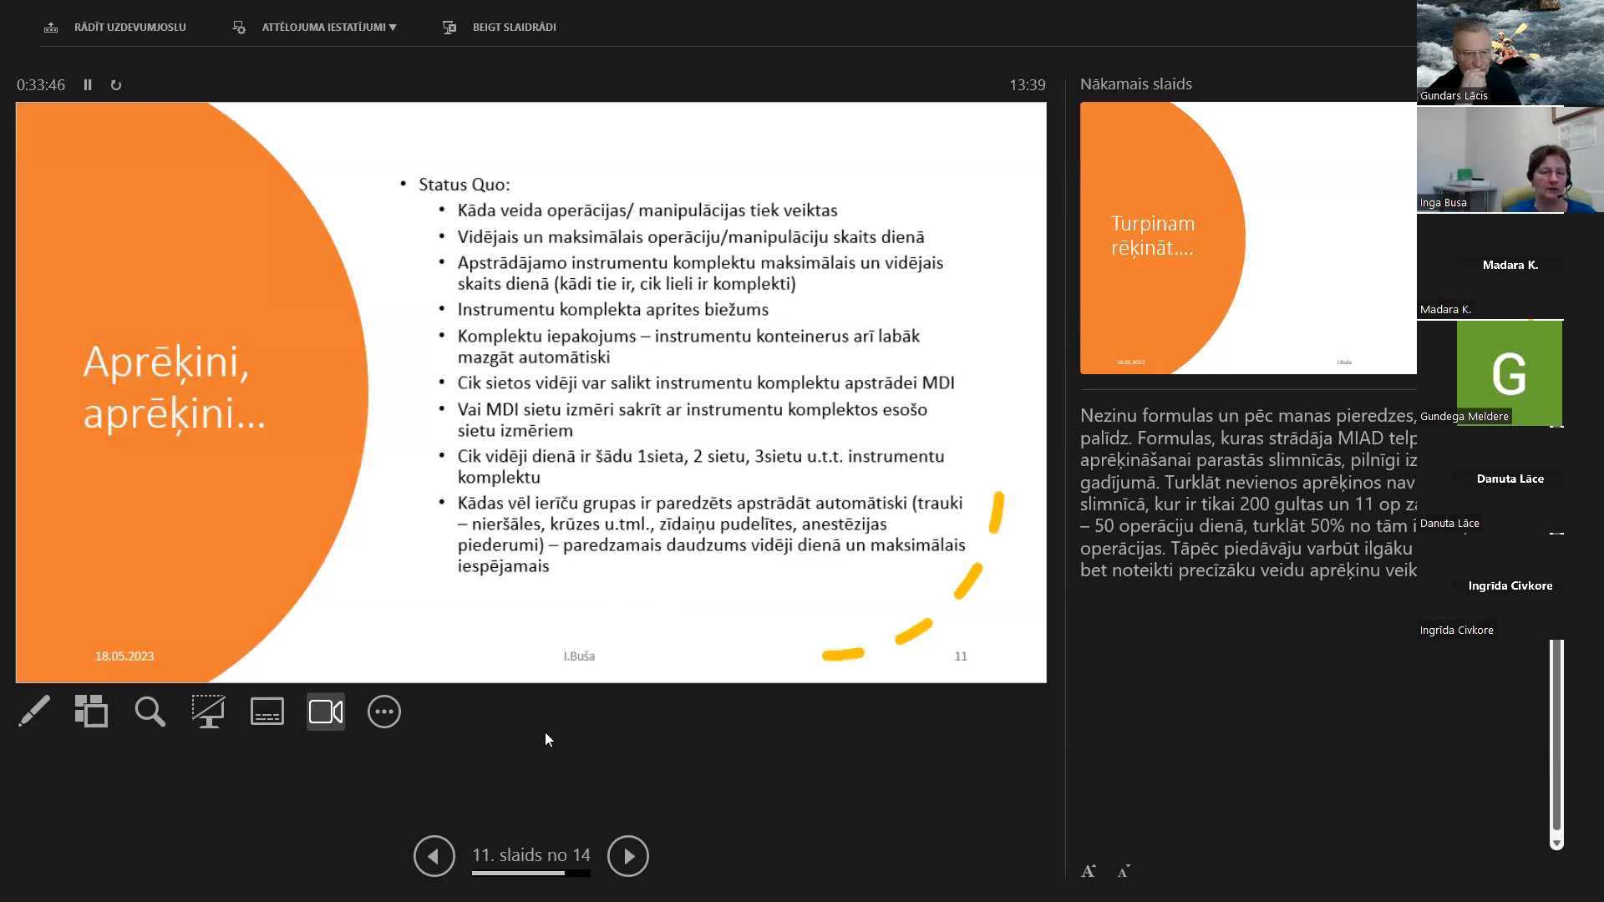
{"action": "mouse_move", "coordinate": [521, 740]}
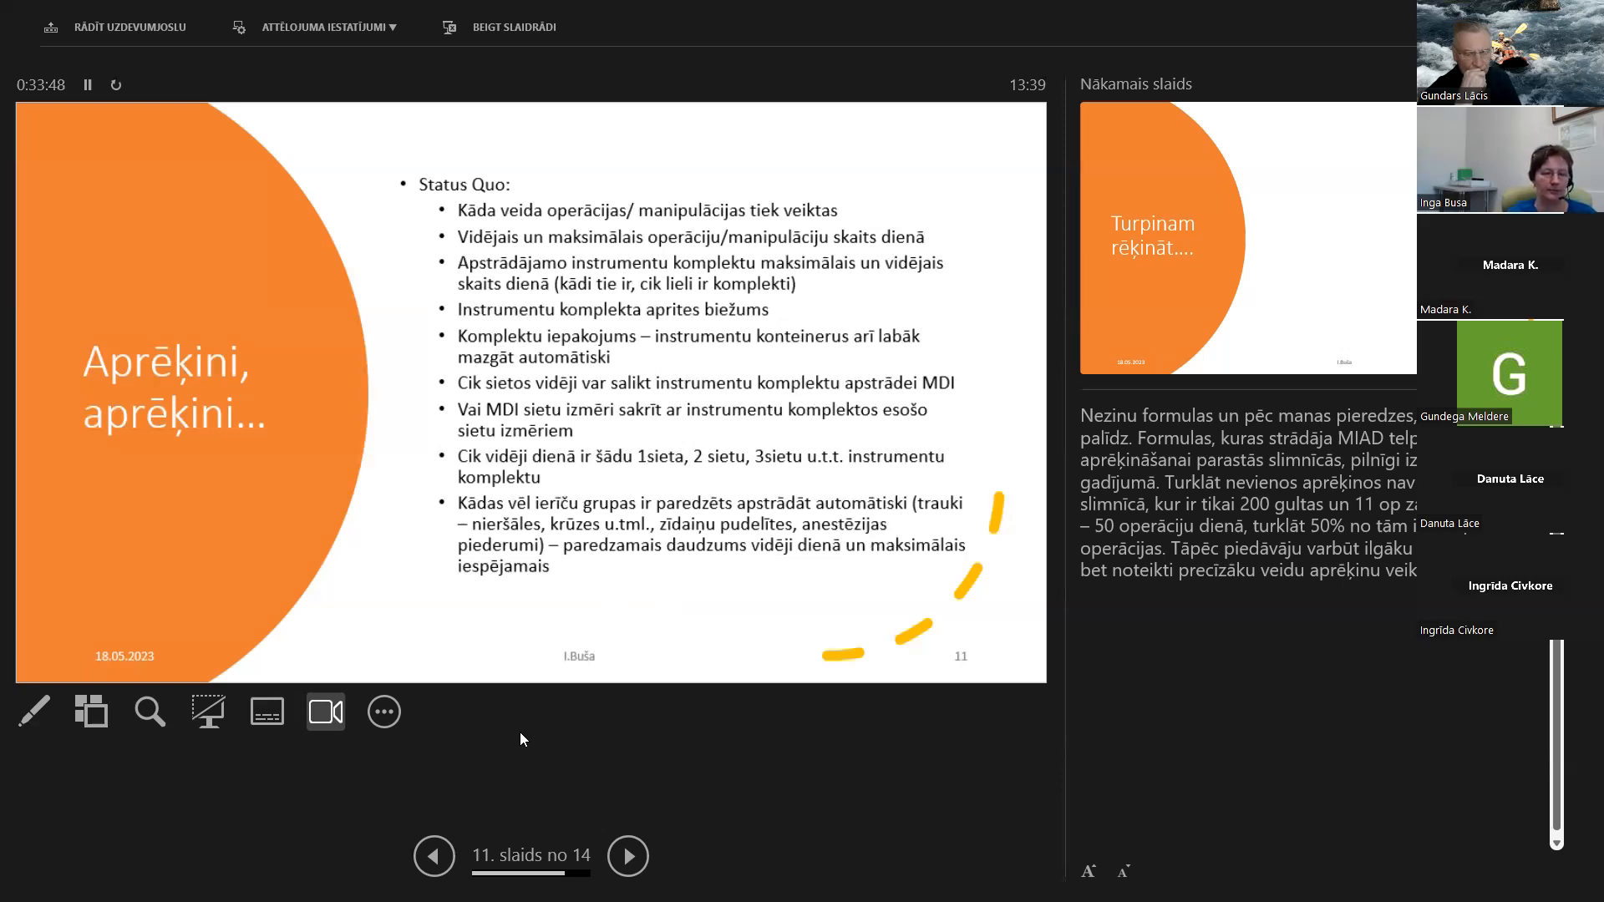
{"action": "mouse_move", "coordinate": [532, 726]}
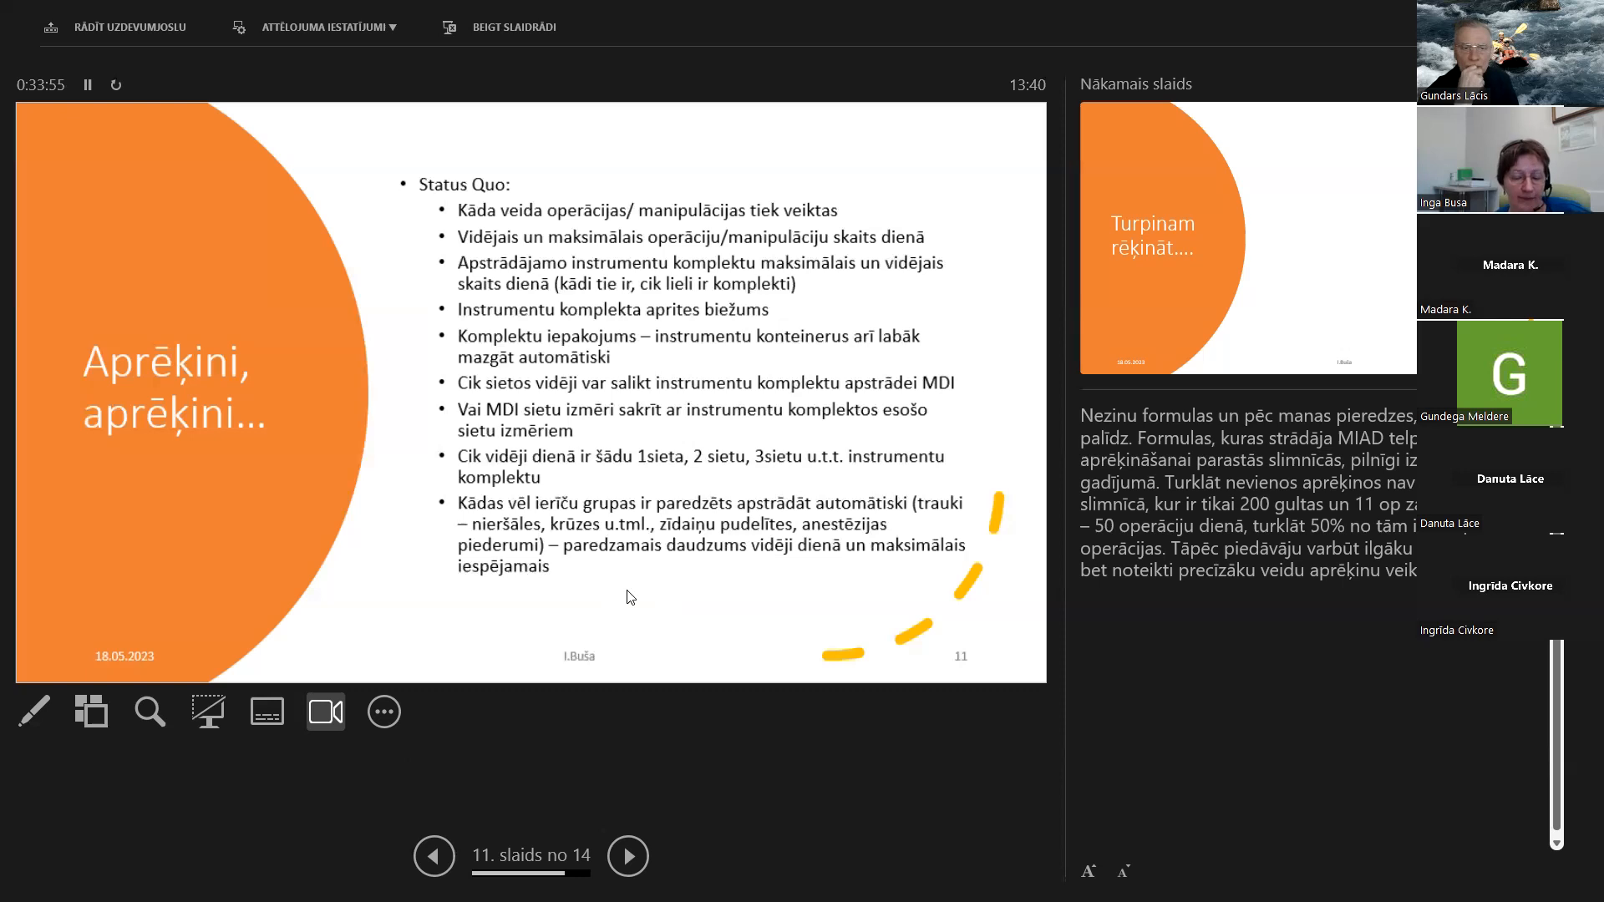
Advance to slide 12, "Turpinam rēķināt....", showing workday length and same-day assembly points
{"action": "left_click", "coordinate": [627, 856]}
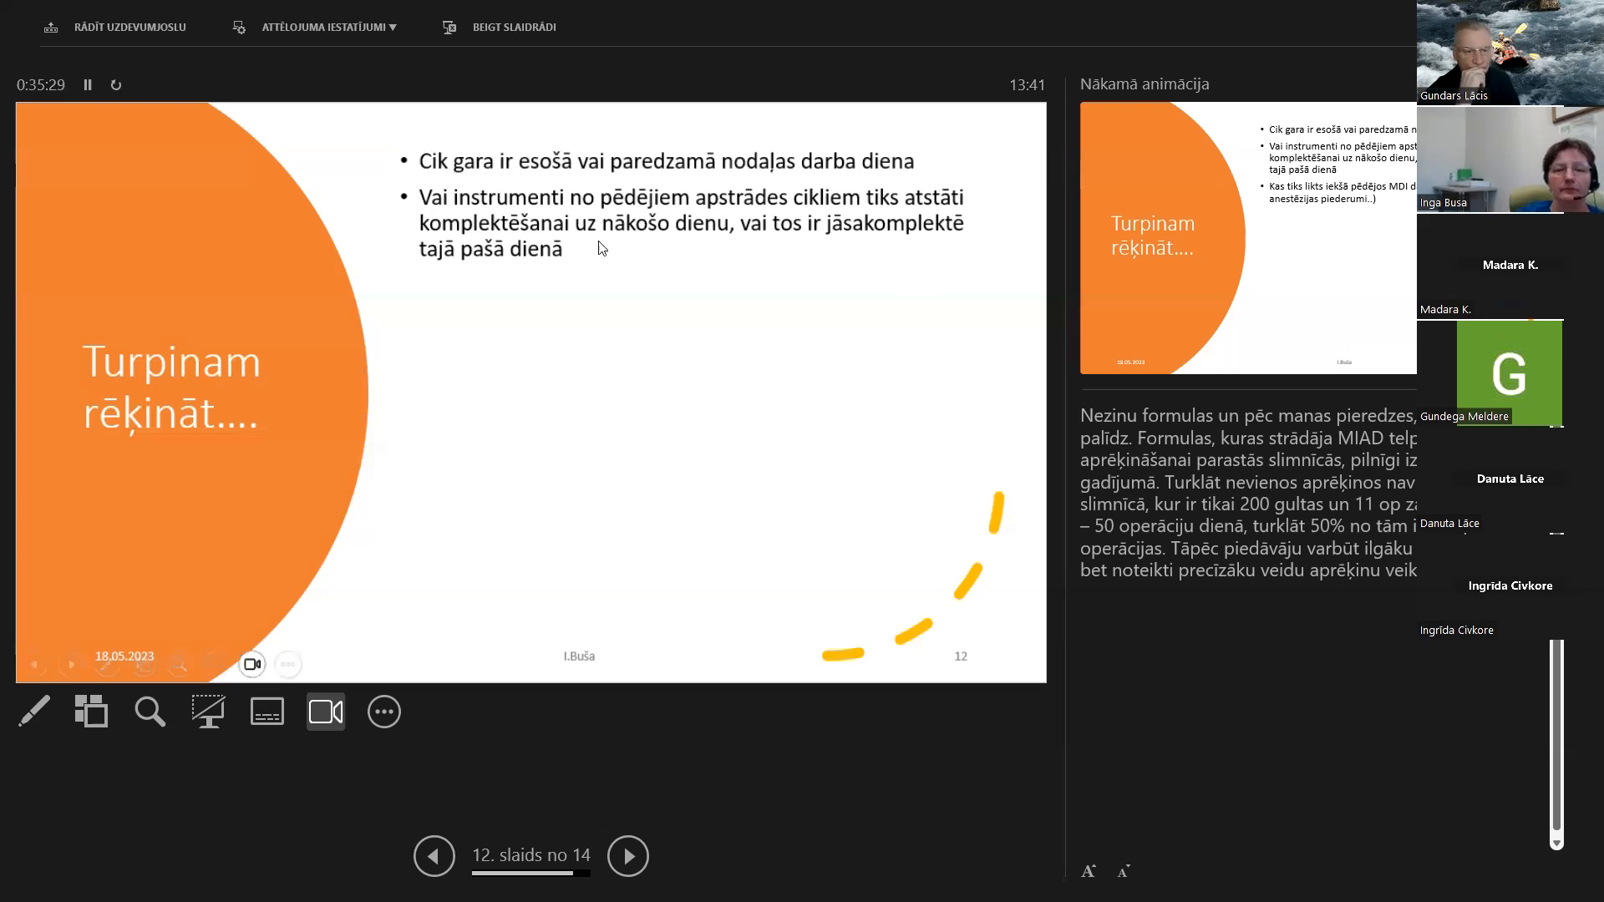
{"action": "mouse_move", "coordinate": [602, 306]}
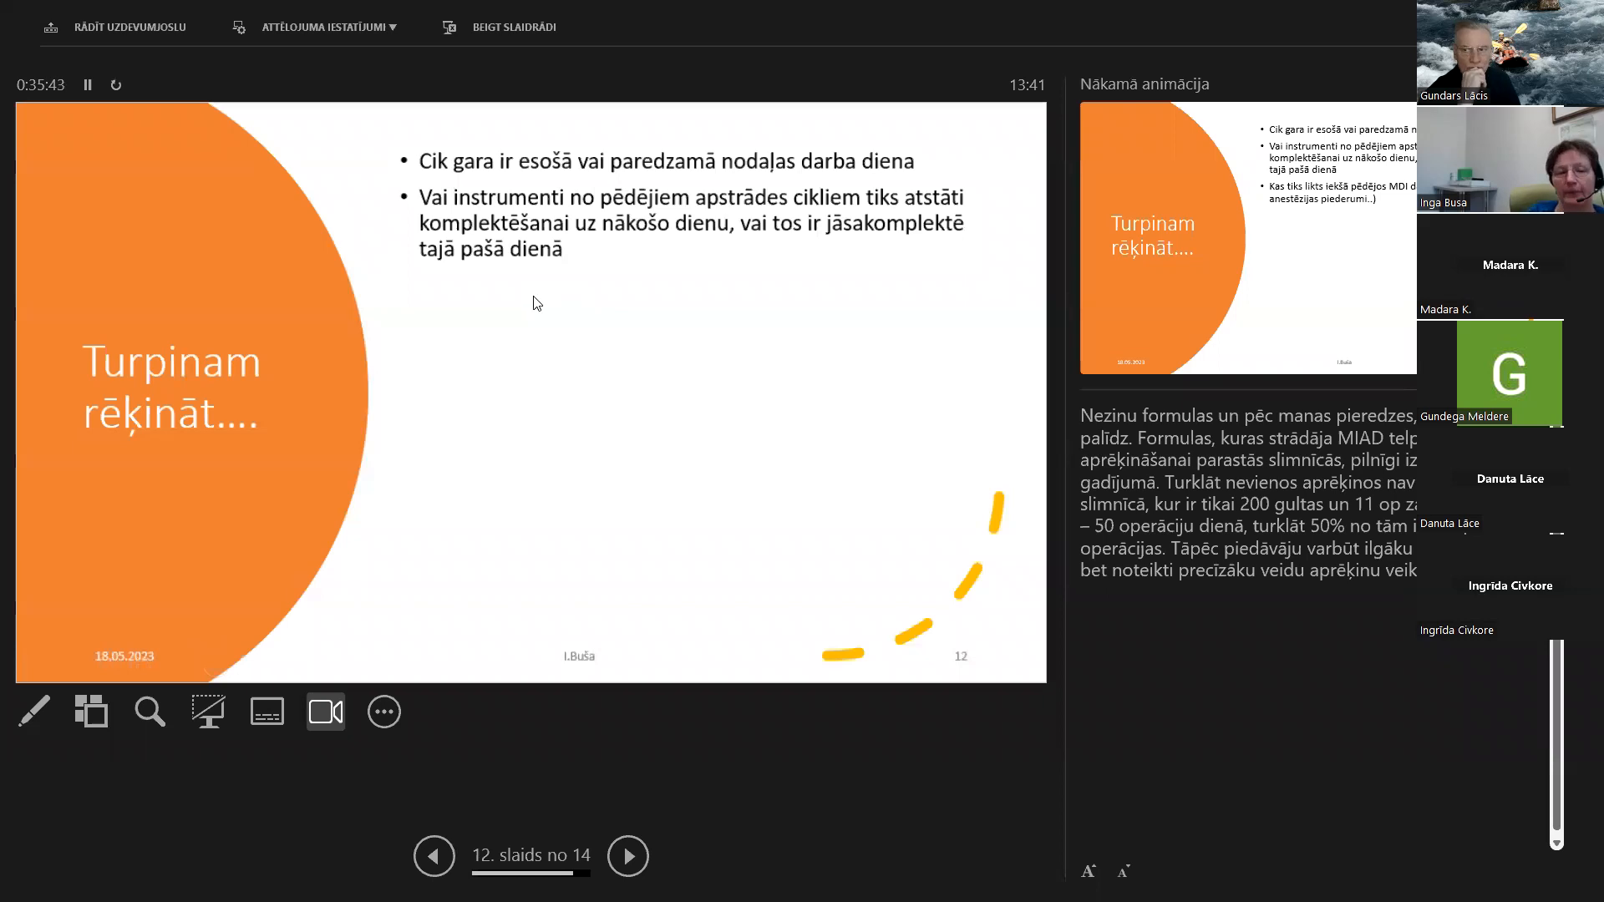
{"action": "mouse_move", "coordinate": [495, 314]}
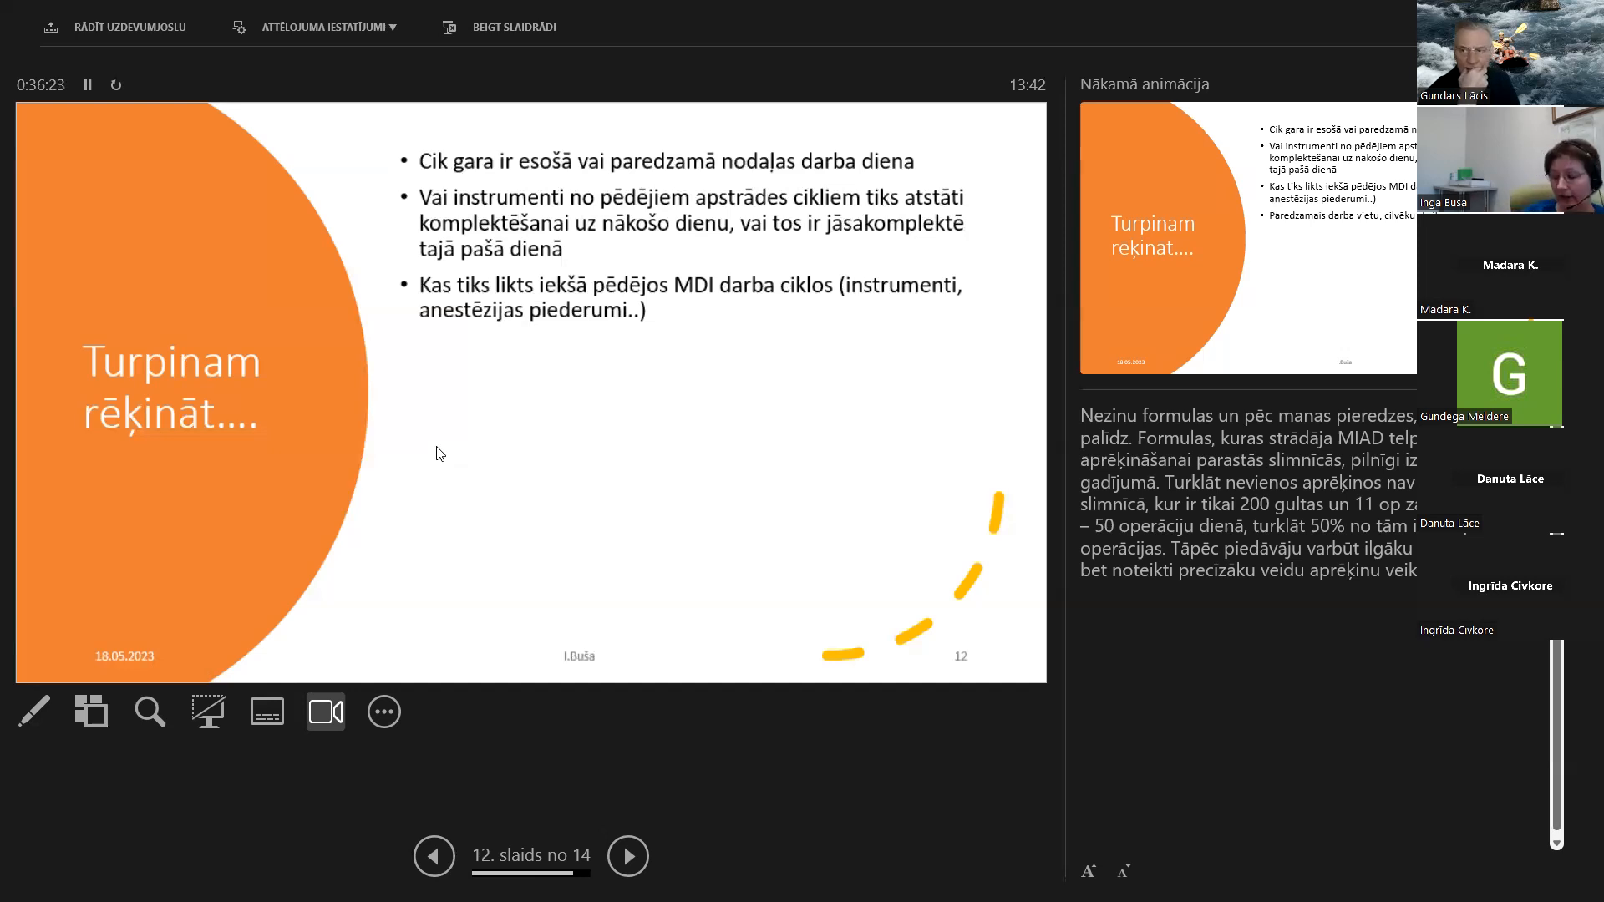
{"action": "mouse_move", "coordinate": [832, 332]}
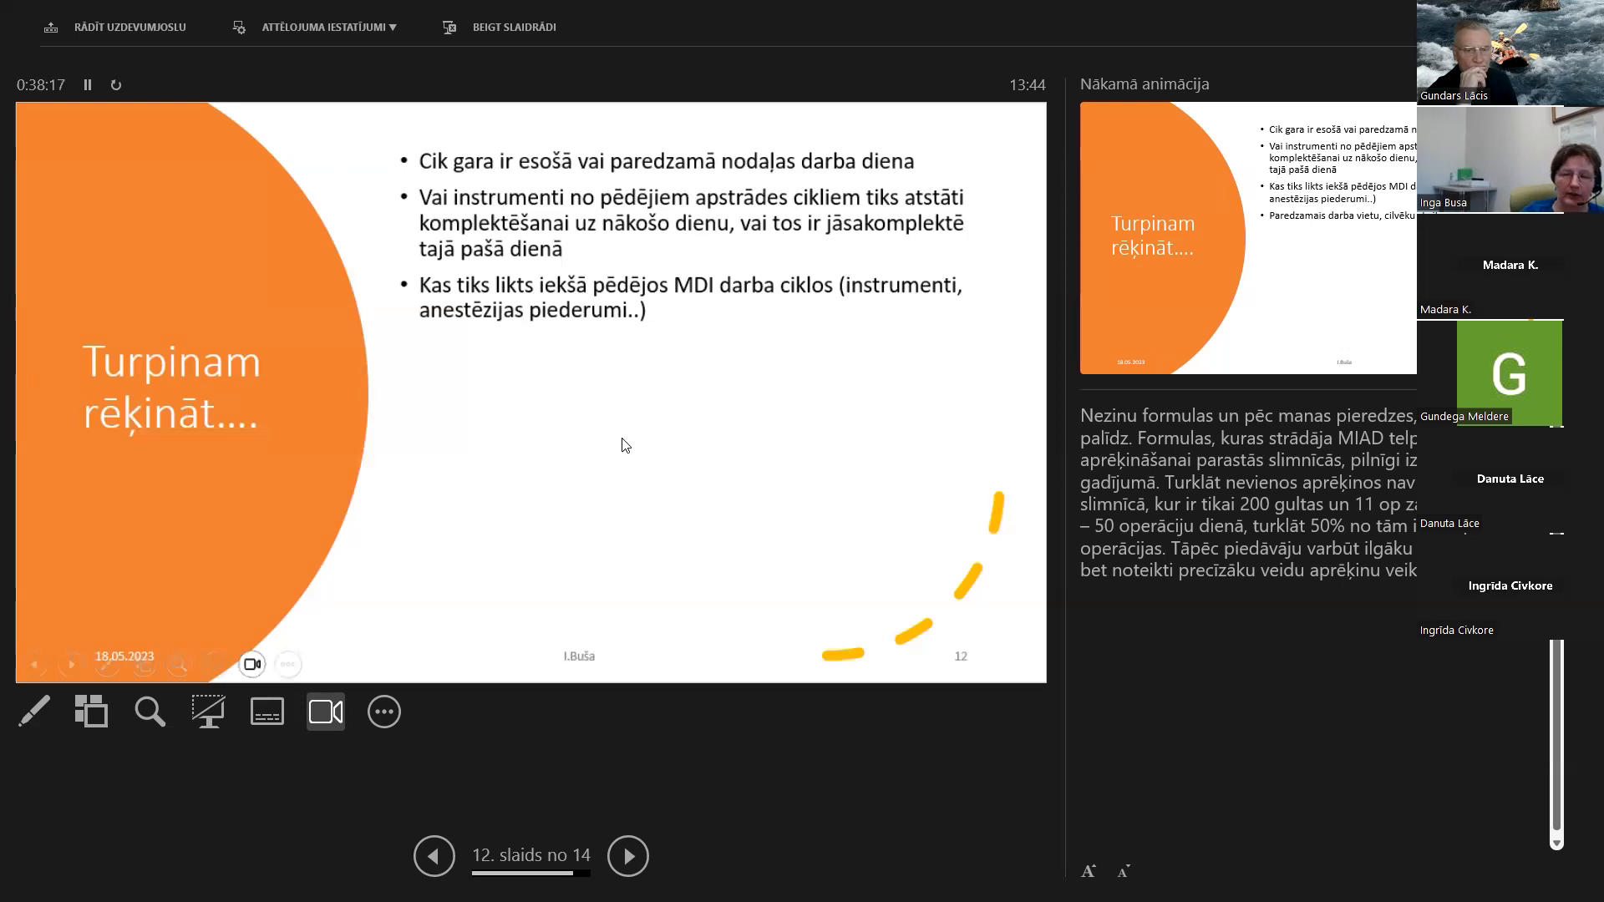
{"action": "mouse_move", "coordinate": [628, 418]}
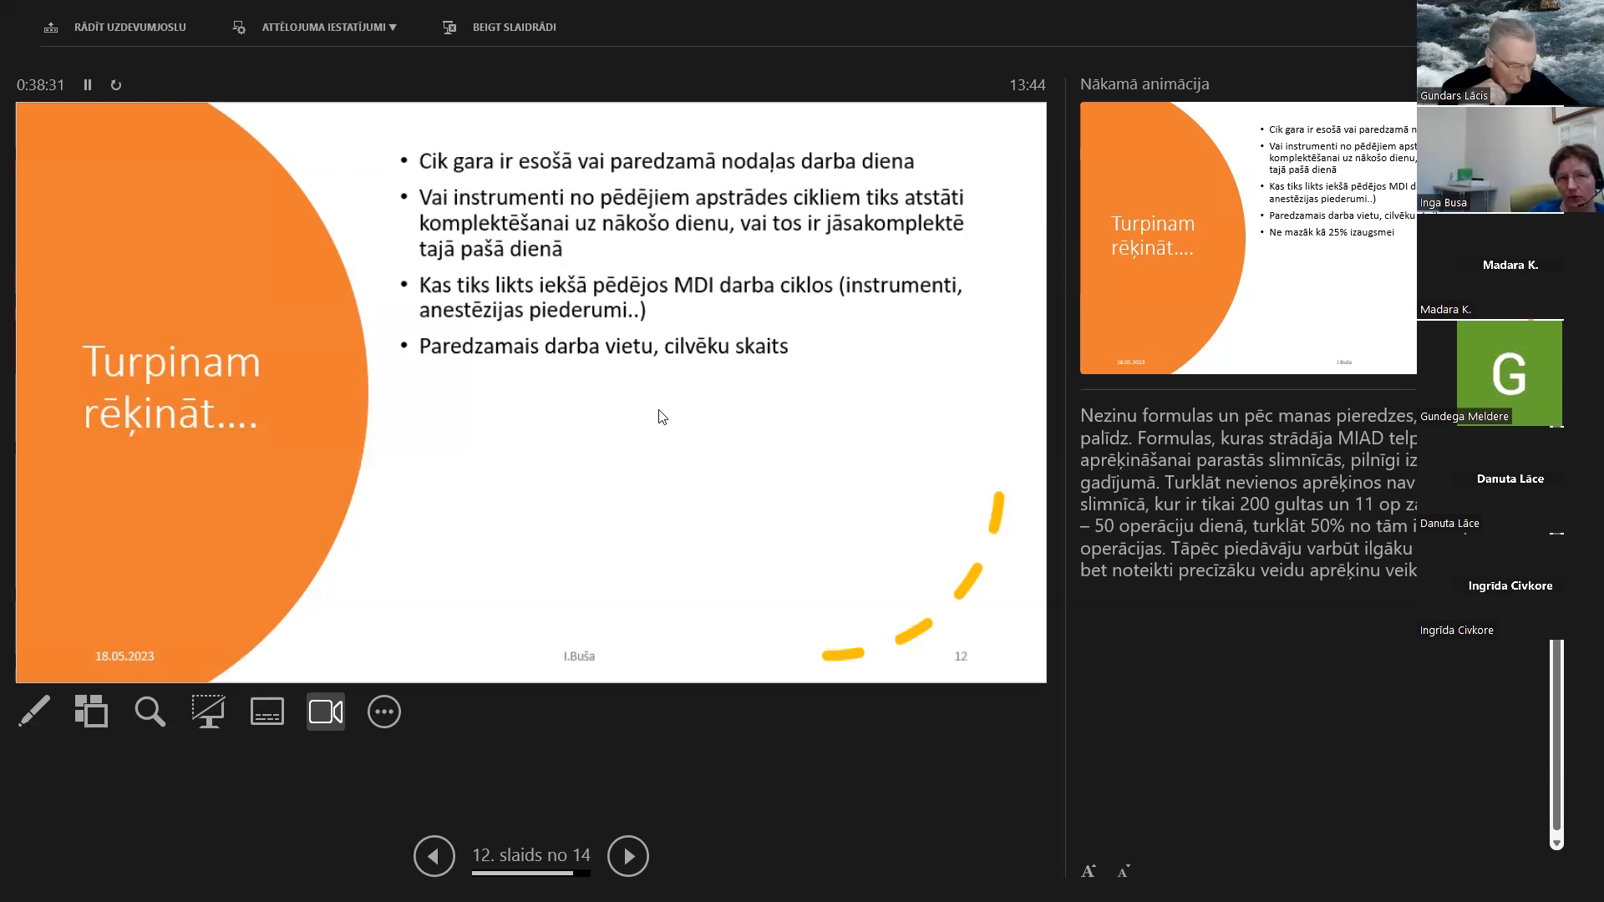
{"action": "mouse_move", "coordinate": [874, 487]}
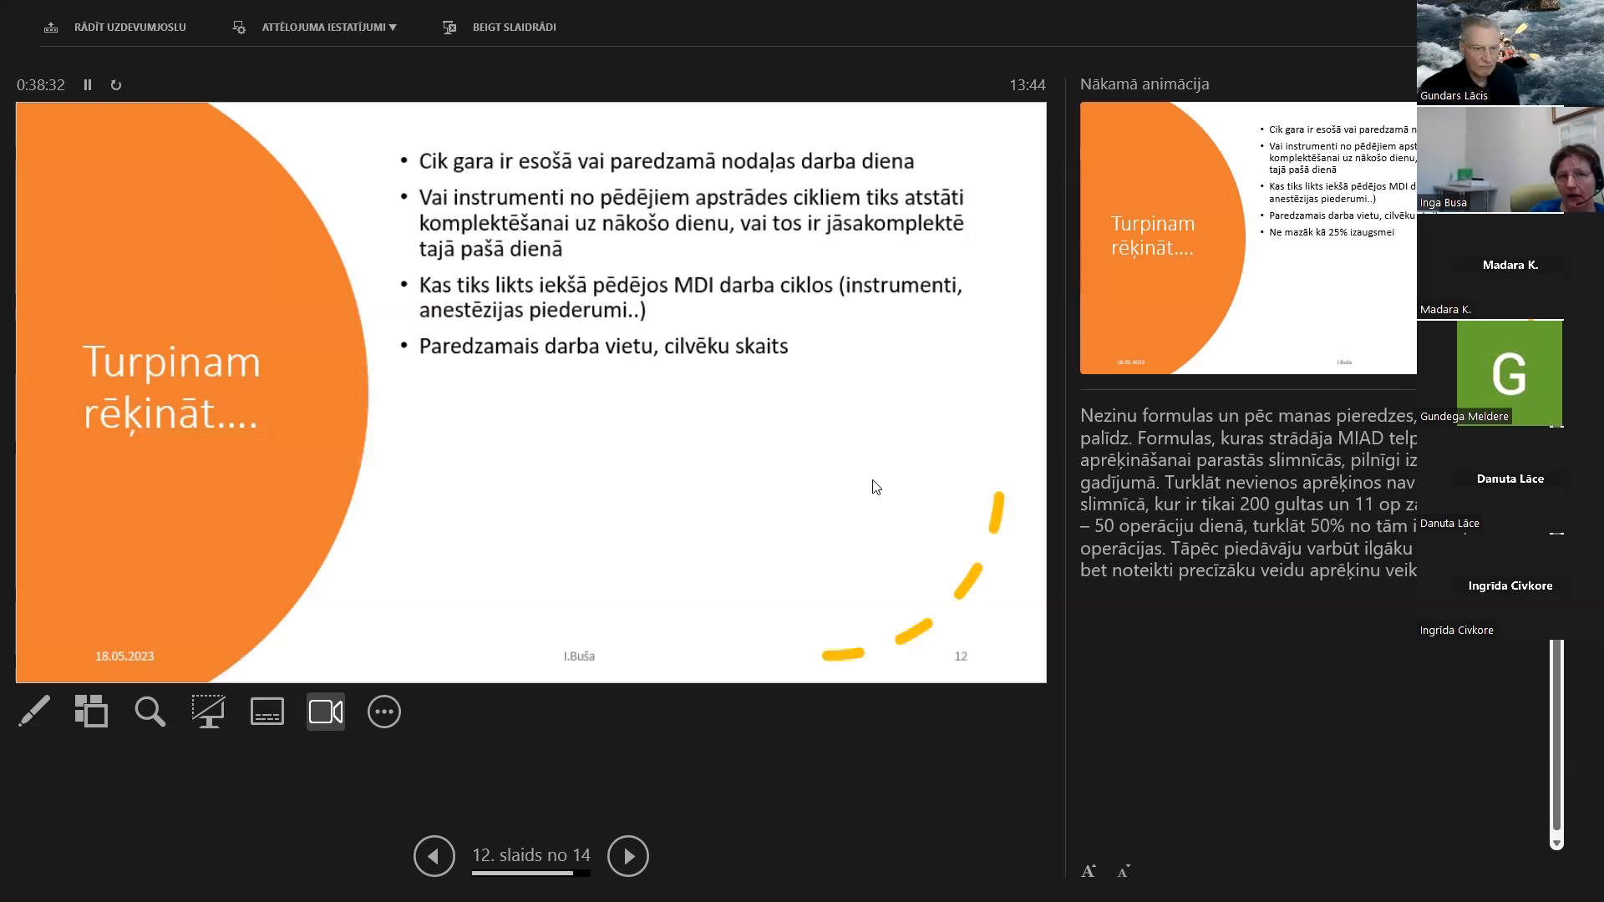
{"action": "mouse_move", "coordinate": [888, 351]}
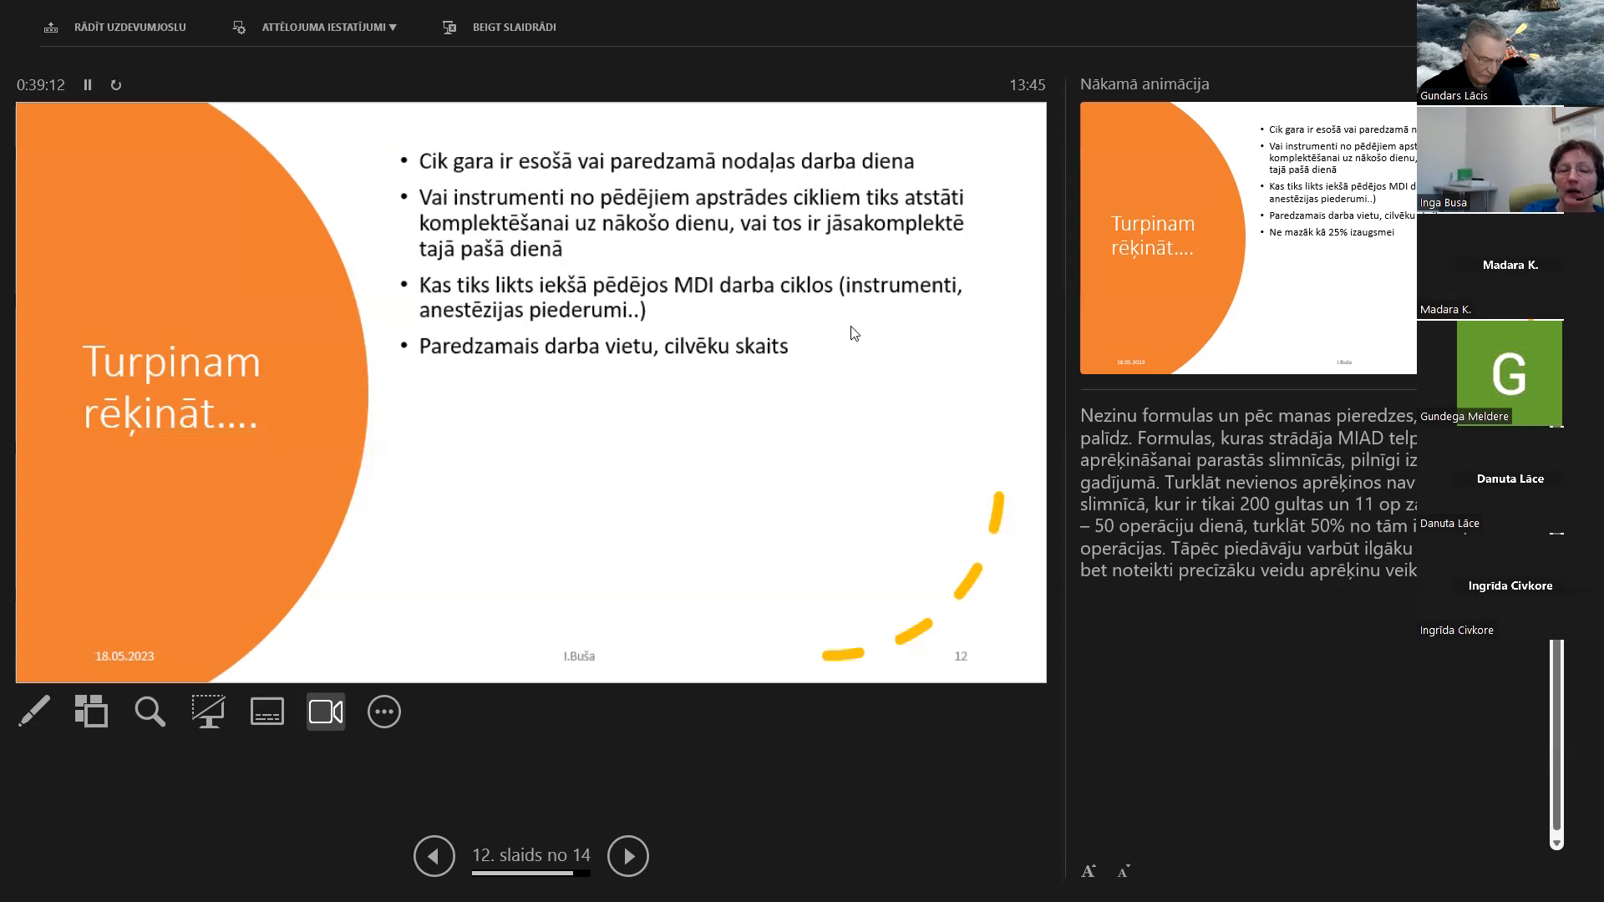
{"action": "mouse_move", "coordinate": [807, 395]}
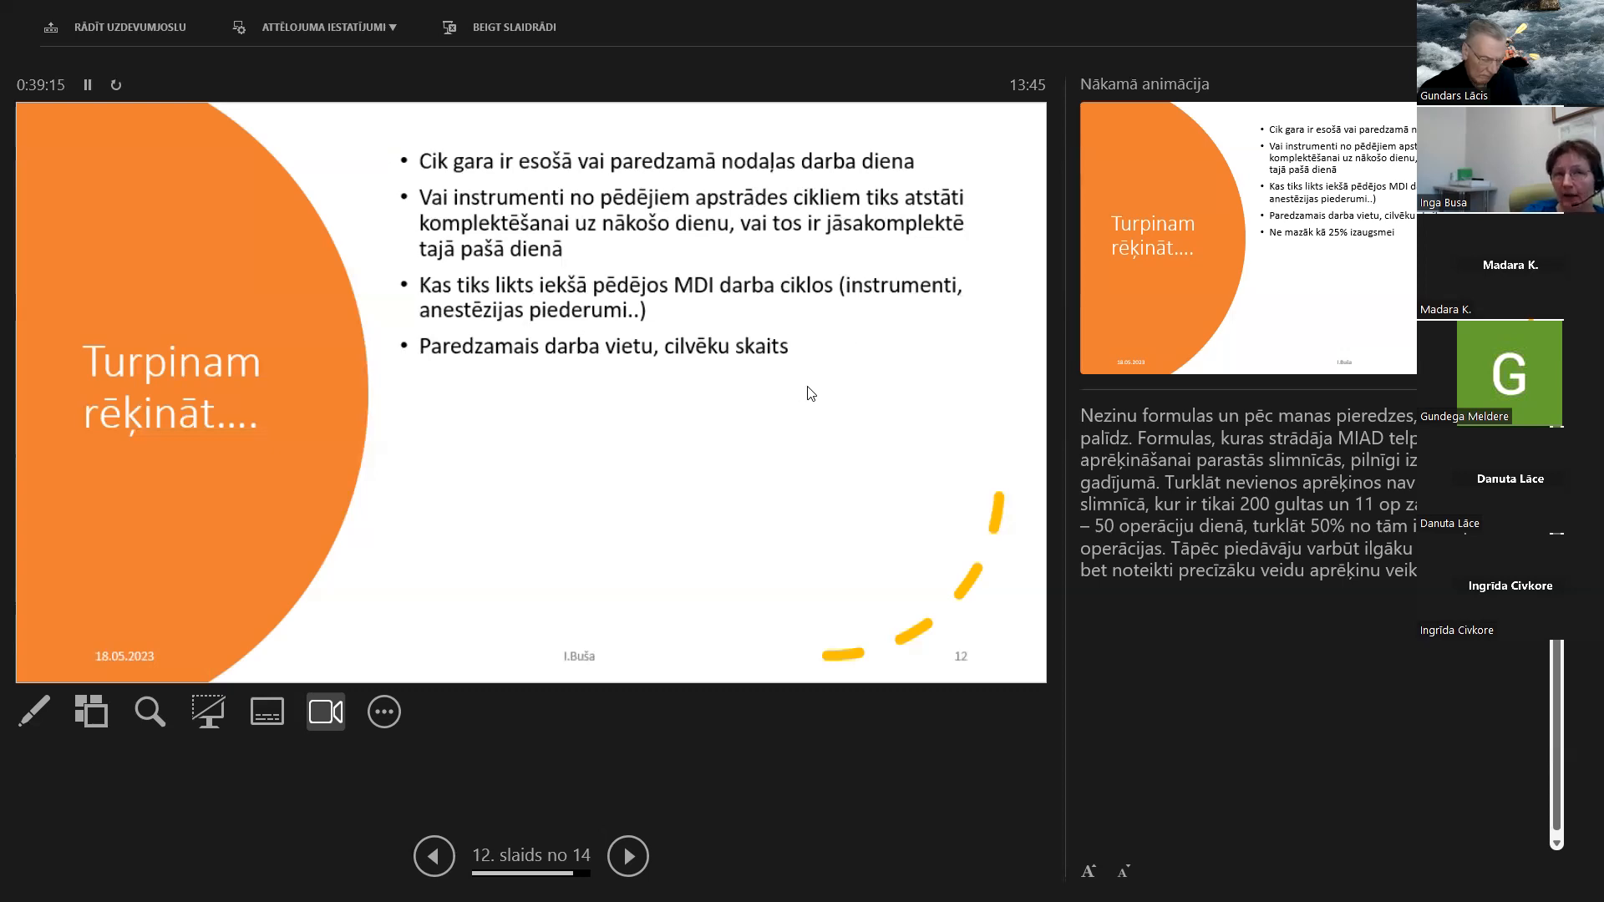
{"action": "mouse_move", "coordinate": [945, 469]}
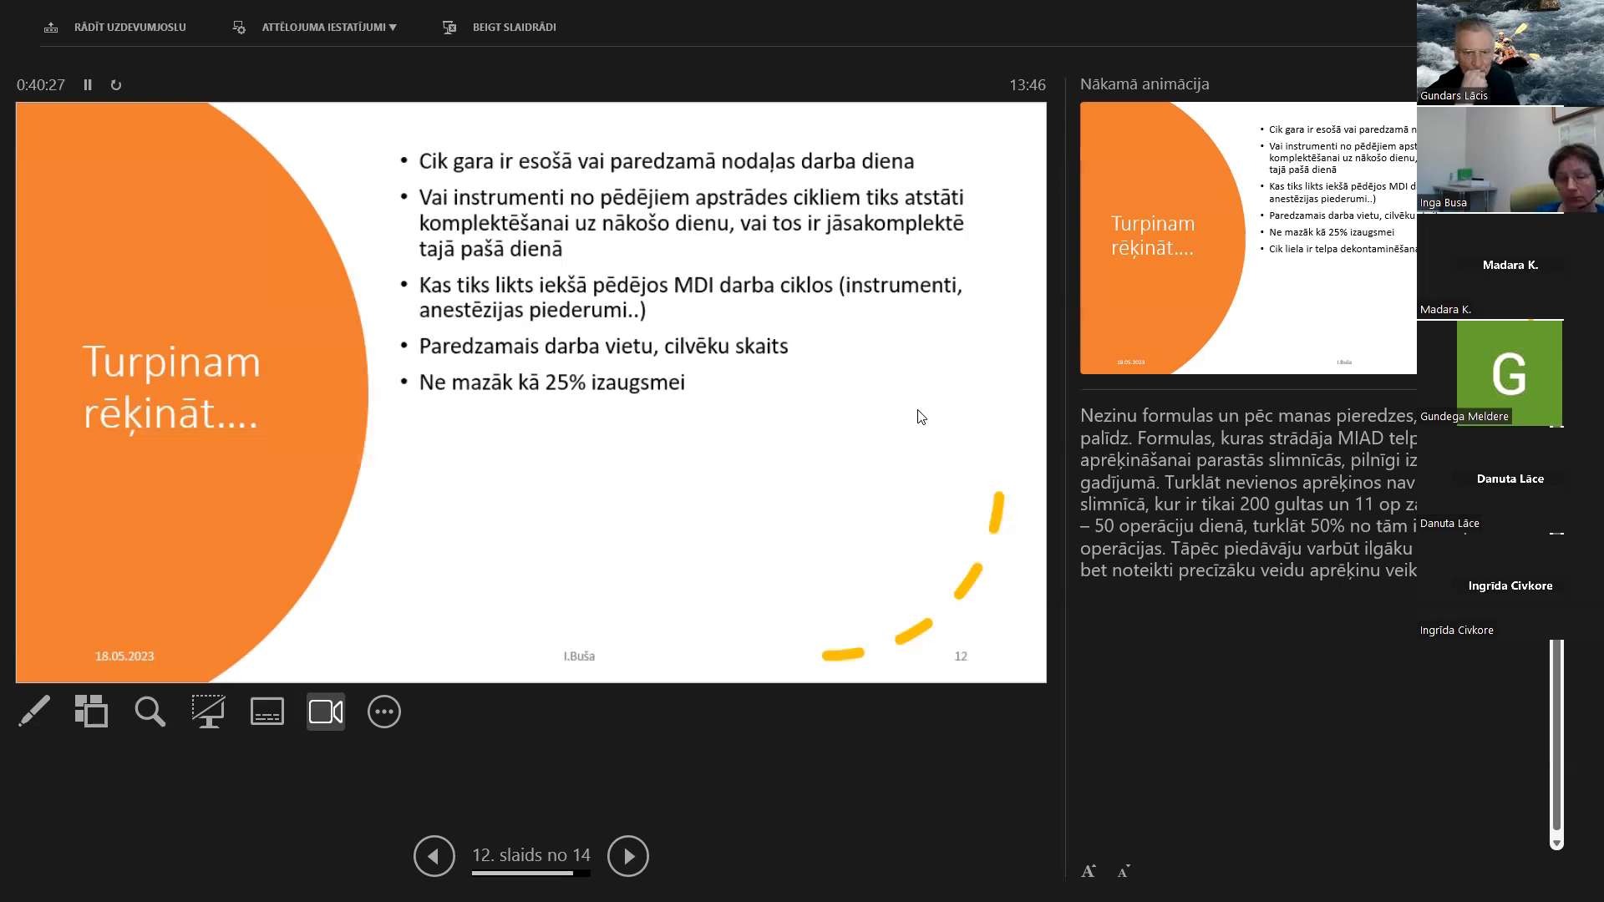
{"action": "mouse_move", "coordinate": [791, 418]}
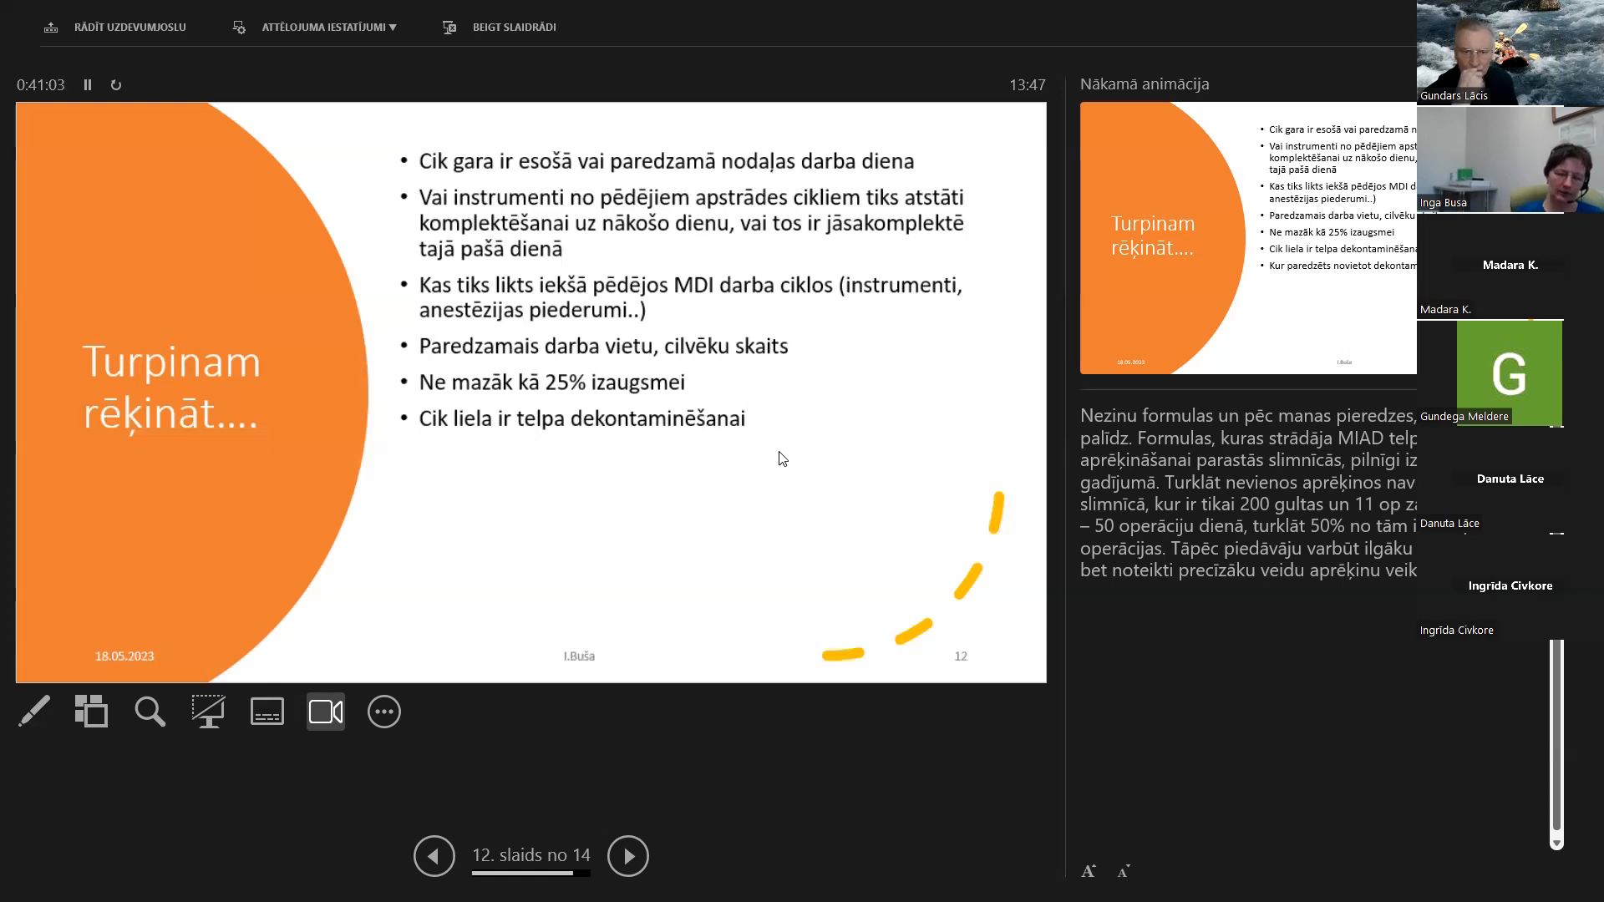
{"action": "mouse_move", "coordinate": [809, 480]}
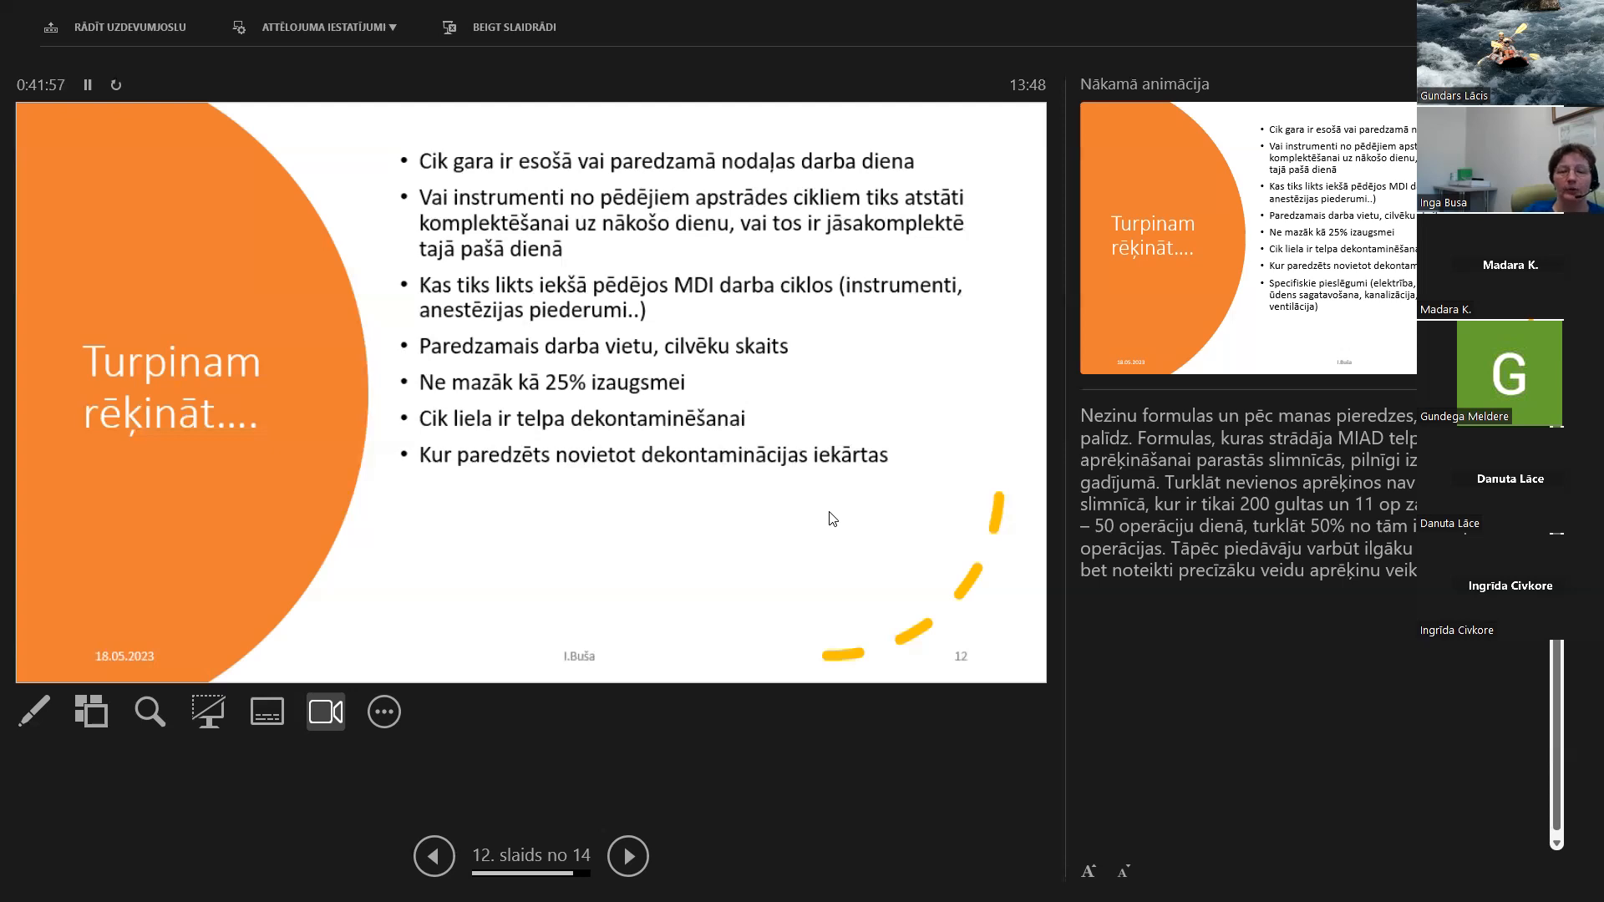
{"action": "mouse_move", "coordinate": [813, 516]}
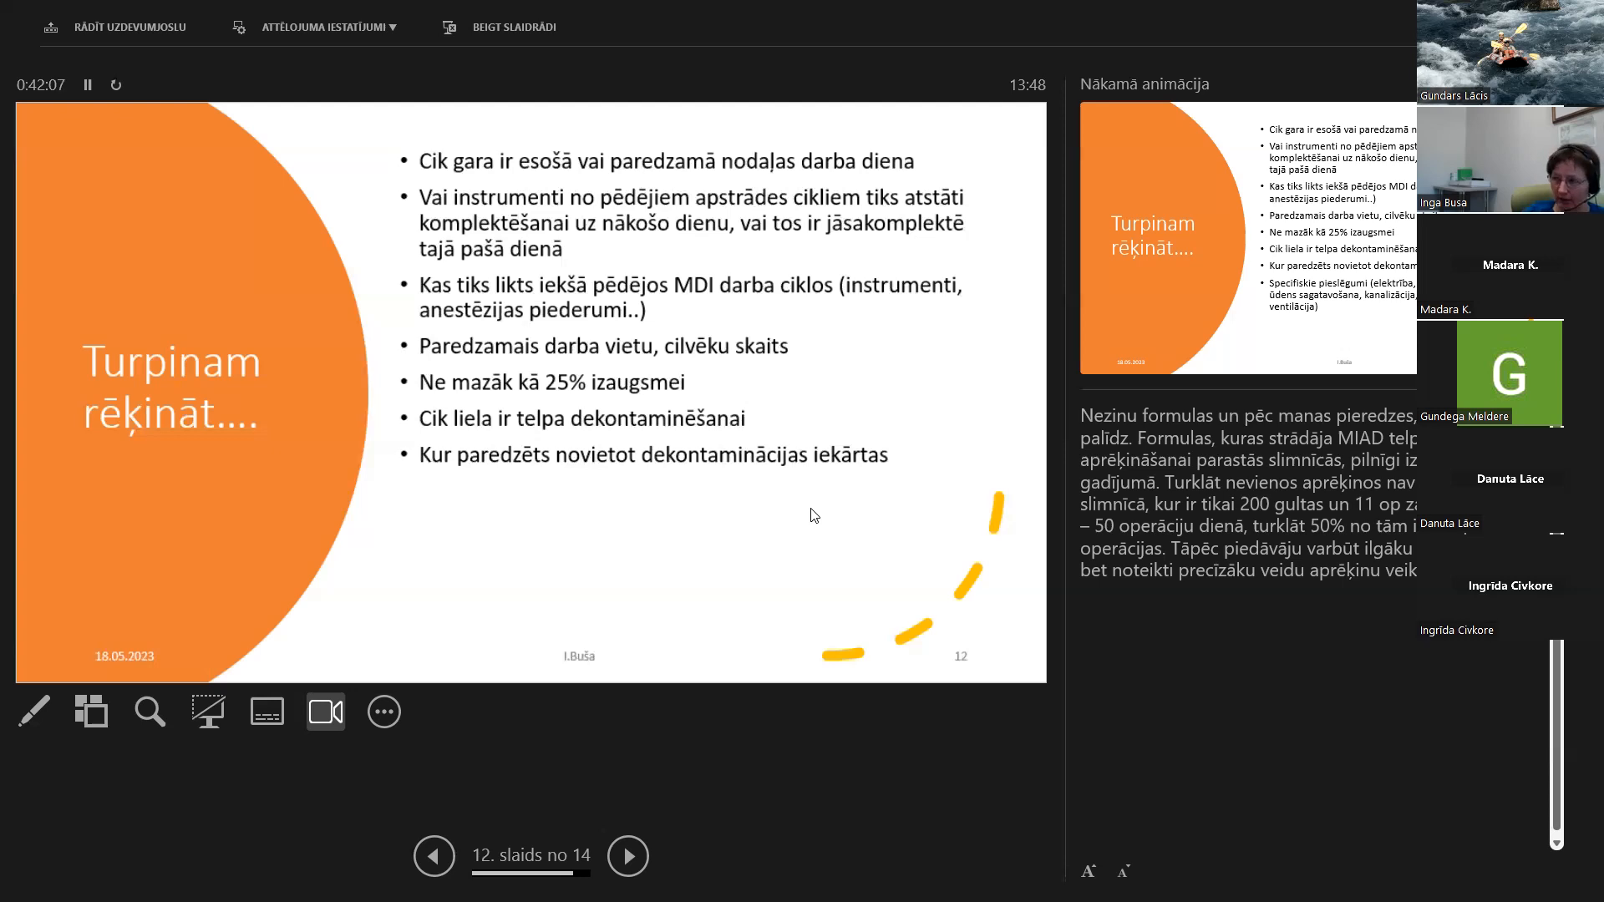
{"action": "mouse_move", "coordinate": [803, 515]}
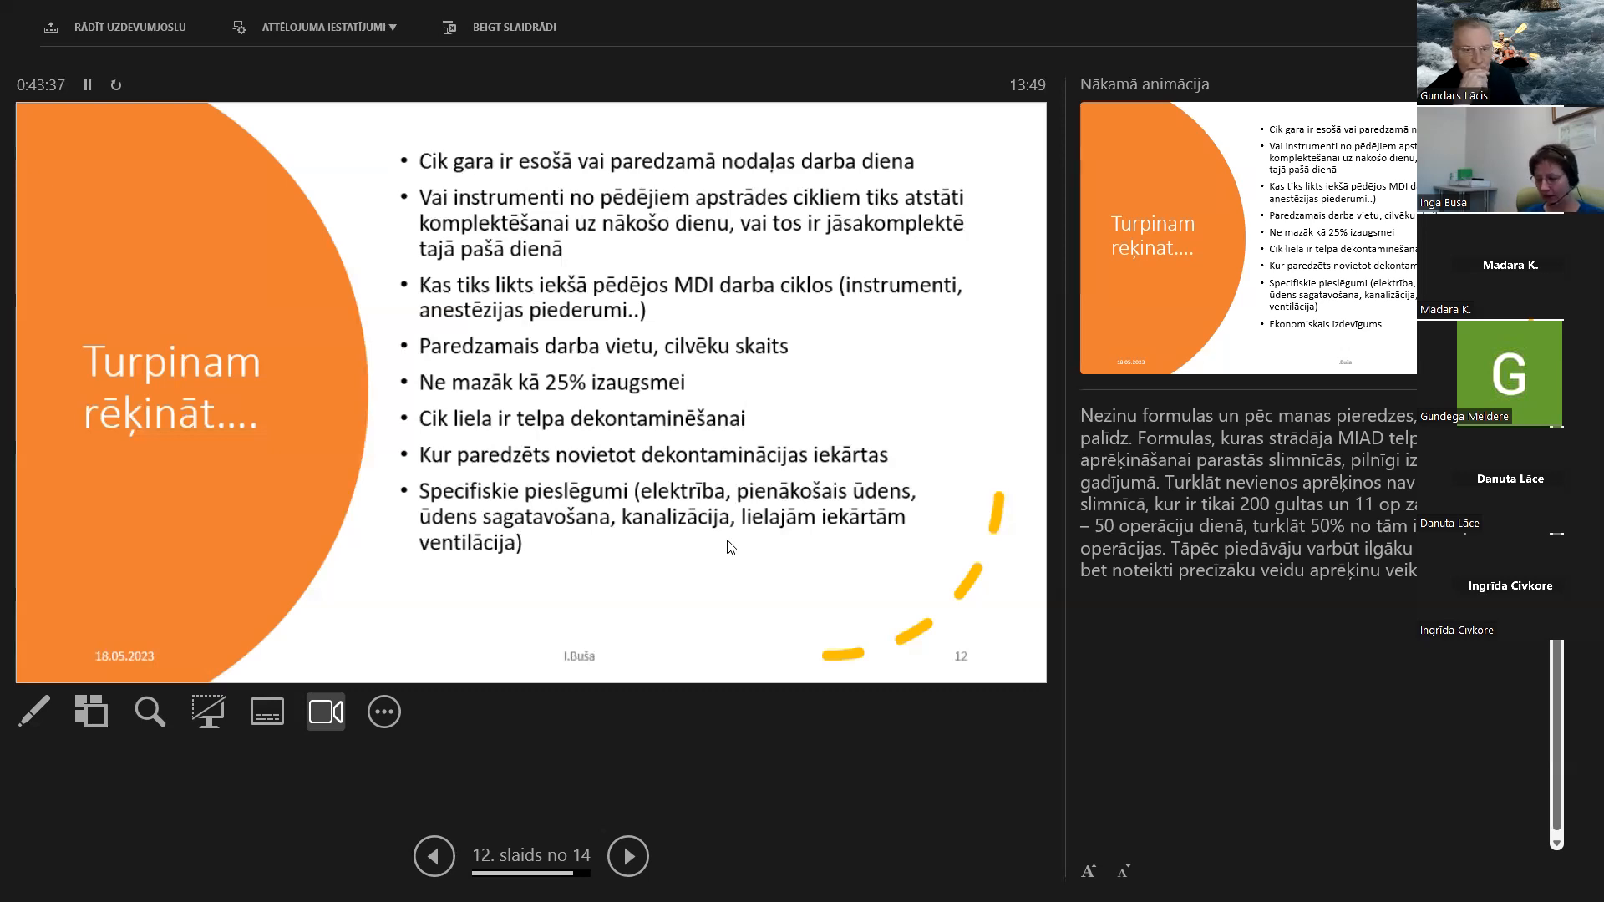
{"action": "mouse_move", "coordinate": [745, 593]}
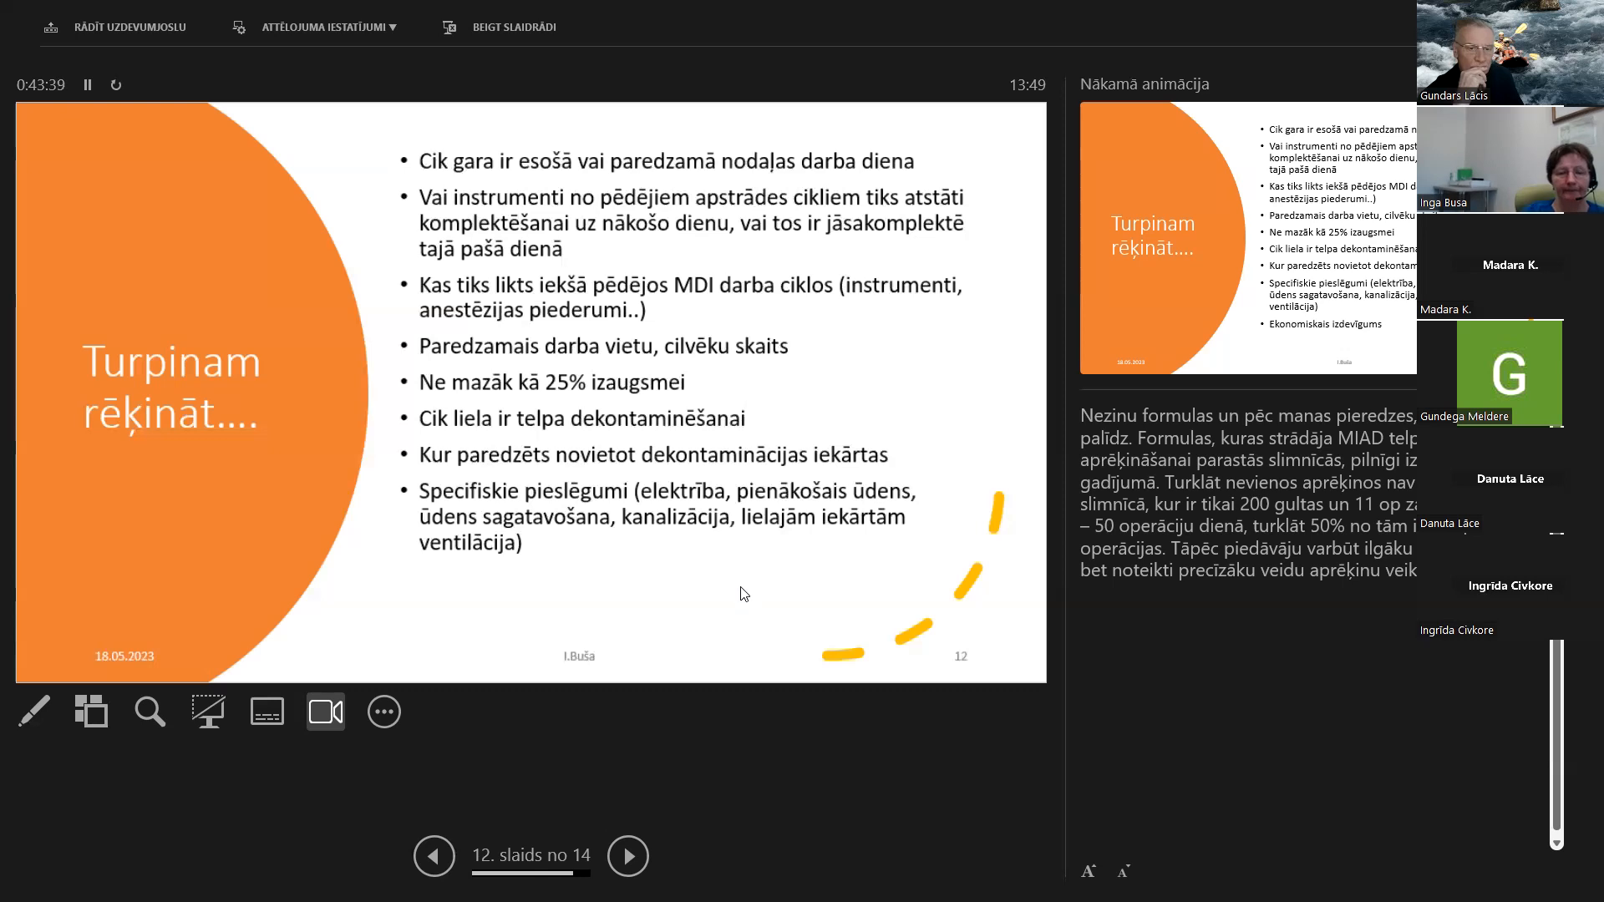
{"action": "mouse_move", "coordinate": [664, 597]}
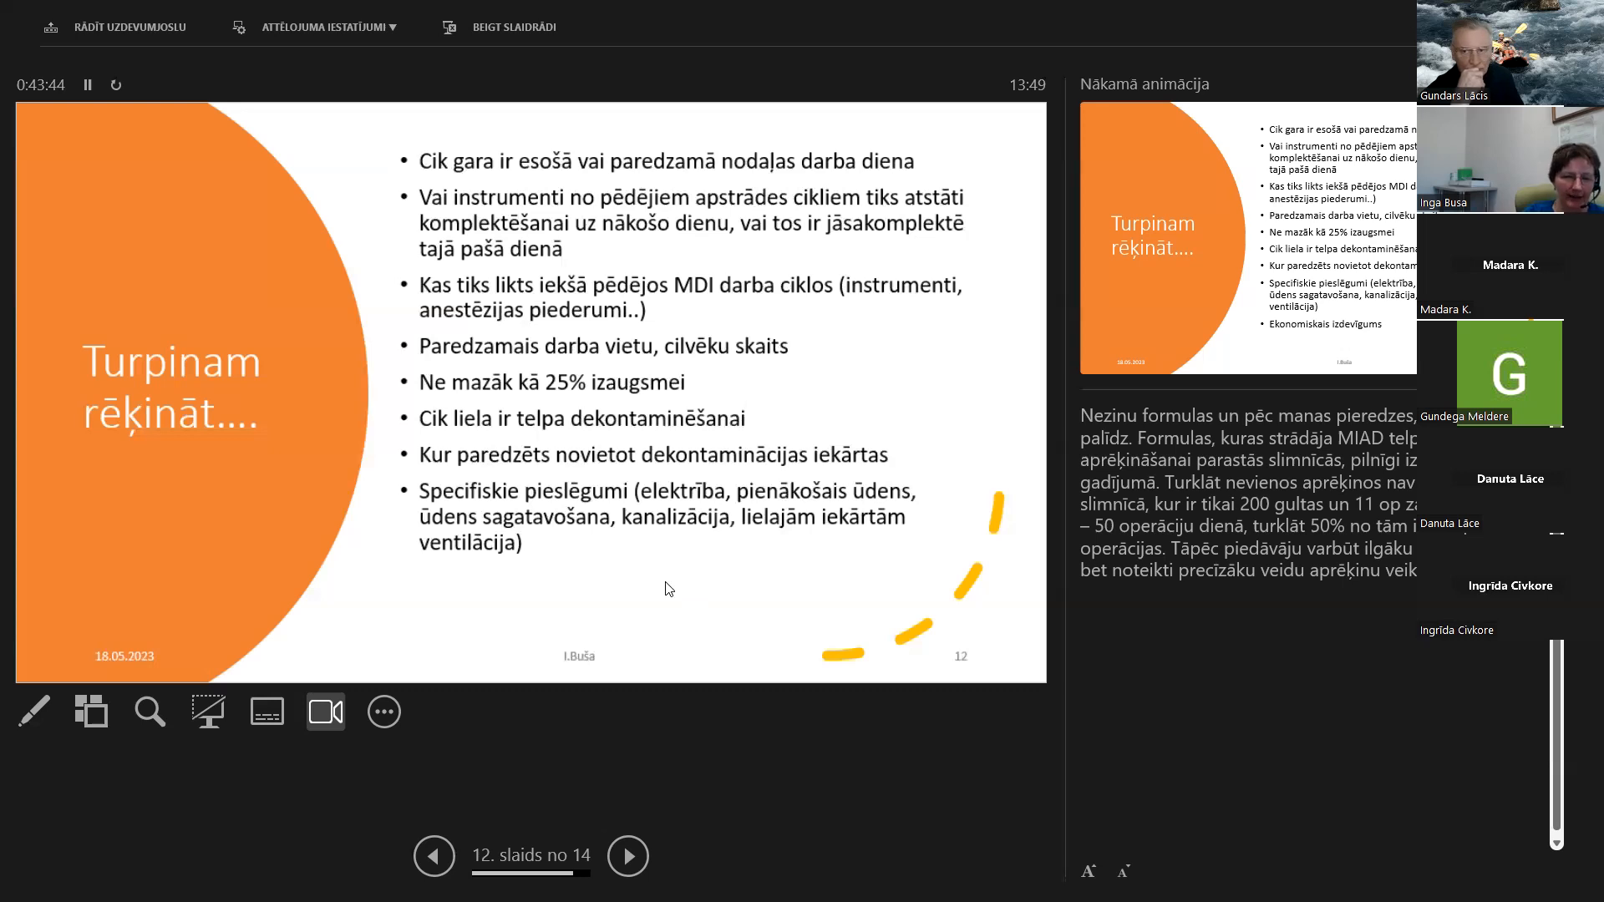
{"action": "mouse_move", "coordinate": [606, 557]}
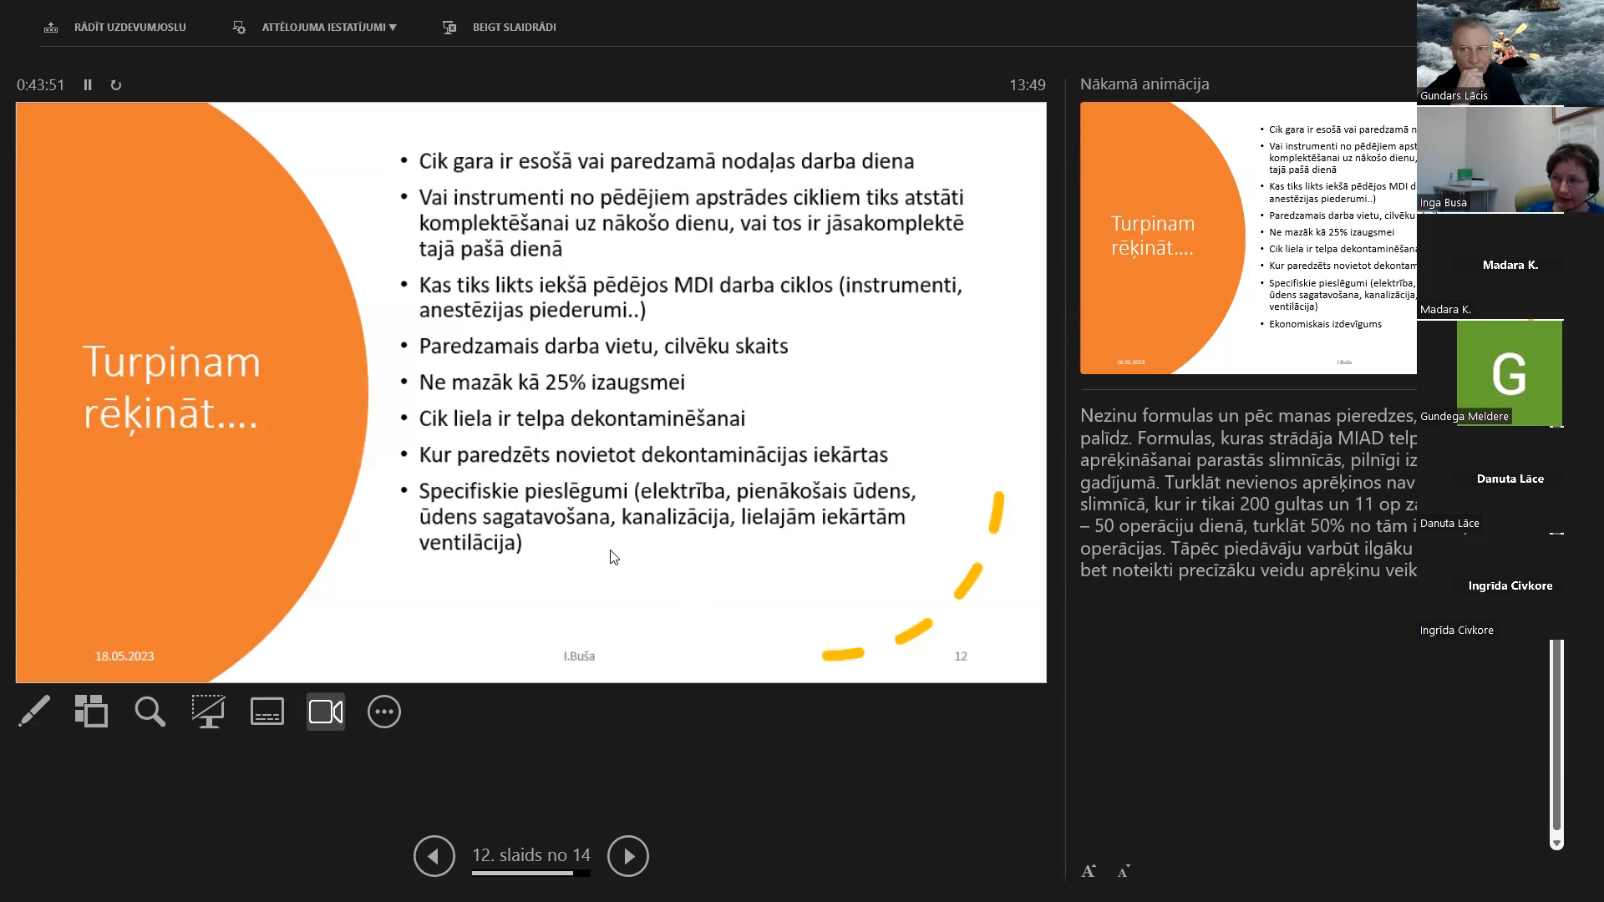
{"action": "mouse_move", "coordinate": [617, 562]}
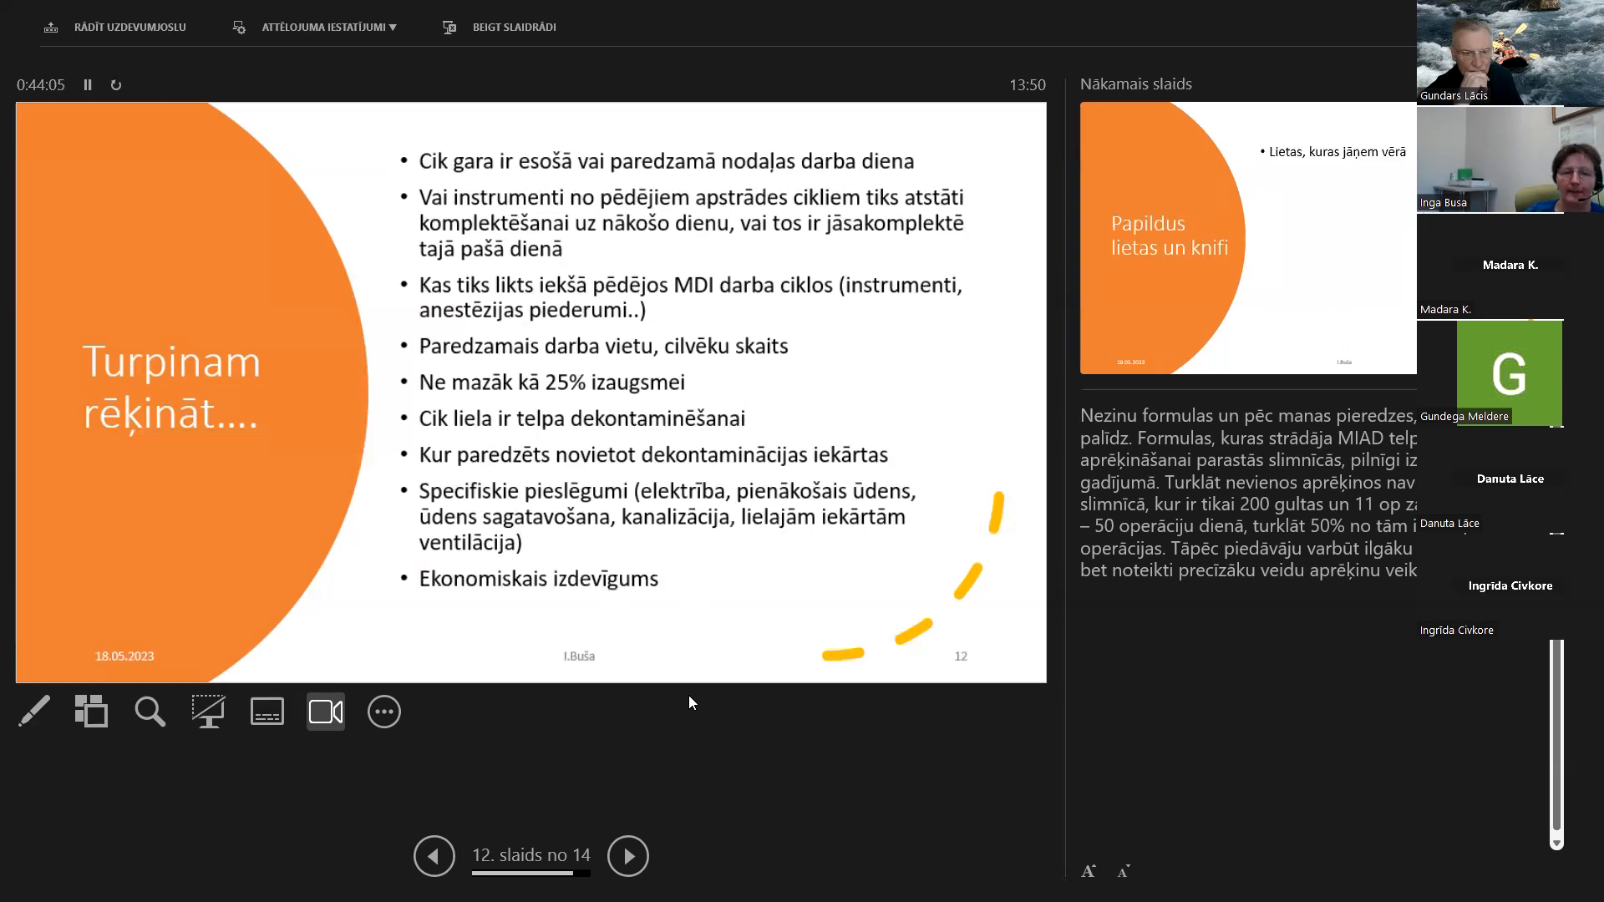
{"action": "mouse_move", "coordinate": [767, 604]}
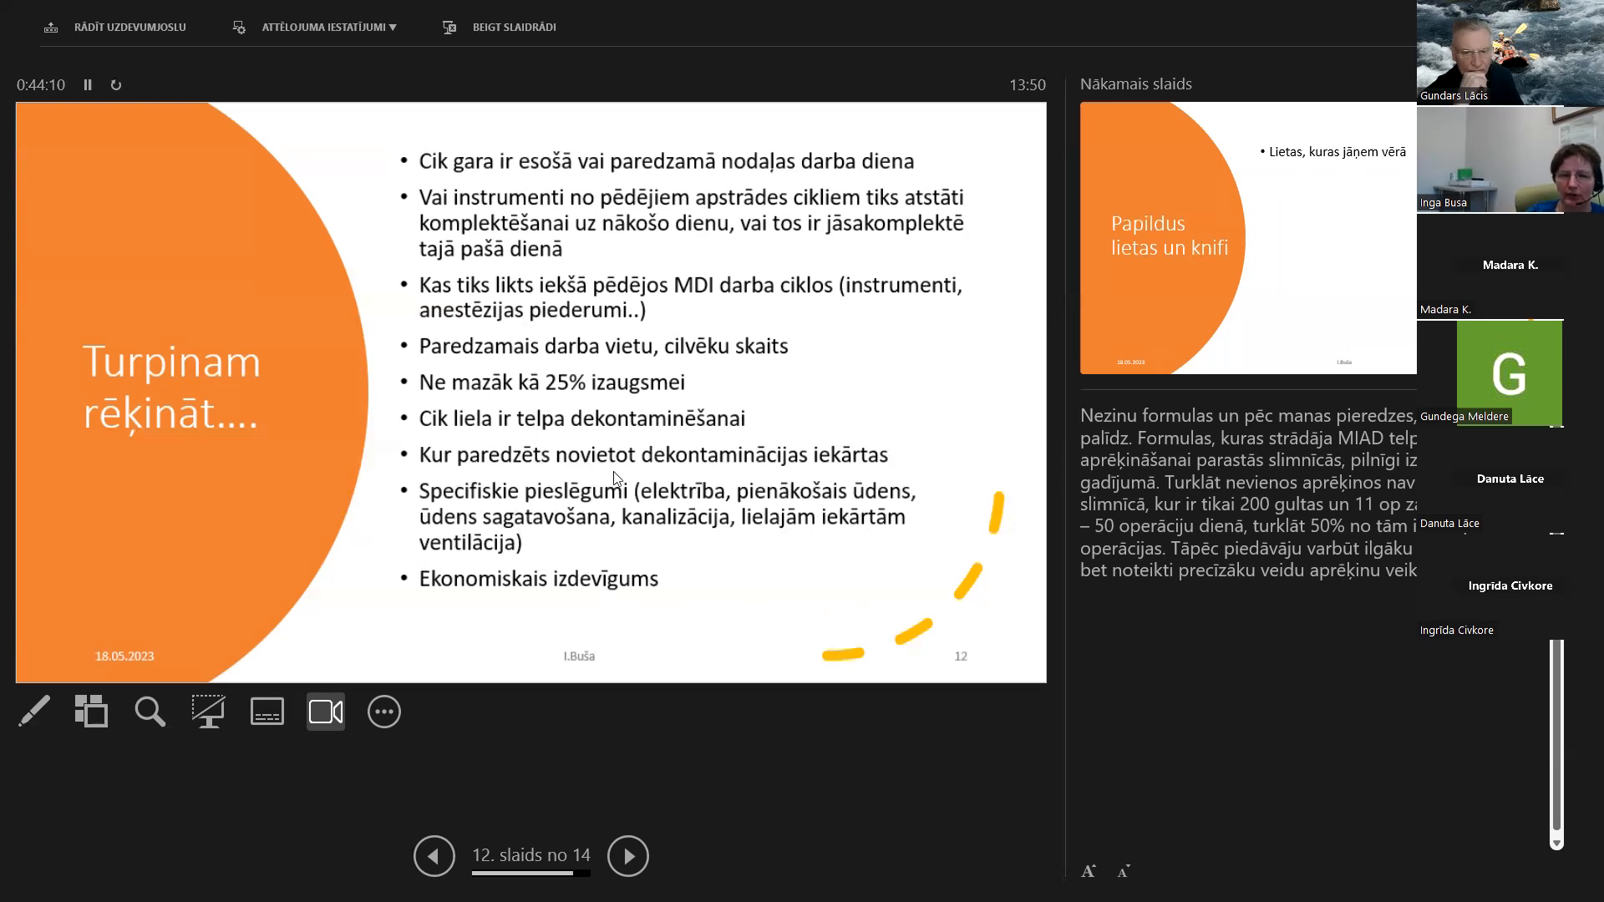
{"action": "mouse_move", "coordinate": [760, 559]}
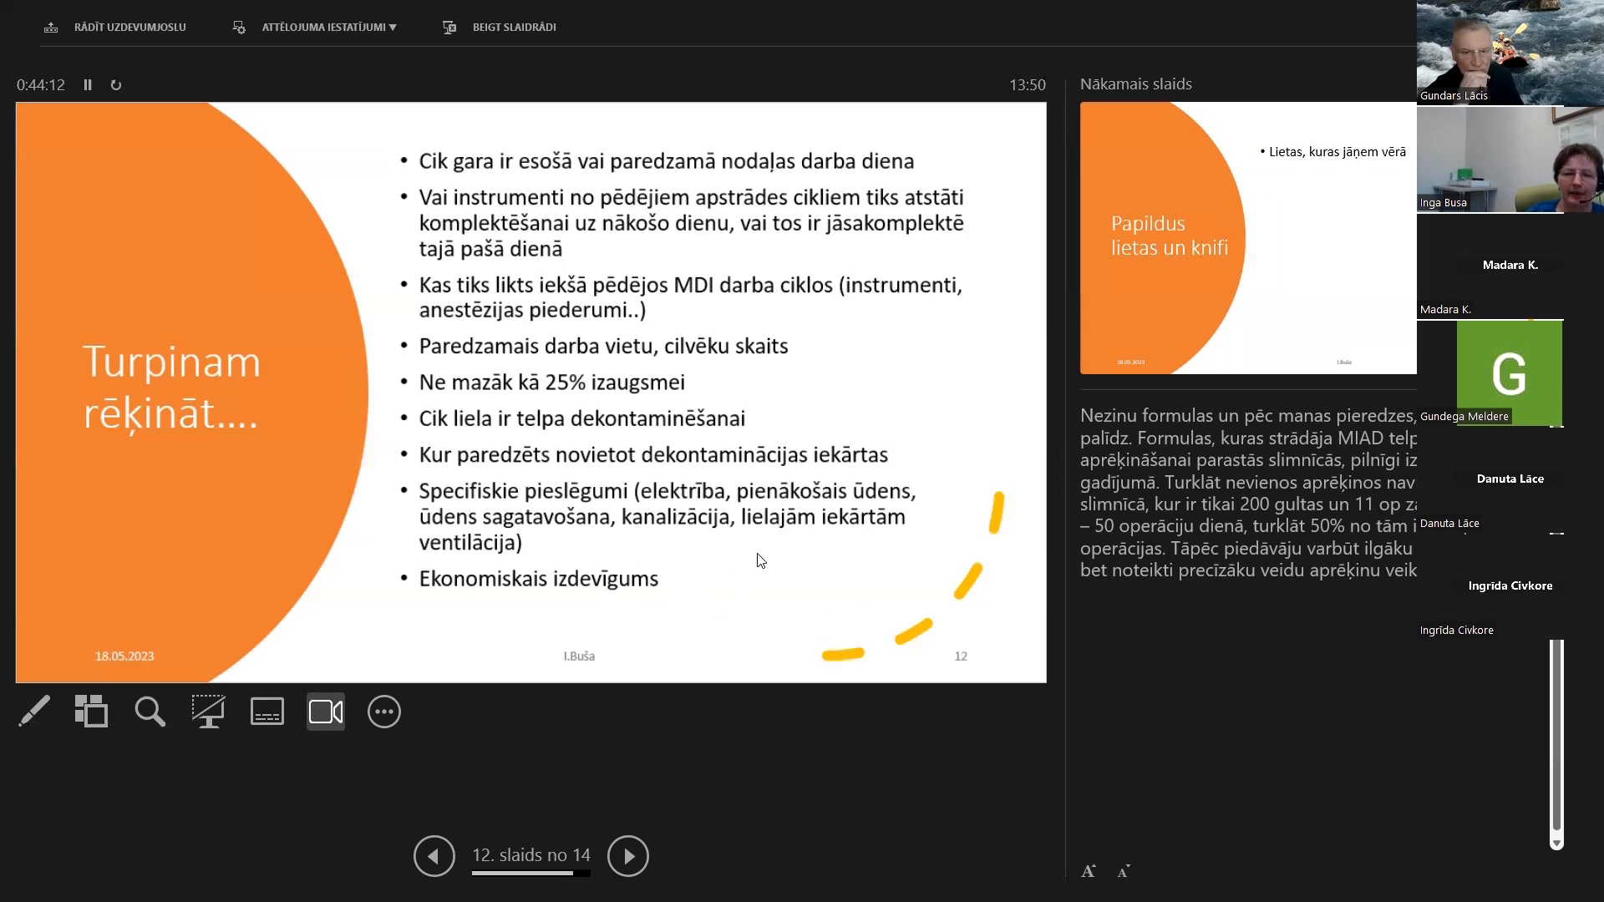
{"action": "mouse_move", "coordinate": [767, 581]}
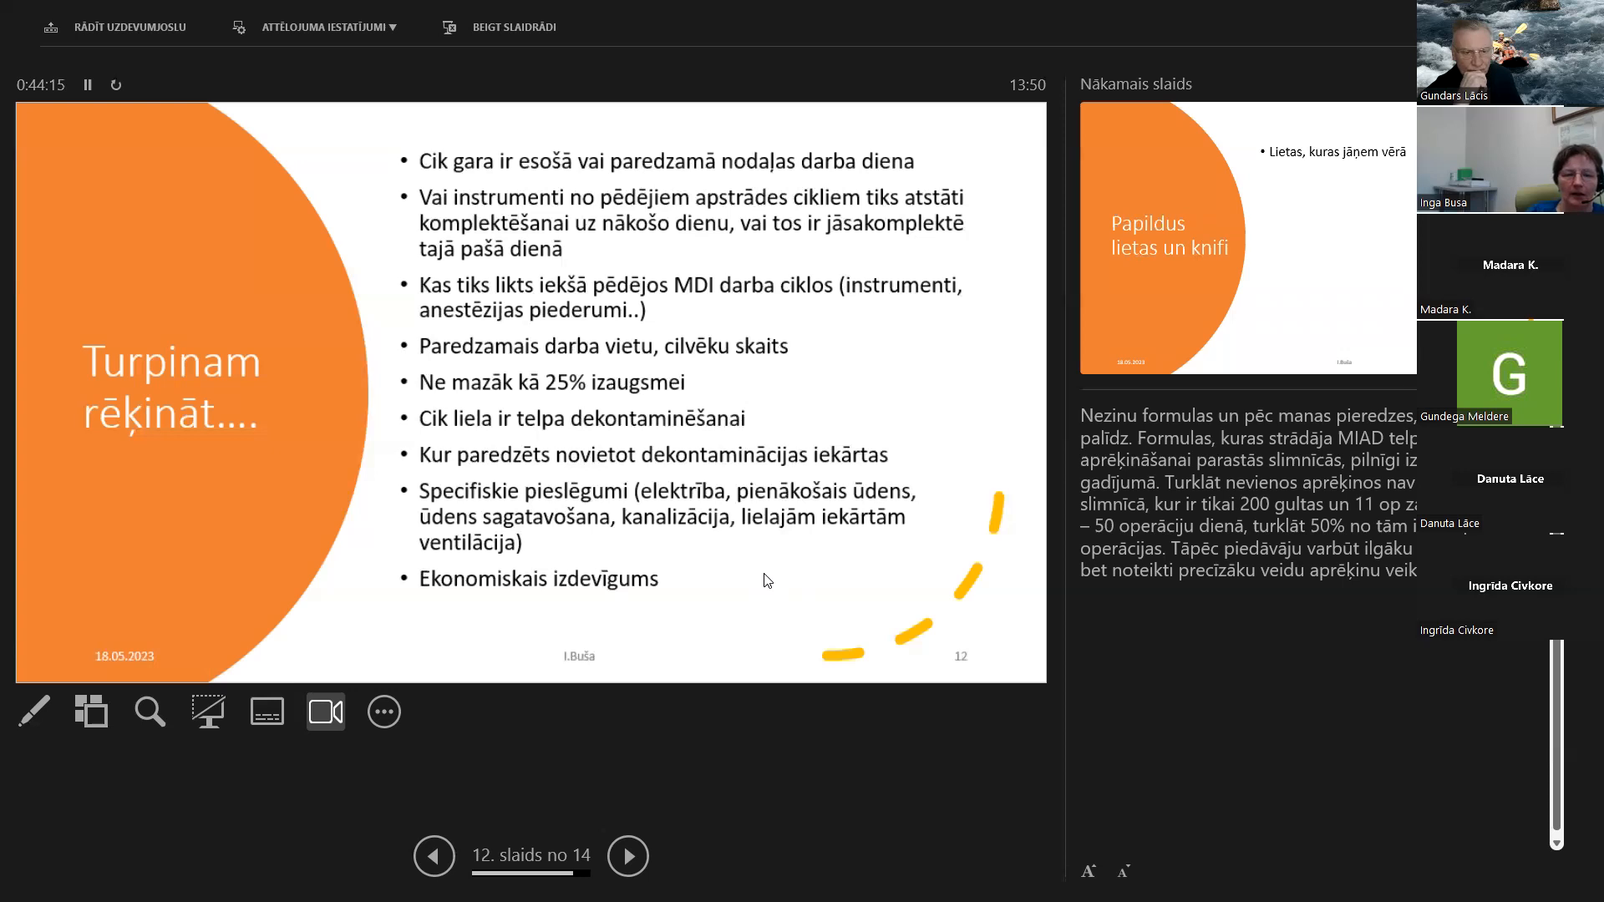
Advance to slide 13, "Papildus lietas un knifi", with its first point shown
{"action": "left_click", "coordinate": [628, 855]}
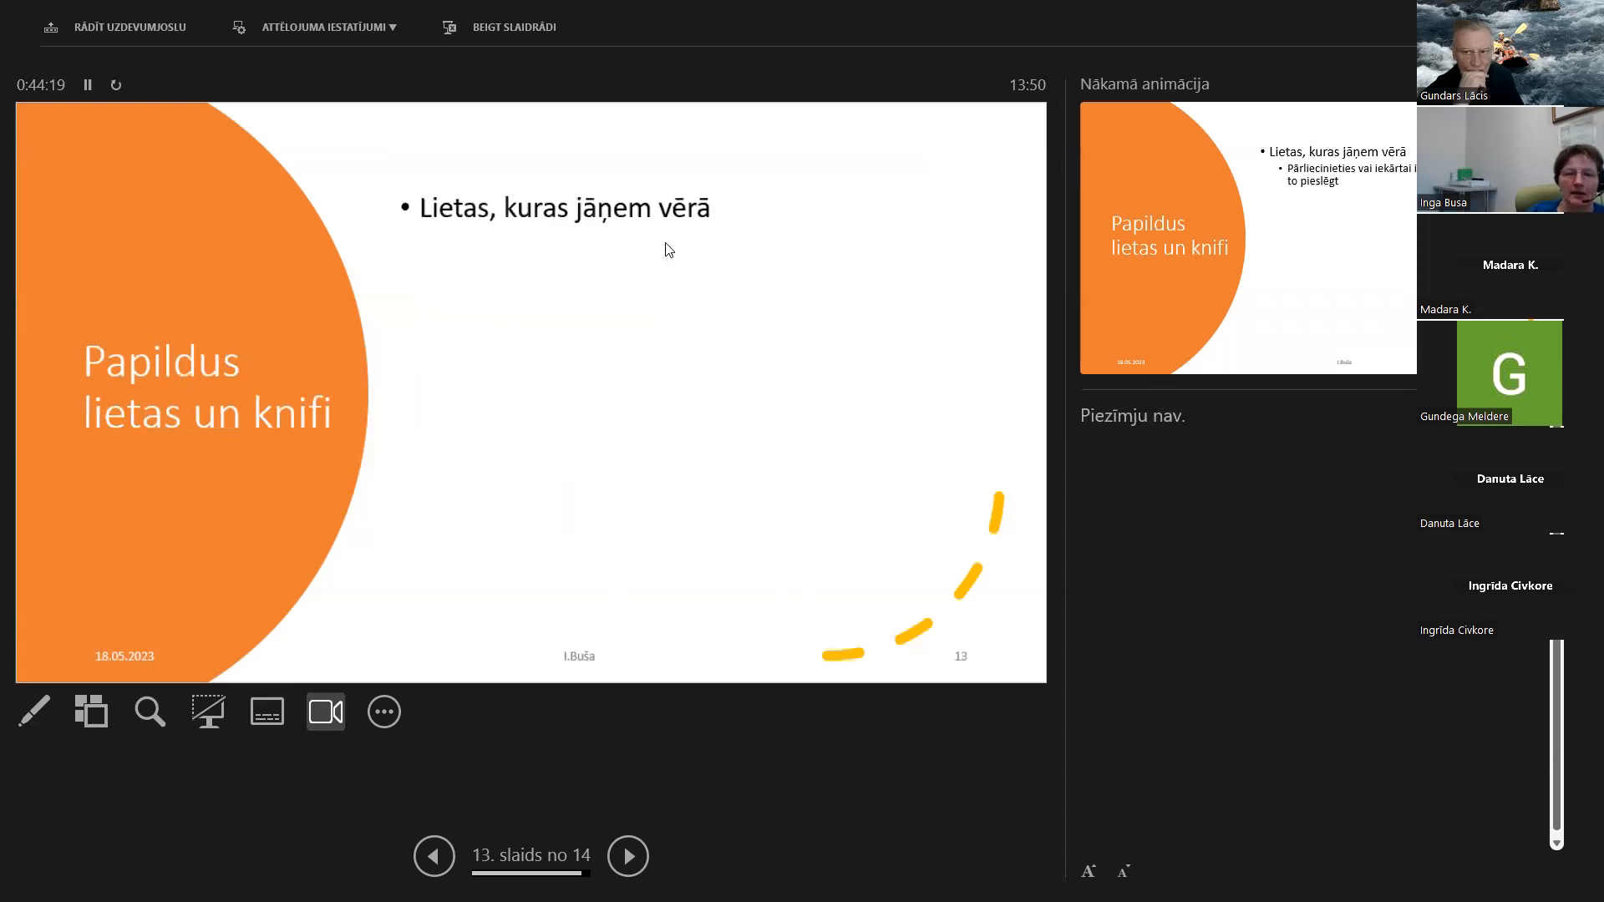
{"action": "mouse_move", "coordinate": [710, 314]}
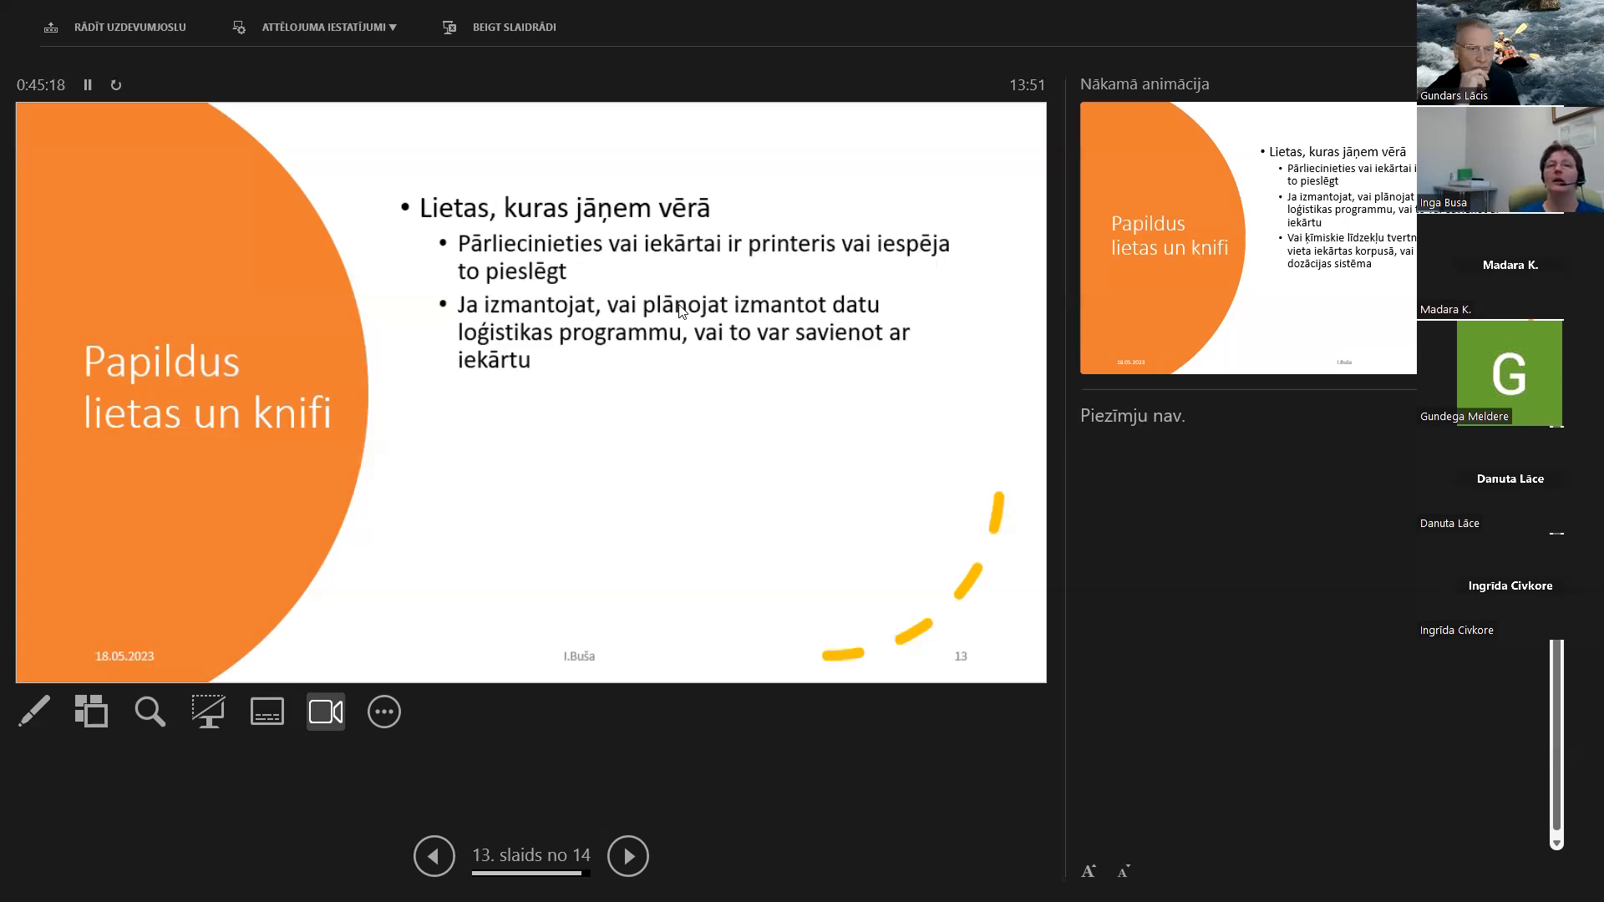
{"action": "mouse_move", "coordinate": [687, 494]}
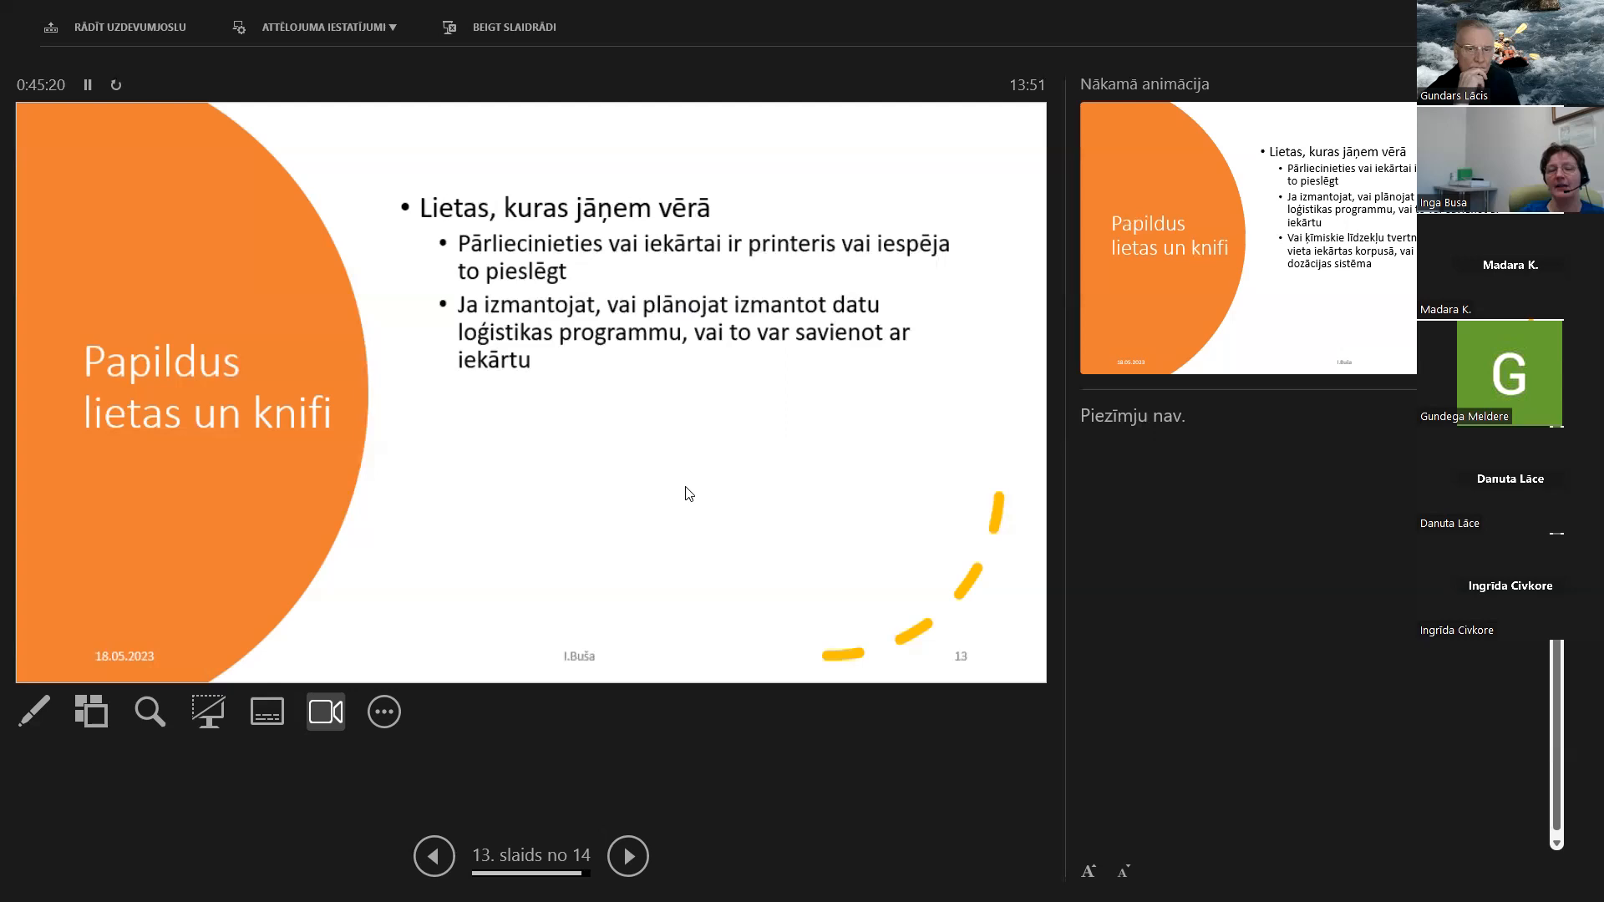
{"action": "mouse_move", "coordinate": [601, 383]}
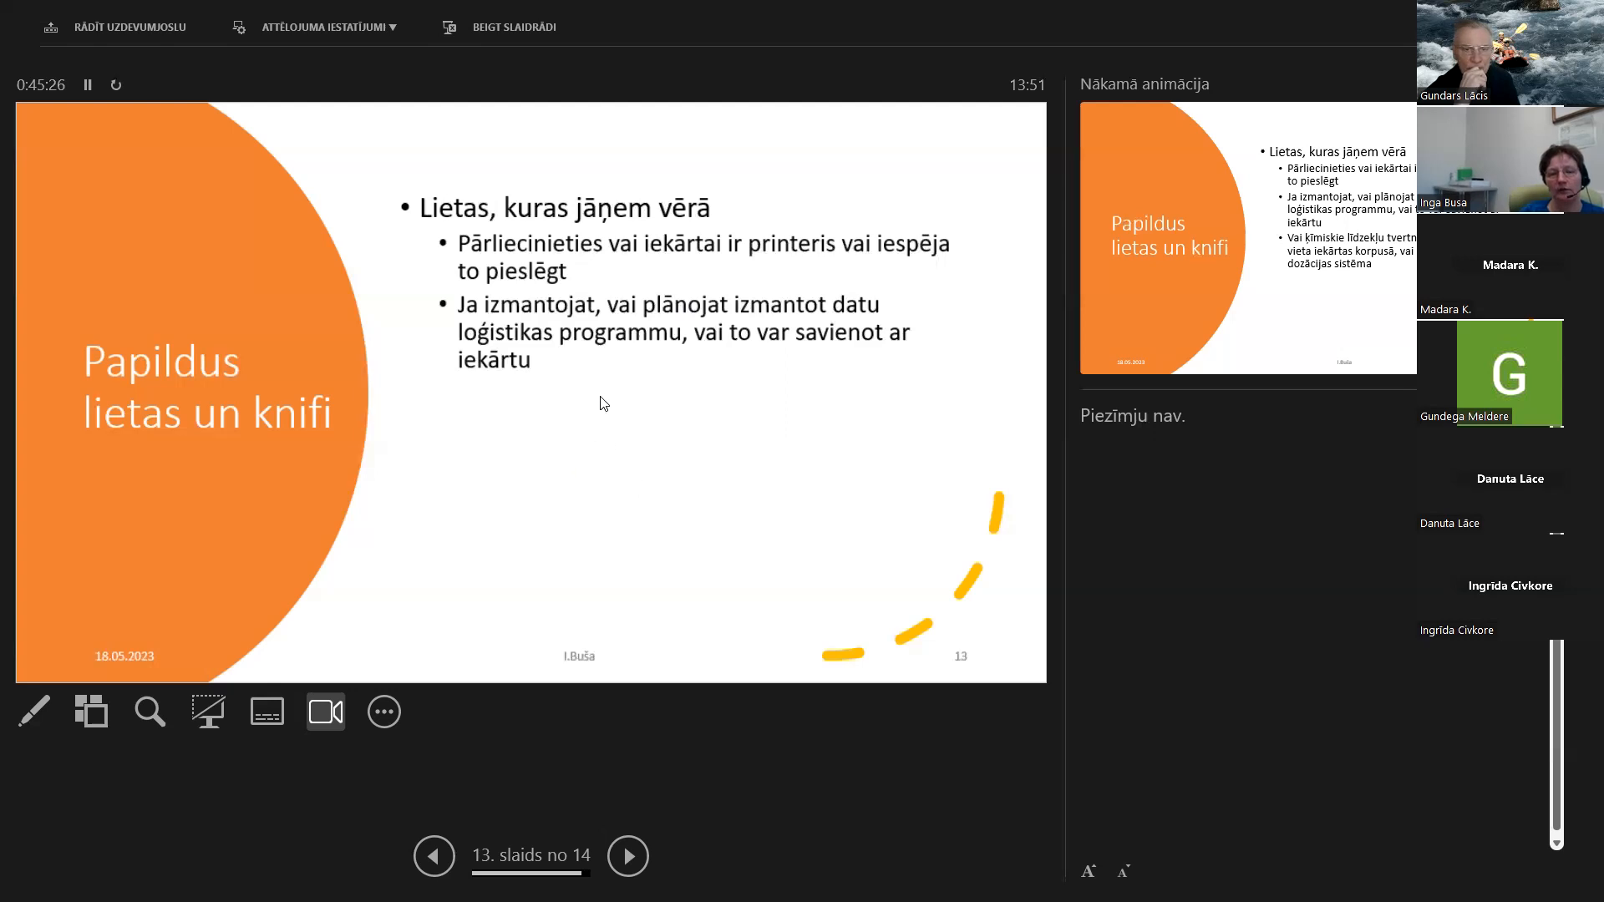
{"action": "mouse_move", "coordinate": [578, 373]}
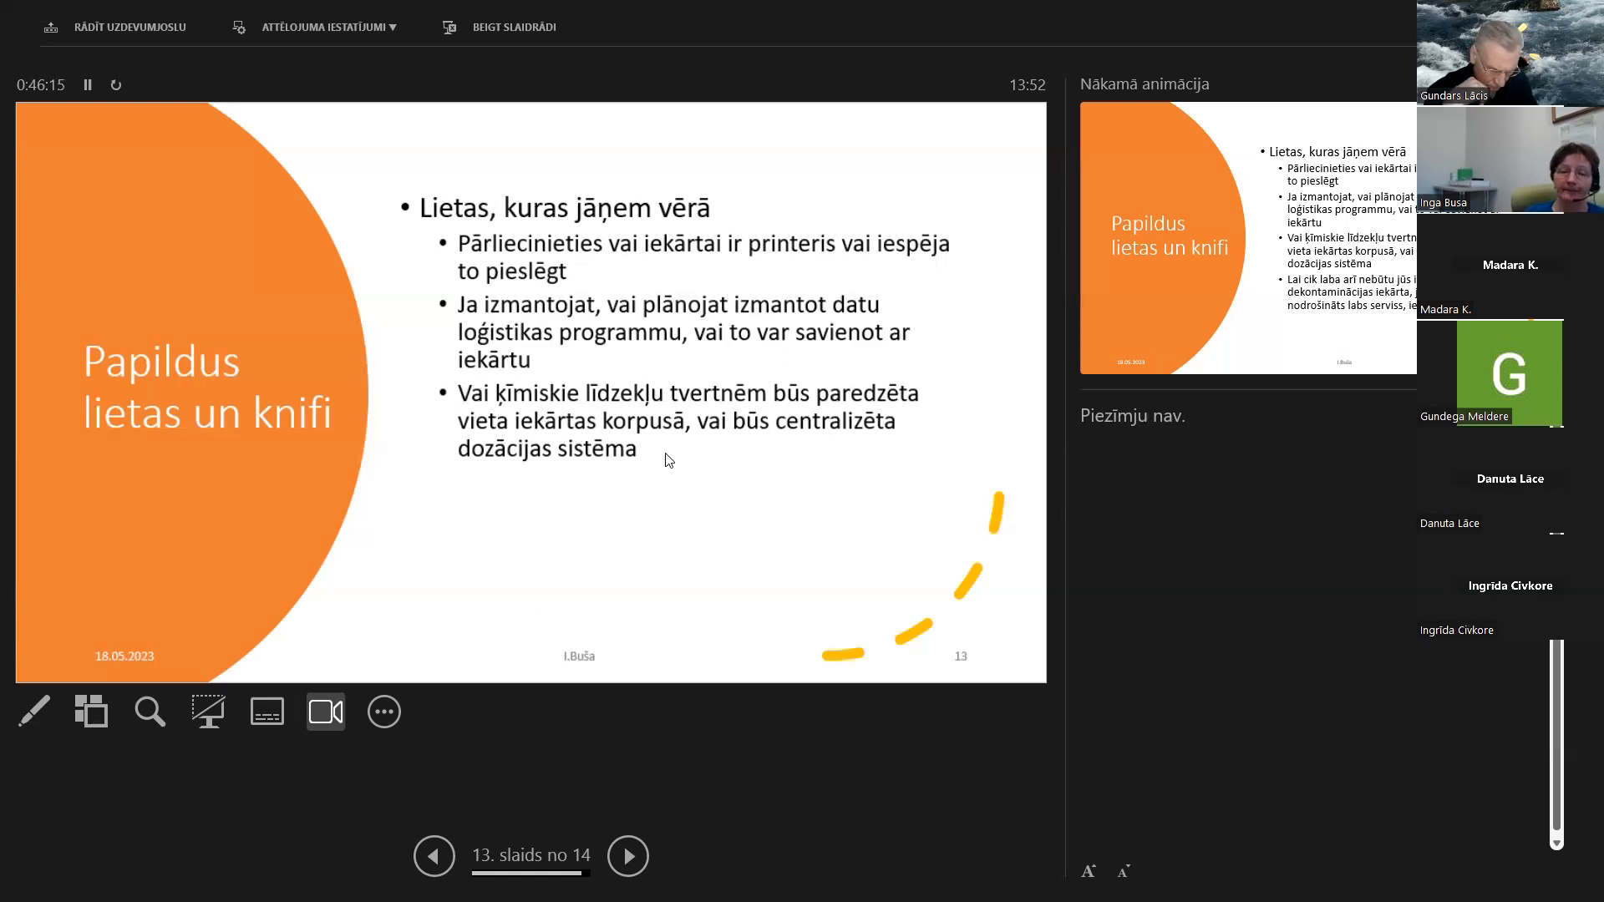
Reveal slide 13's last bullet: don't buy equipment lacking good service in Latvia
{"action": "key", "text": "Right"}
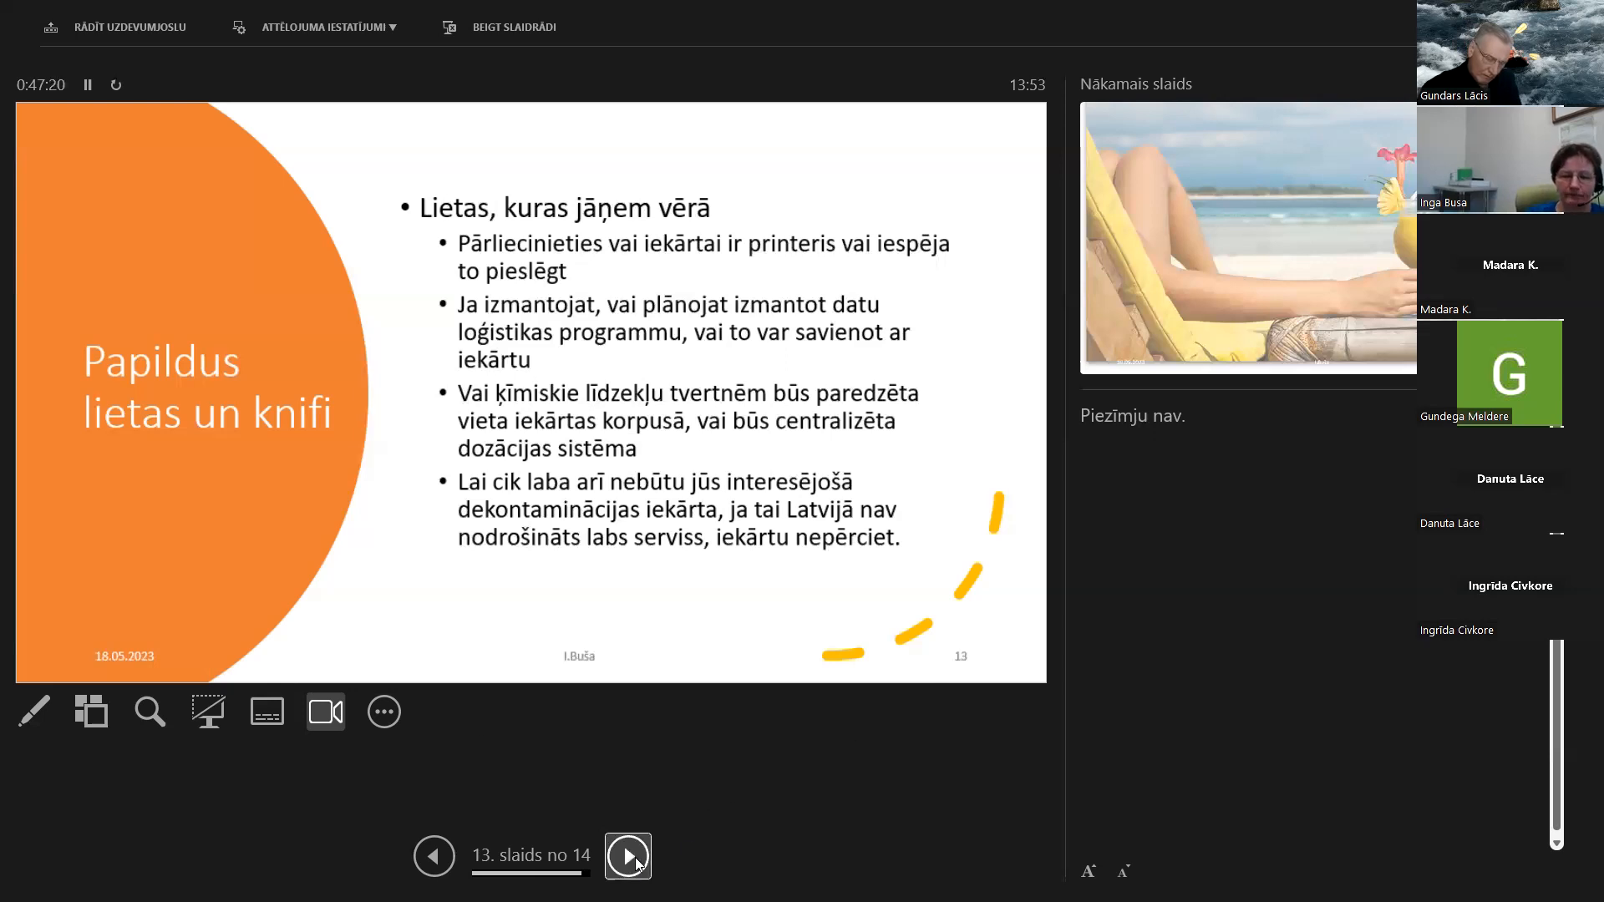
Go to slide 14 of 14, the thank-you slide with the beach cocktail photo
{"action": "left_click", "coordinate": [627, 856]}
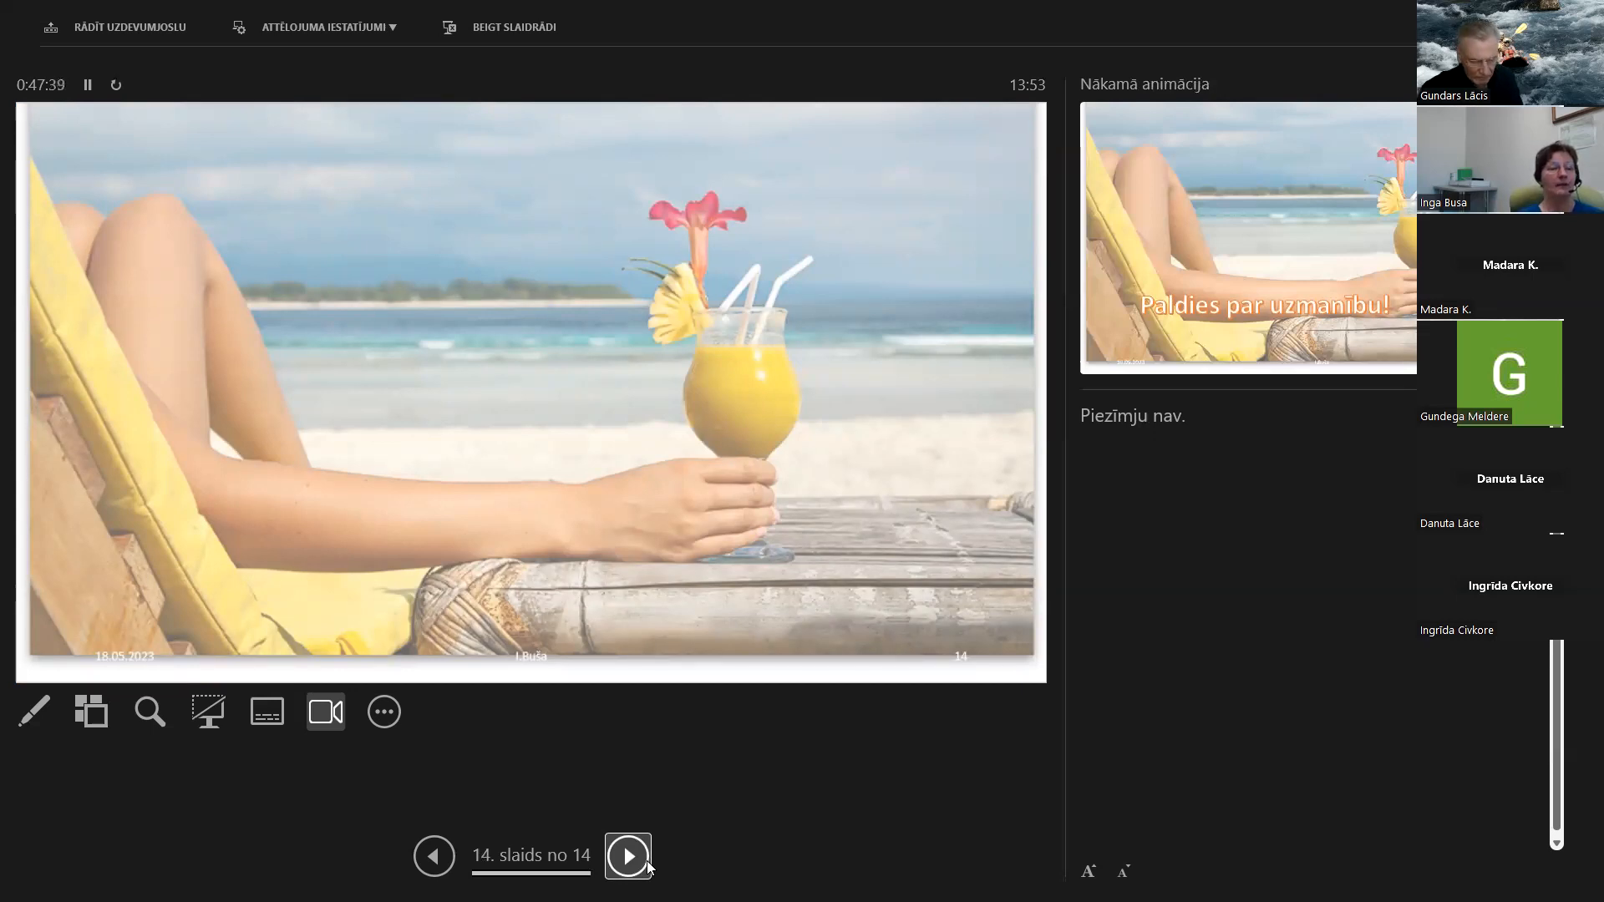
{"action": "mouse_move", "coordinate": [167, 795]}
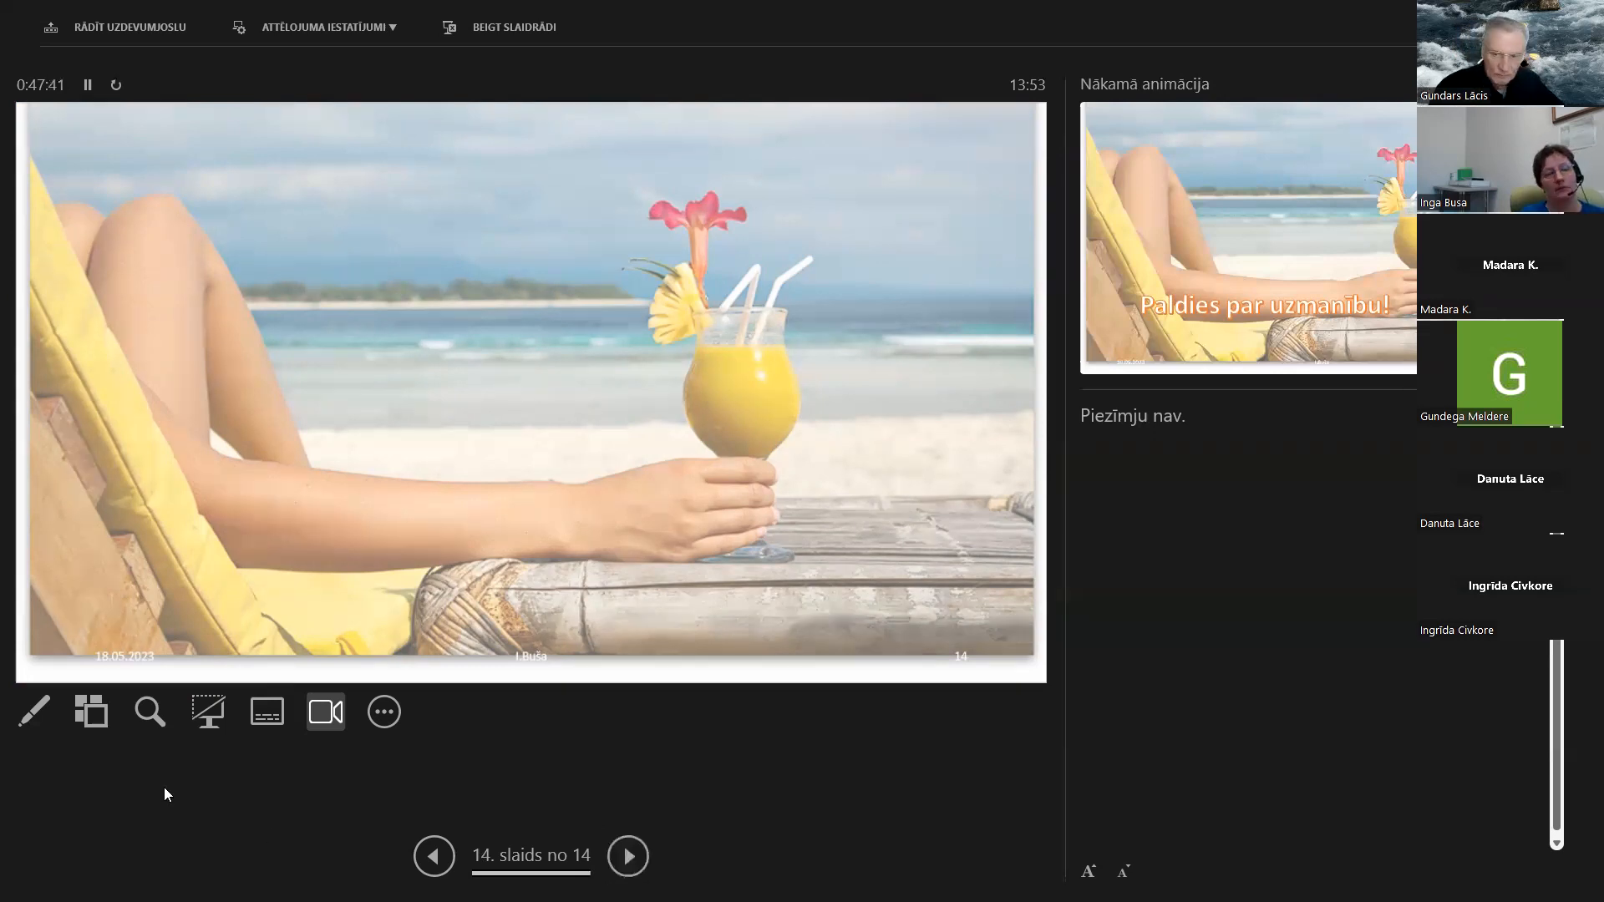